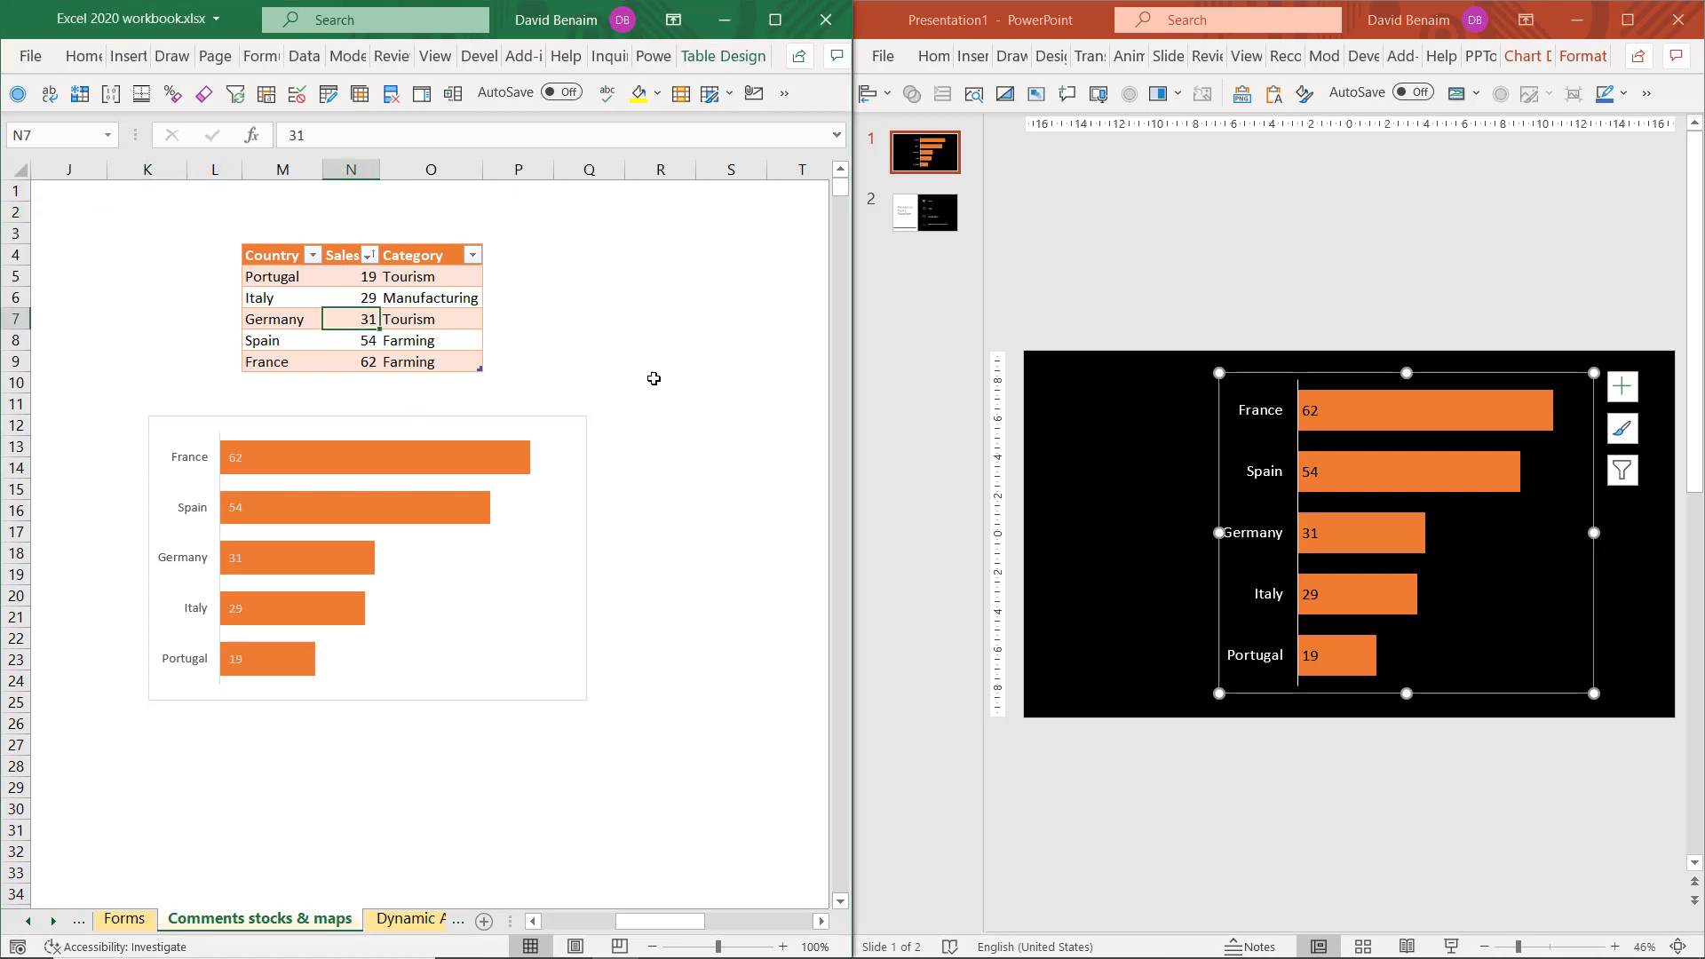
mouse_move(826, 459)
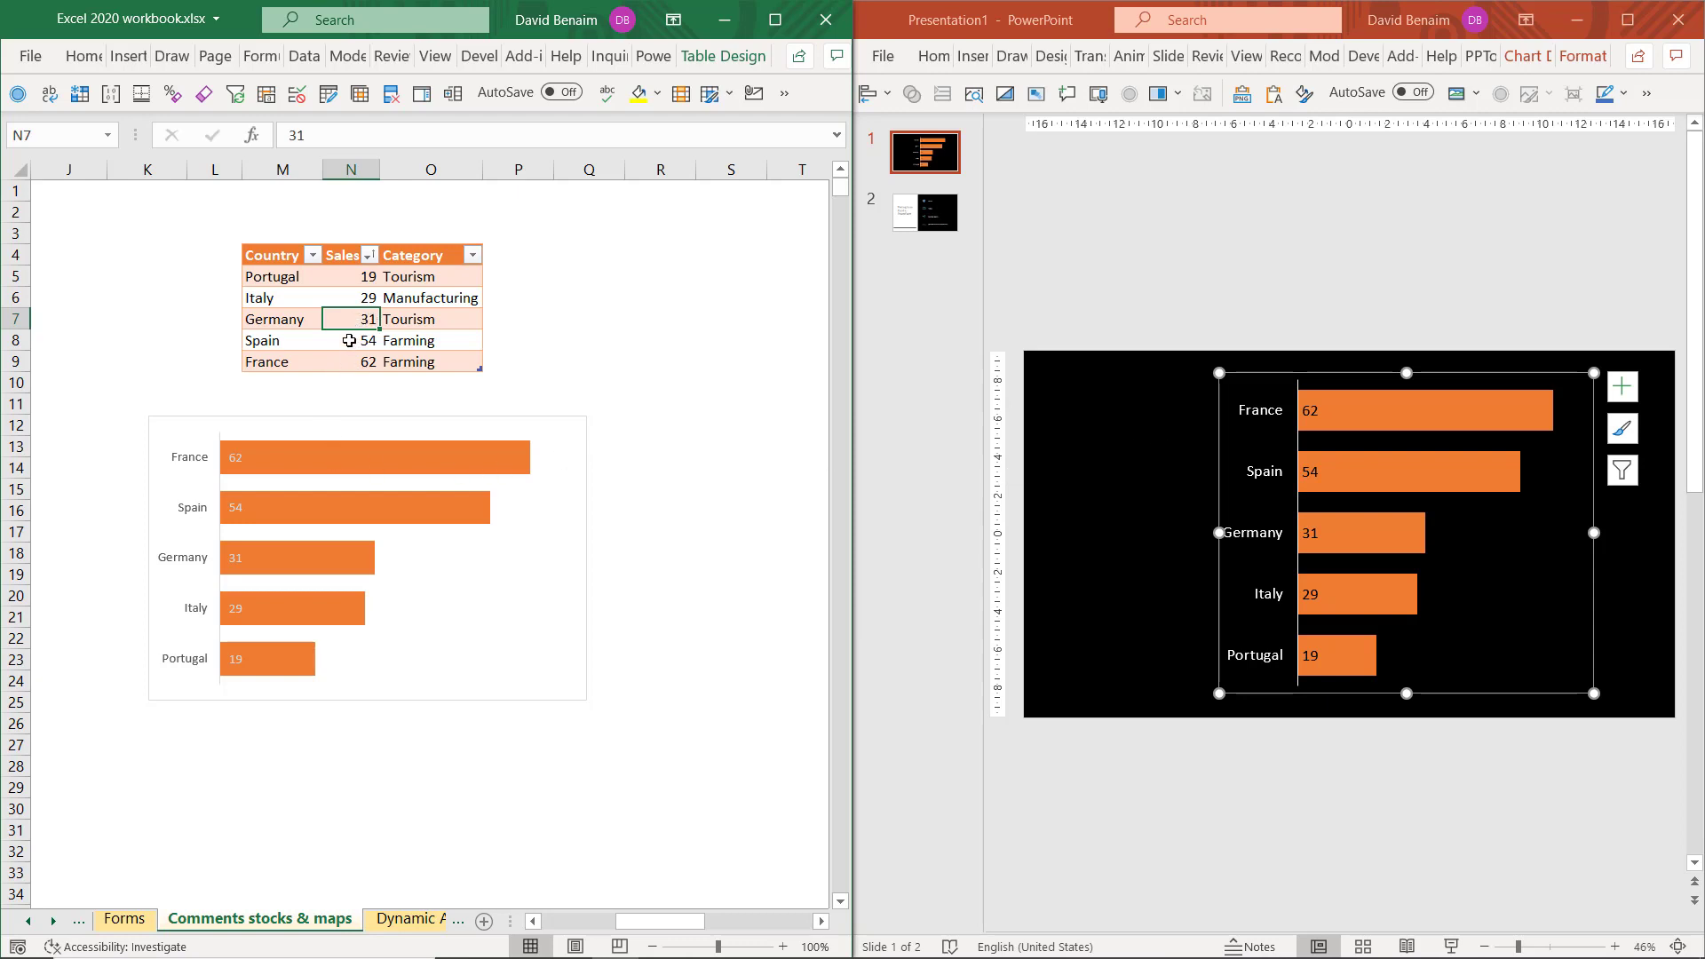
mouse_move(341, 360)
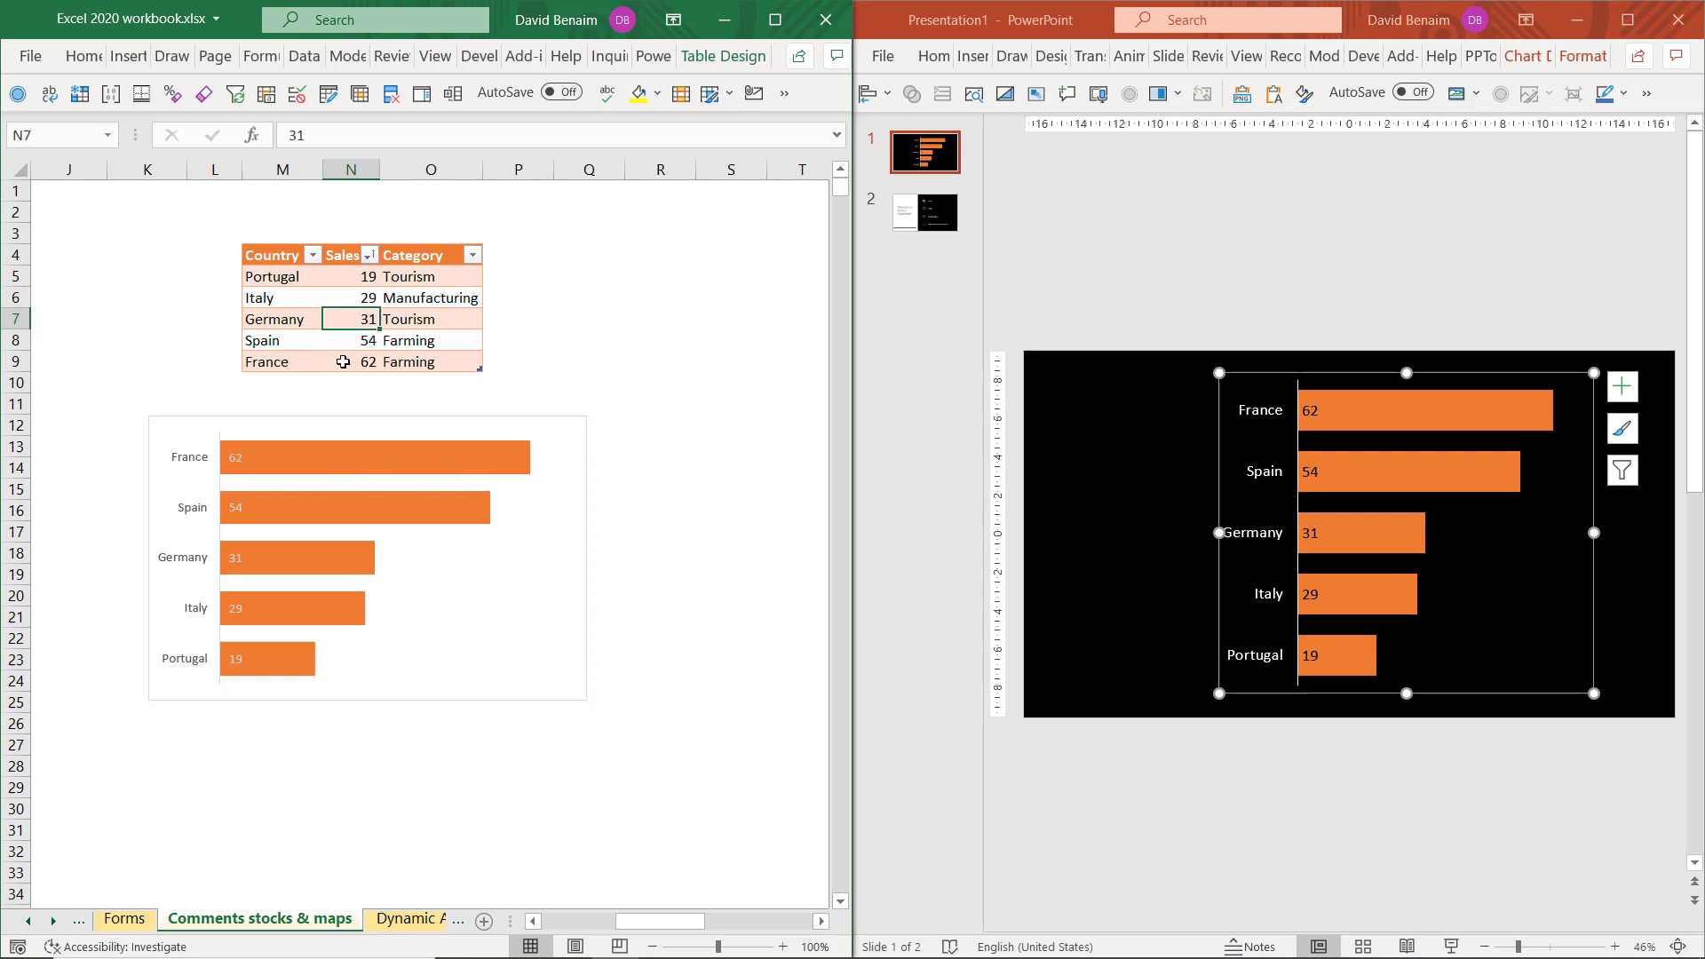
Enter 38 as Germany's new sales value in the country table
type("38")
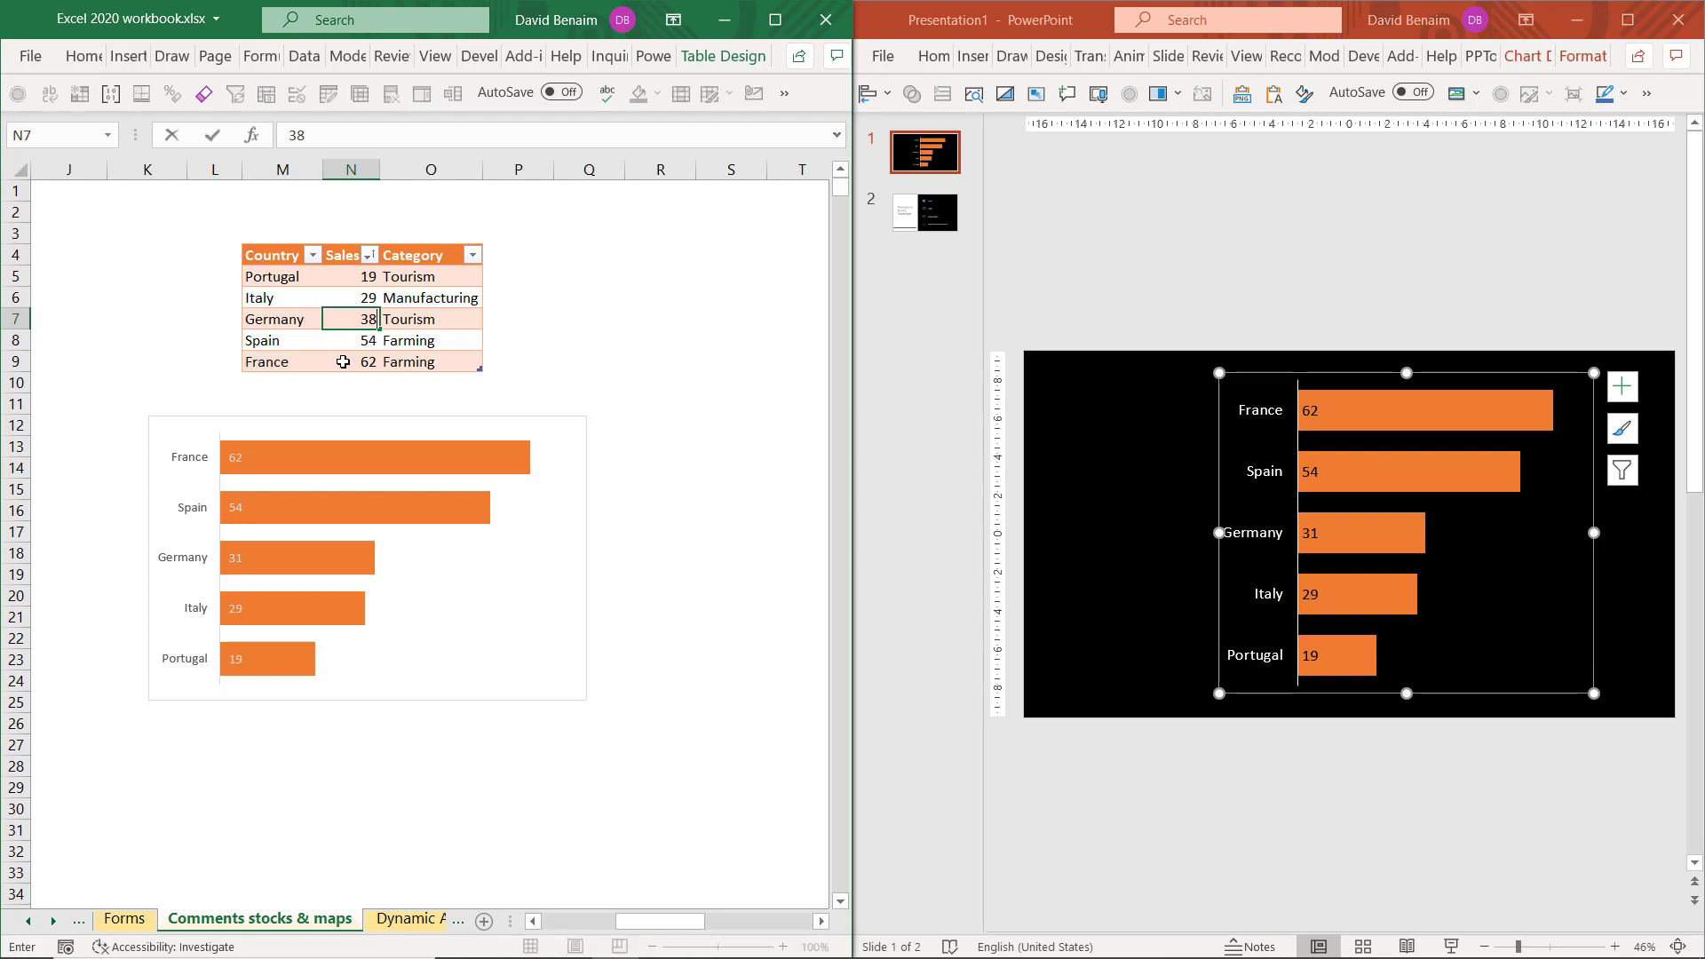
key("enter")
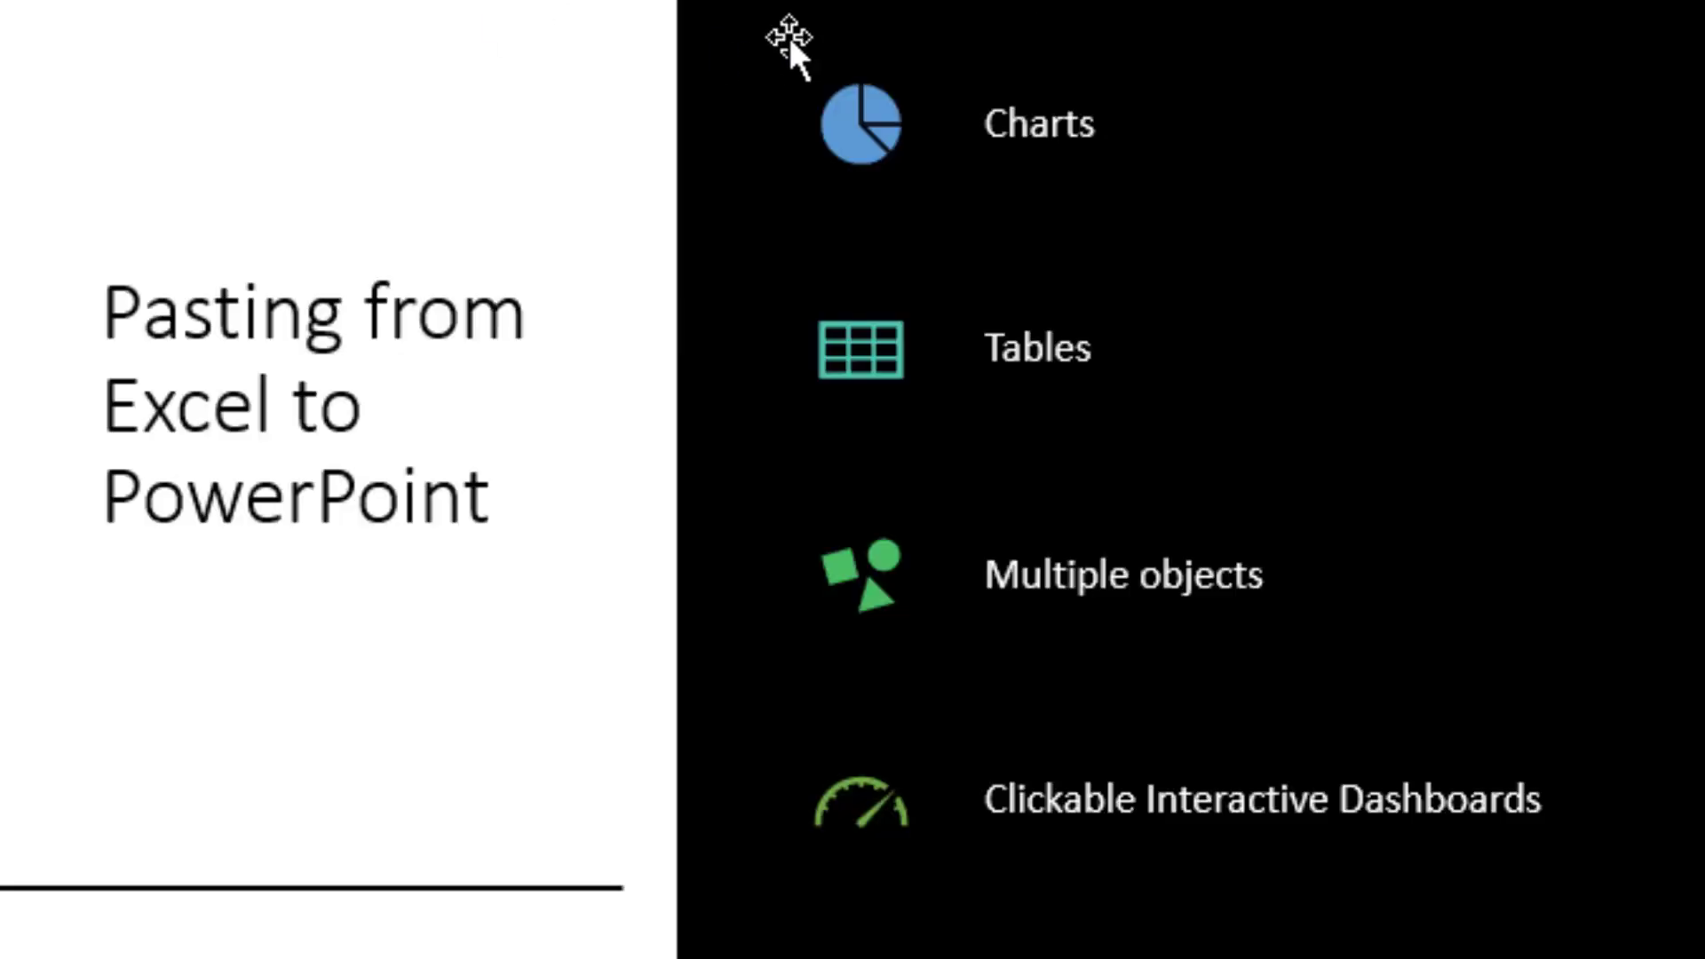
mouse_move(1044, 283)
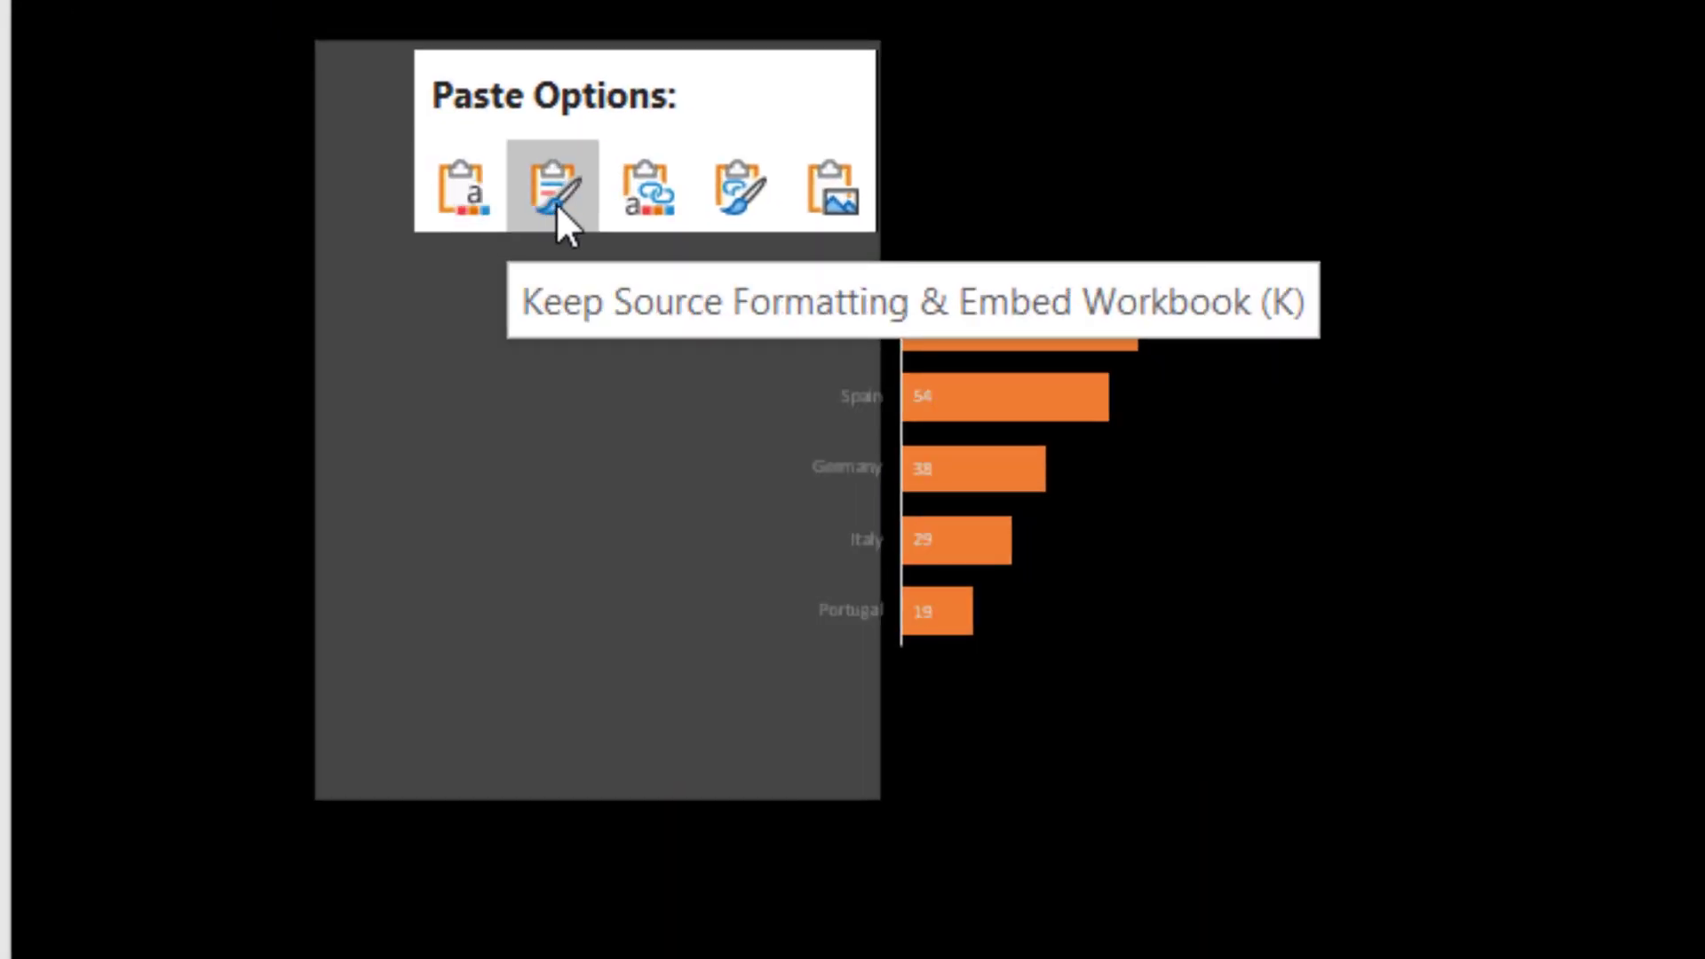
mouse_move(469, 186)
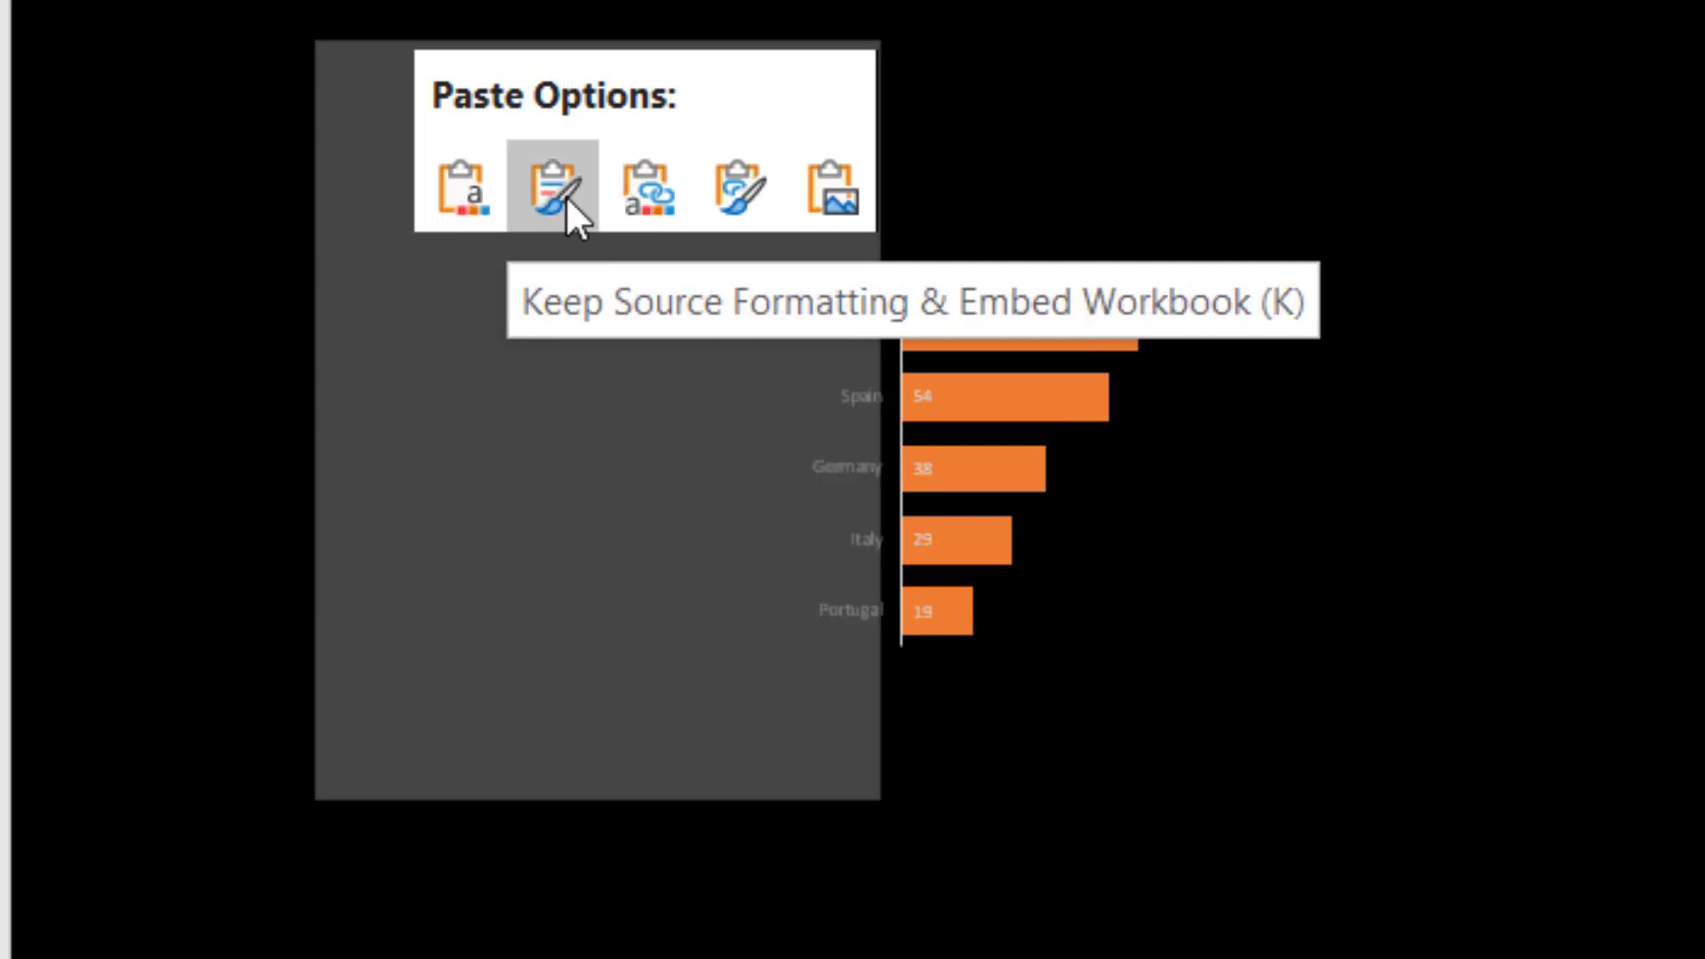
mouse_move(467, 187)
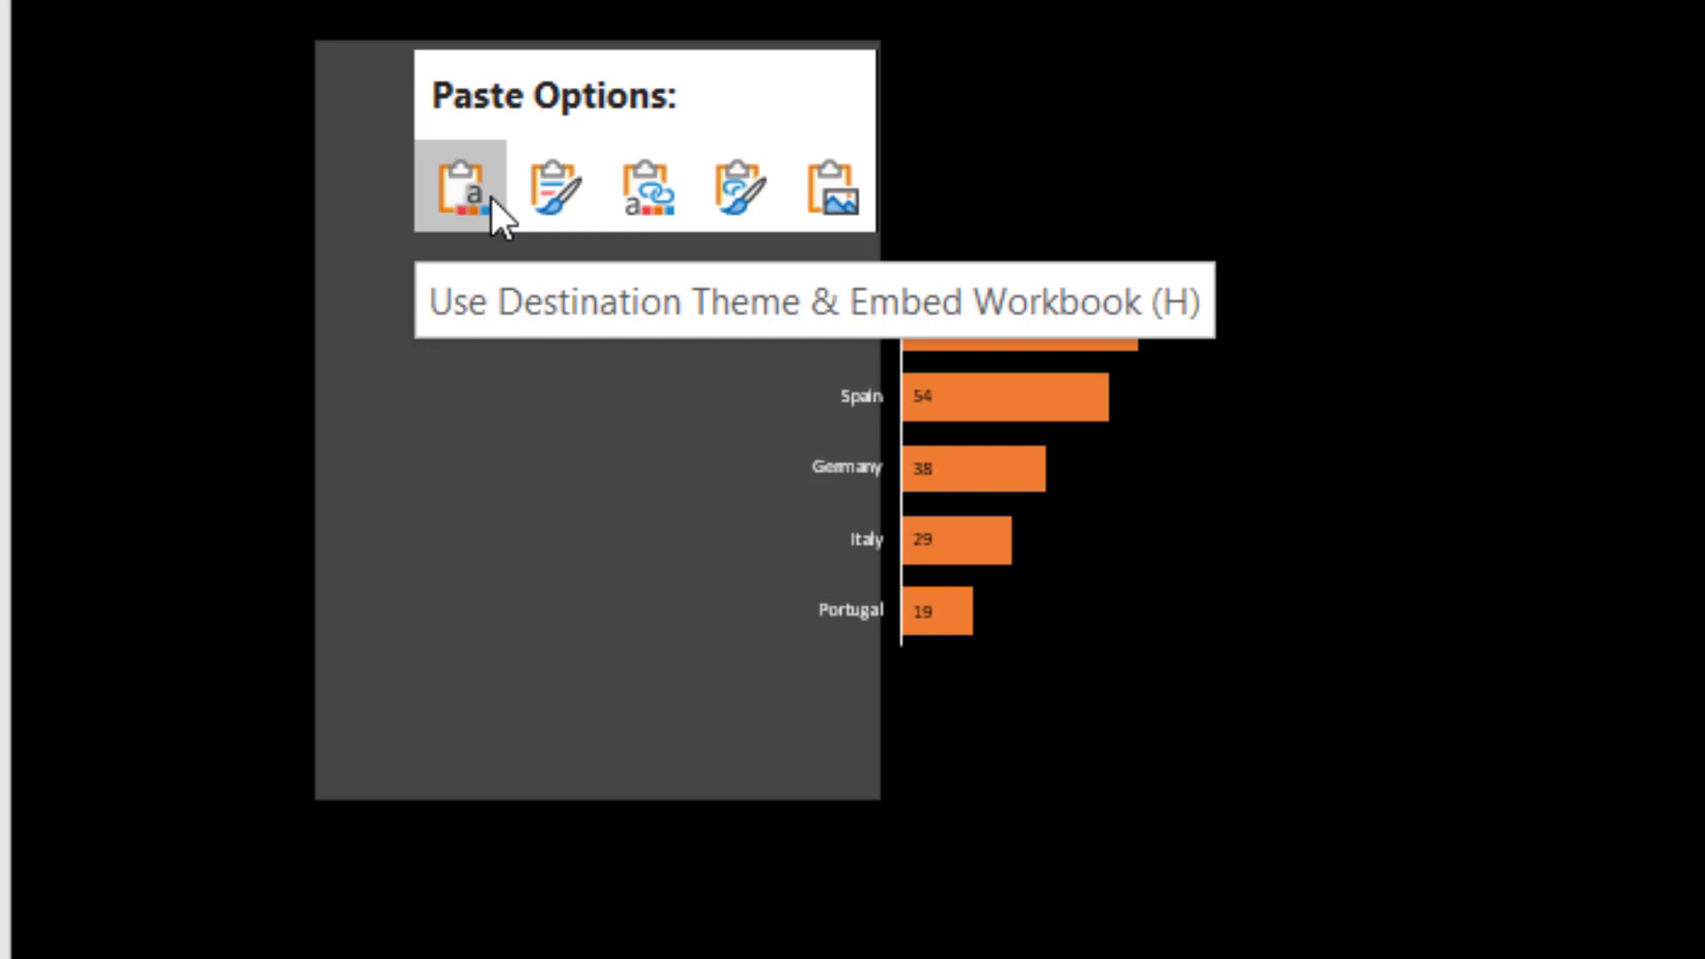
mouse_move(645, 187)
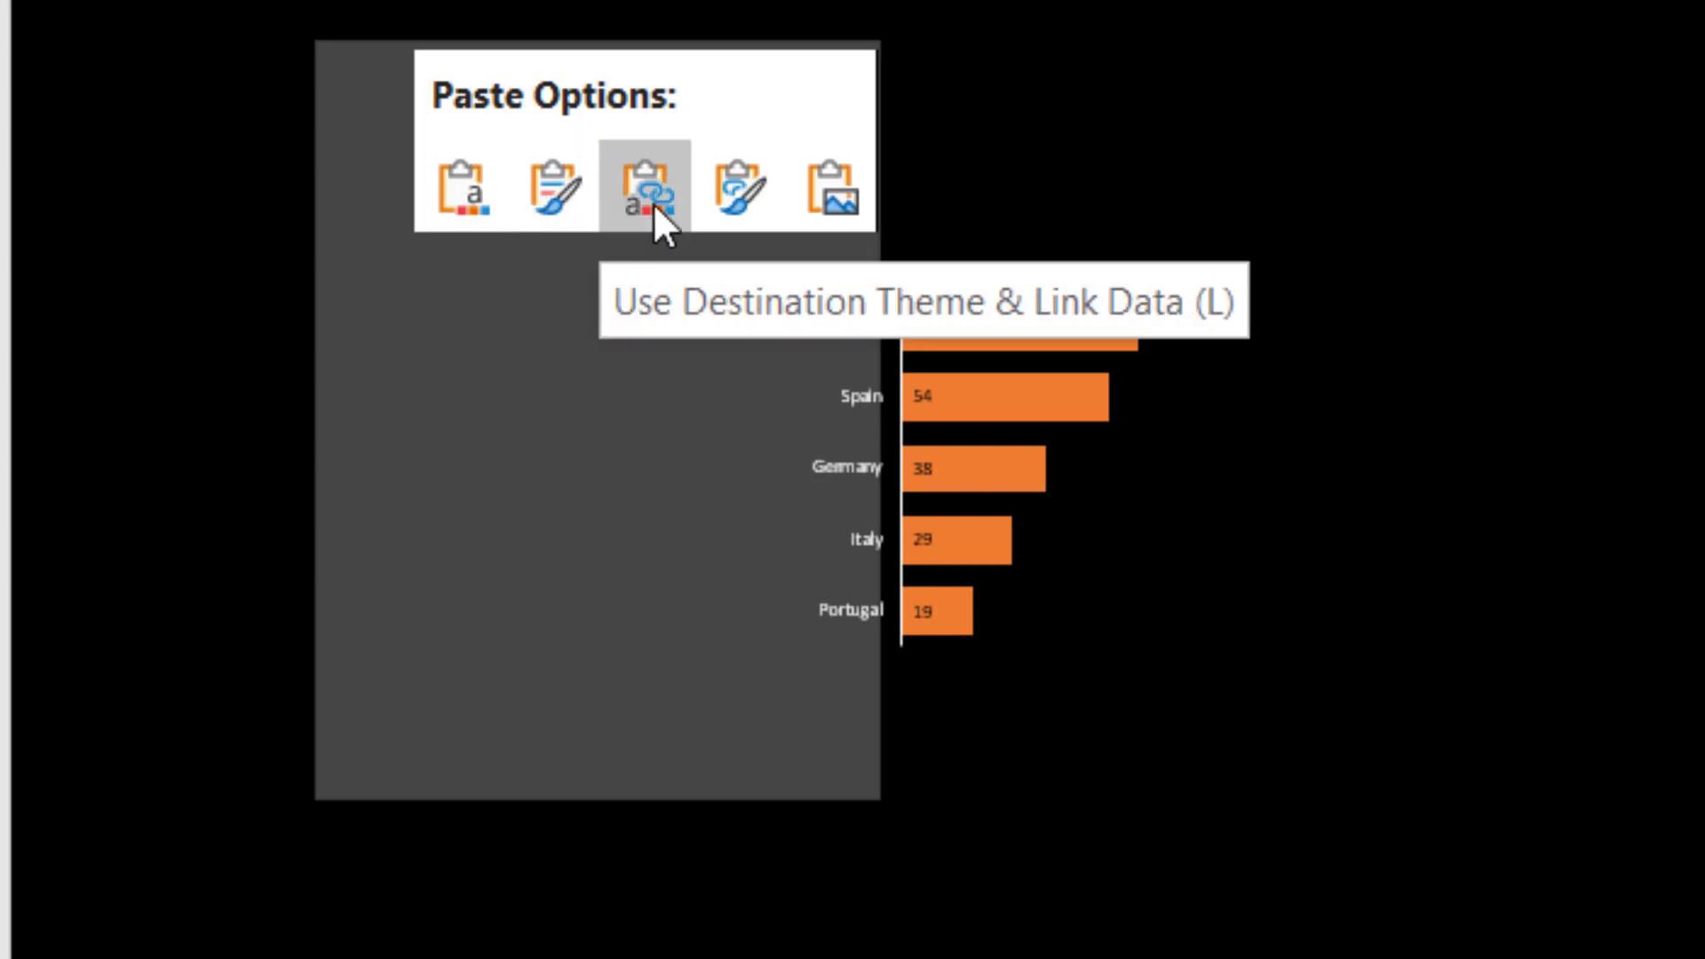
mouse_move(738, 179)
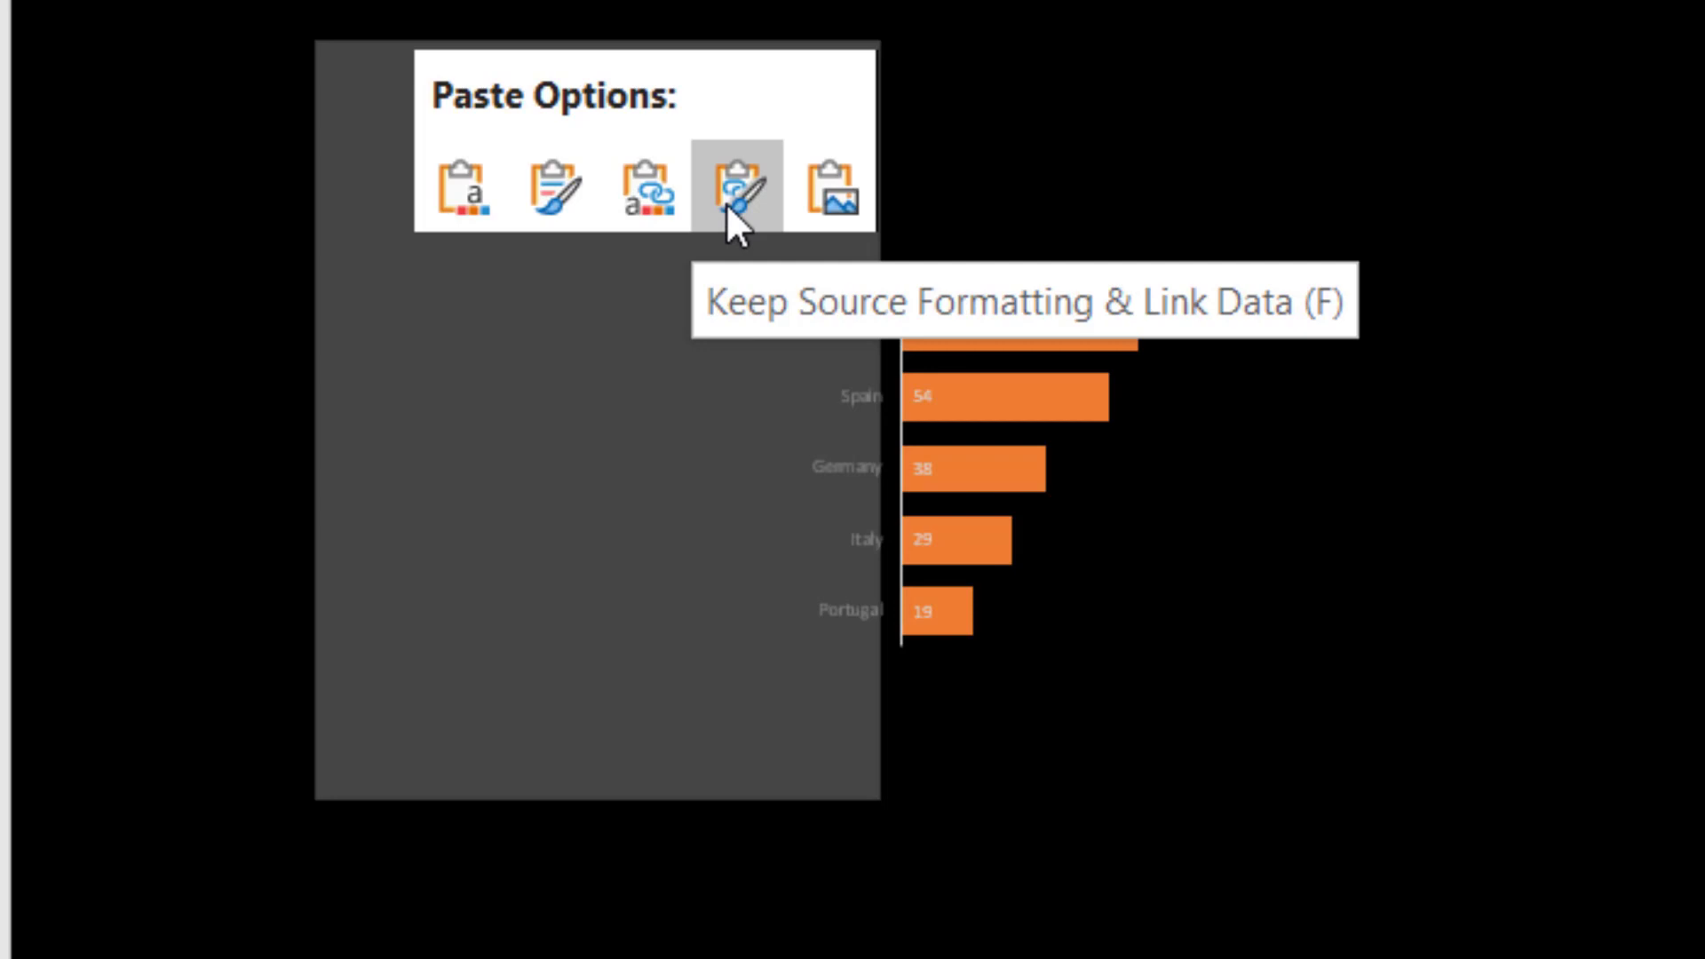
Choose Keep Source Formatting & Link Data for the pasted sales chart
left_click(737, 185)
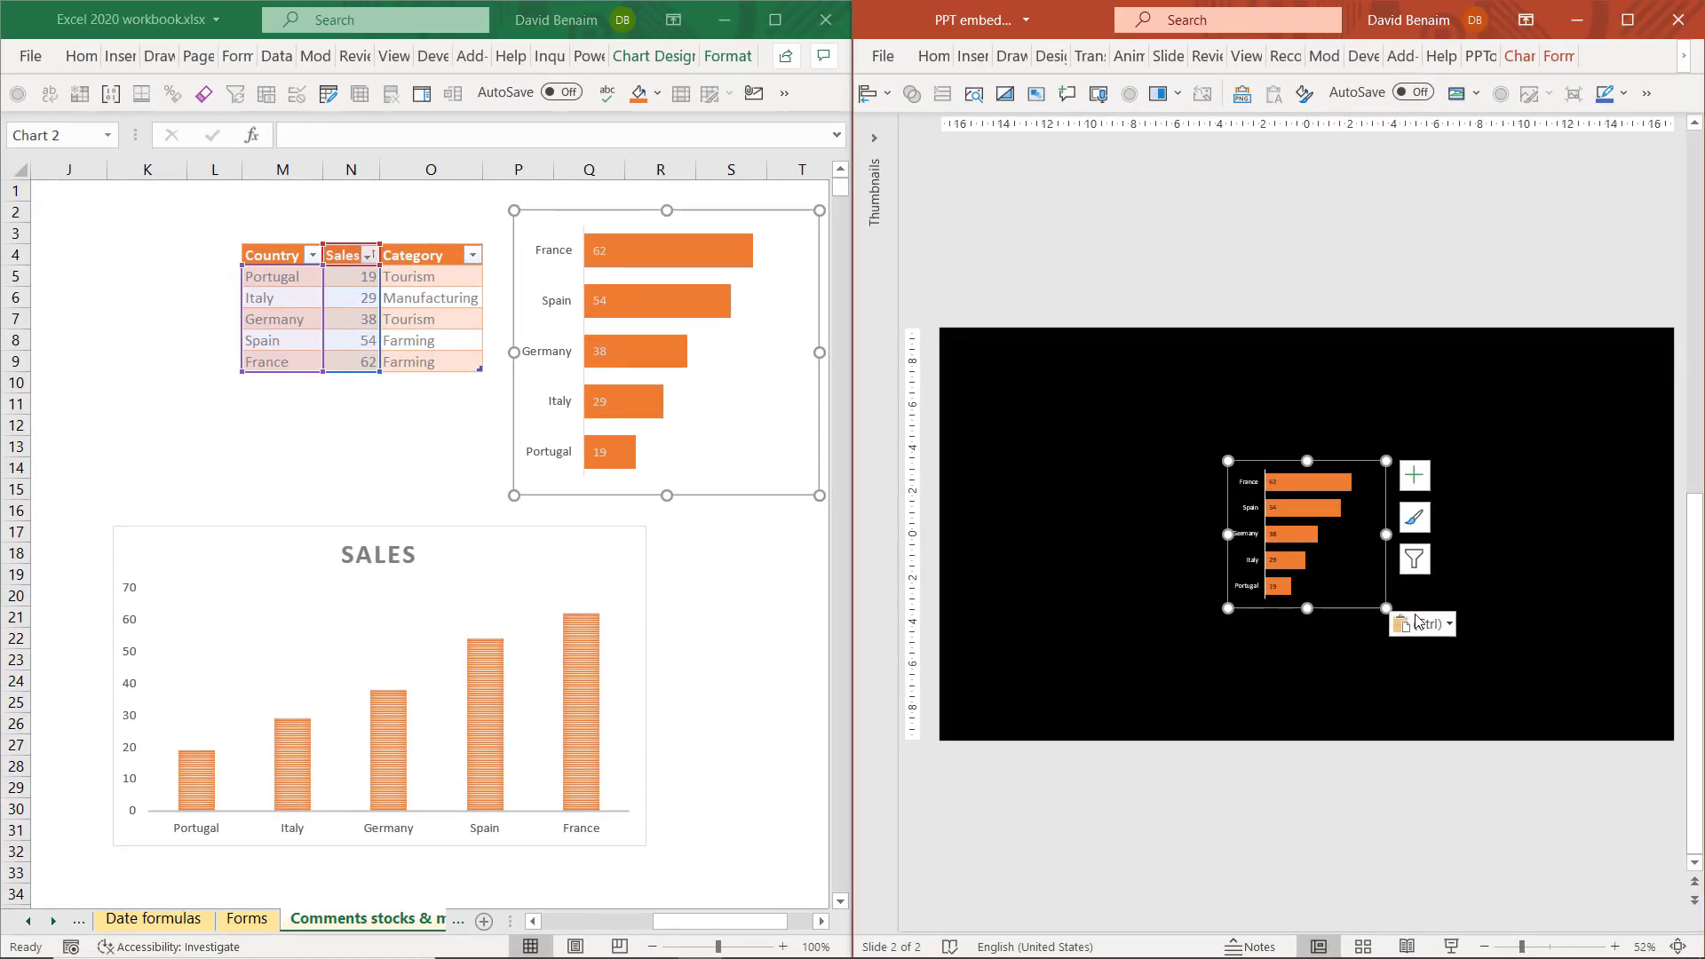
Show the paste choices for the sales chart pasted on slide 2
left_click(1422, 624)
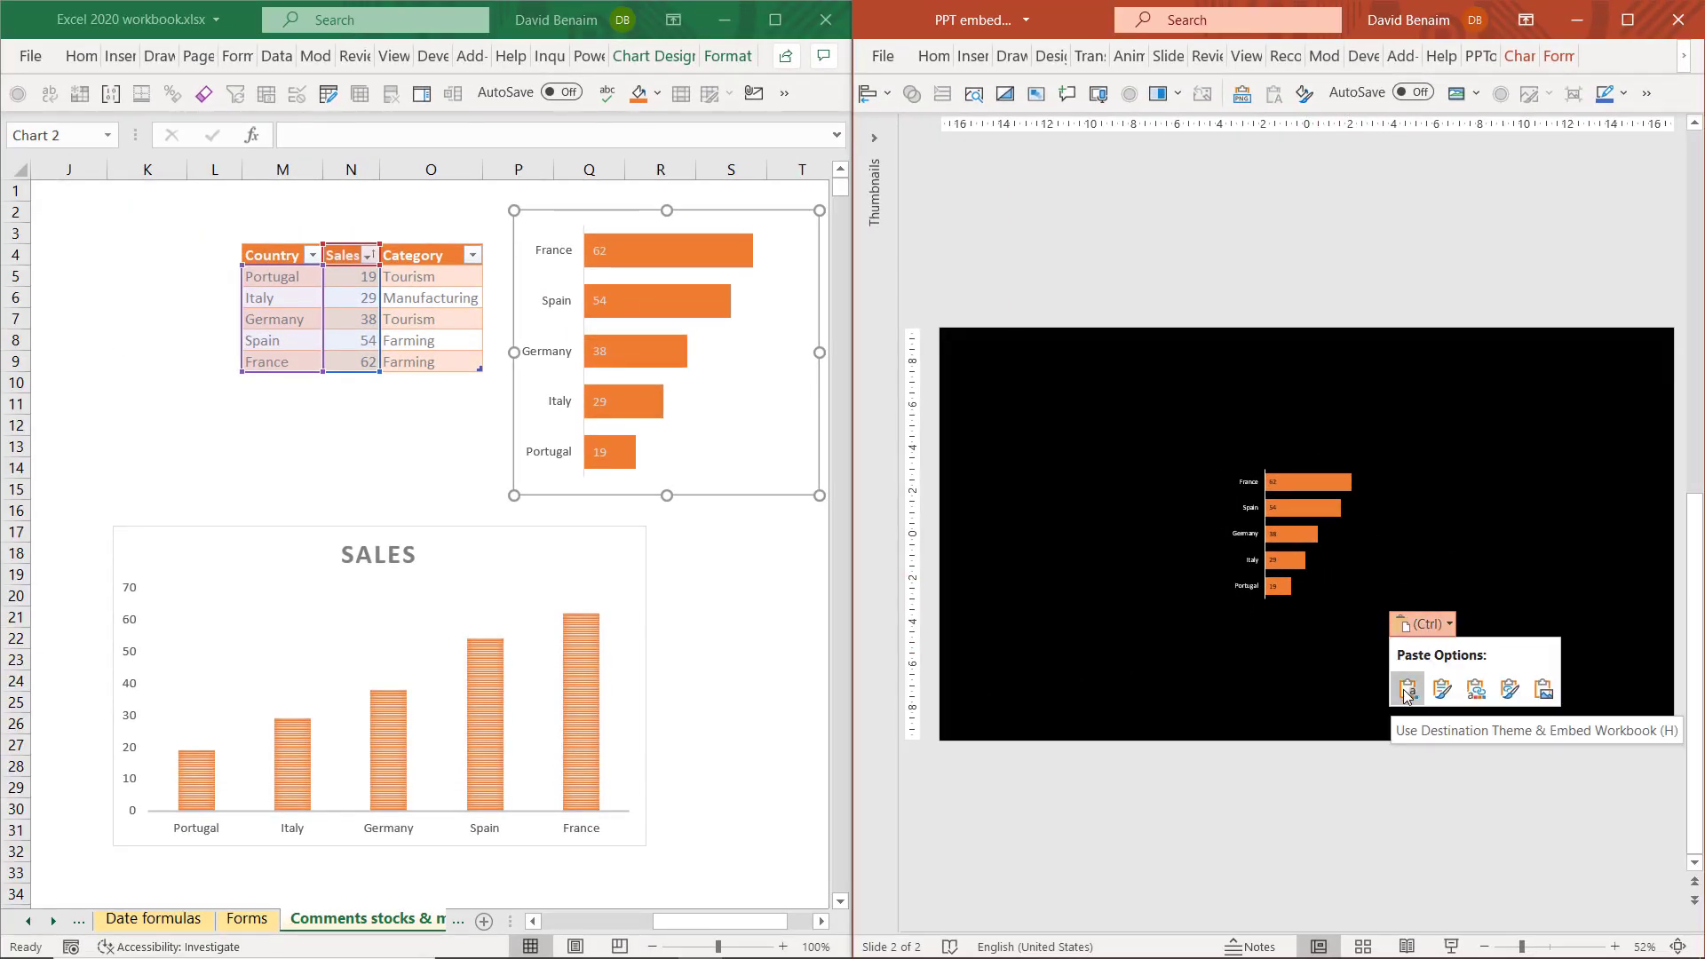
mouse_move(1474, 689)
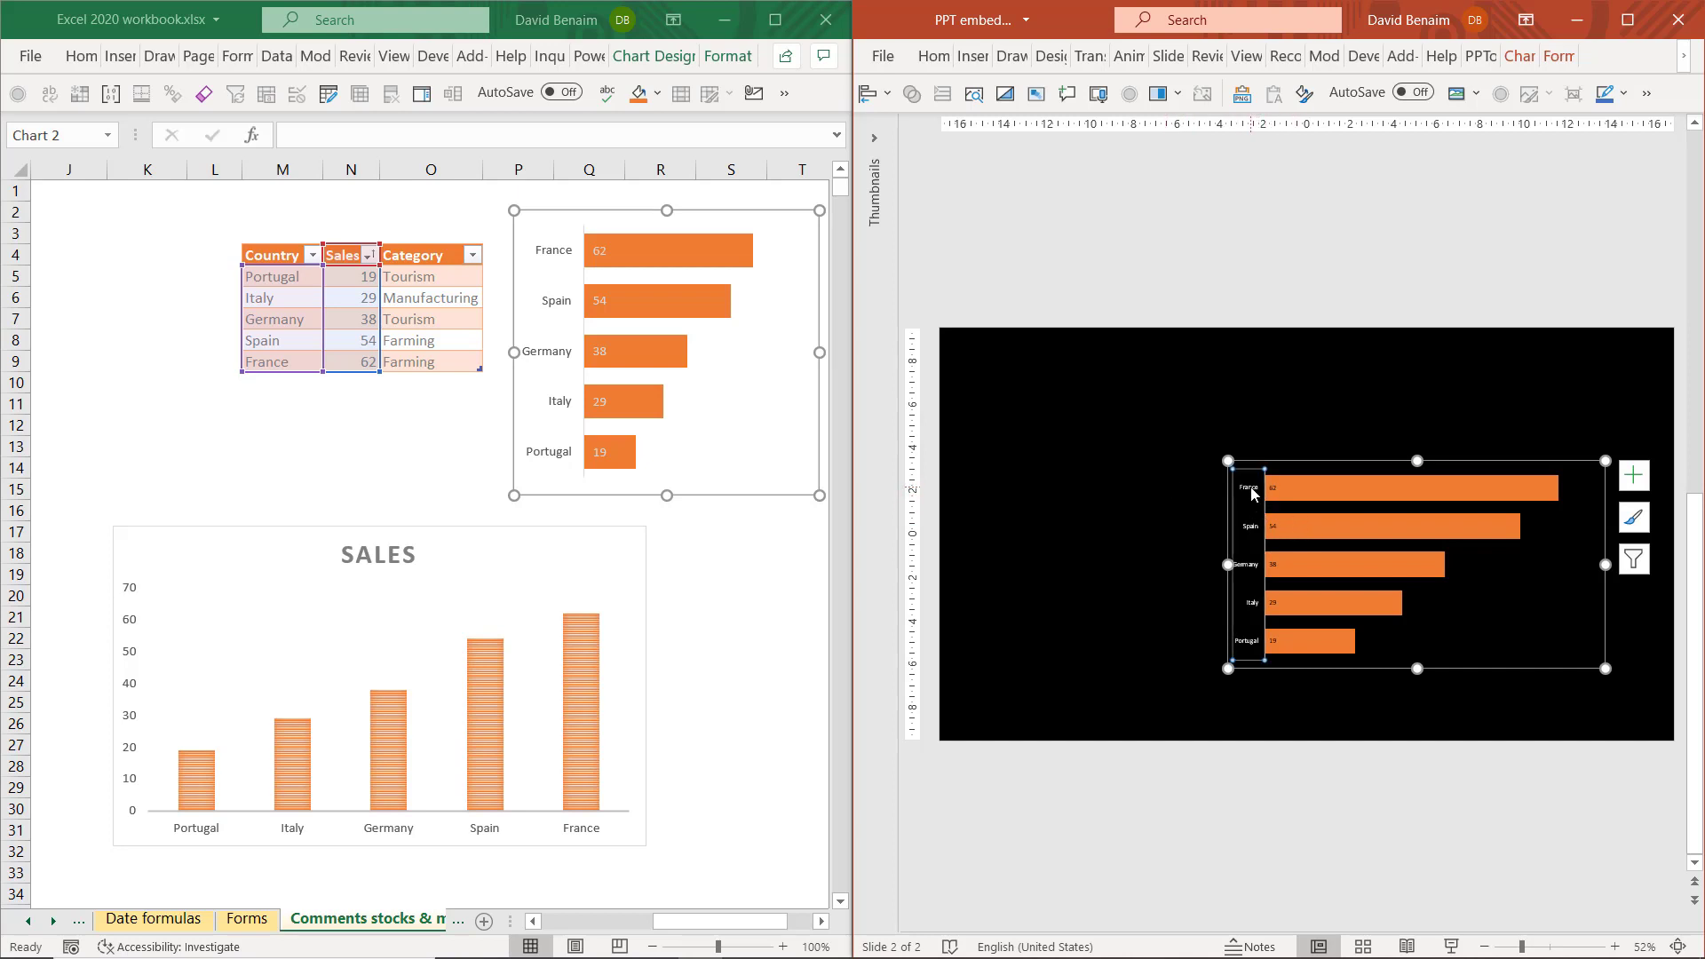
Enlarge the chart labels, set Spain's sales to 58 in Excel, and move the chart up the slide
key("ctrl+shift+.")
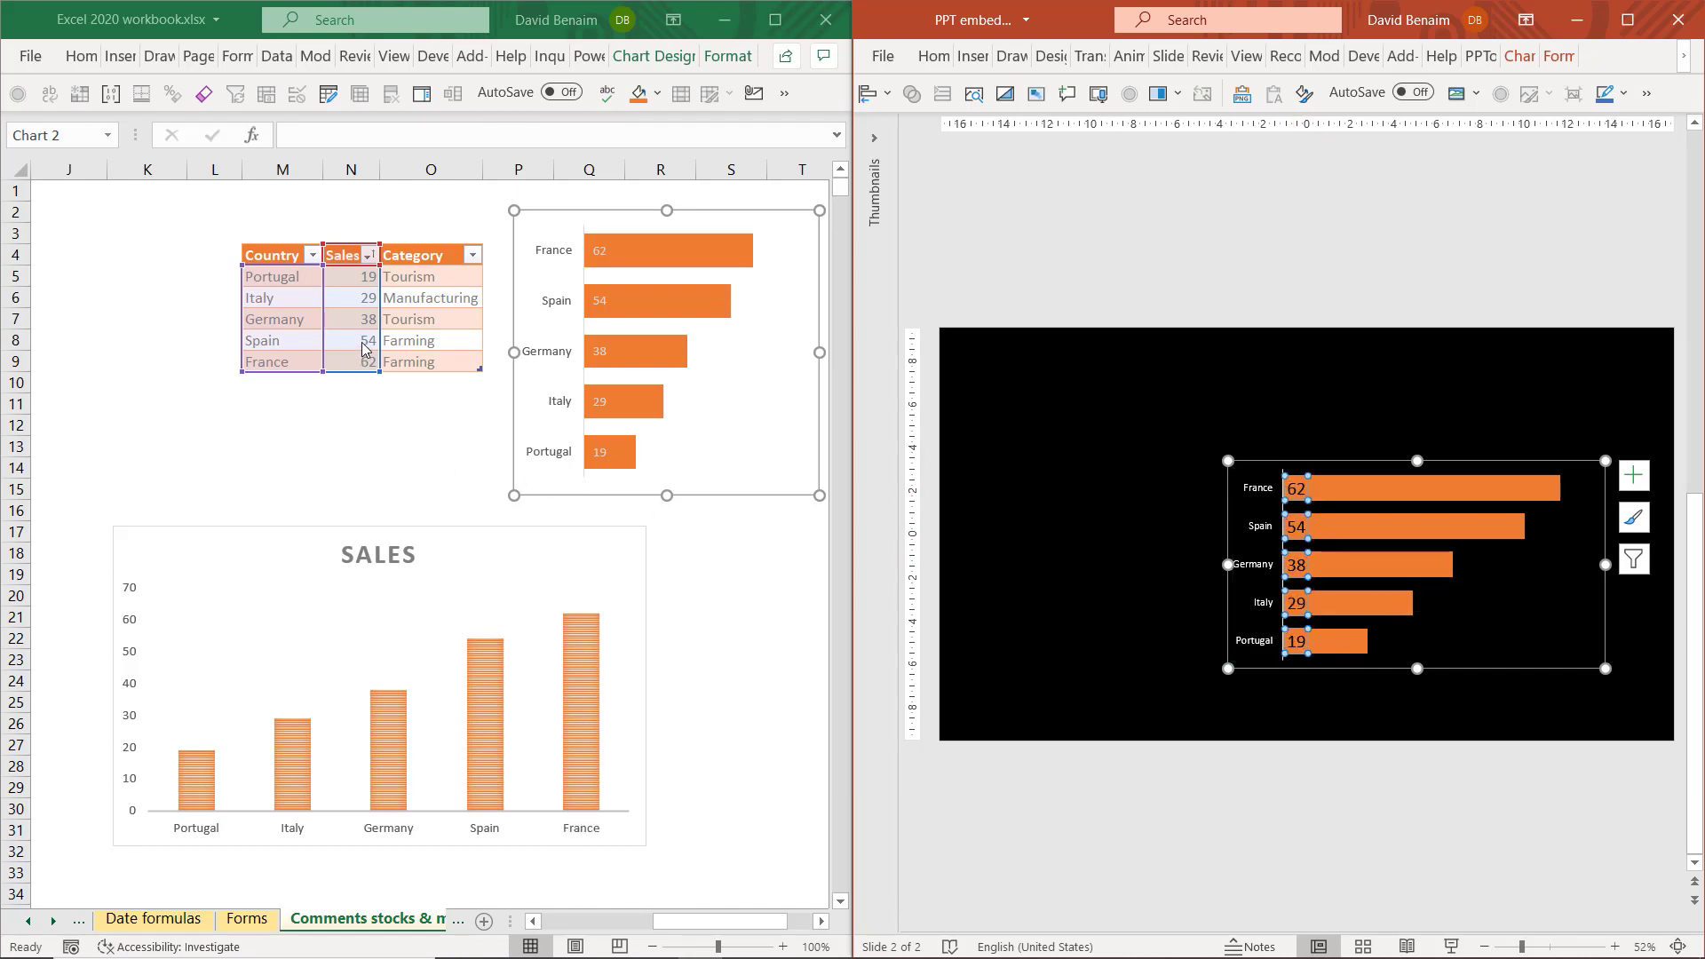
left_click(350, 341)
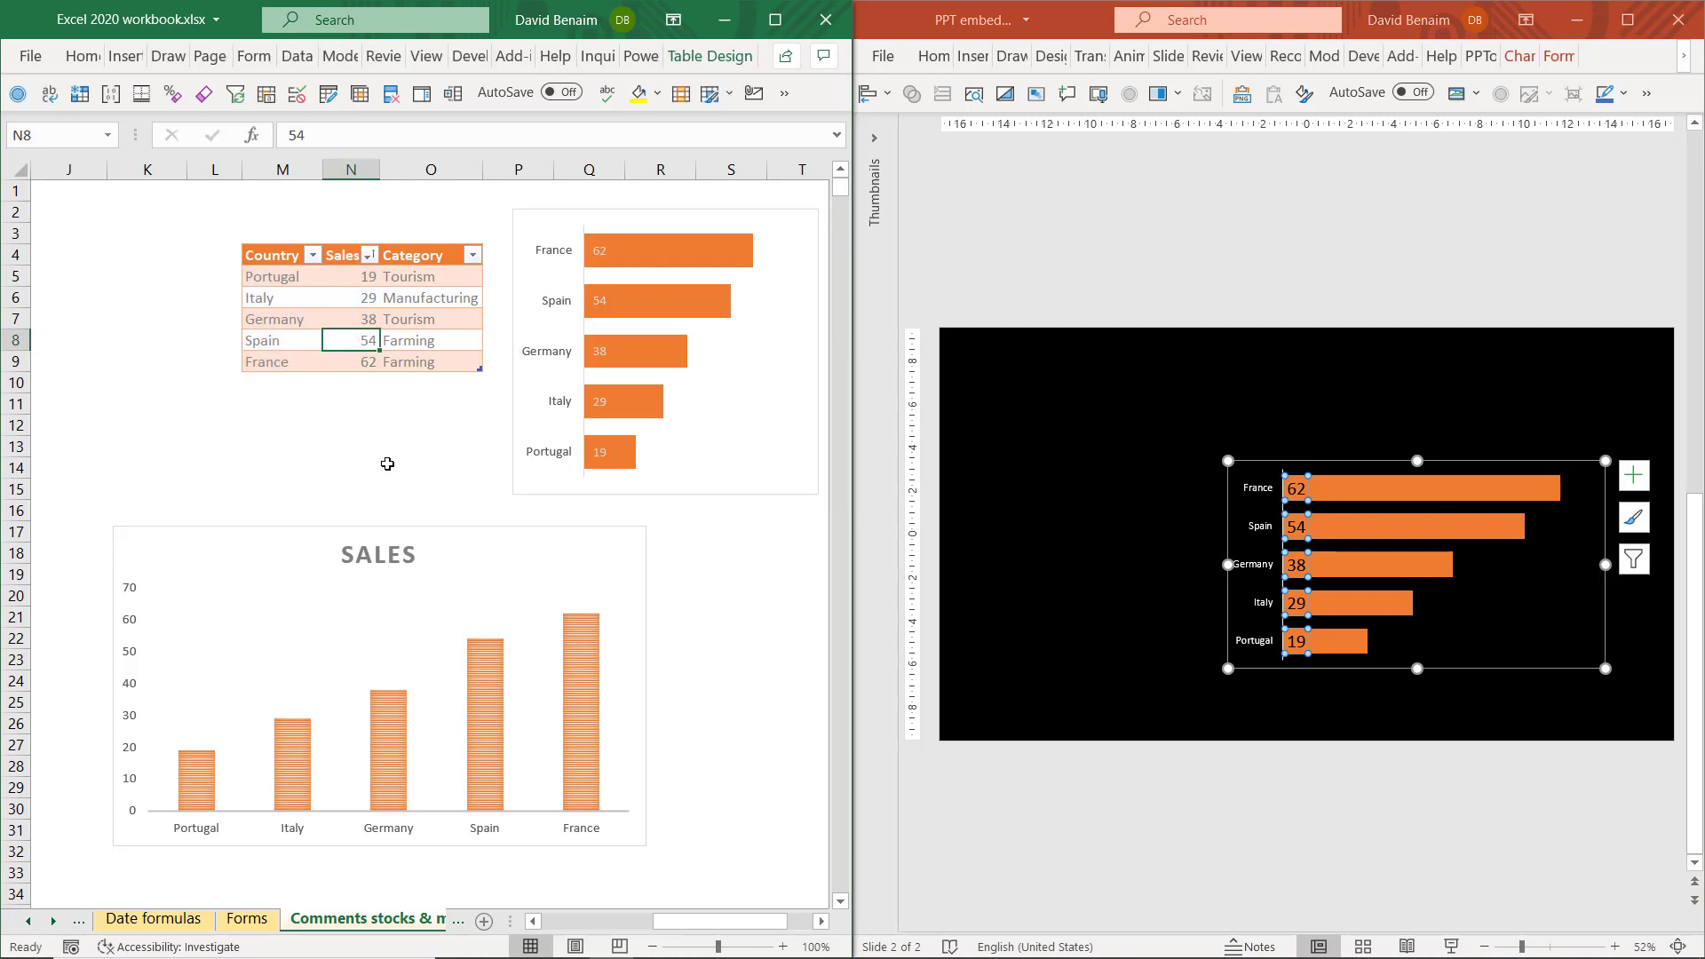
type("58")
left_click(350, 318)
type("32")
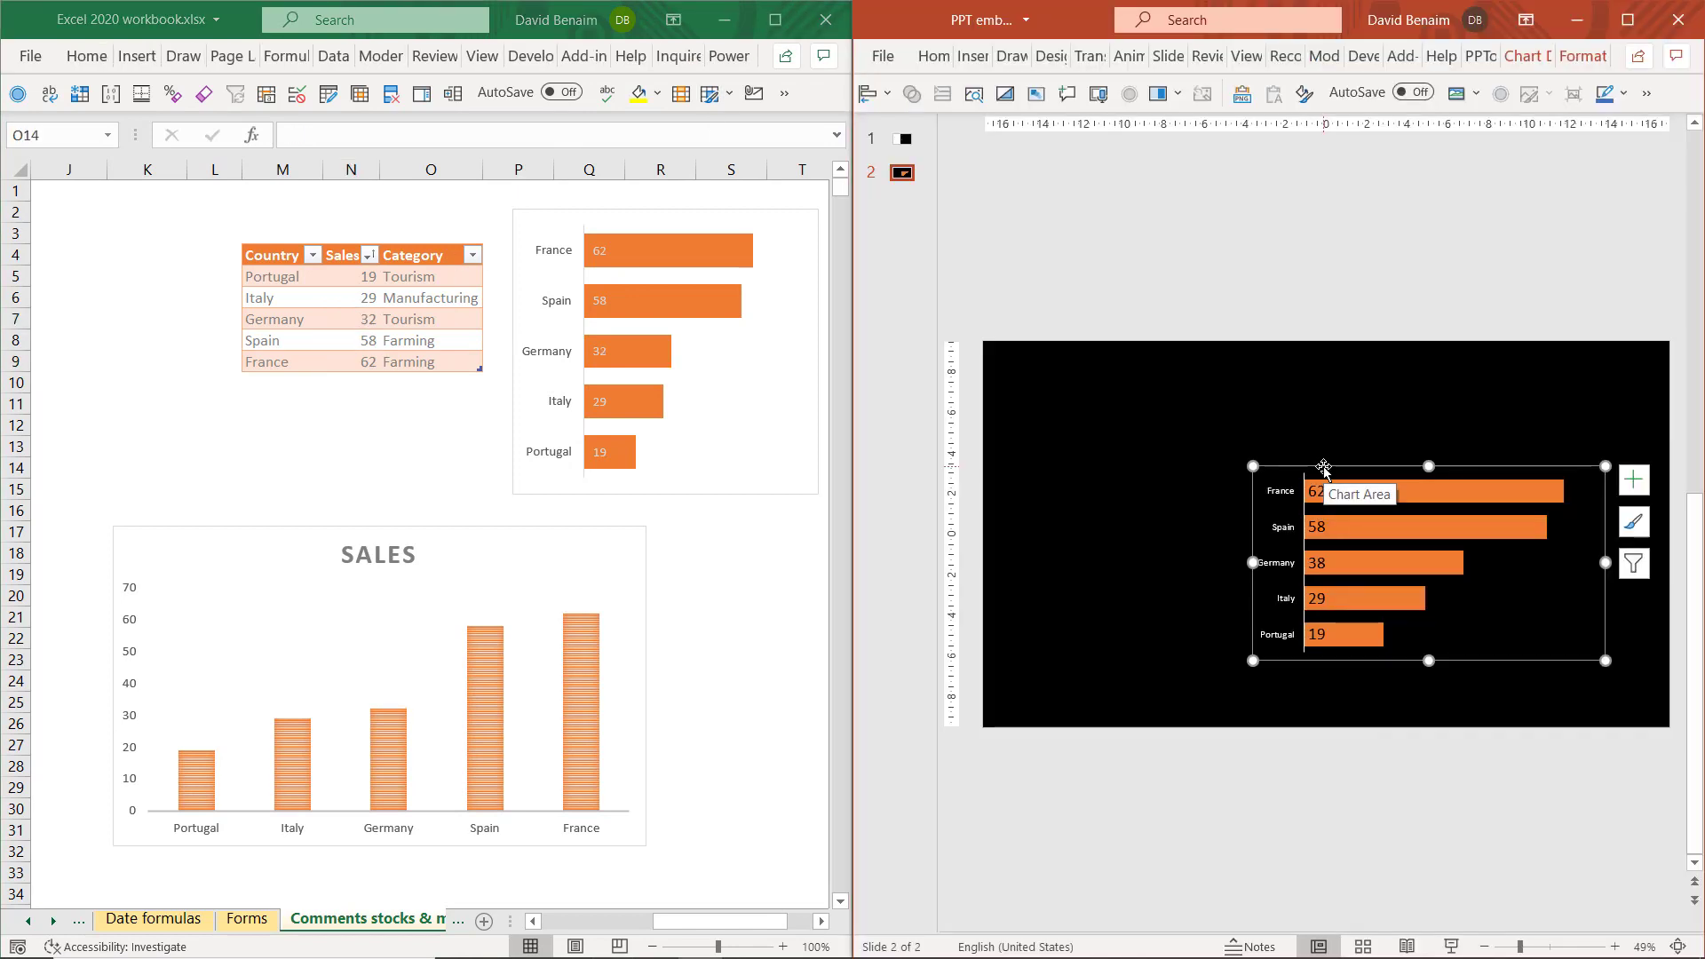
left_click_drag(1325, 467, 1204, 366)
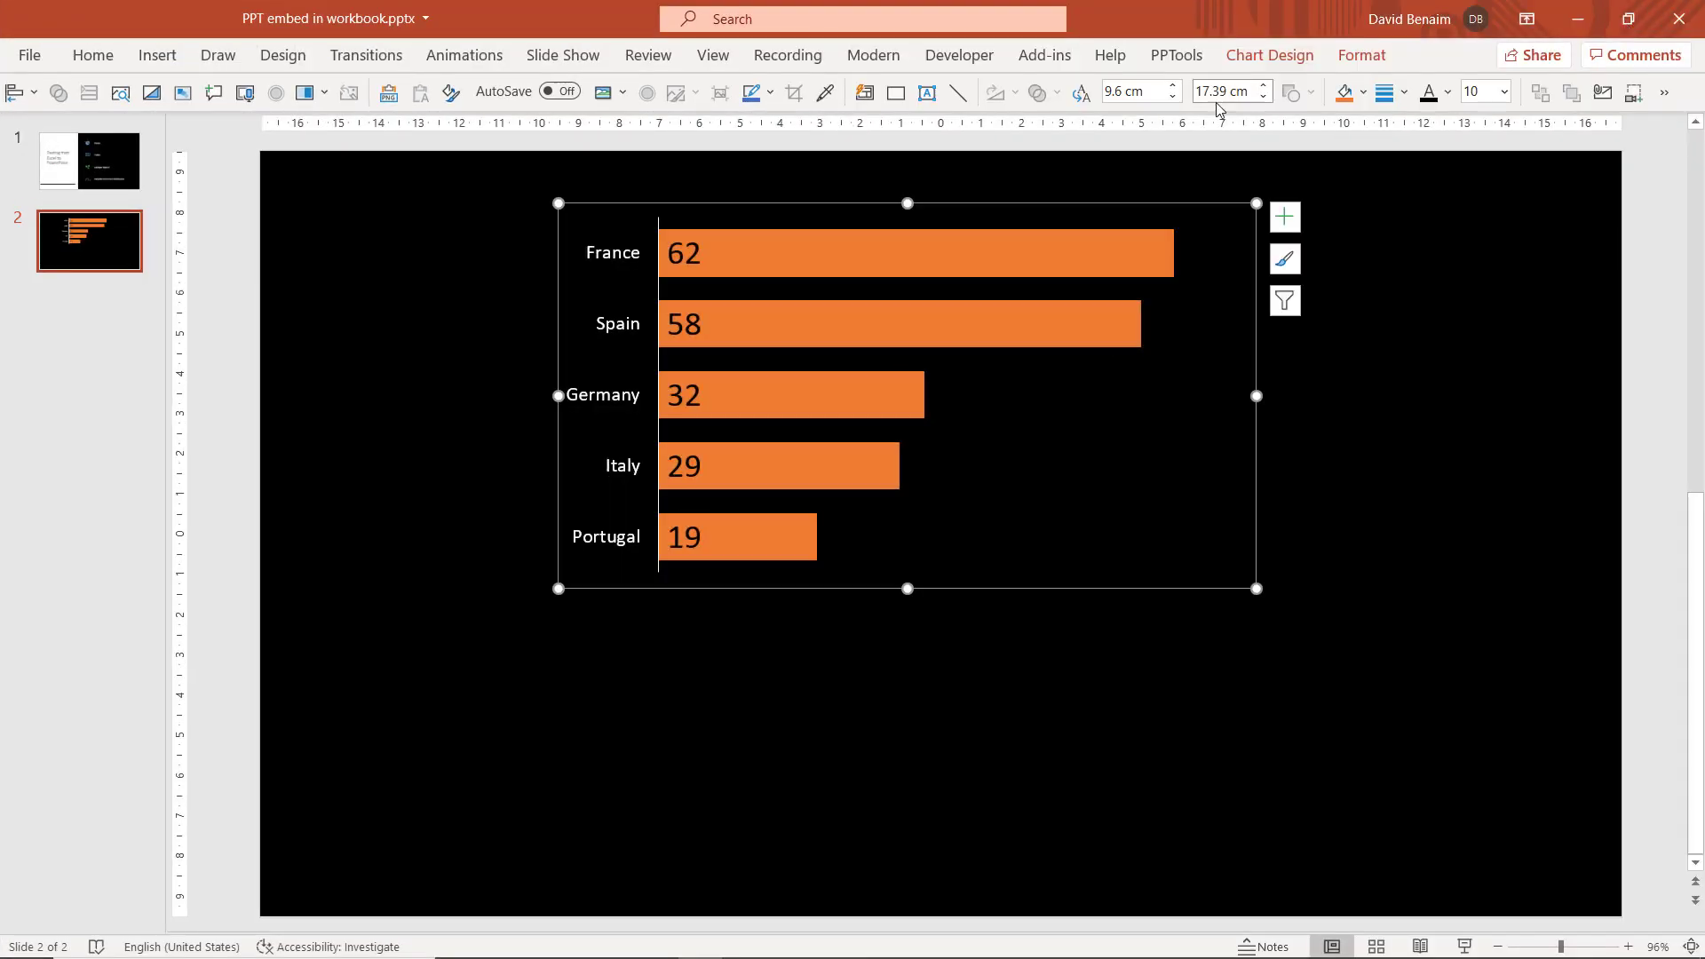
Edit the chart's linked data, enter 'Cell here' in N1, and close the data window
left_click(1268, 55)
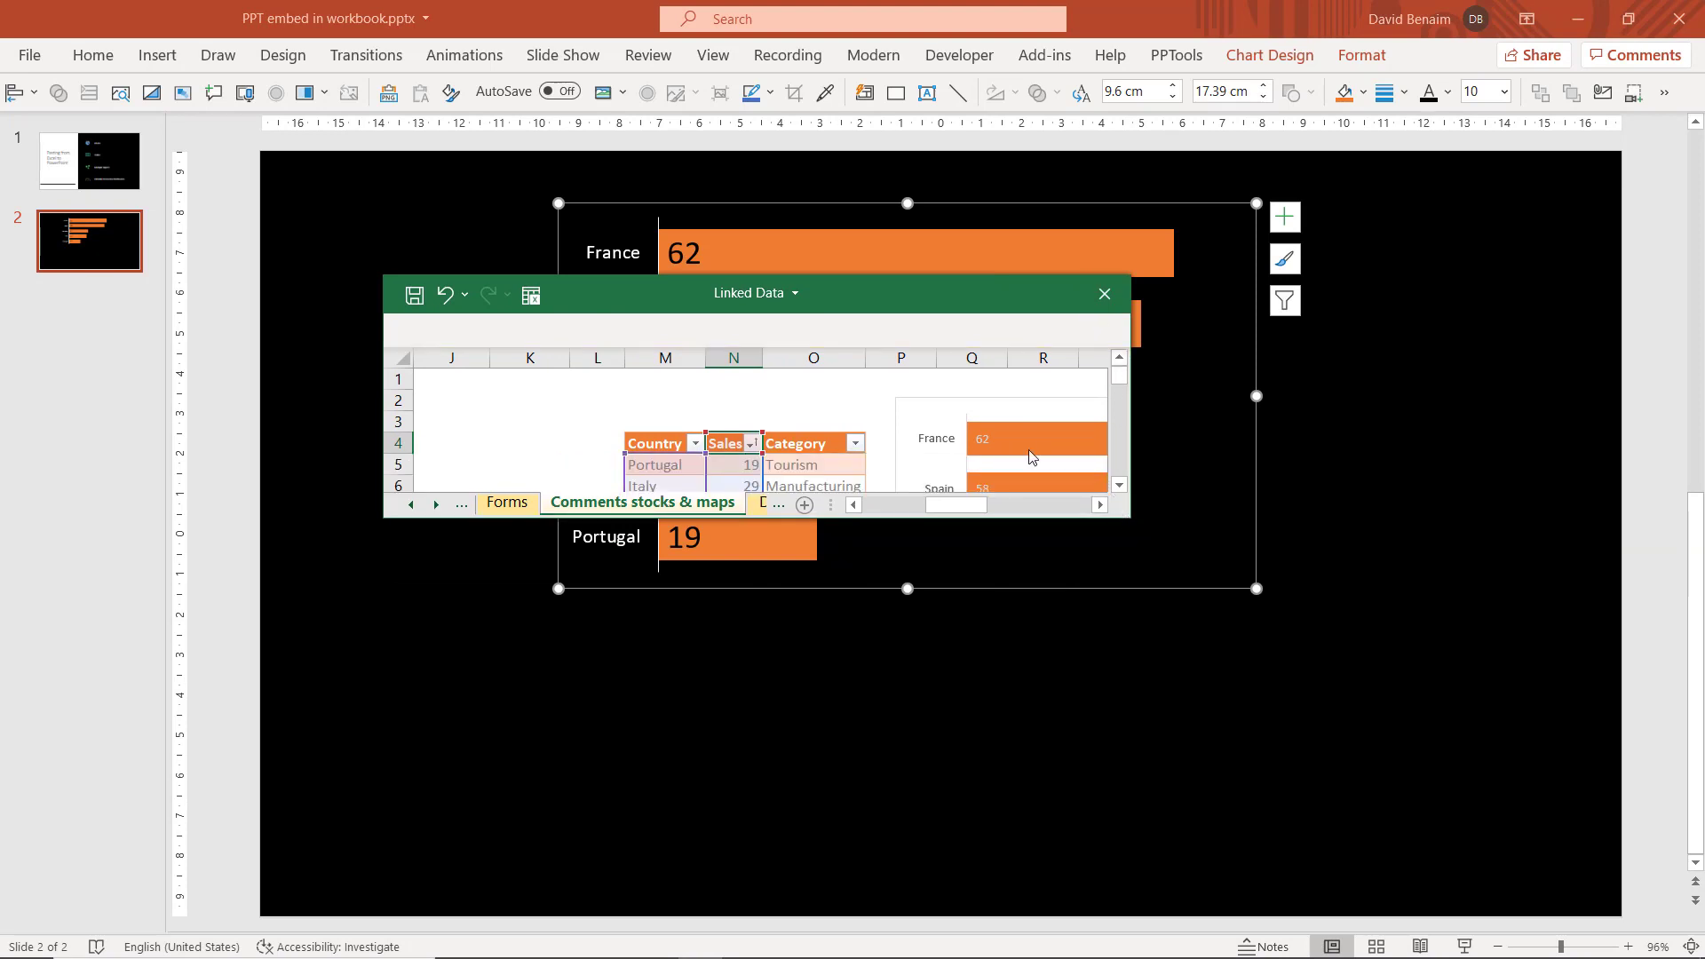
left_click(733, 376)
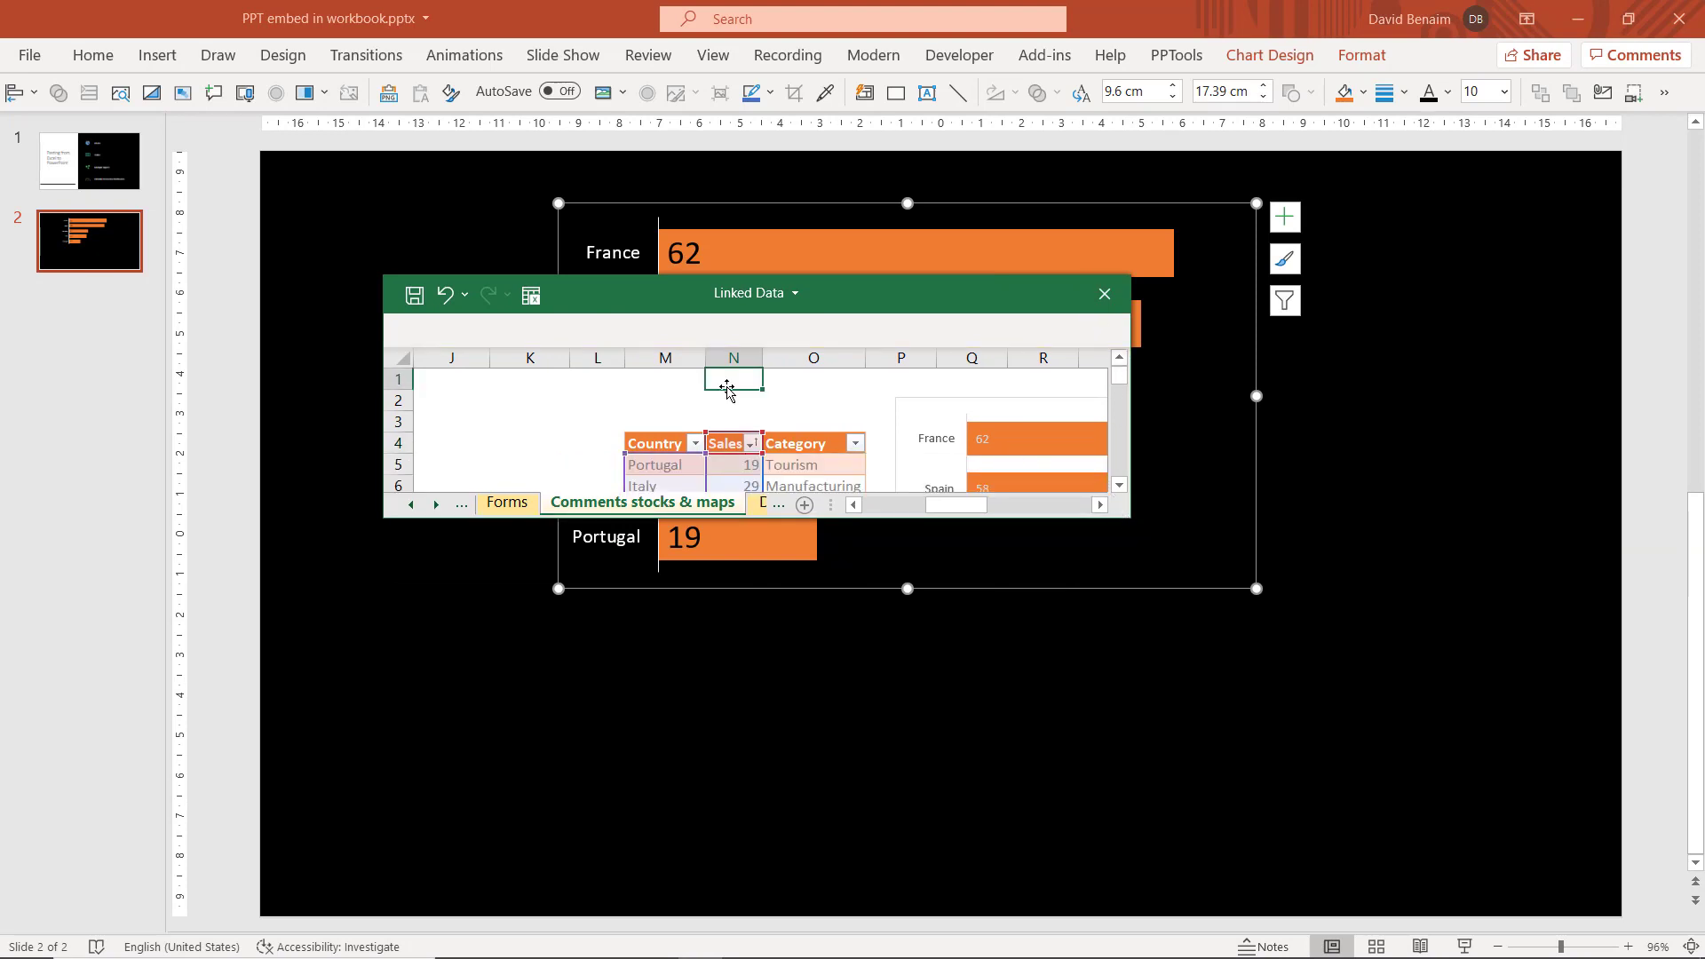
type("Cell he")
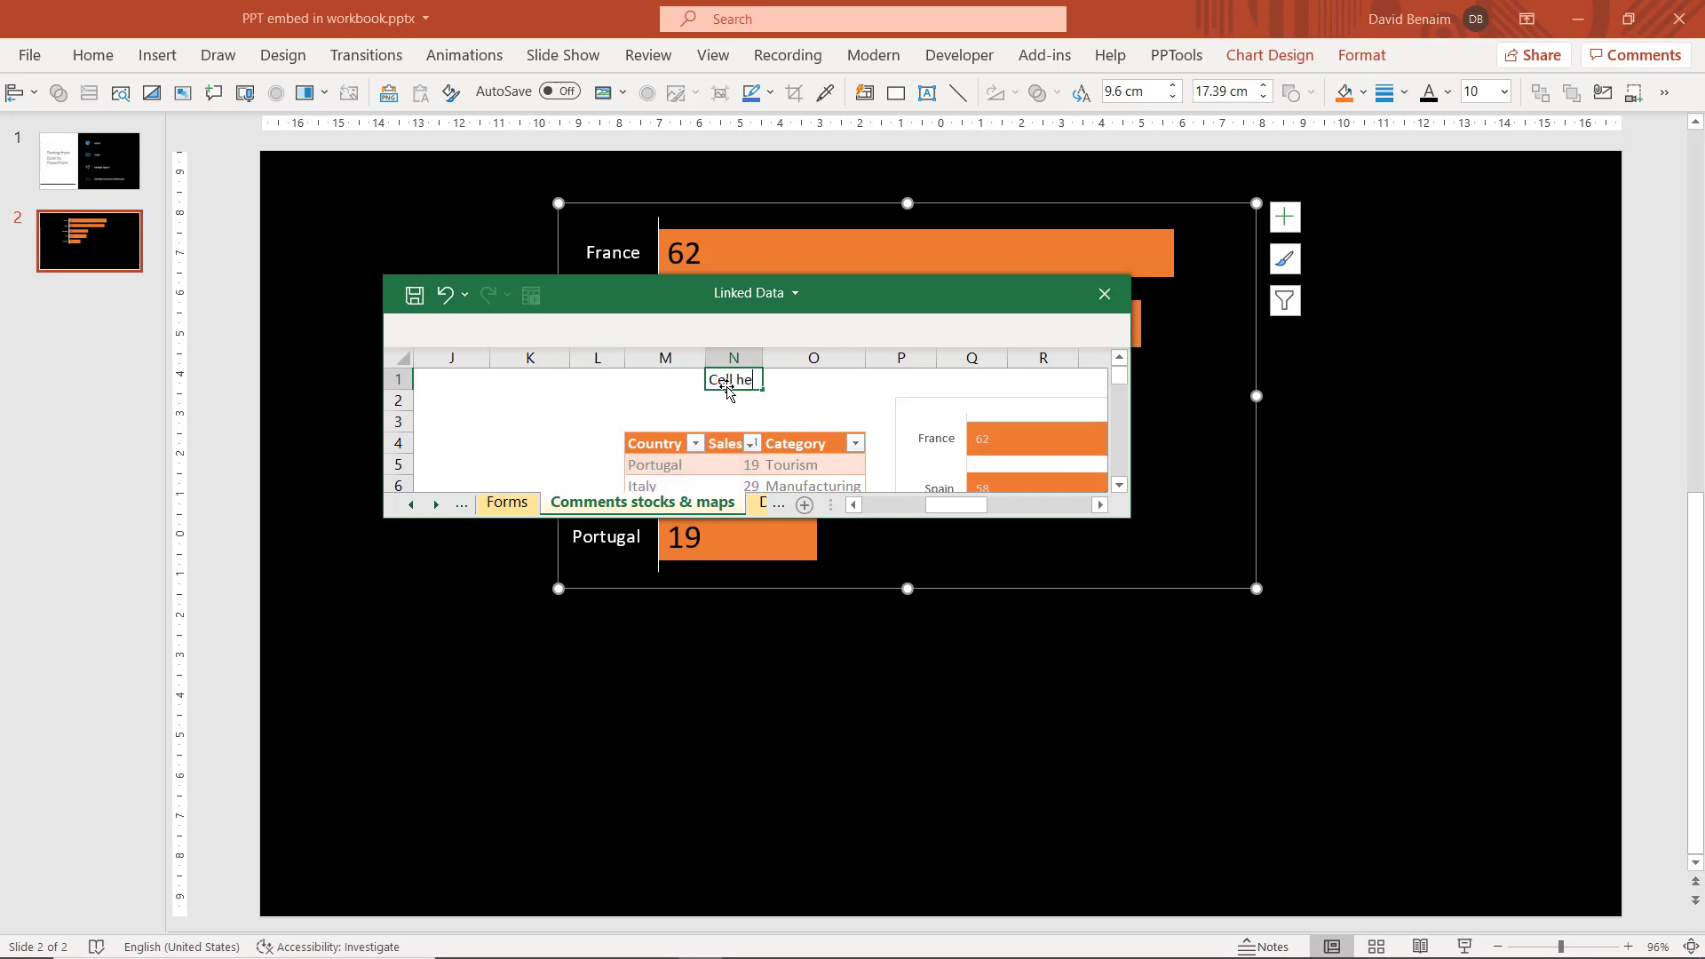
left_click(664, 357)
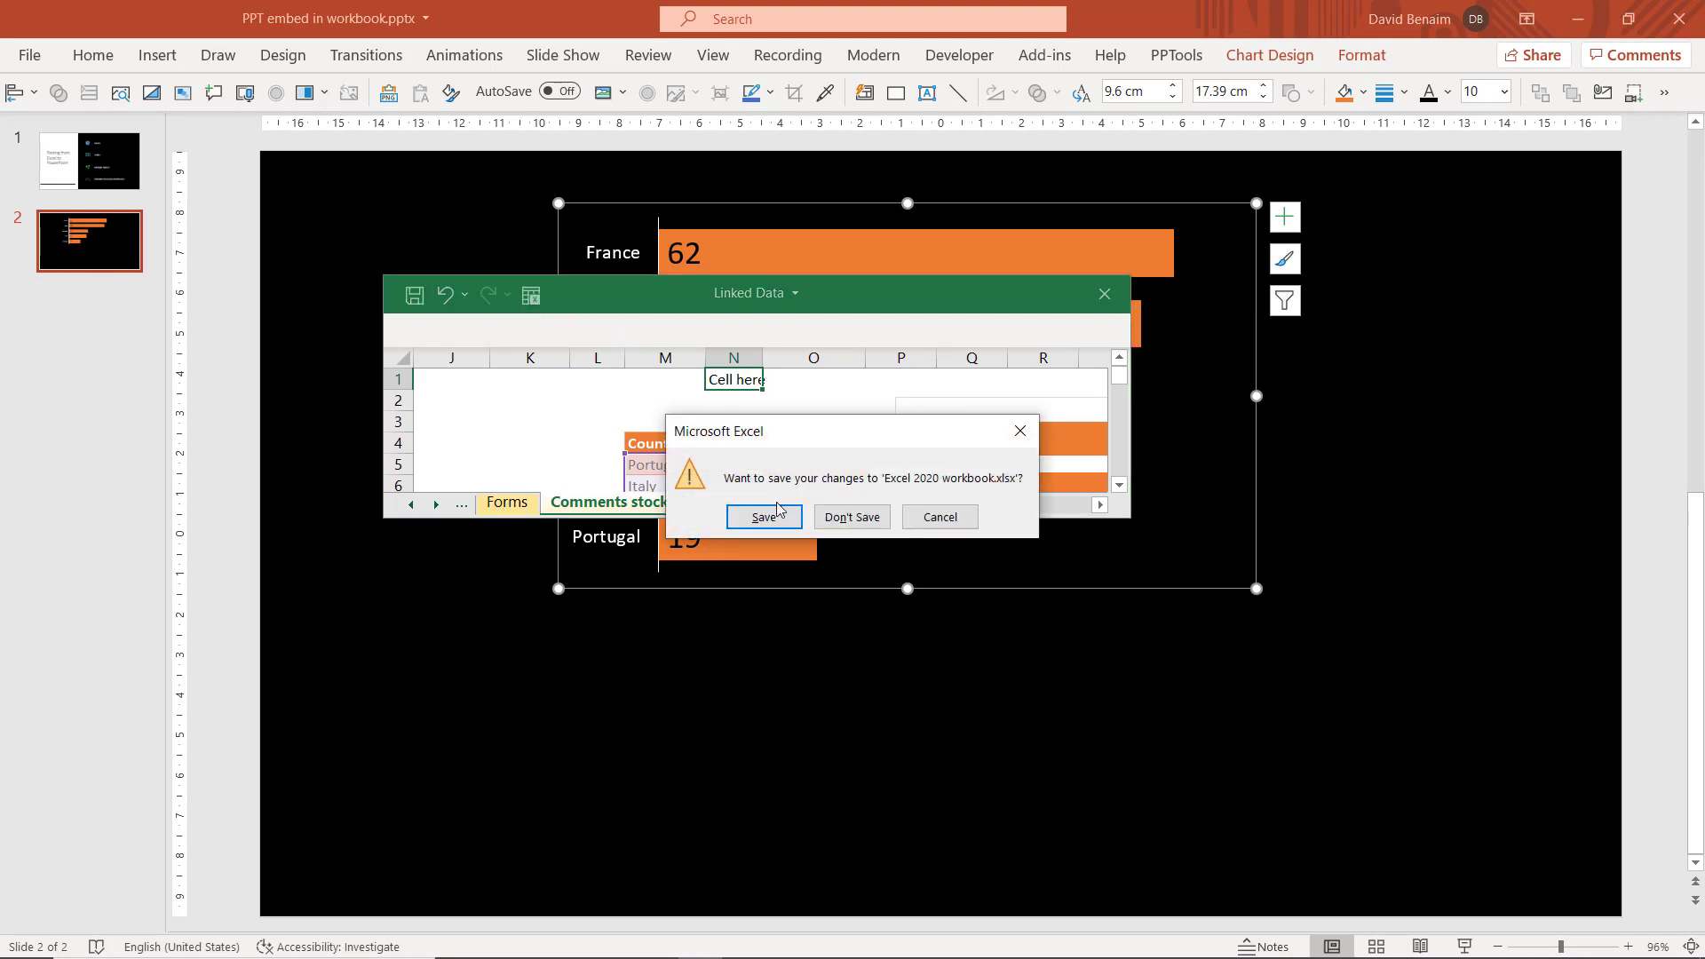
Save the linked workbook, adjust Germany and Italy sales, and confirm the chart's data range
left_click(851, 516)
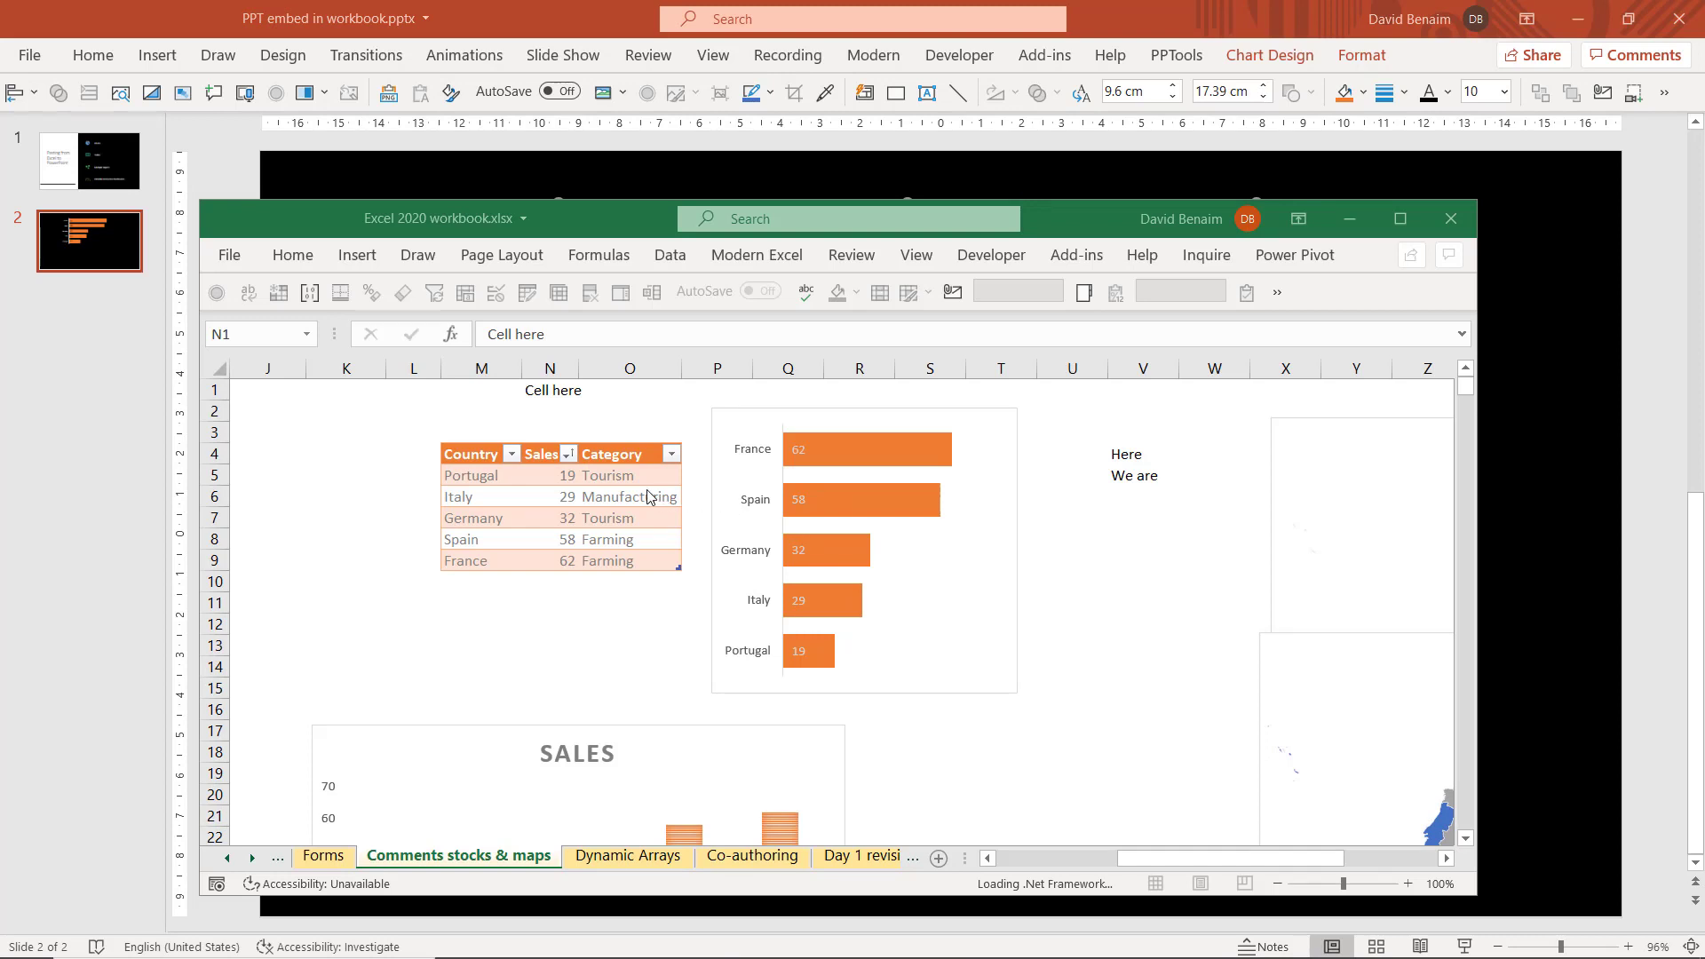
left_click(549, 389)
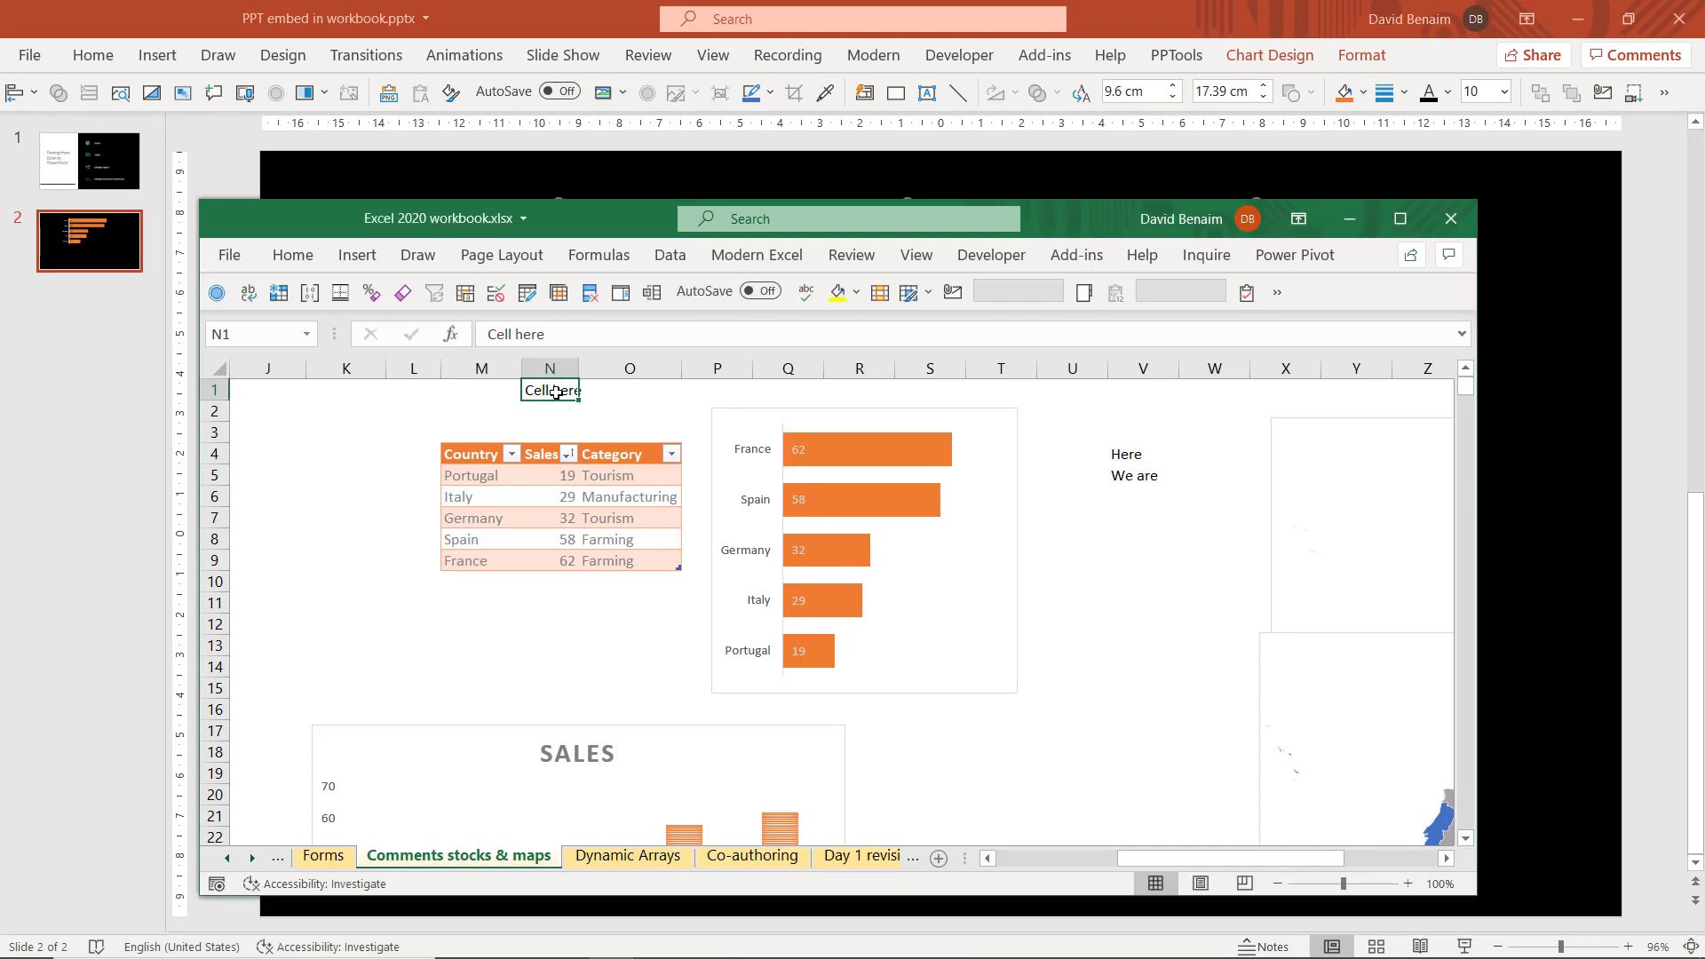
left_click(549, 517)
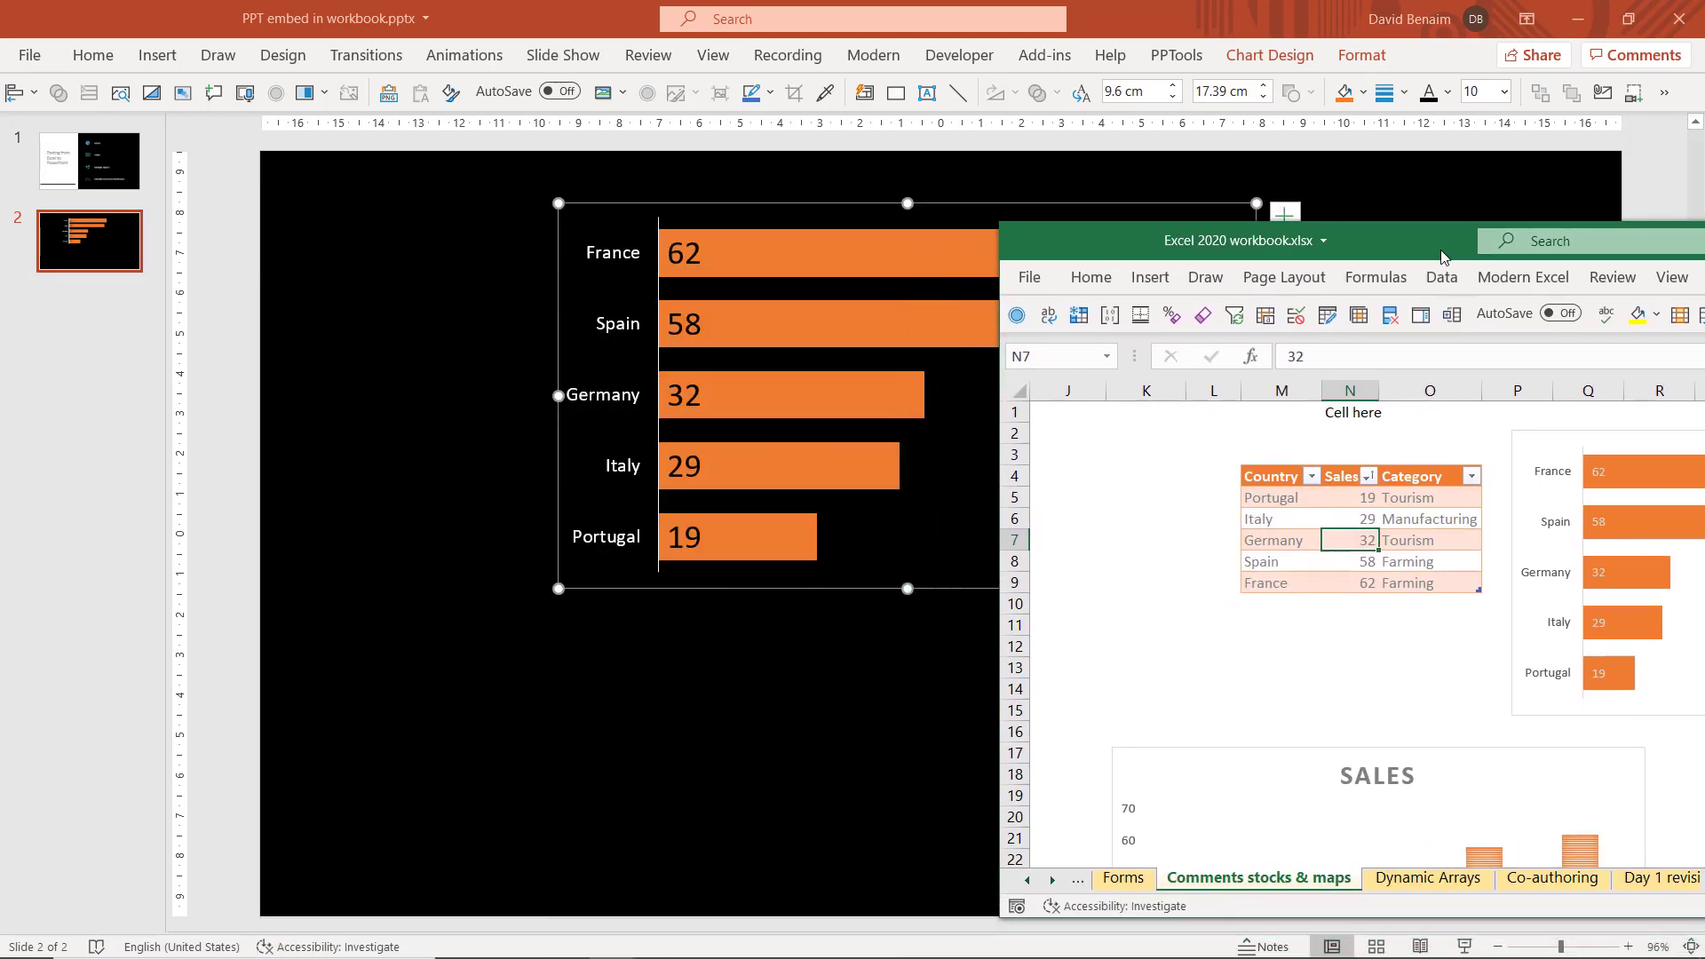
mouse_move(1316, 657)
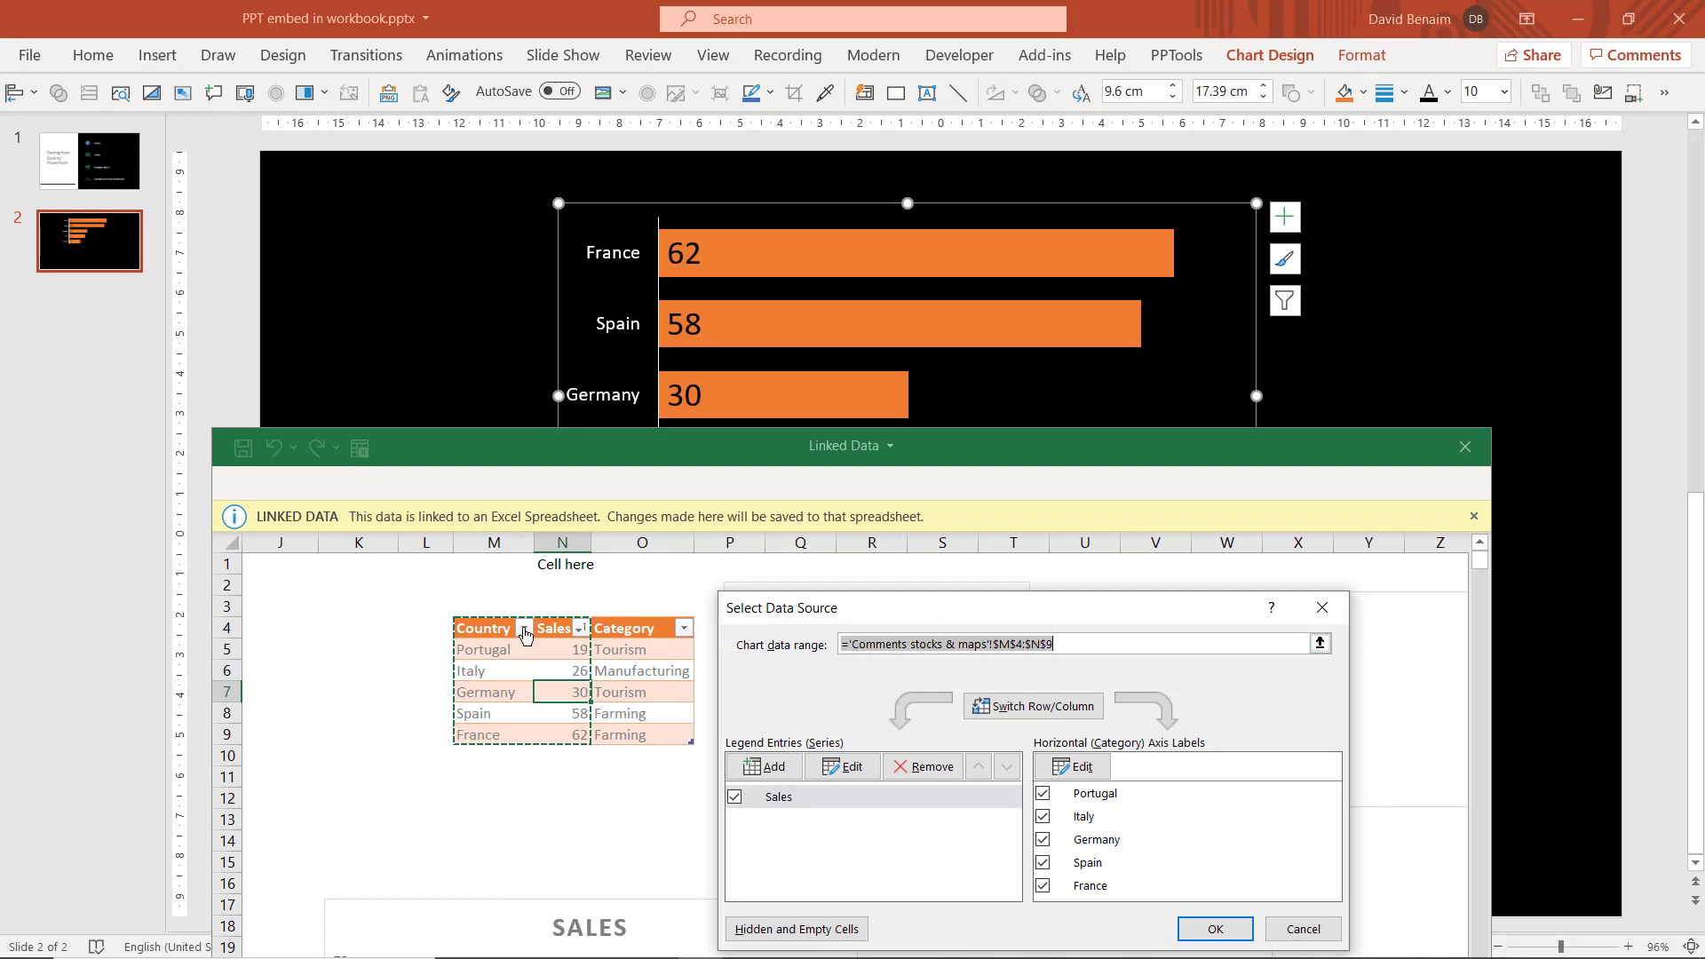
left_click(1213, 929)
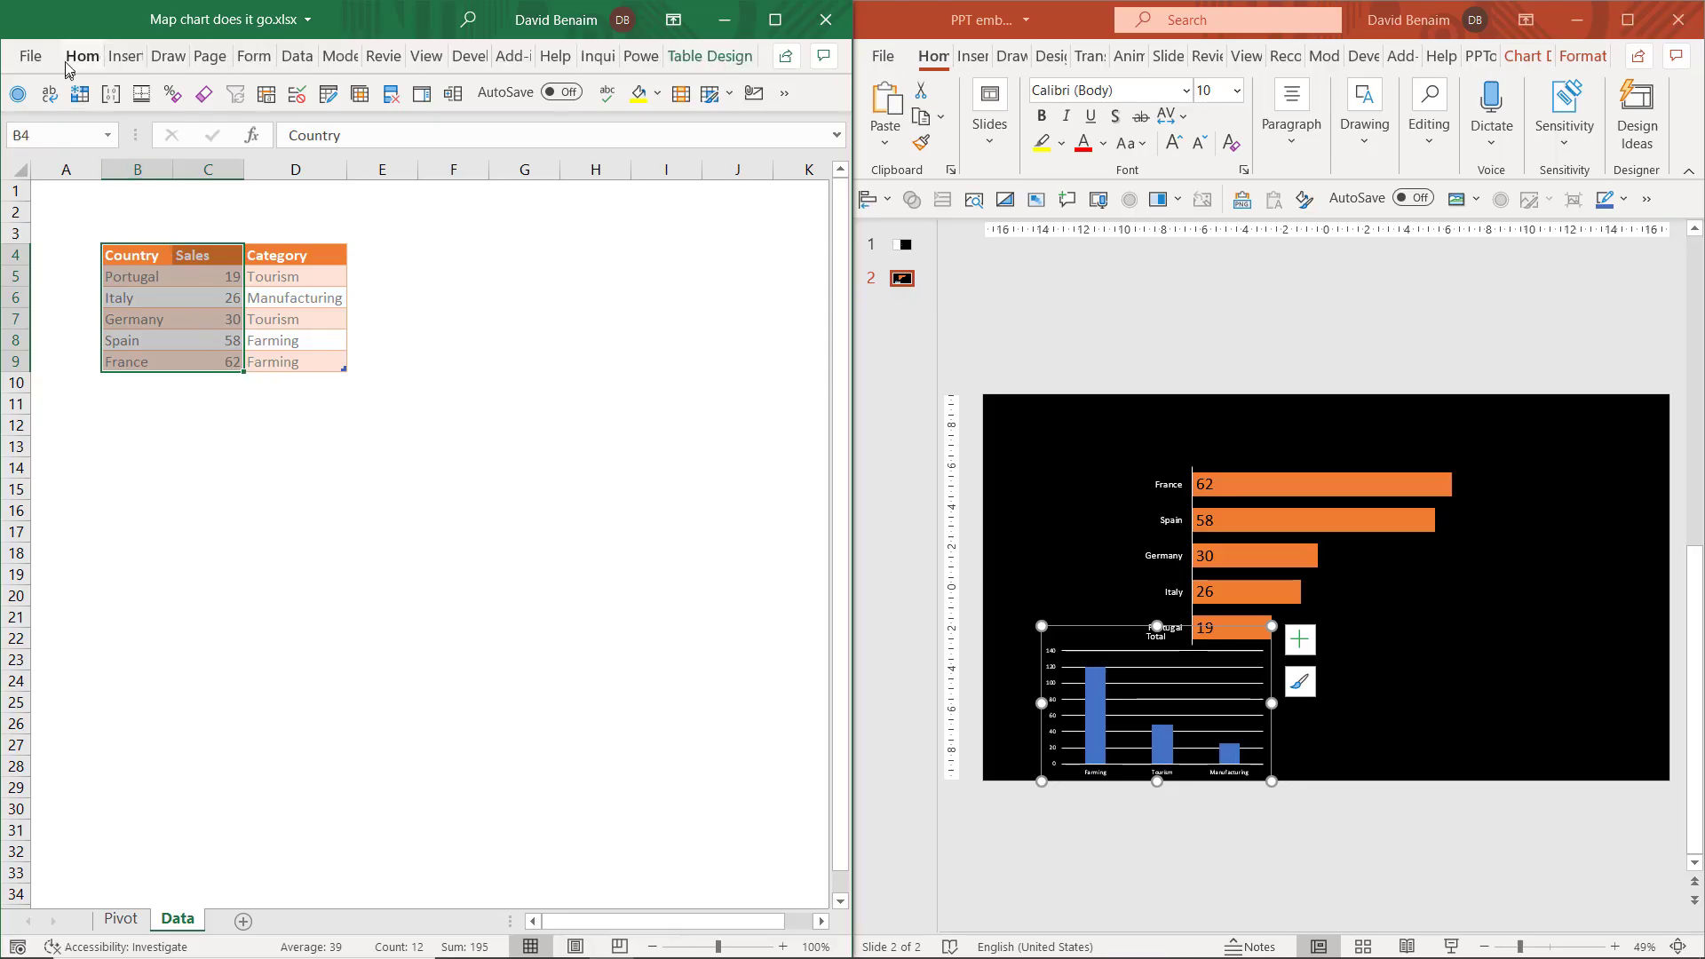
Insert a filled map chart of sales and add data labels to its series
left_click(124, 55)
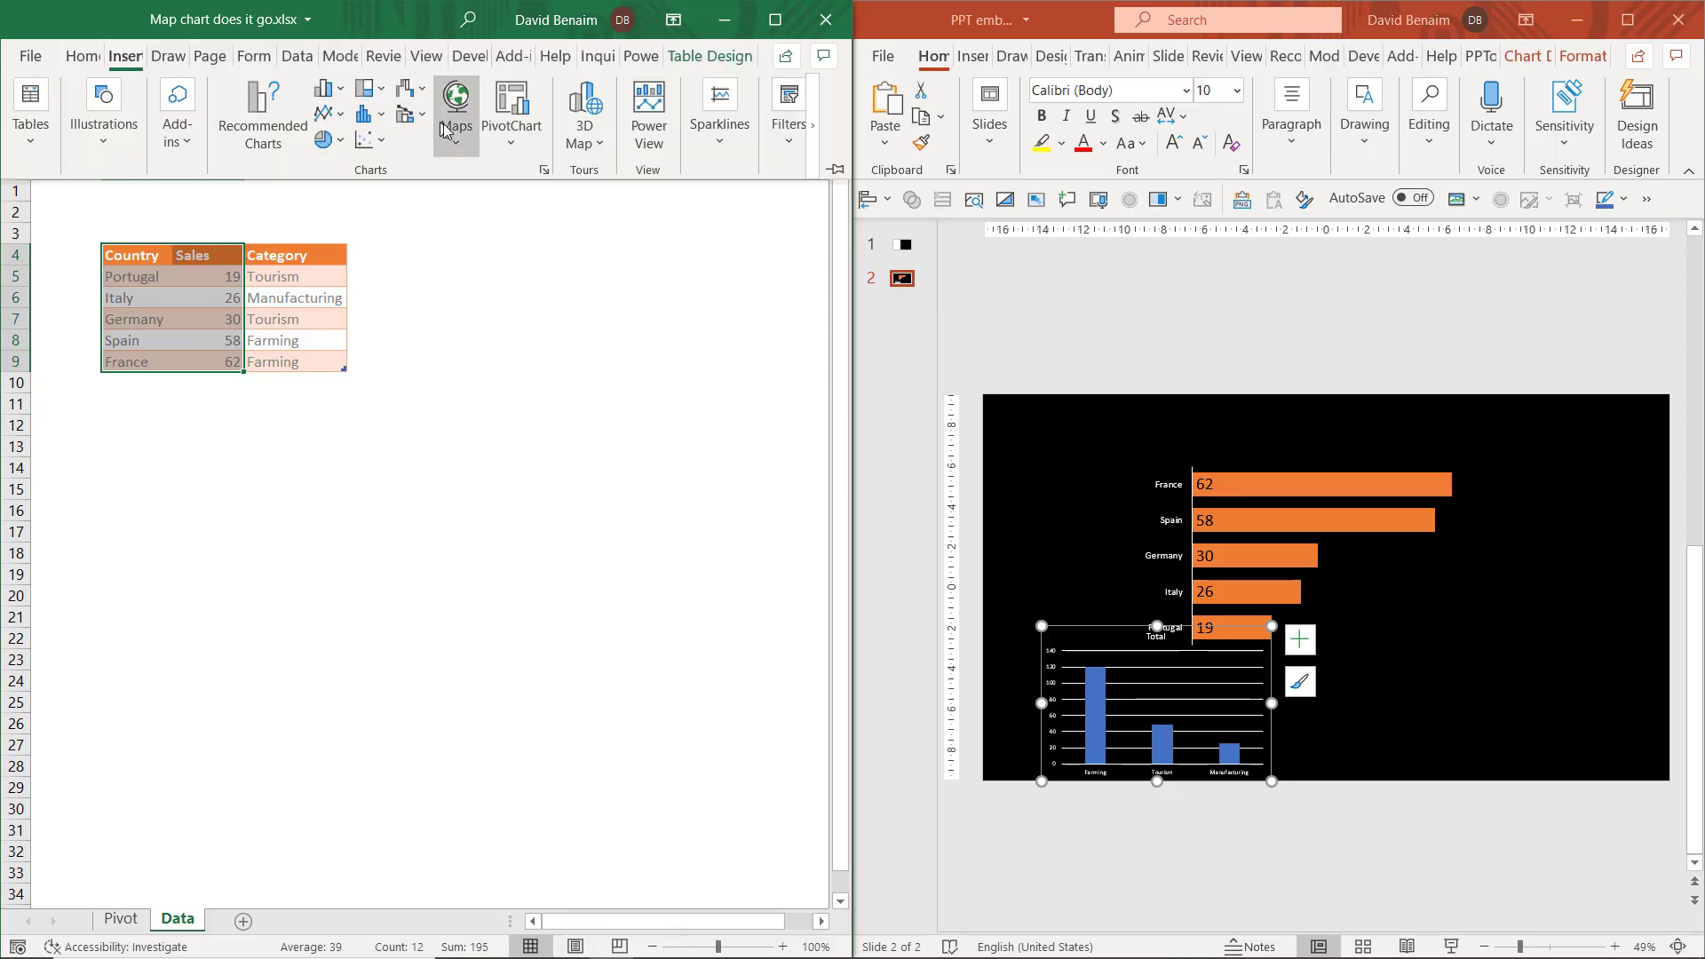
left_click(457, 108)
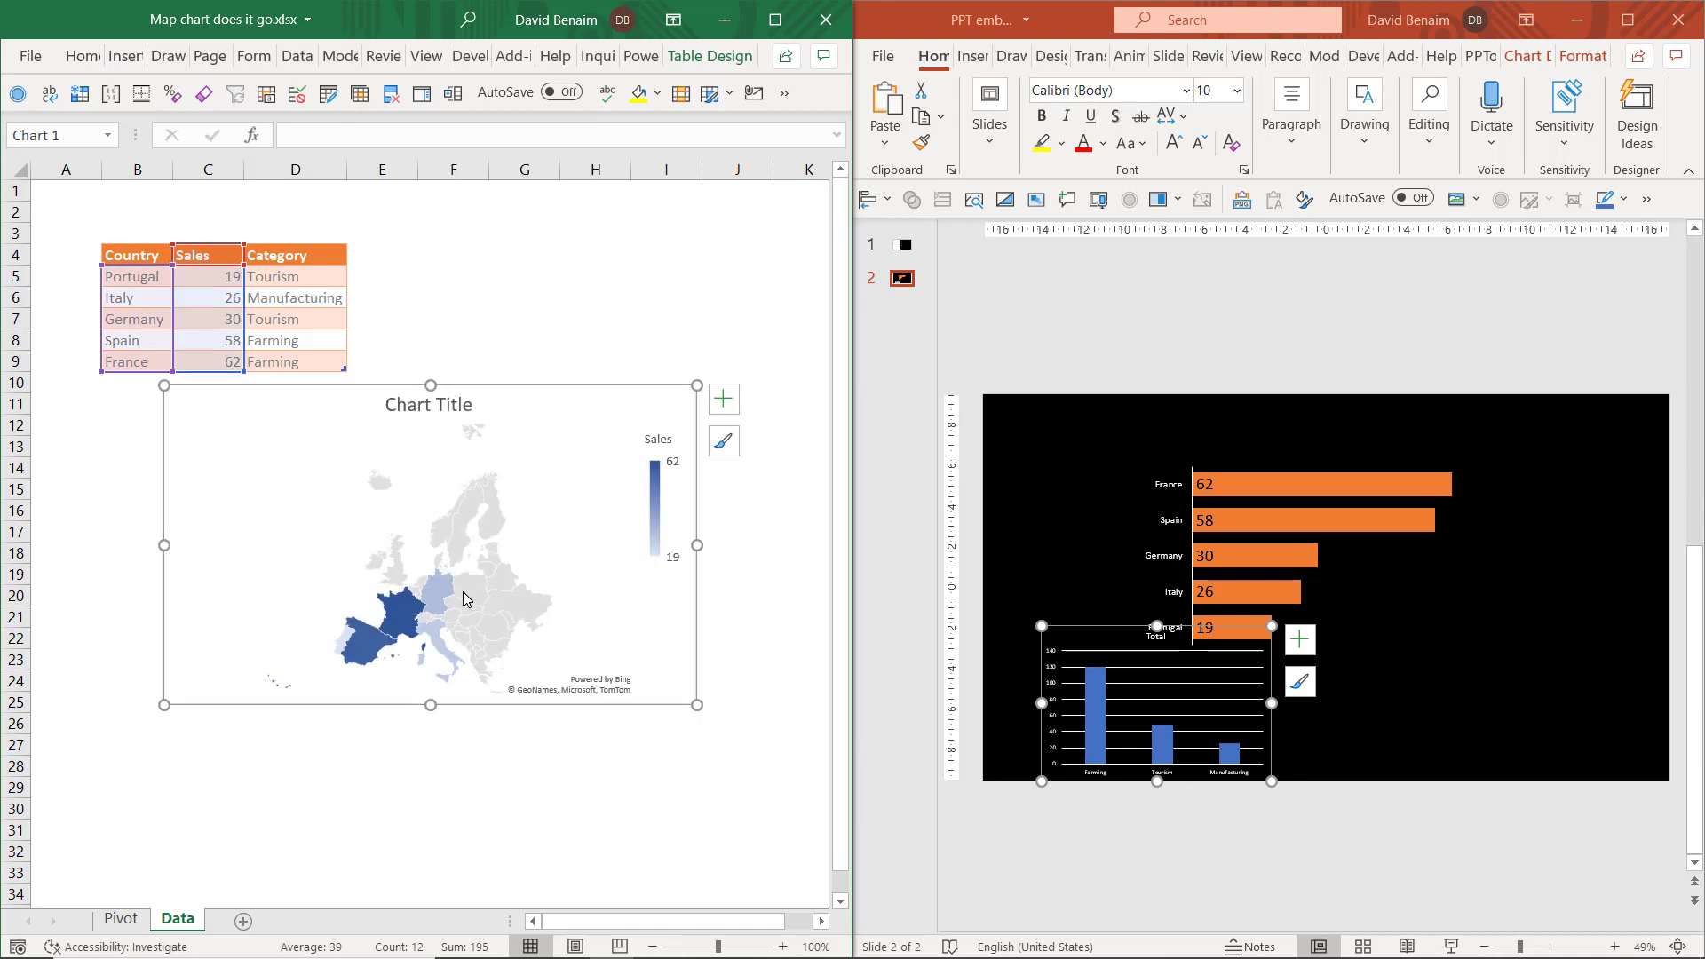
mouse_move(409, 629)
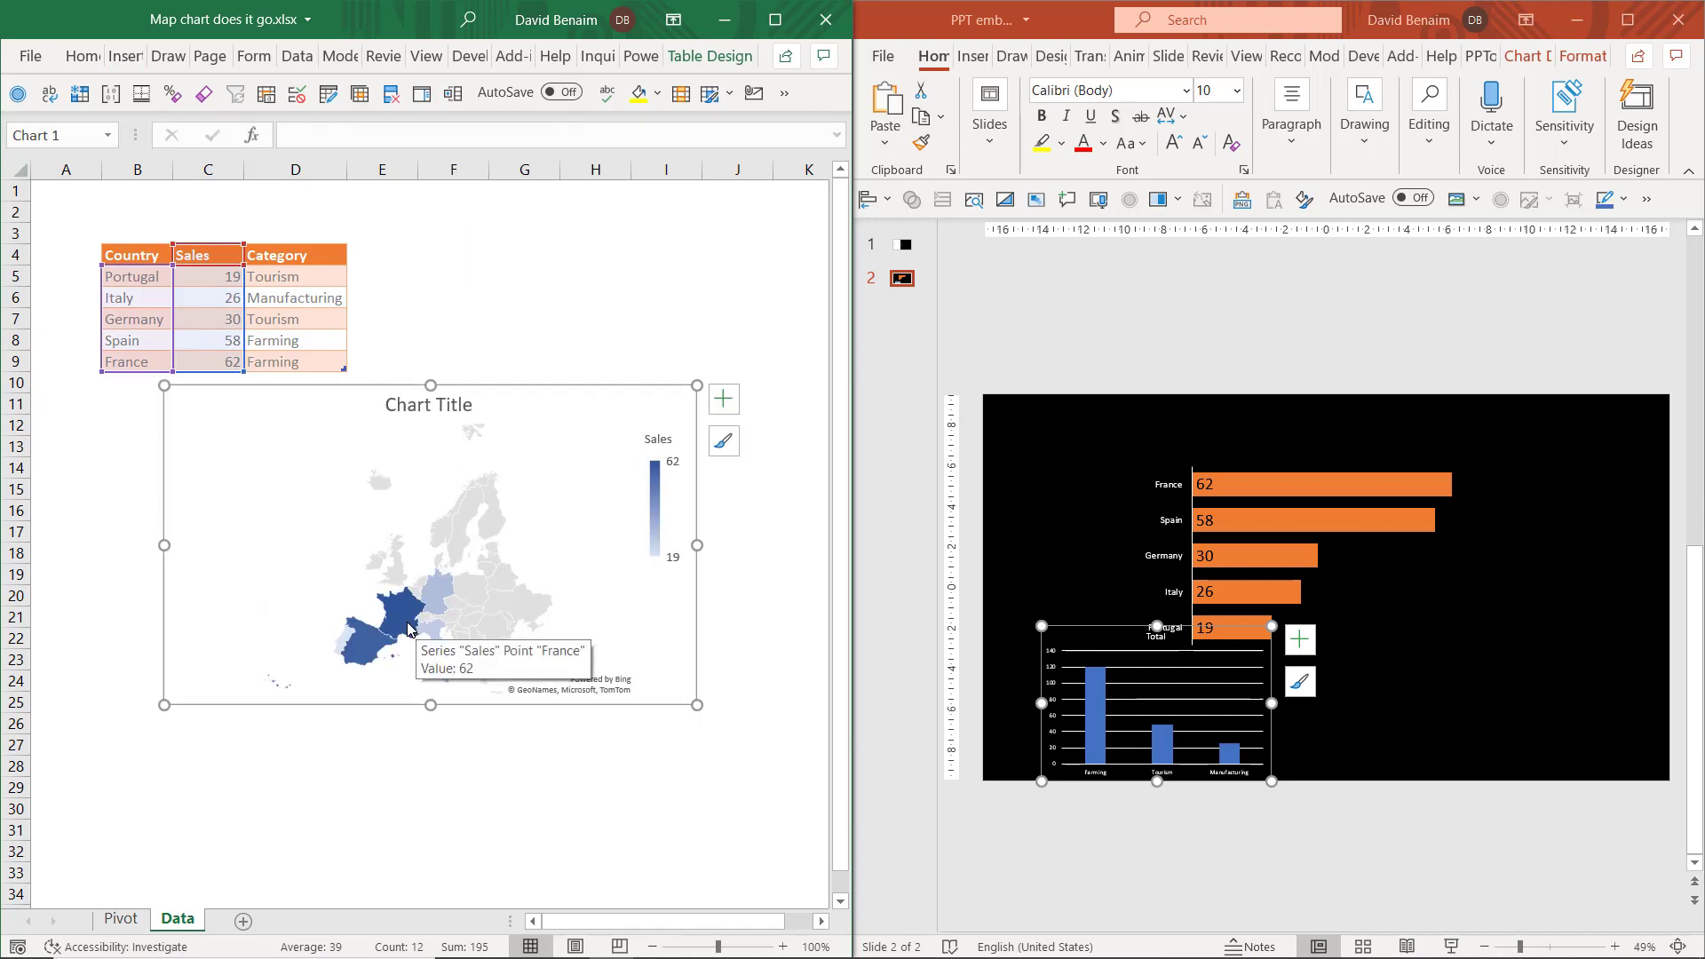
mouse_move(410, 599)
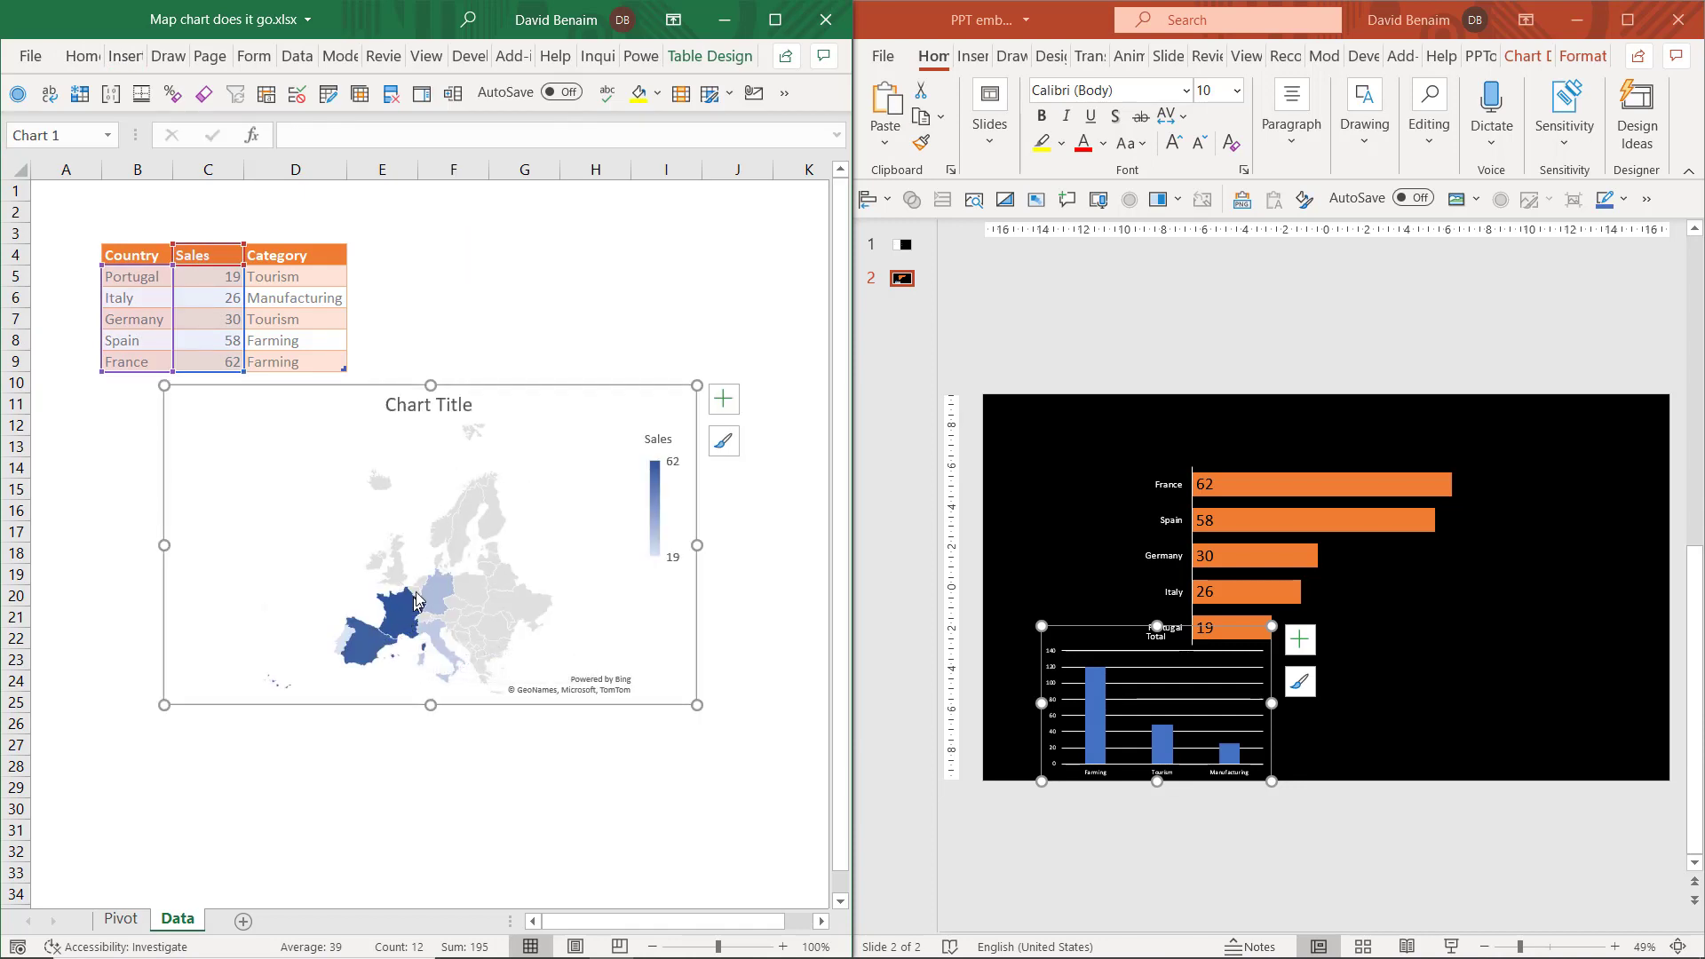
mouse_move(410, 596)
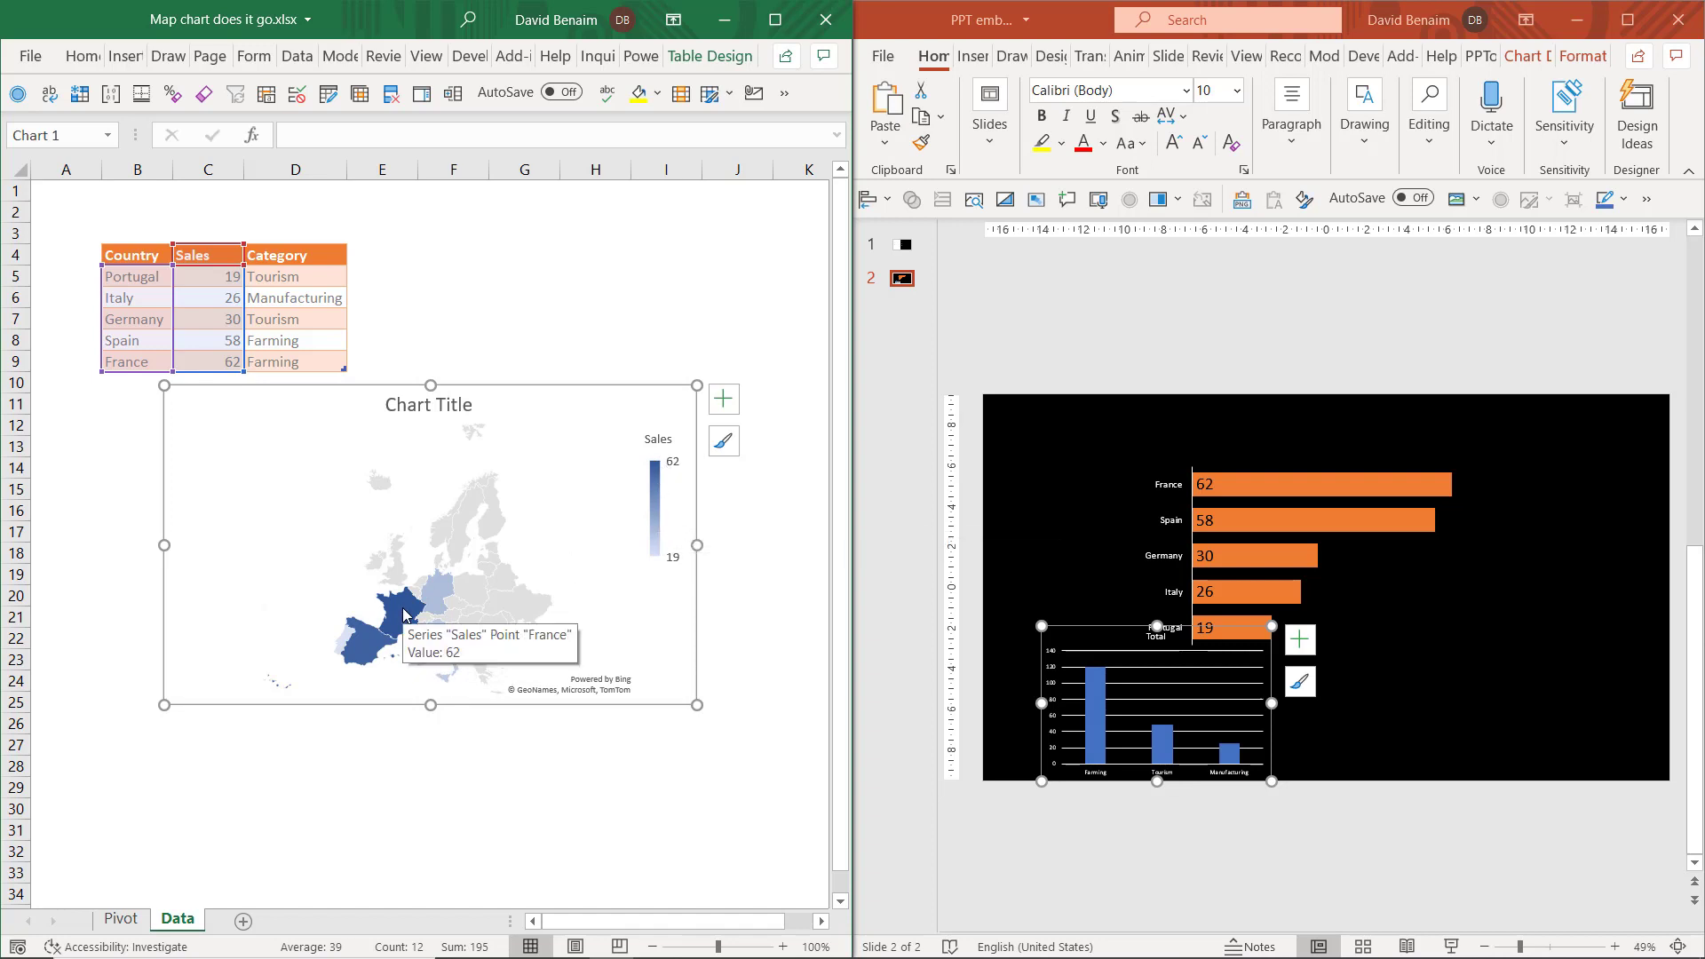
right_click(403, 615)
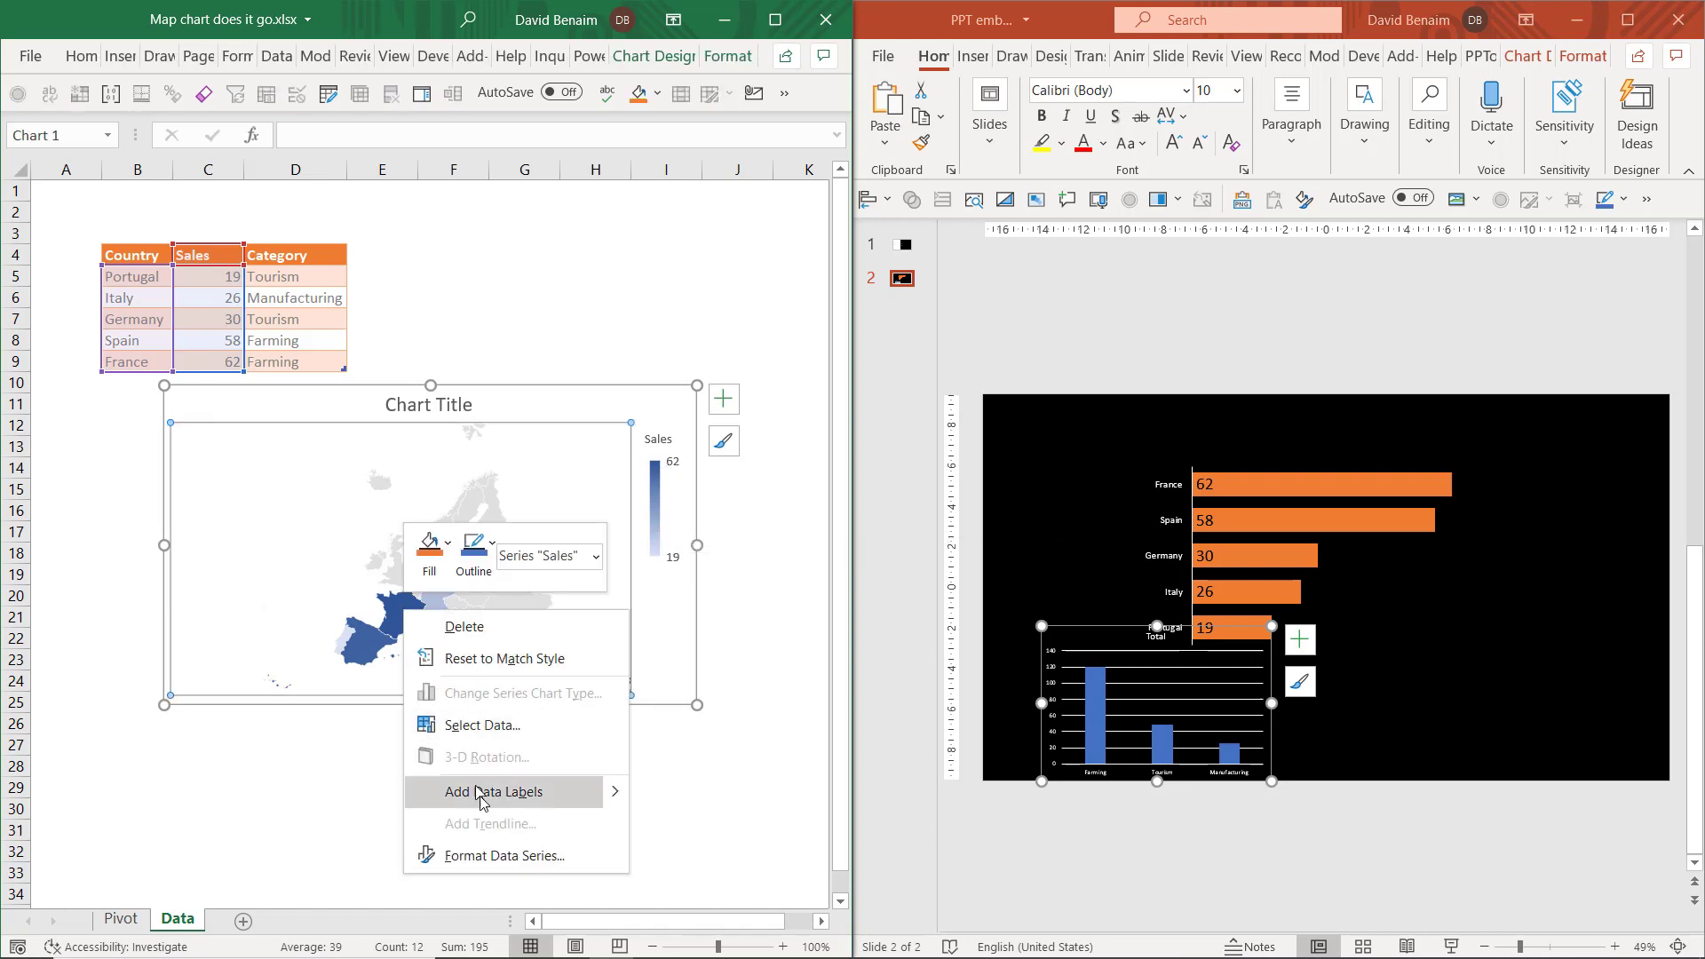
left_click(503, 856)
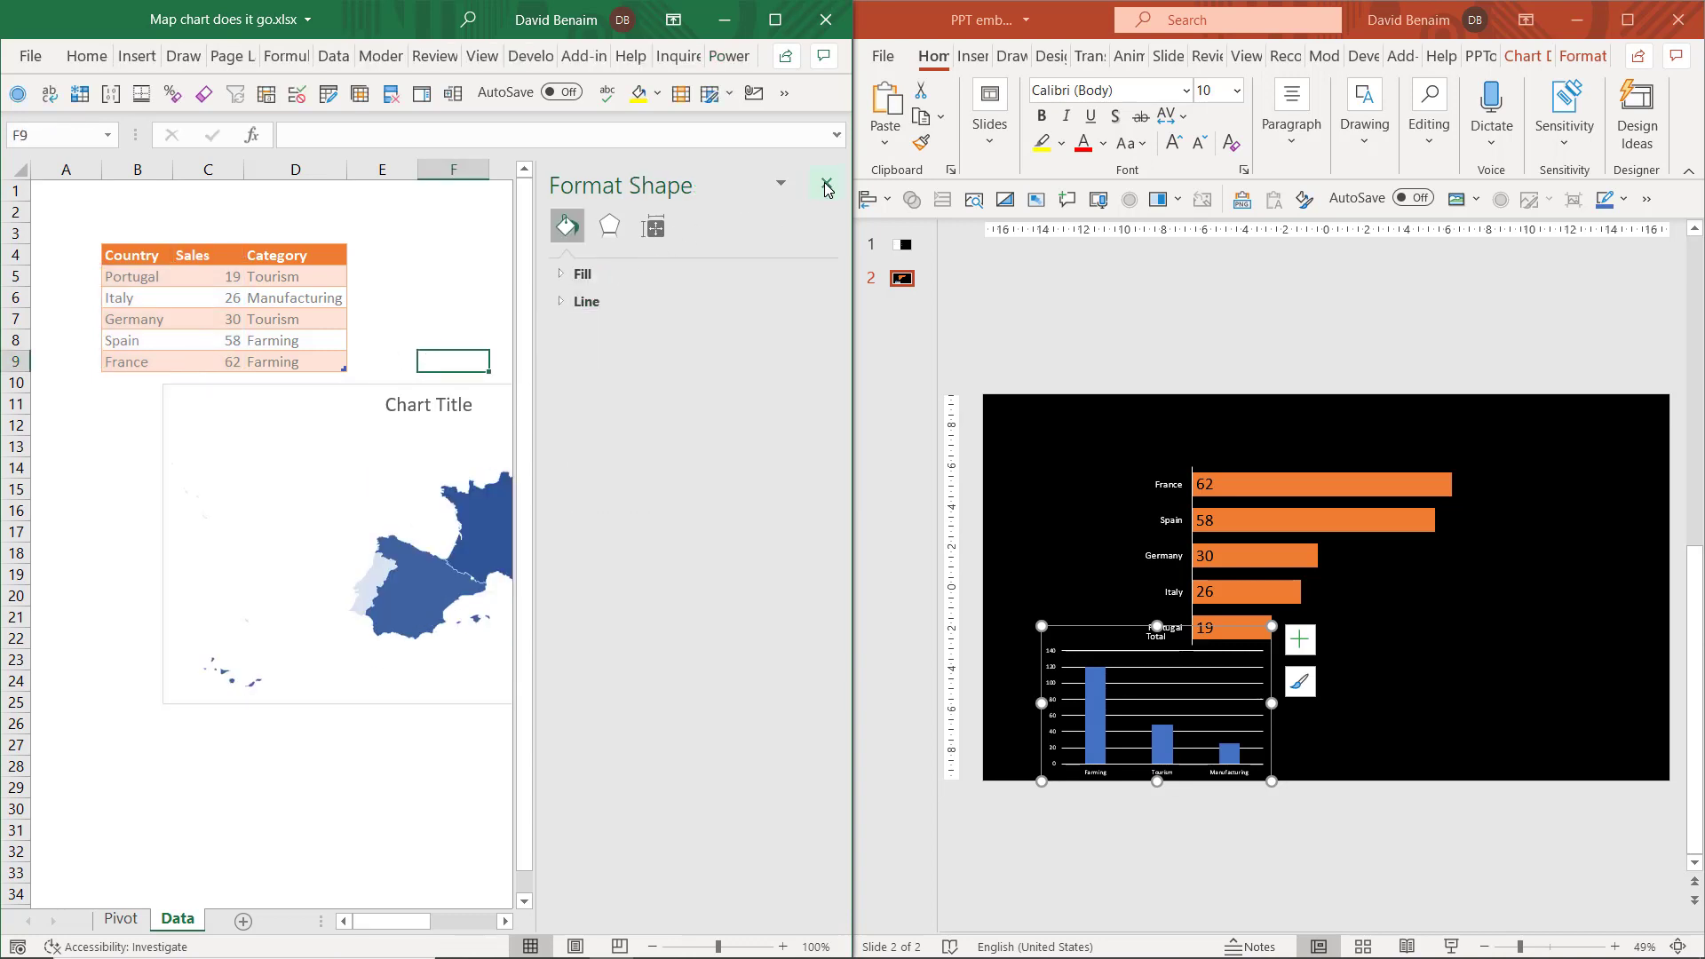
left_click(826, 186)
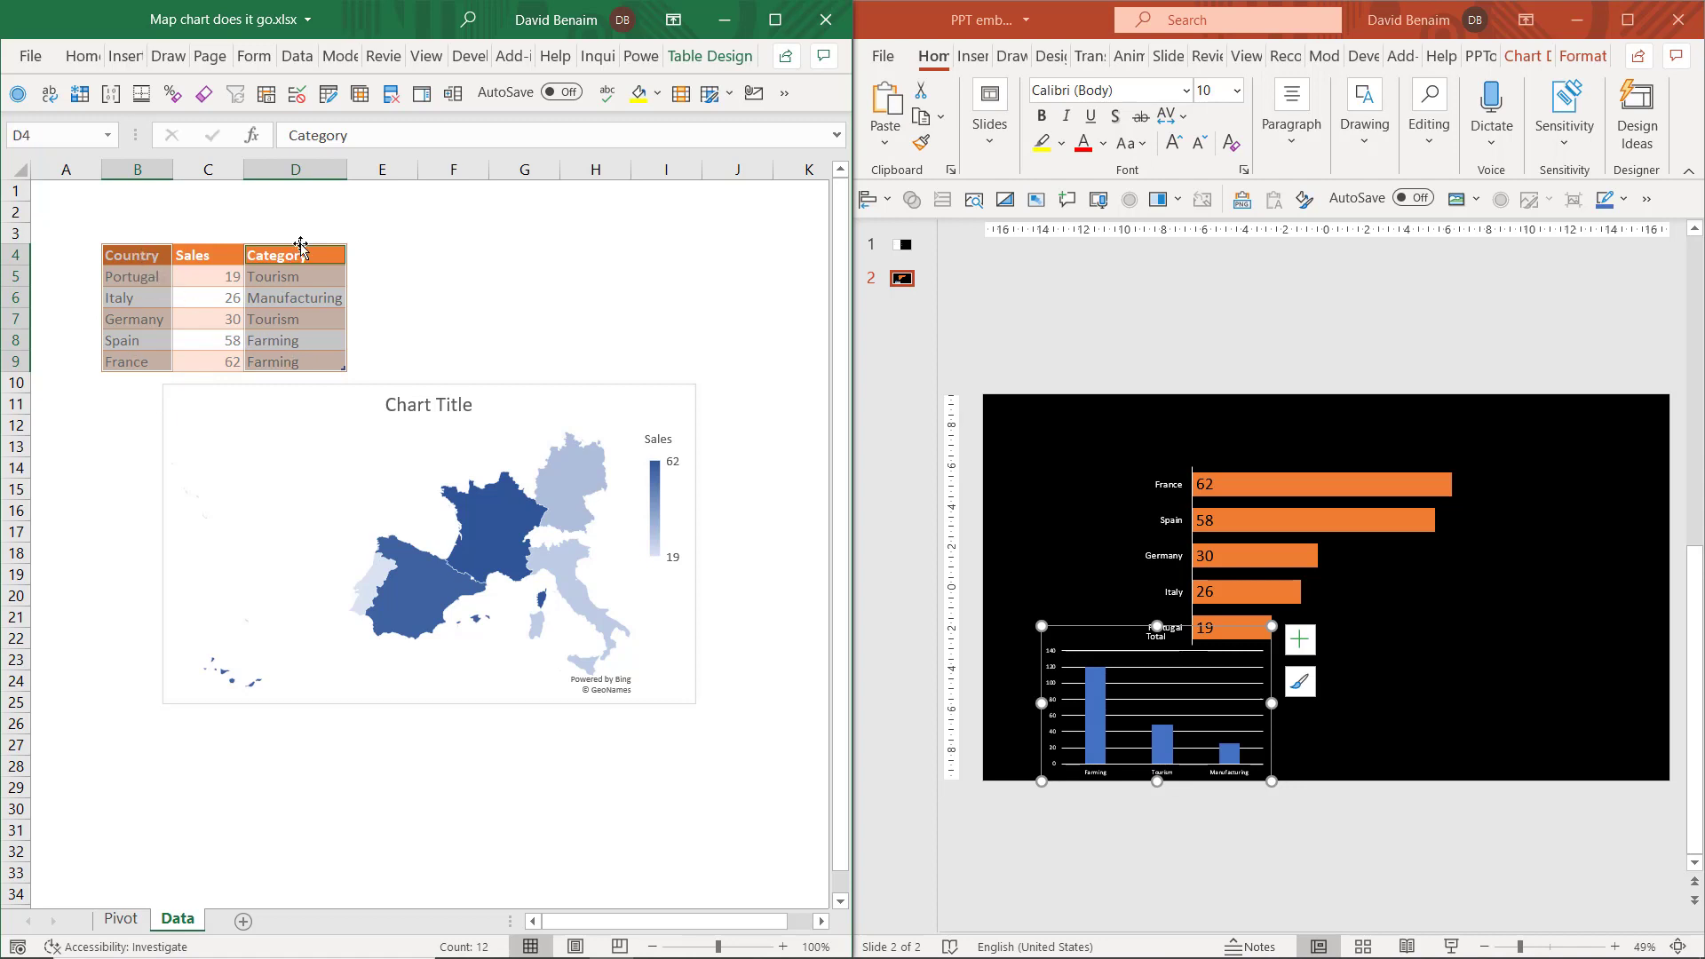
Insert a second filled map by Category limited to only regions with data
left_click(125, 55)
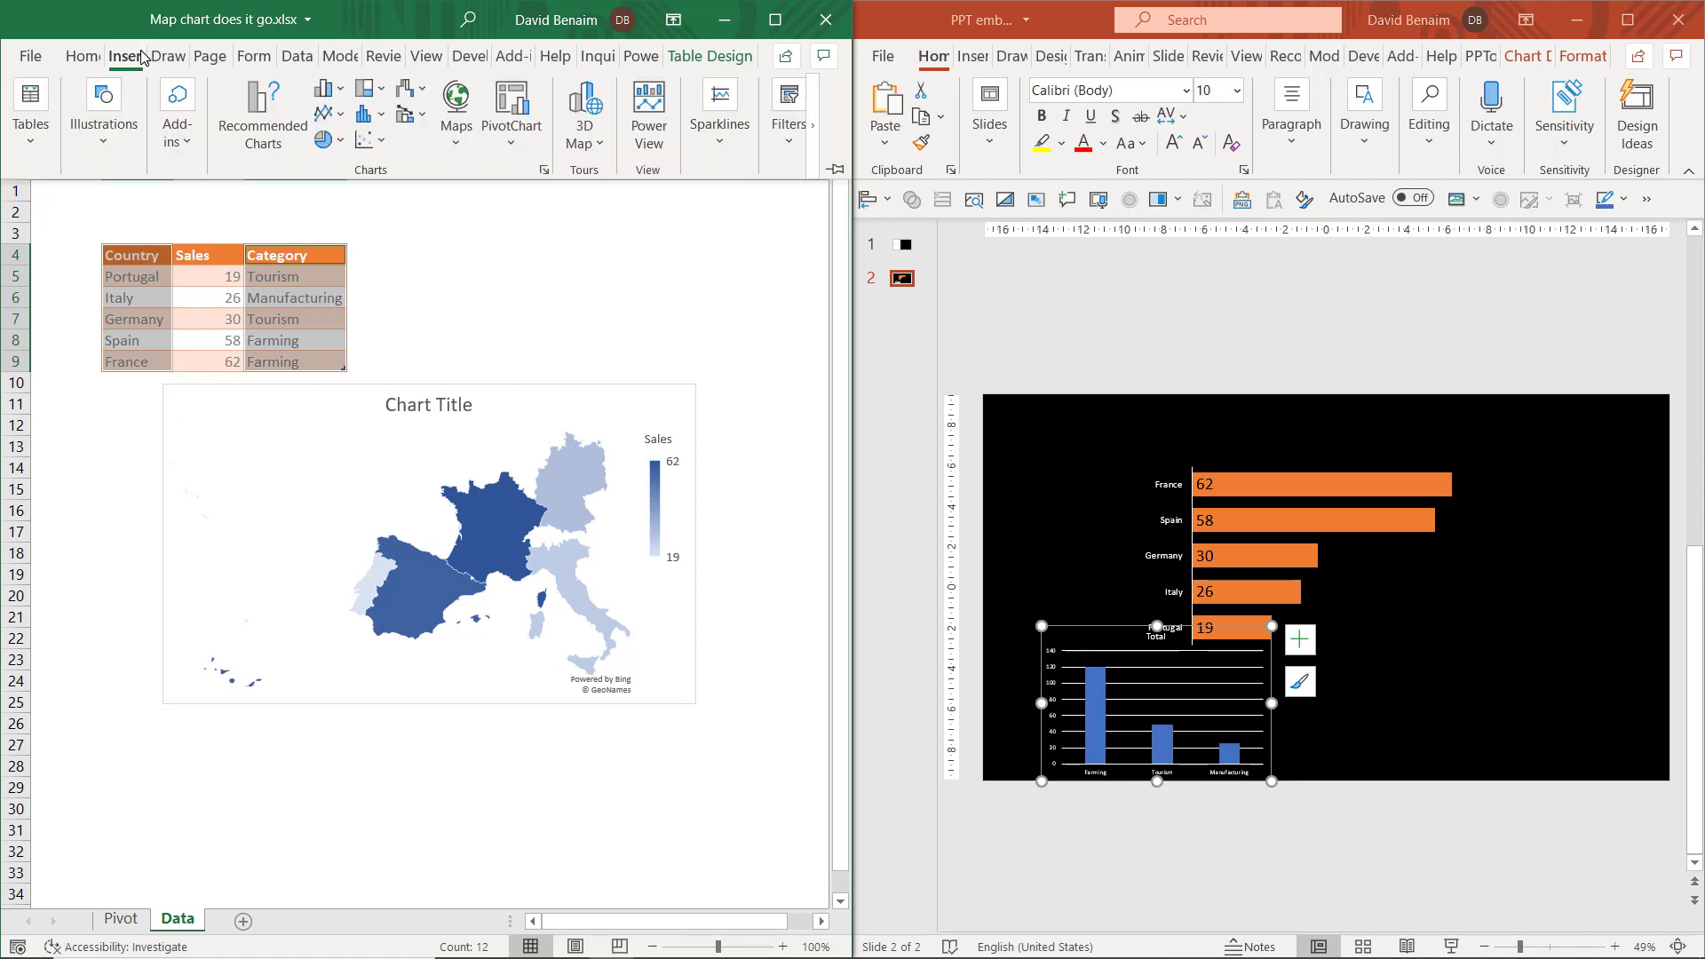
left_click(455, 108)
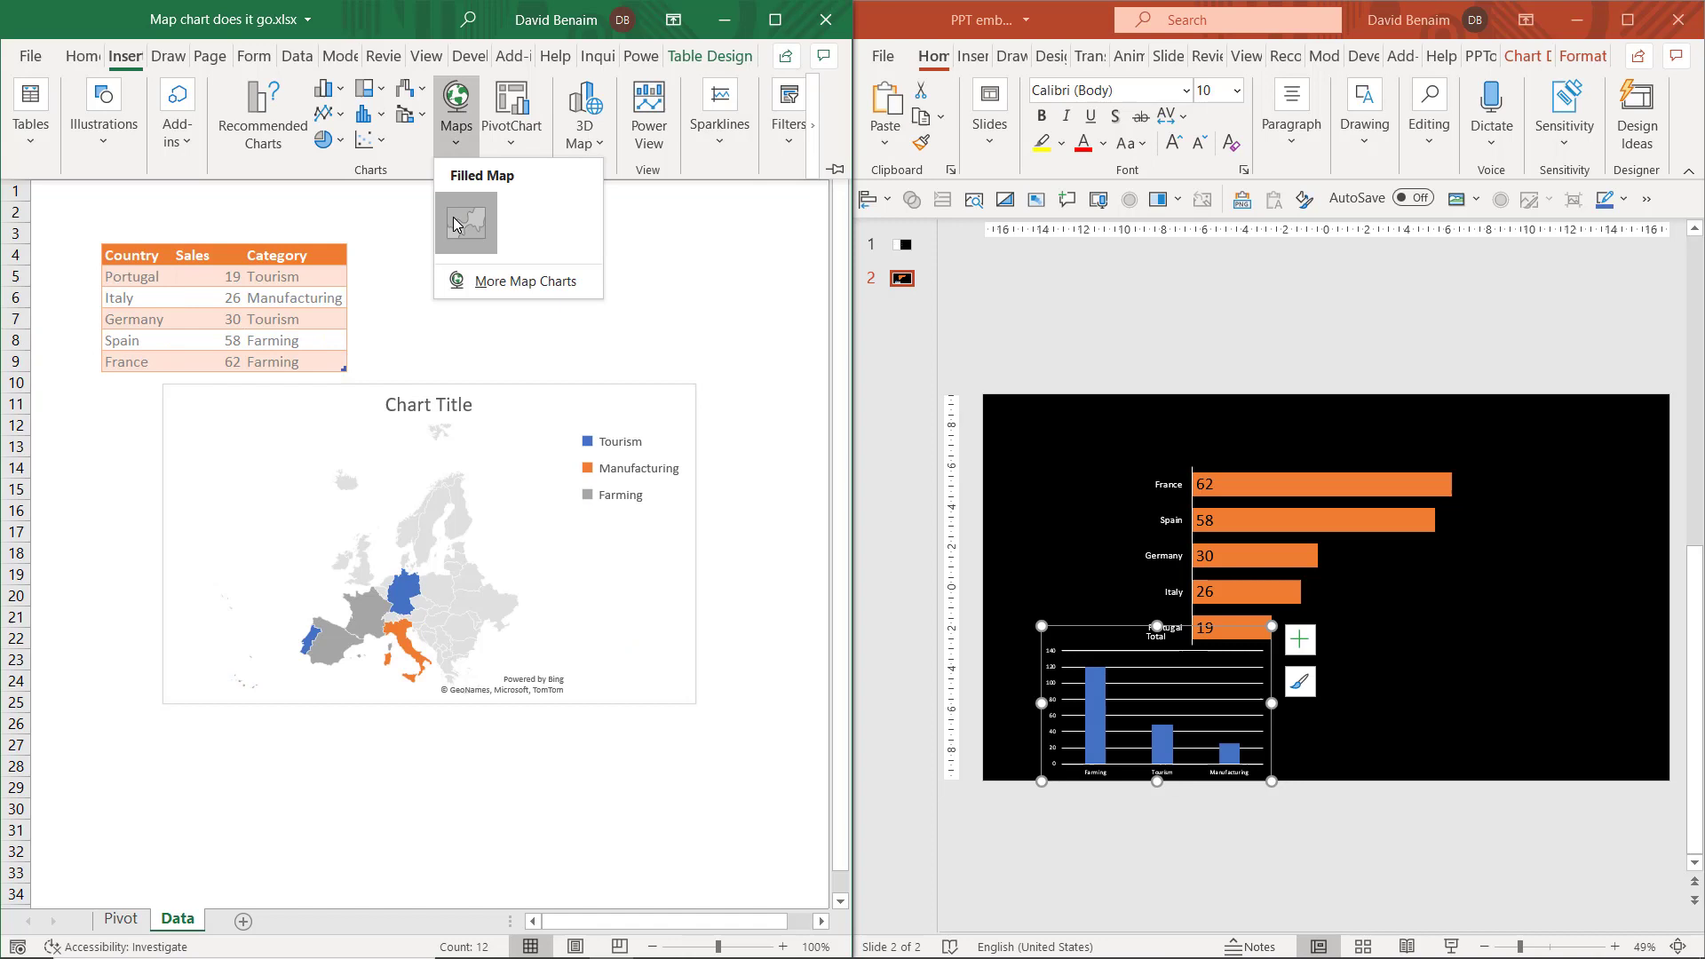
left_click(428, 543)
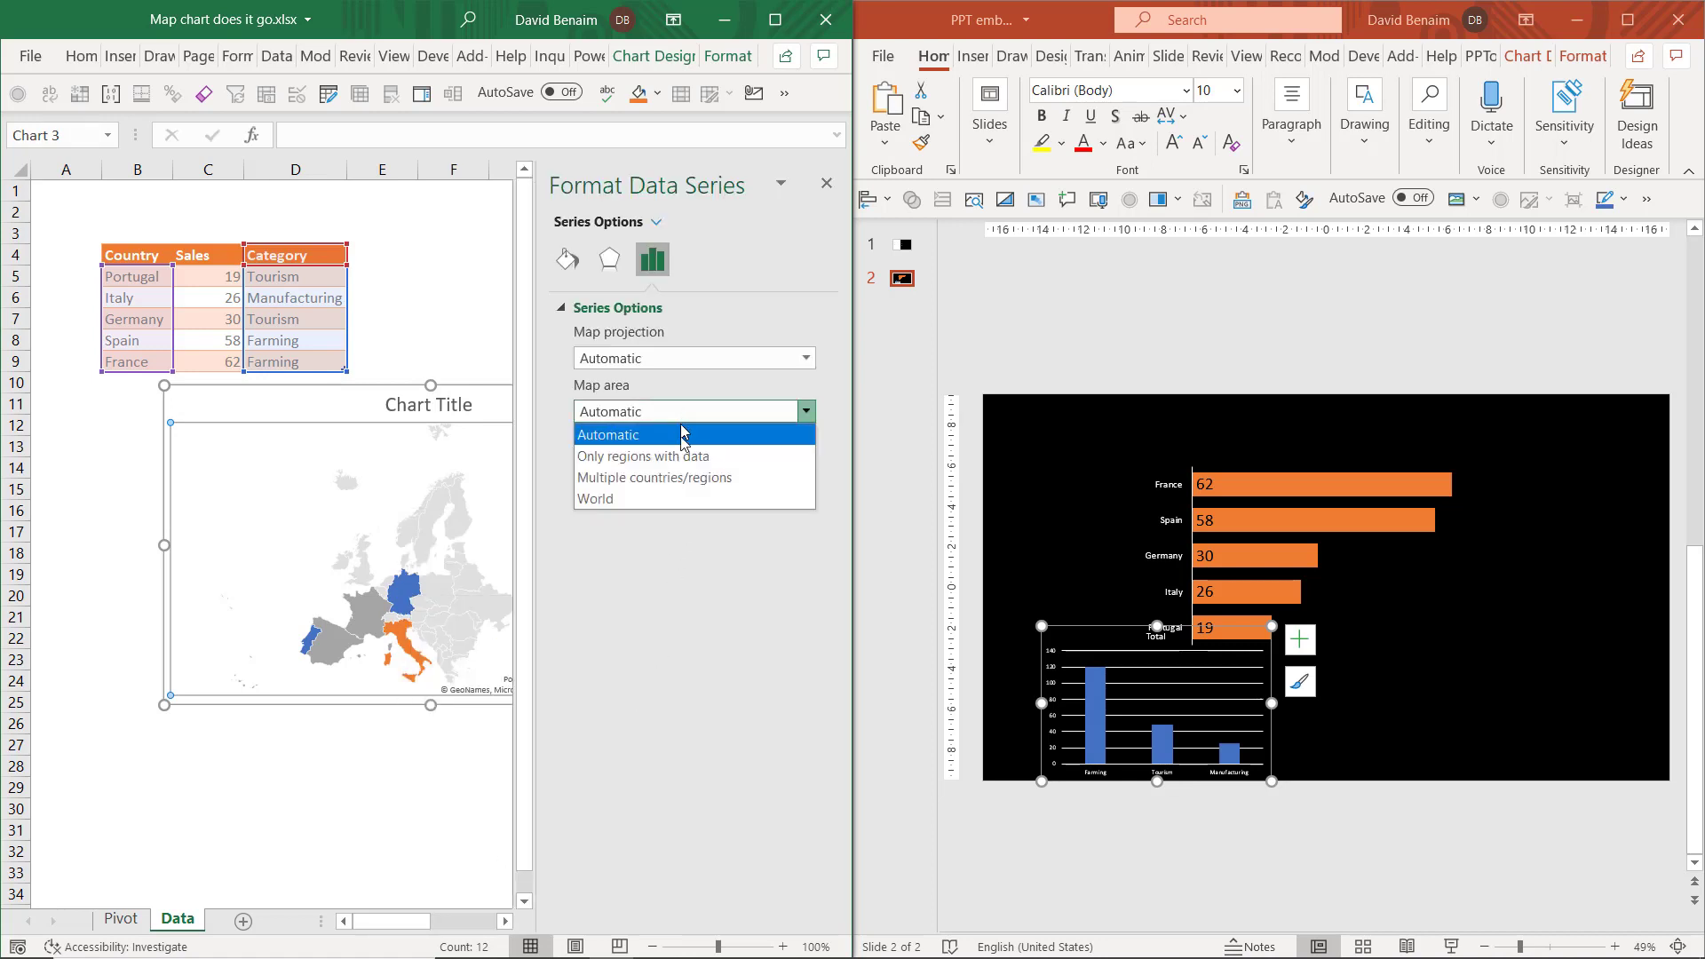
left_click(643, 457)
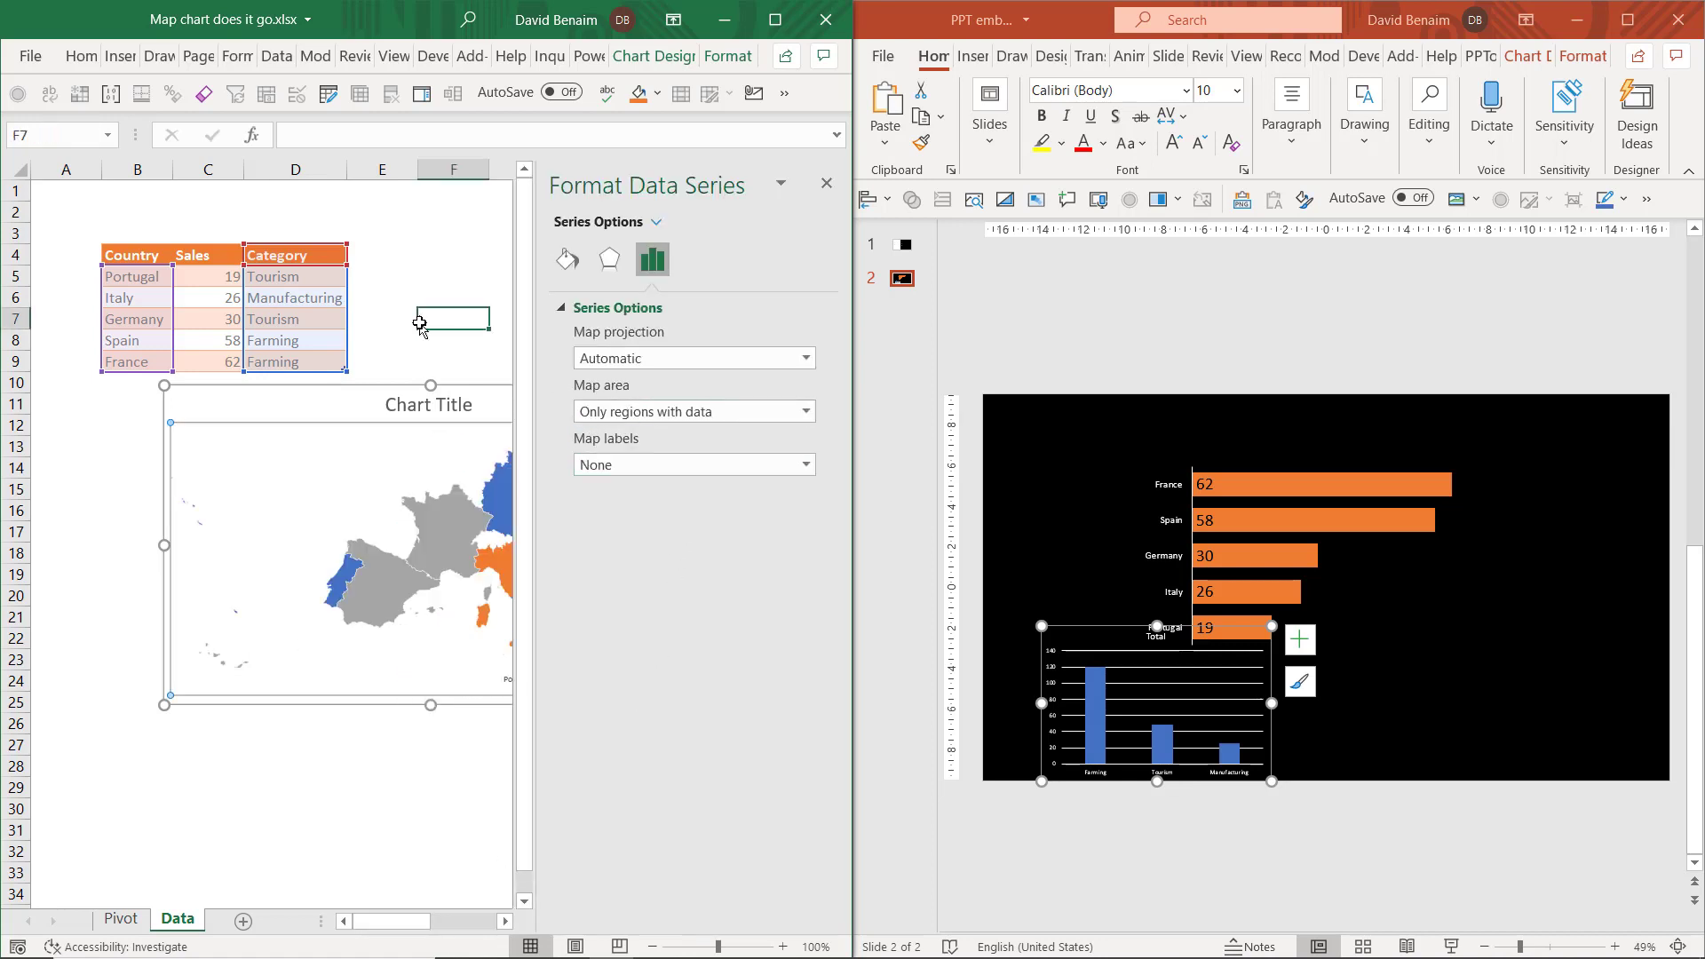
left_click(826, 183)
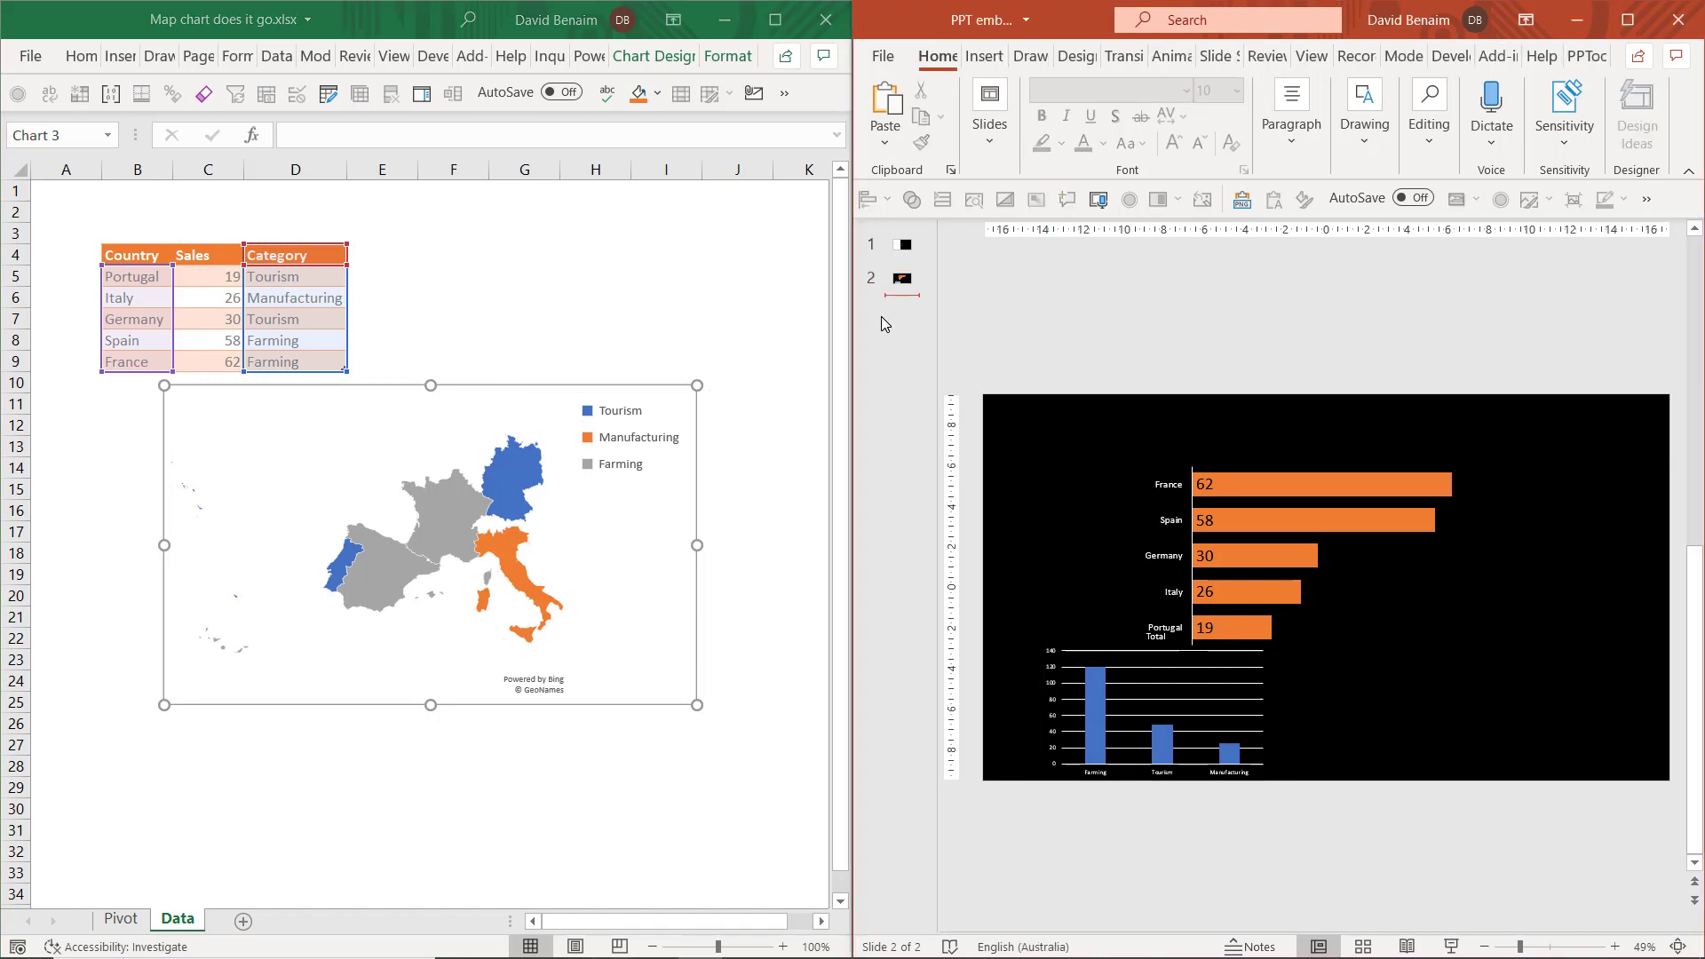
mouse_move(993, 408)
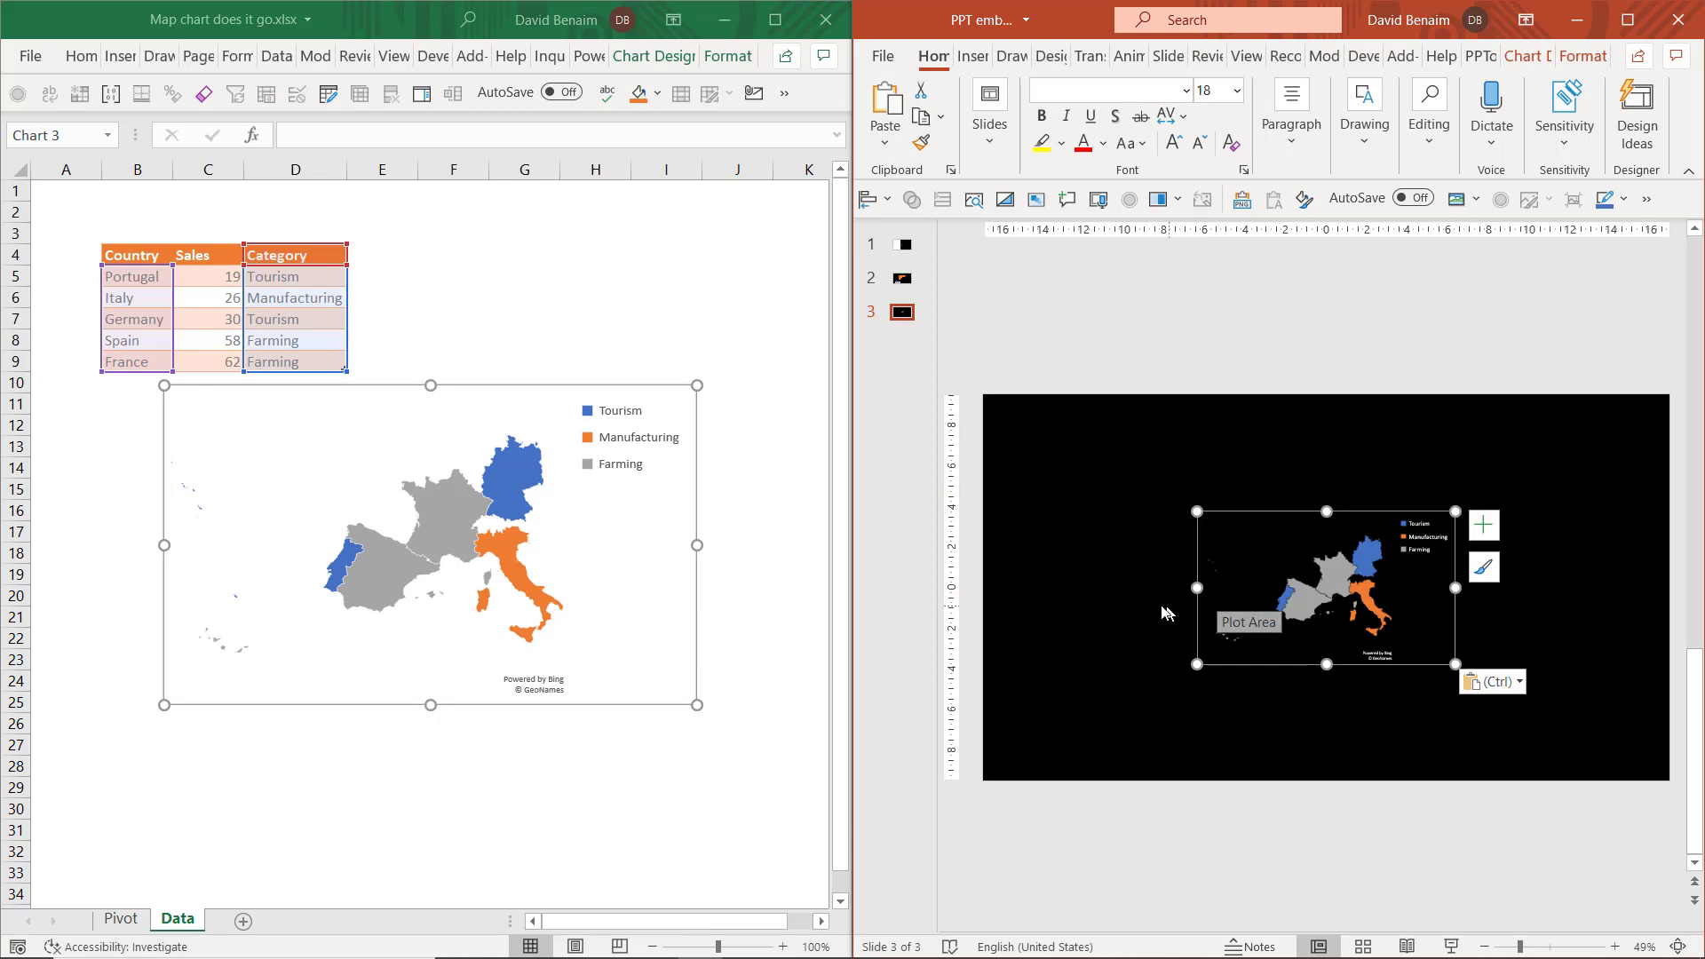
Review the paste formatting choices for the map chart on slide 3
left_click(1494, 680)
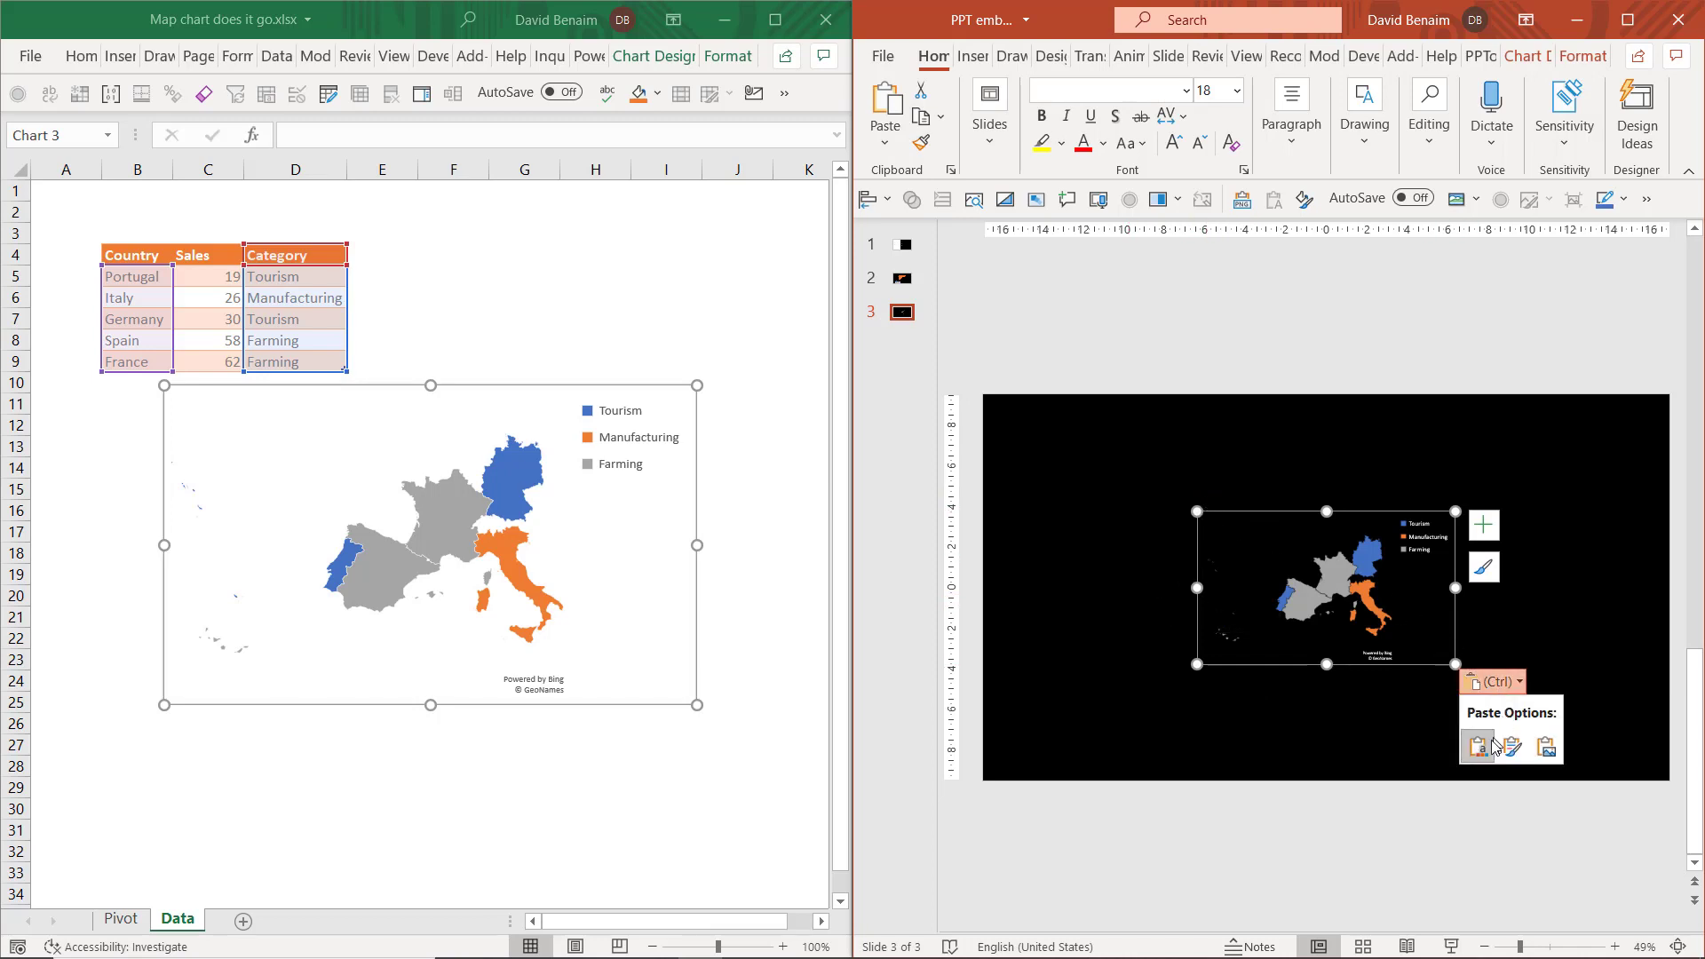
mouse_move(1479, 746)
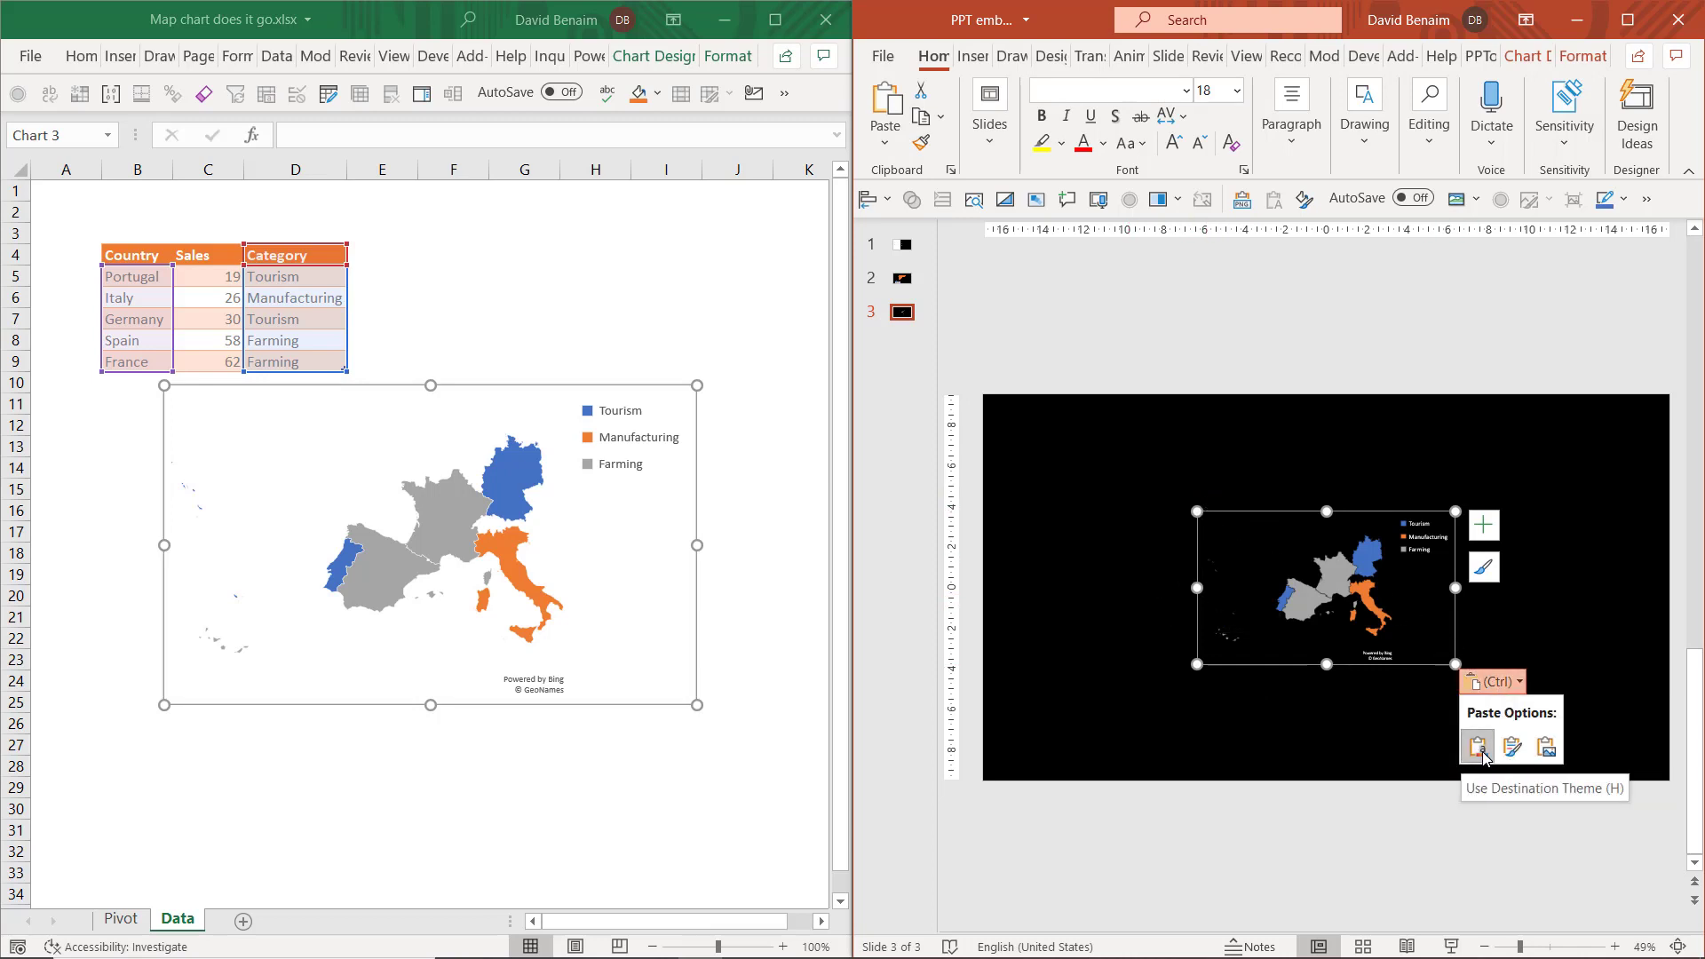
mouse_move(1546, 746)
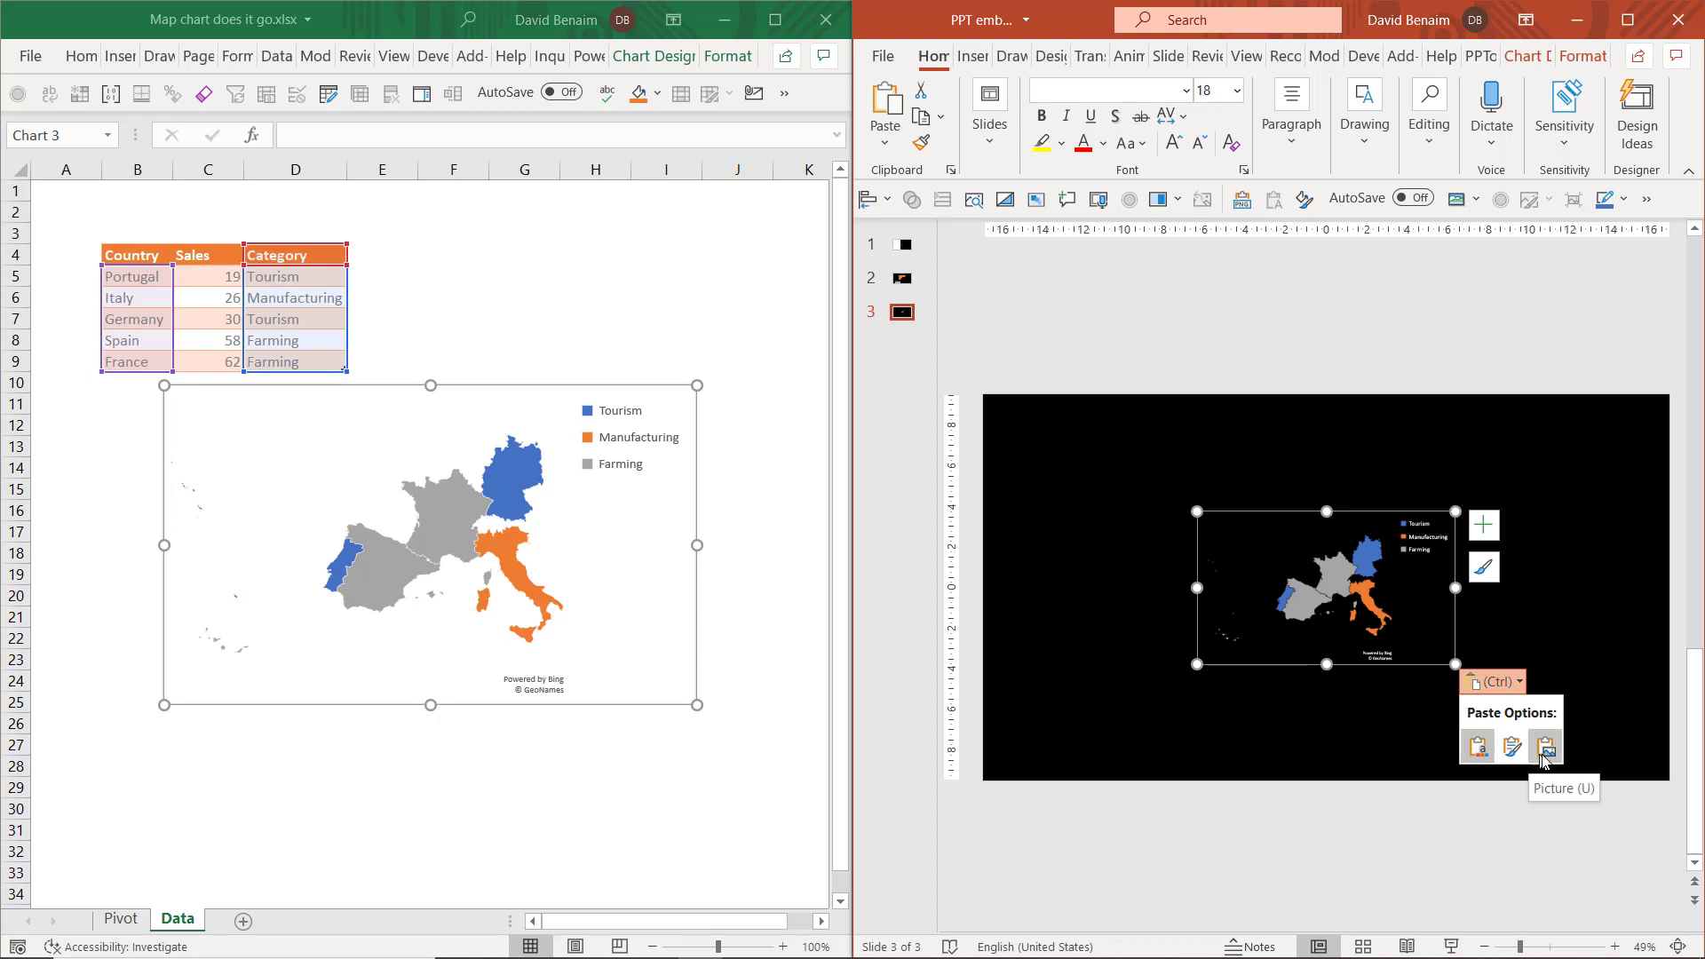
left_click(1546, 747)
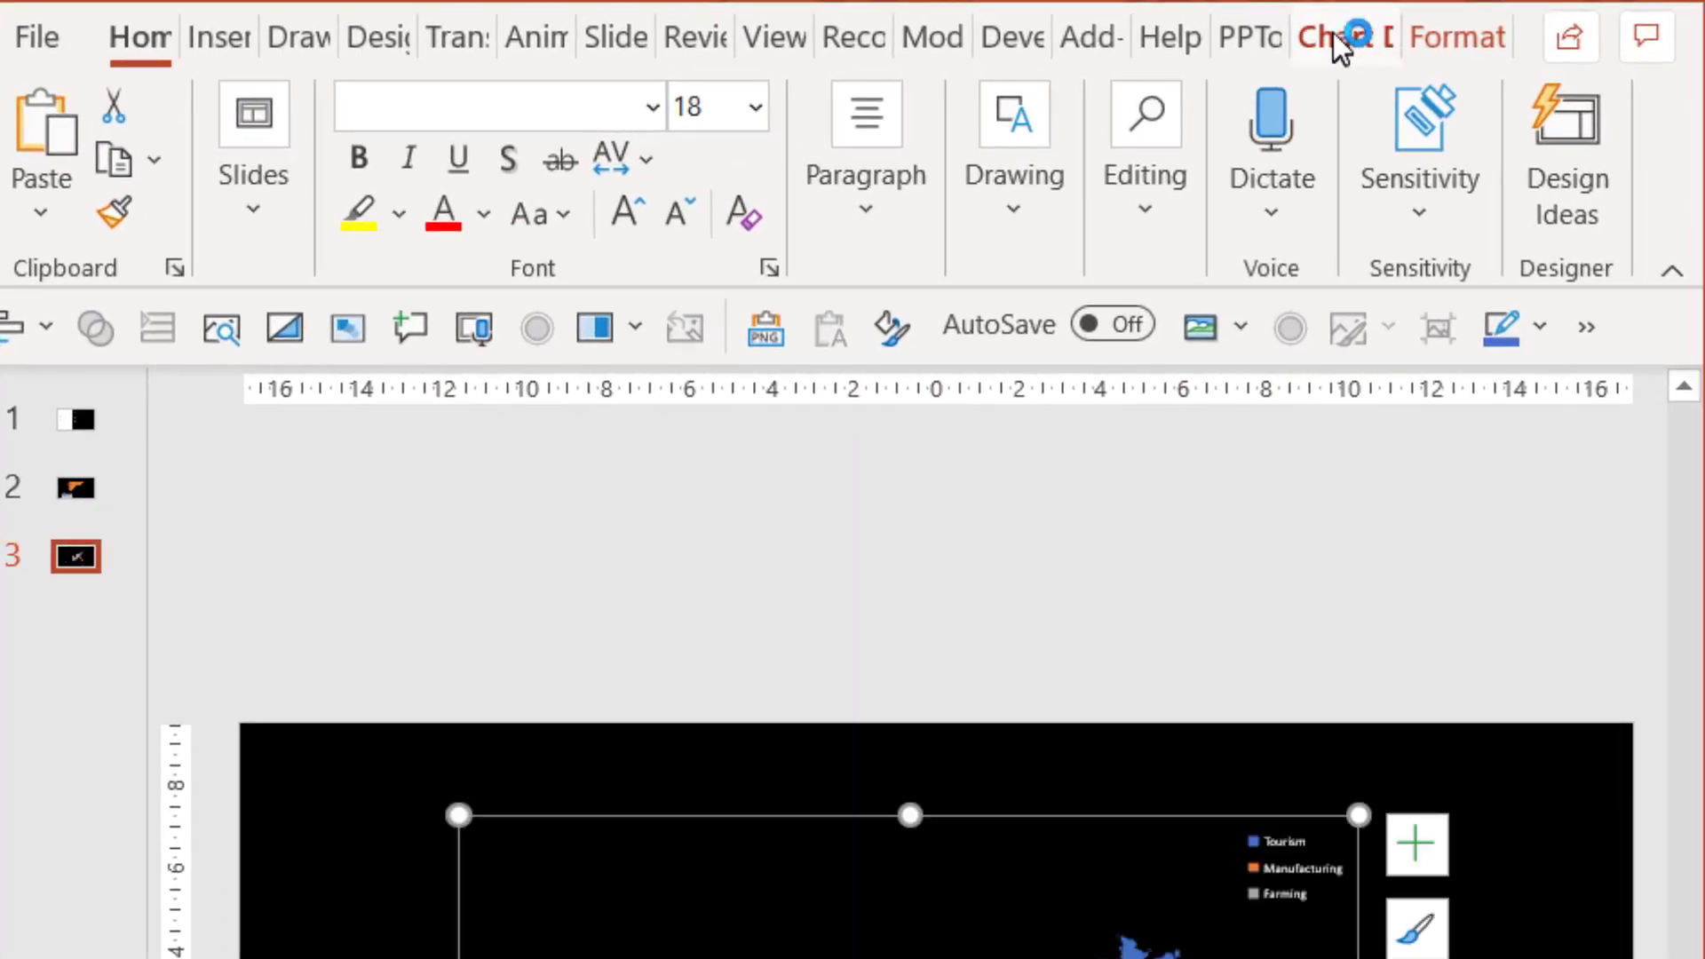
Use Chart Design > Edit Data to view the map chart's linked workbook
left_click(1343, 36)
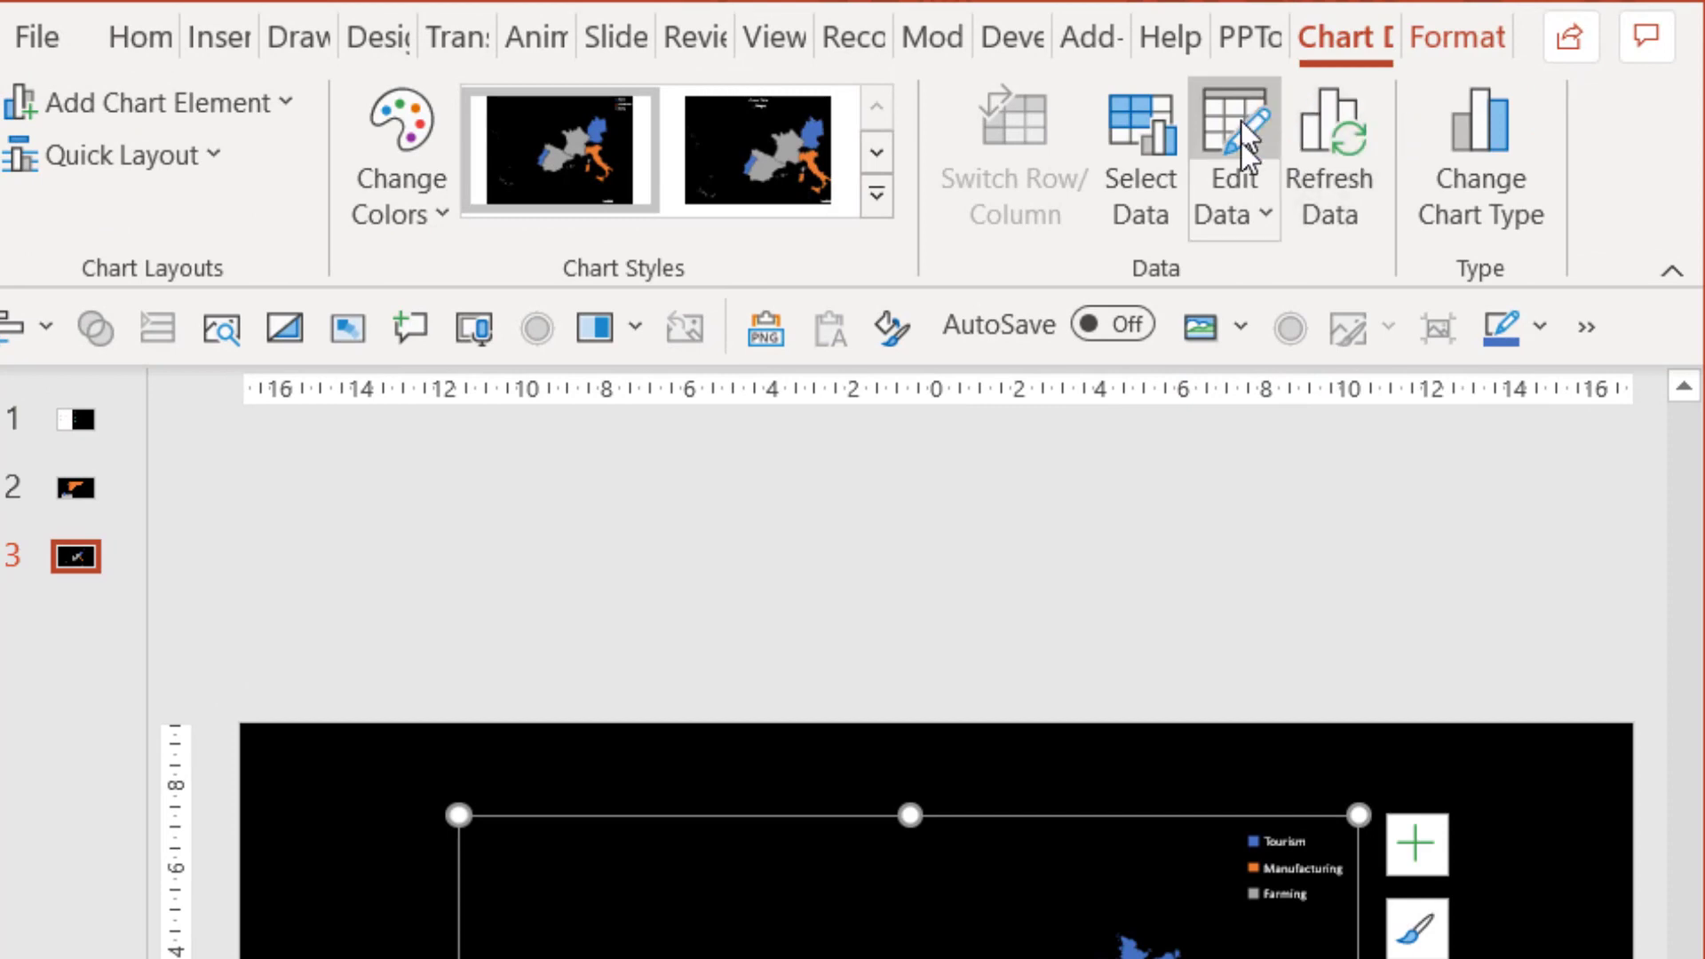
left_click(1232, 153)
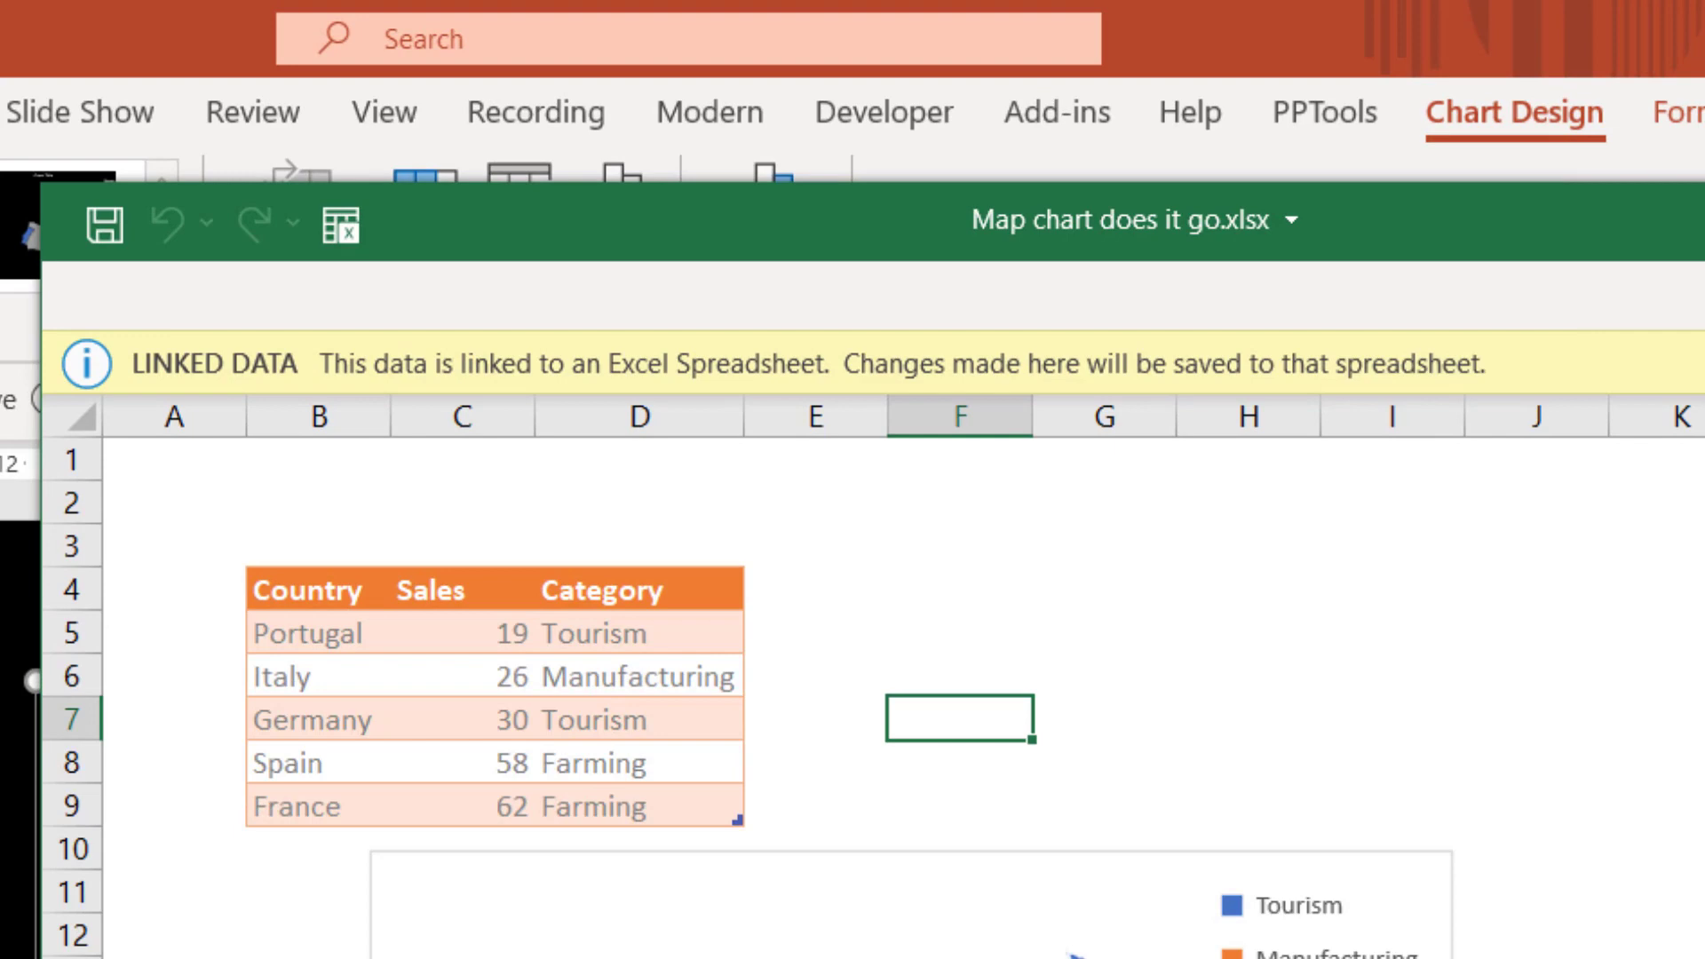
mouse_move(1302, 408)
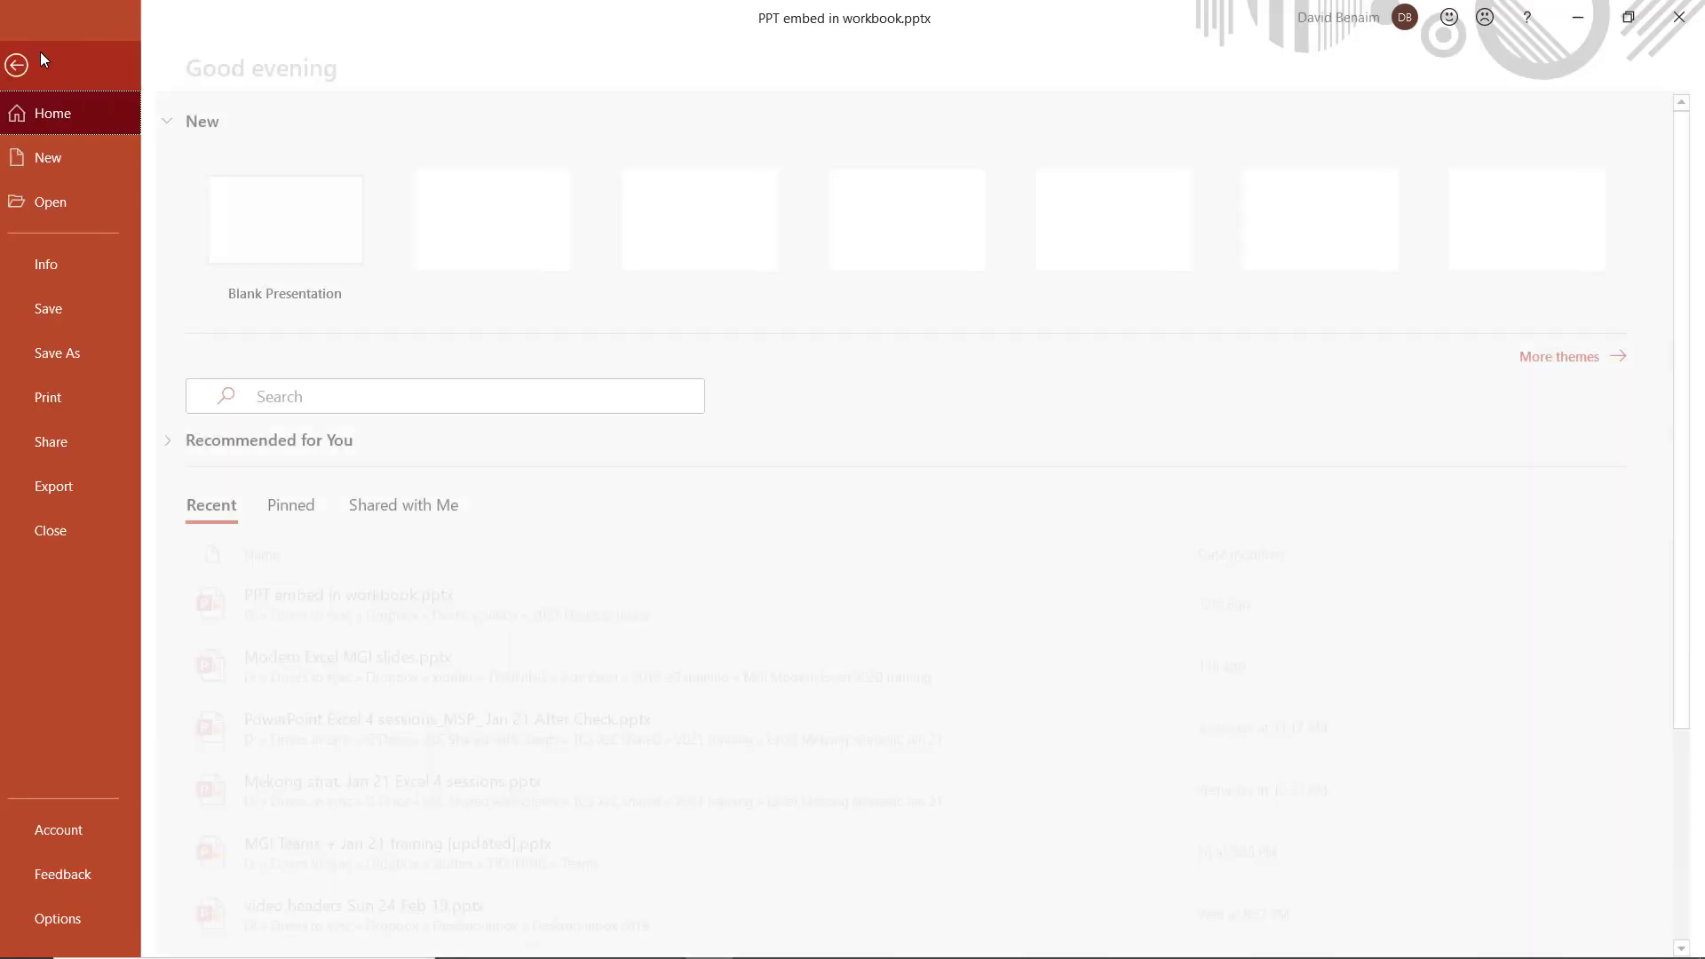
In File > Info > Edit Links to Files, break the links to Map chart does it go.xlsx
left_click(47, 265)
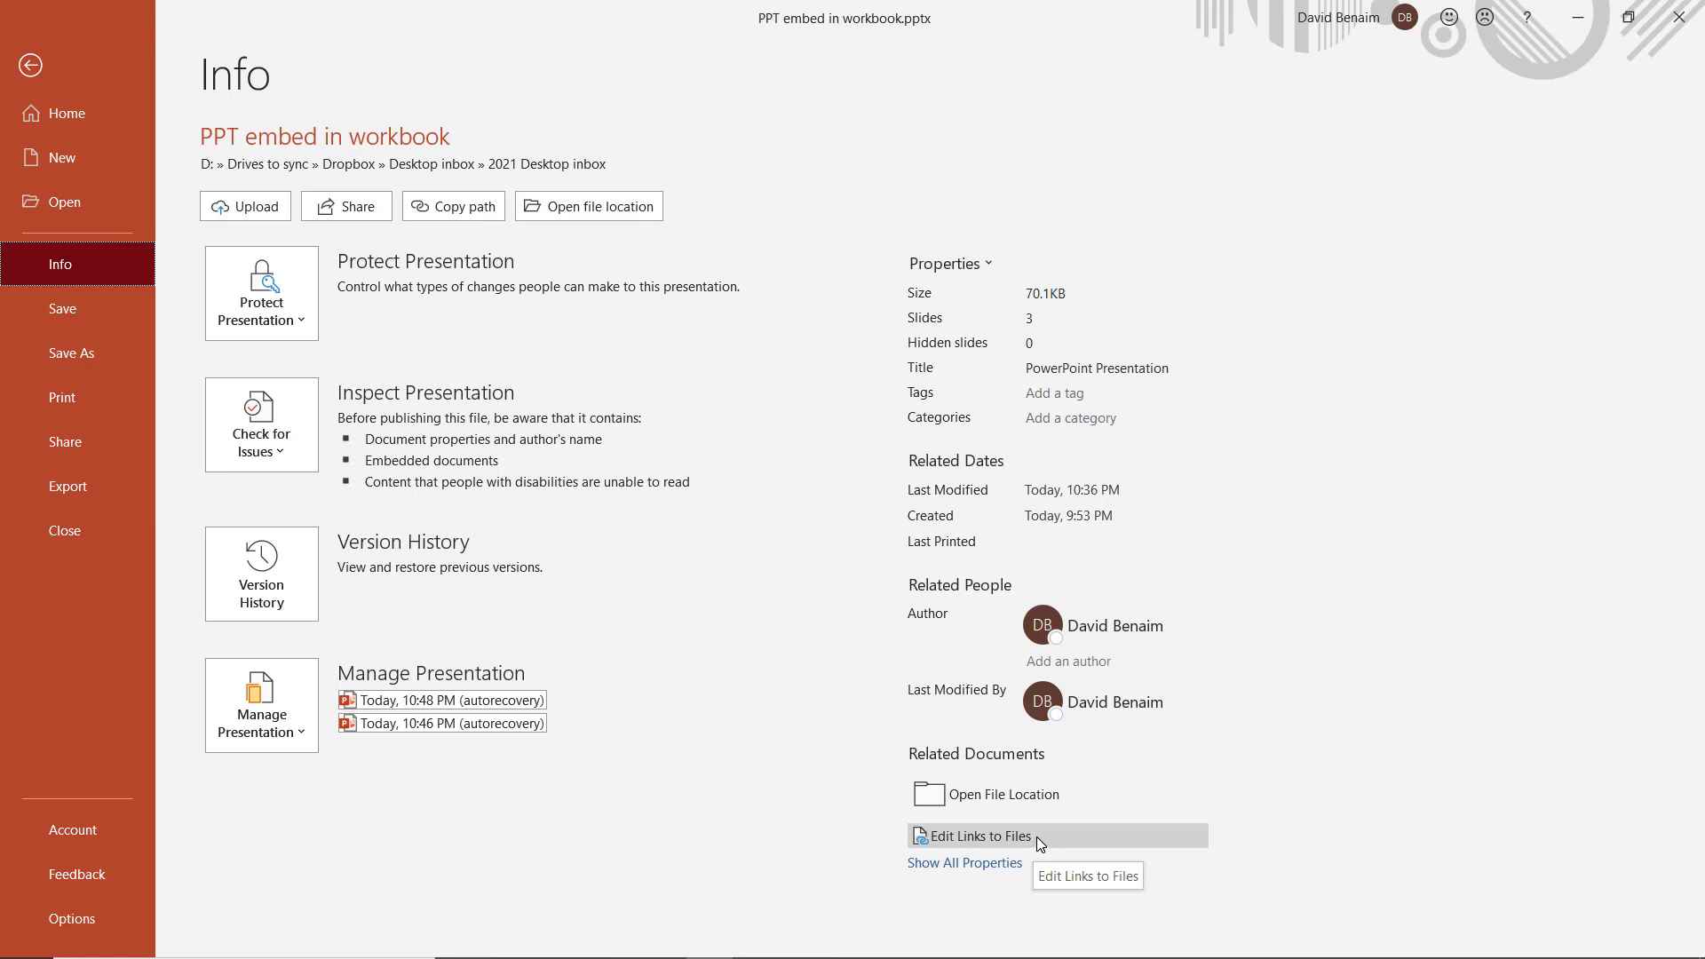
mouse_move(1046, 849)
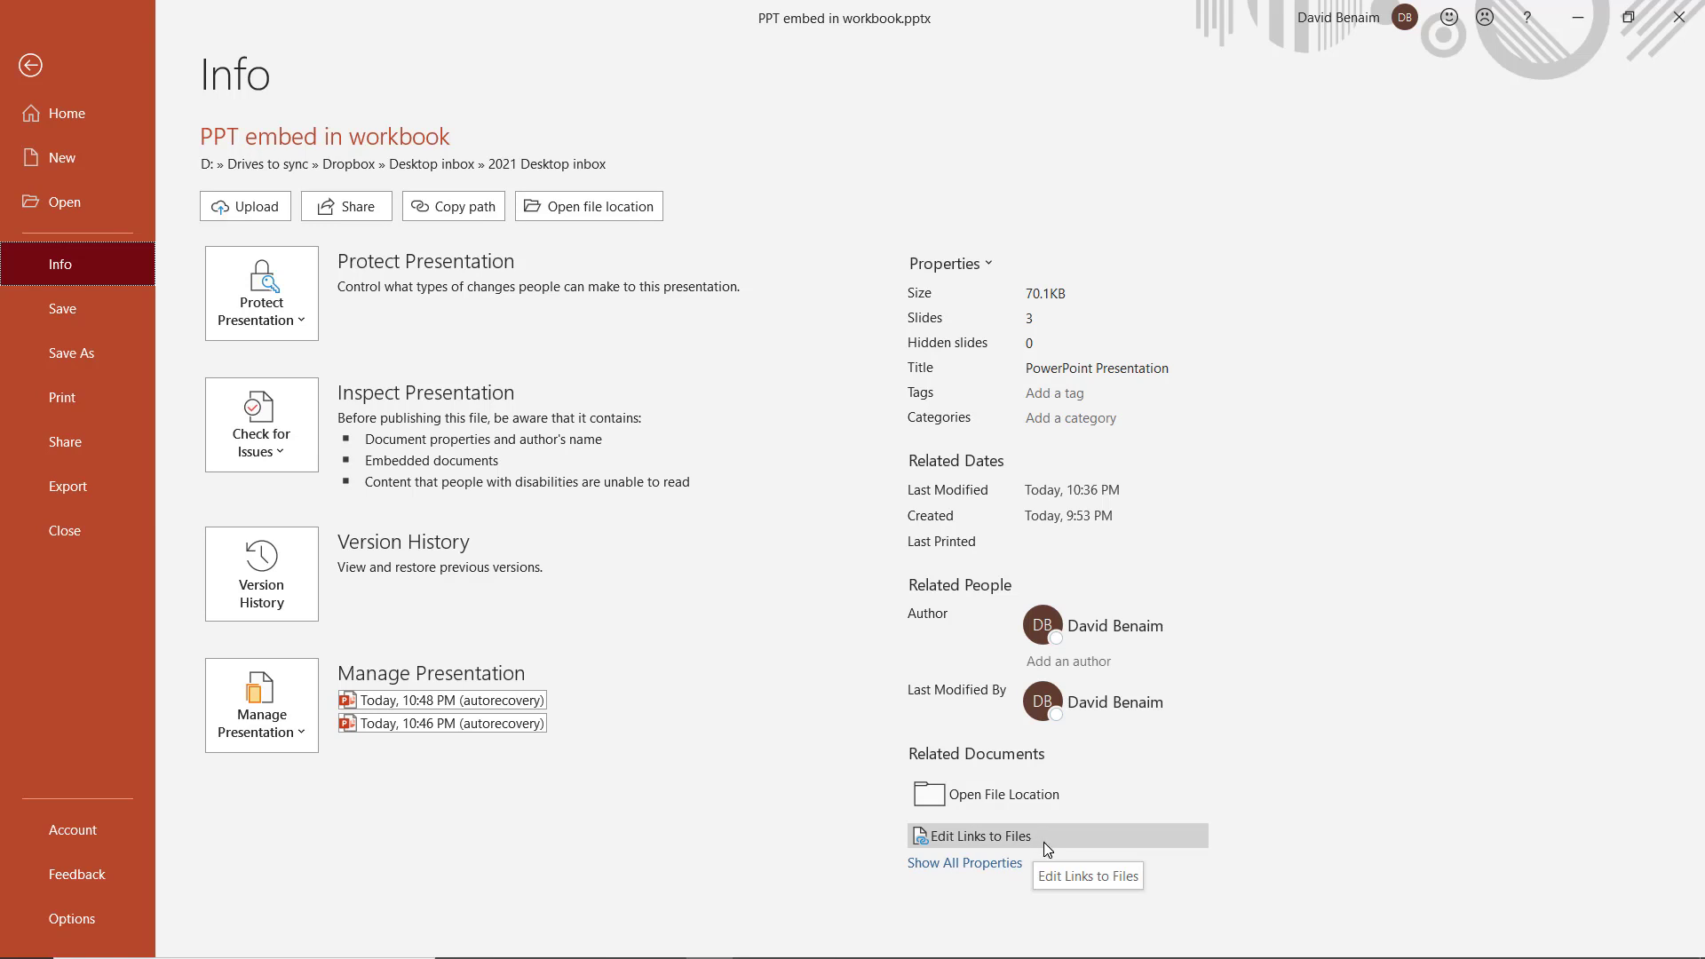
mouse_move(1043, 768)
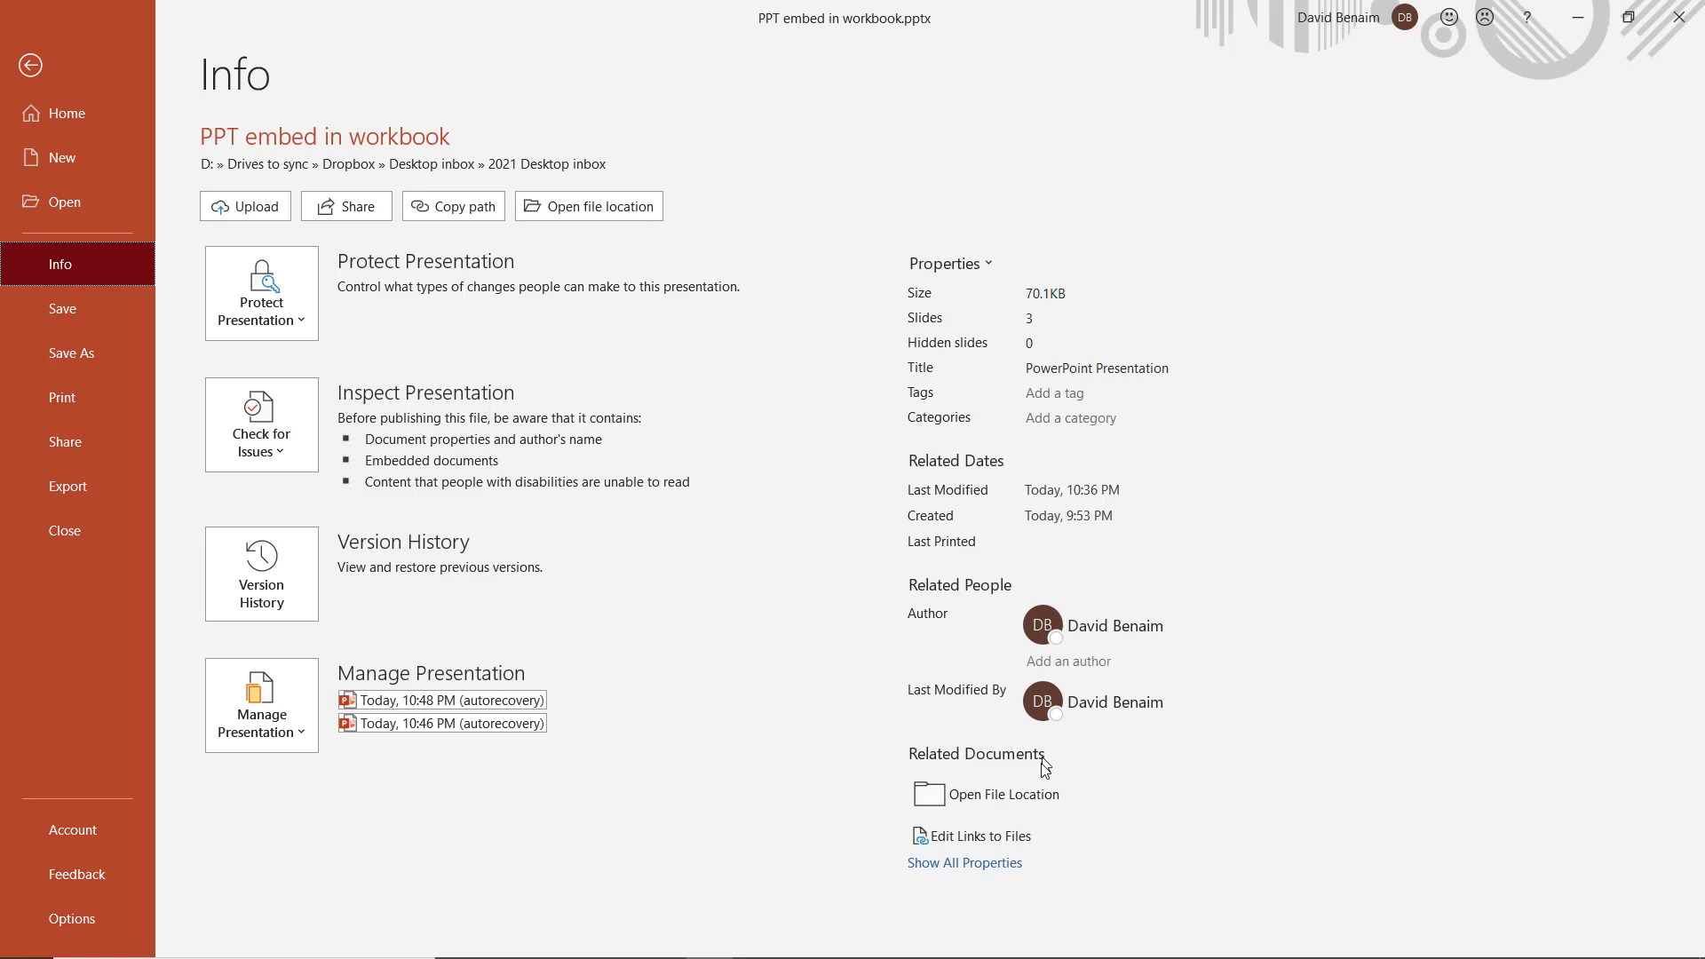
left_click(981, 835)
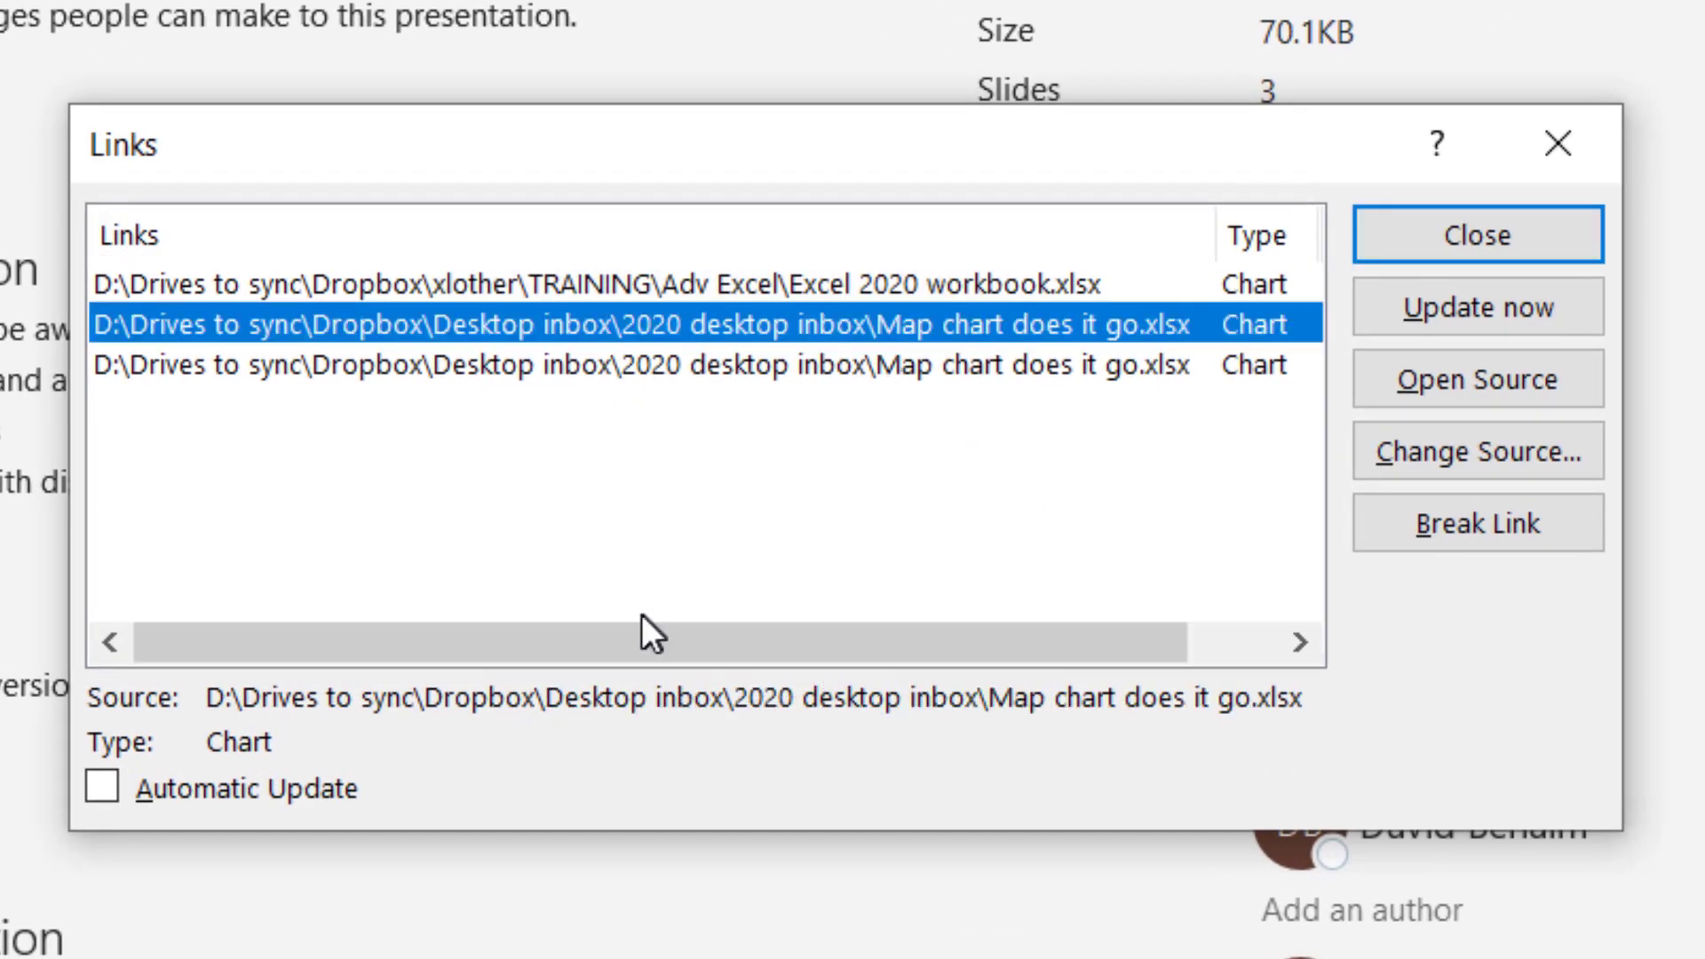
left_click(598, 284)
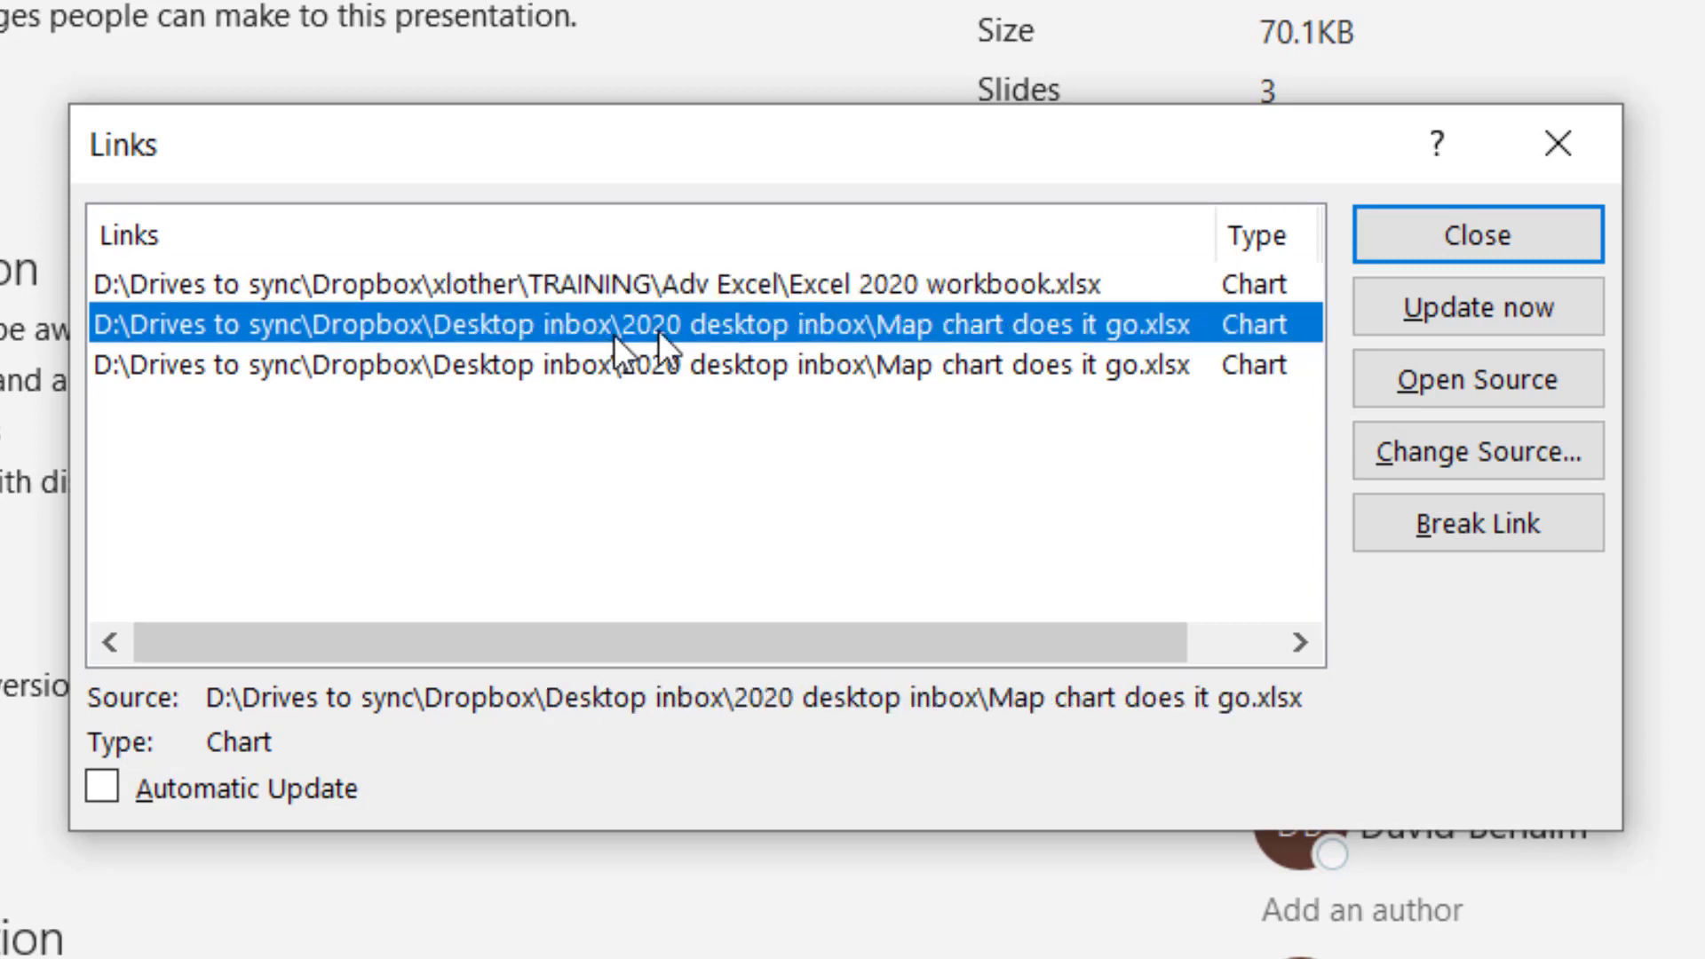
mouse_move(723, 418)
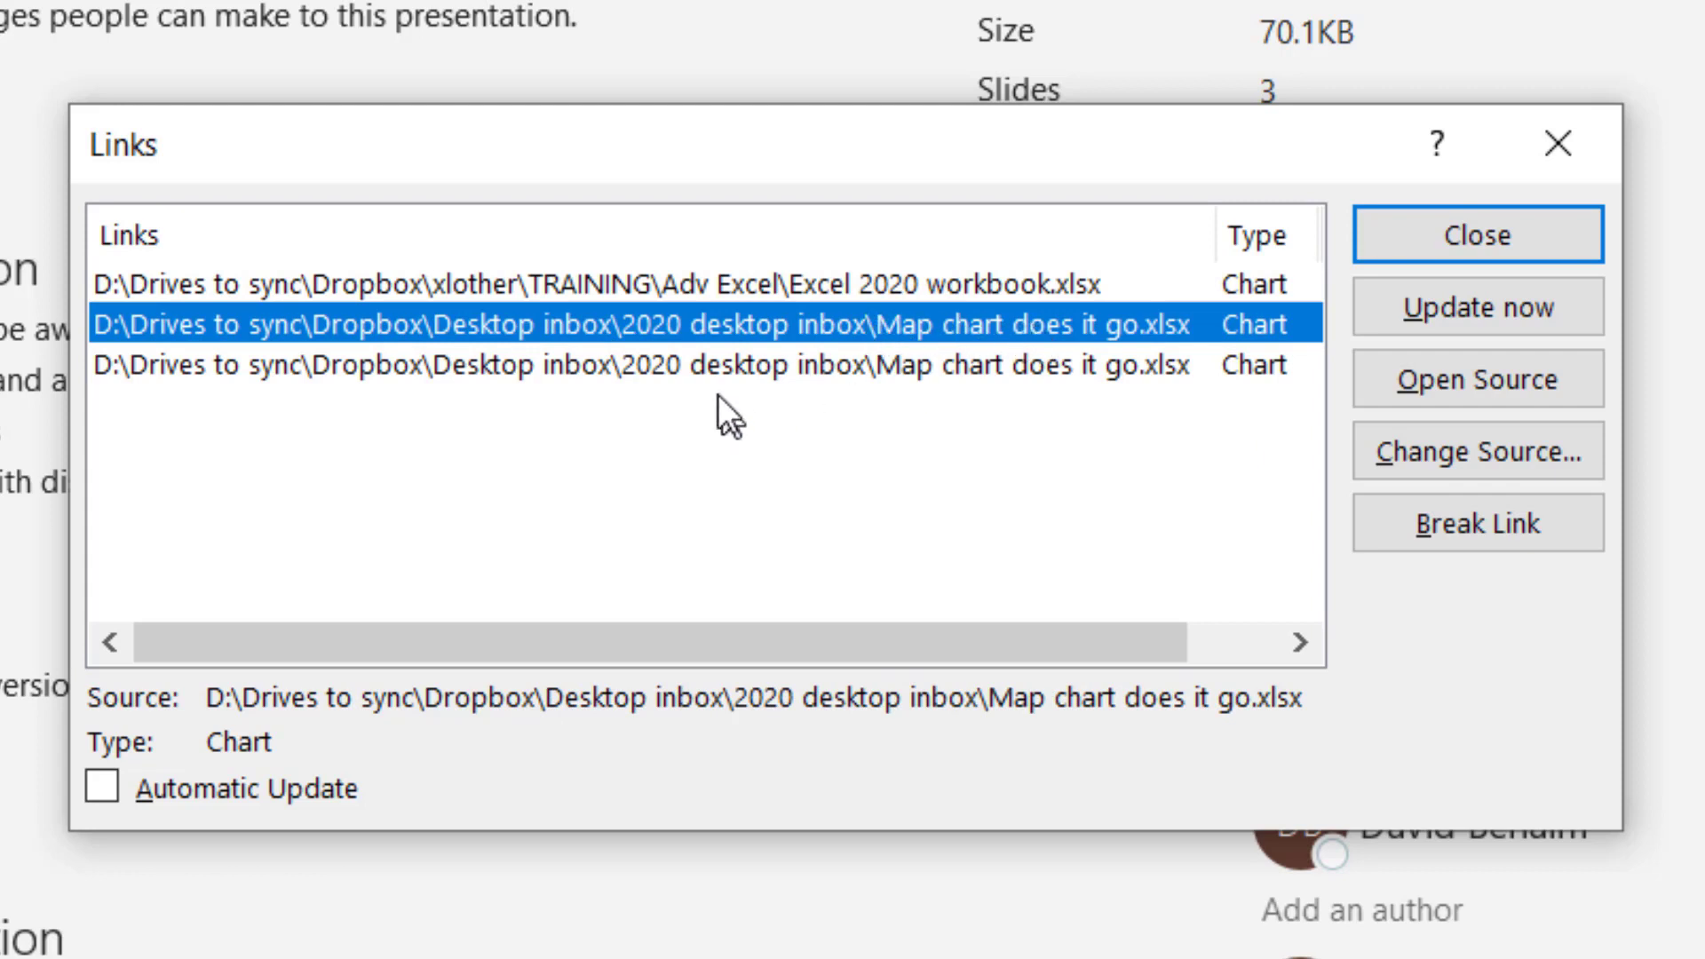
left_click(849, 364)
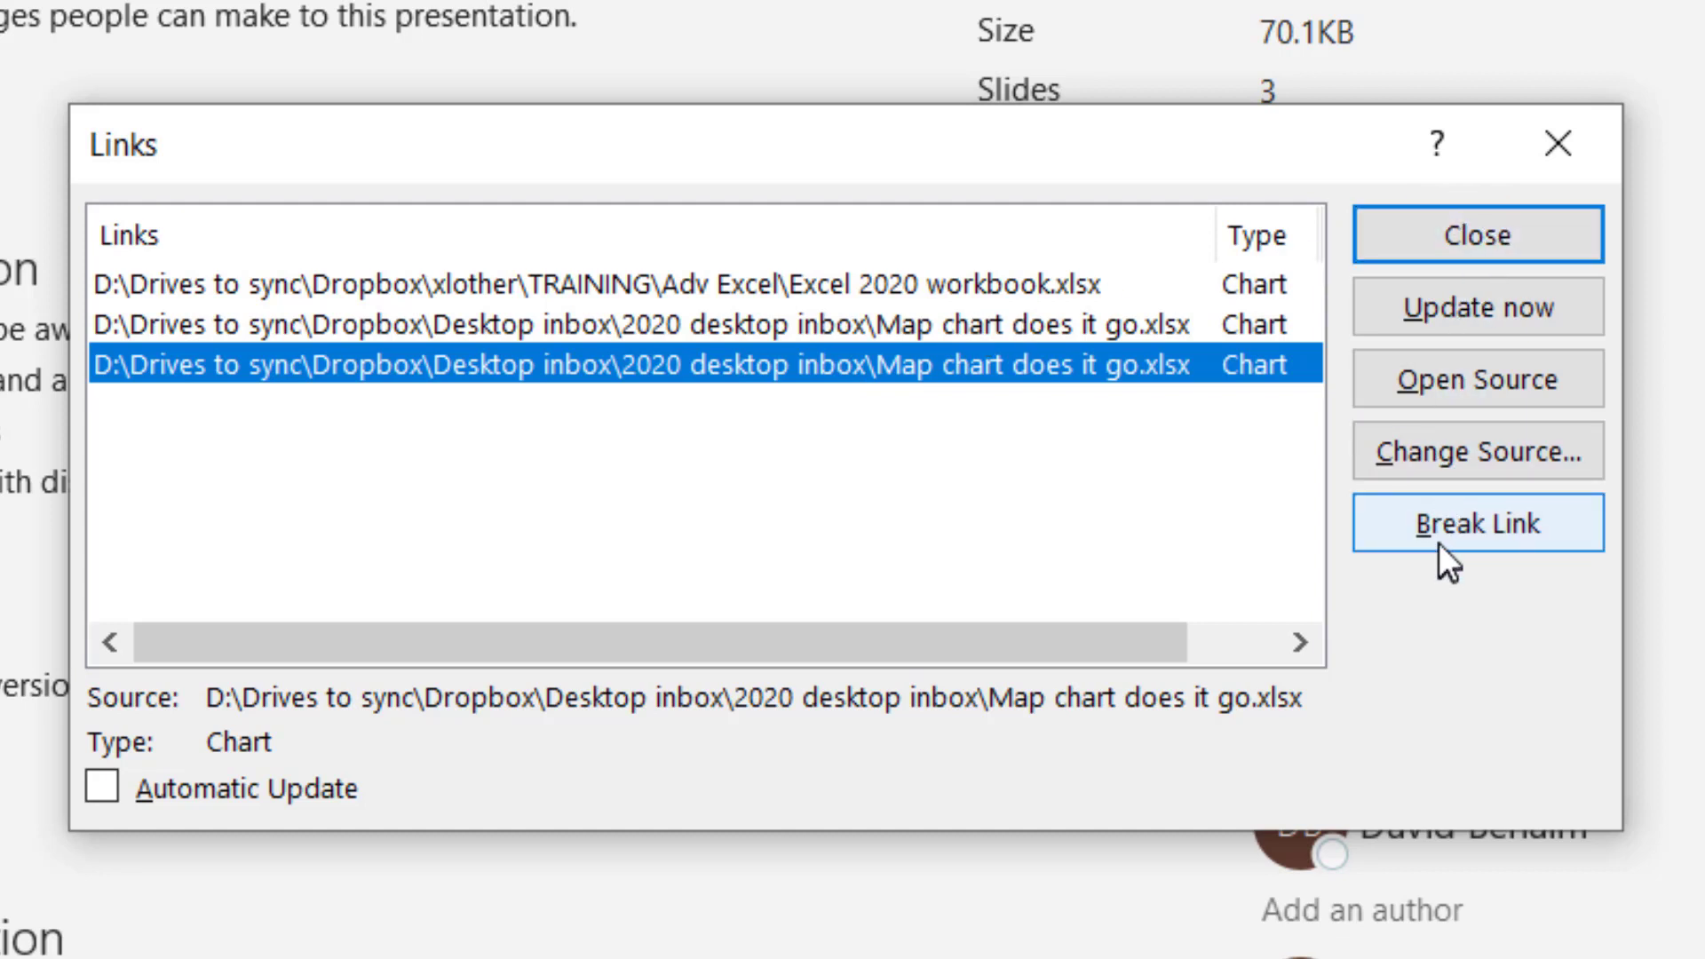
left_click(1477, 522)
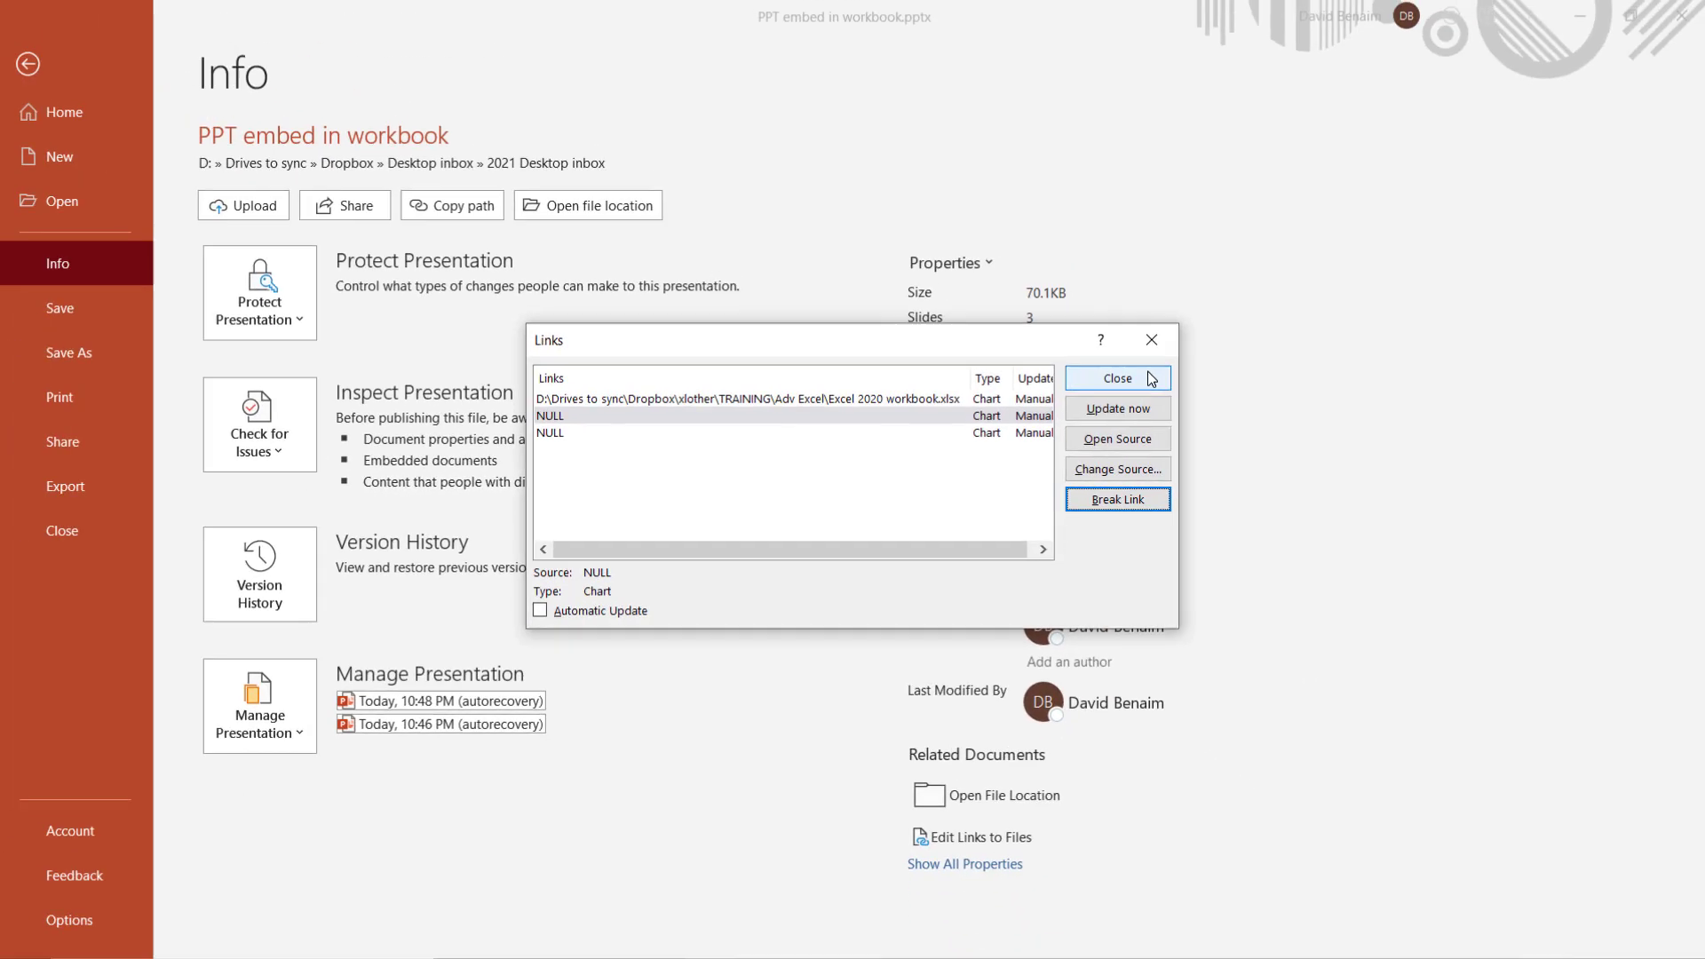
mouse_move(1153, 341)
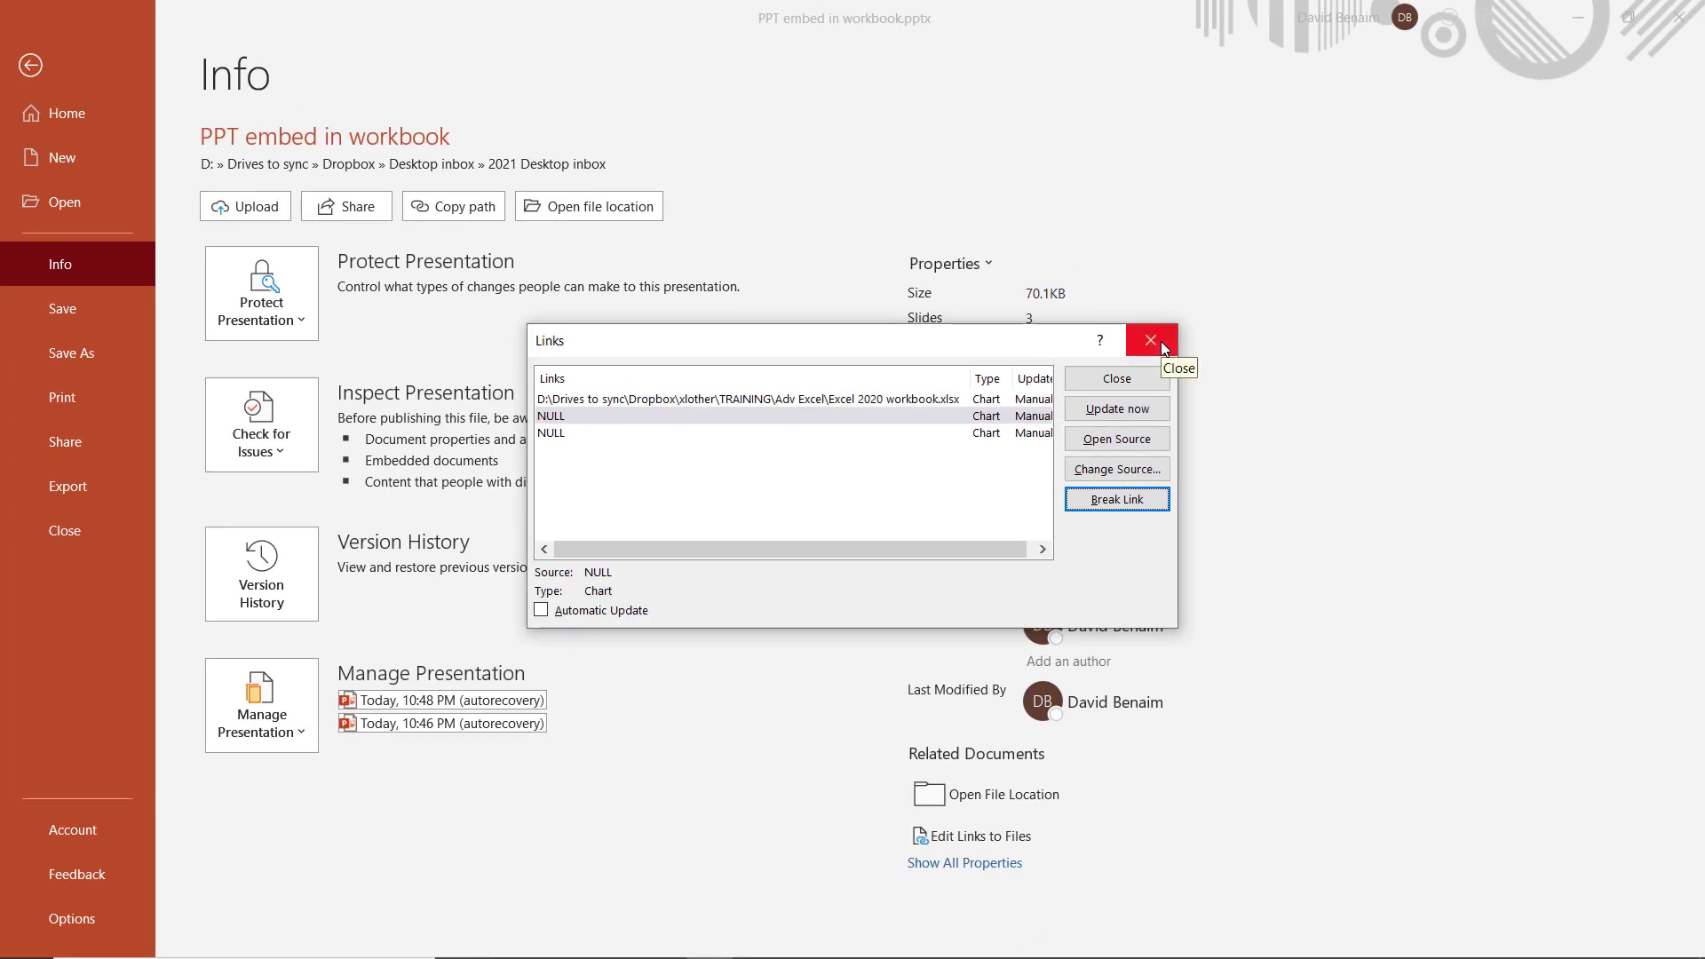
Close the links list and return to the slide showing the map
left_click(1149, 340)
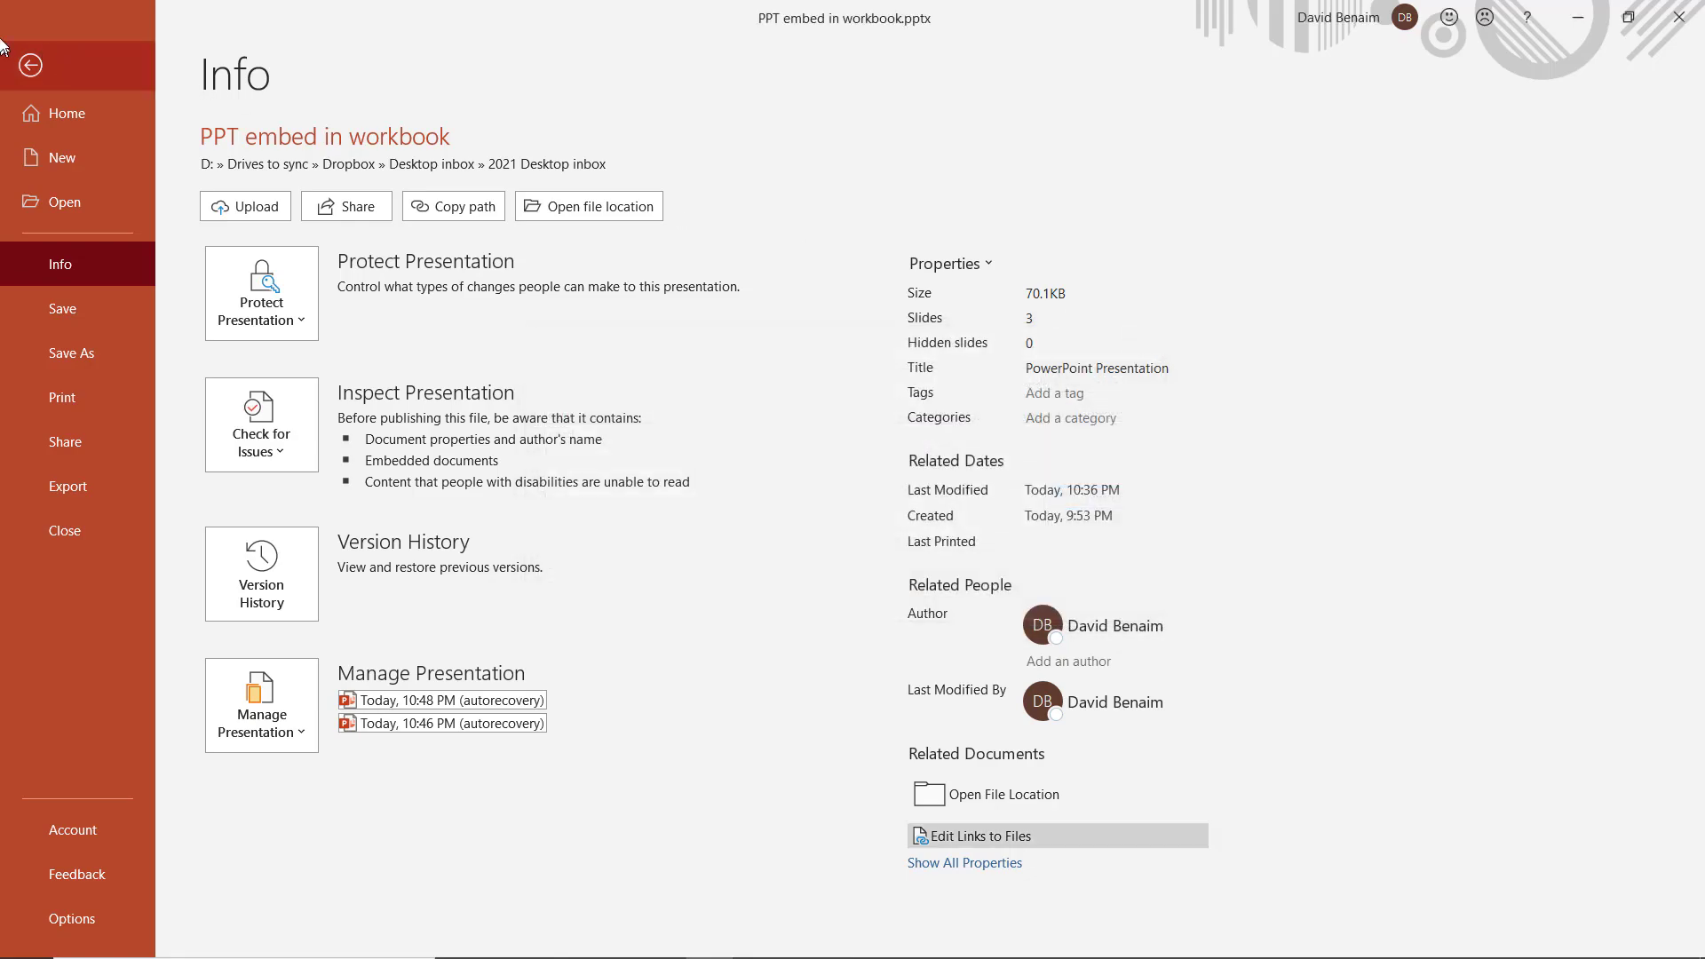
left_click(30, 66)
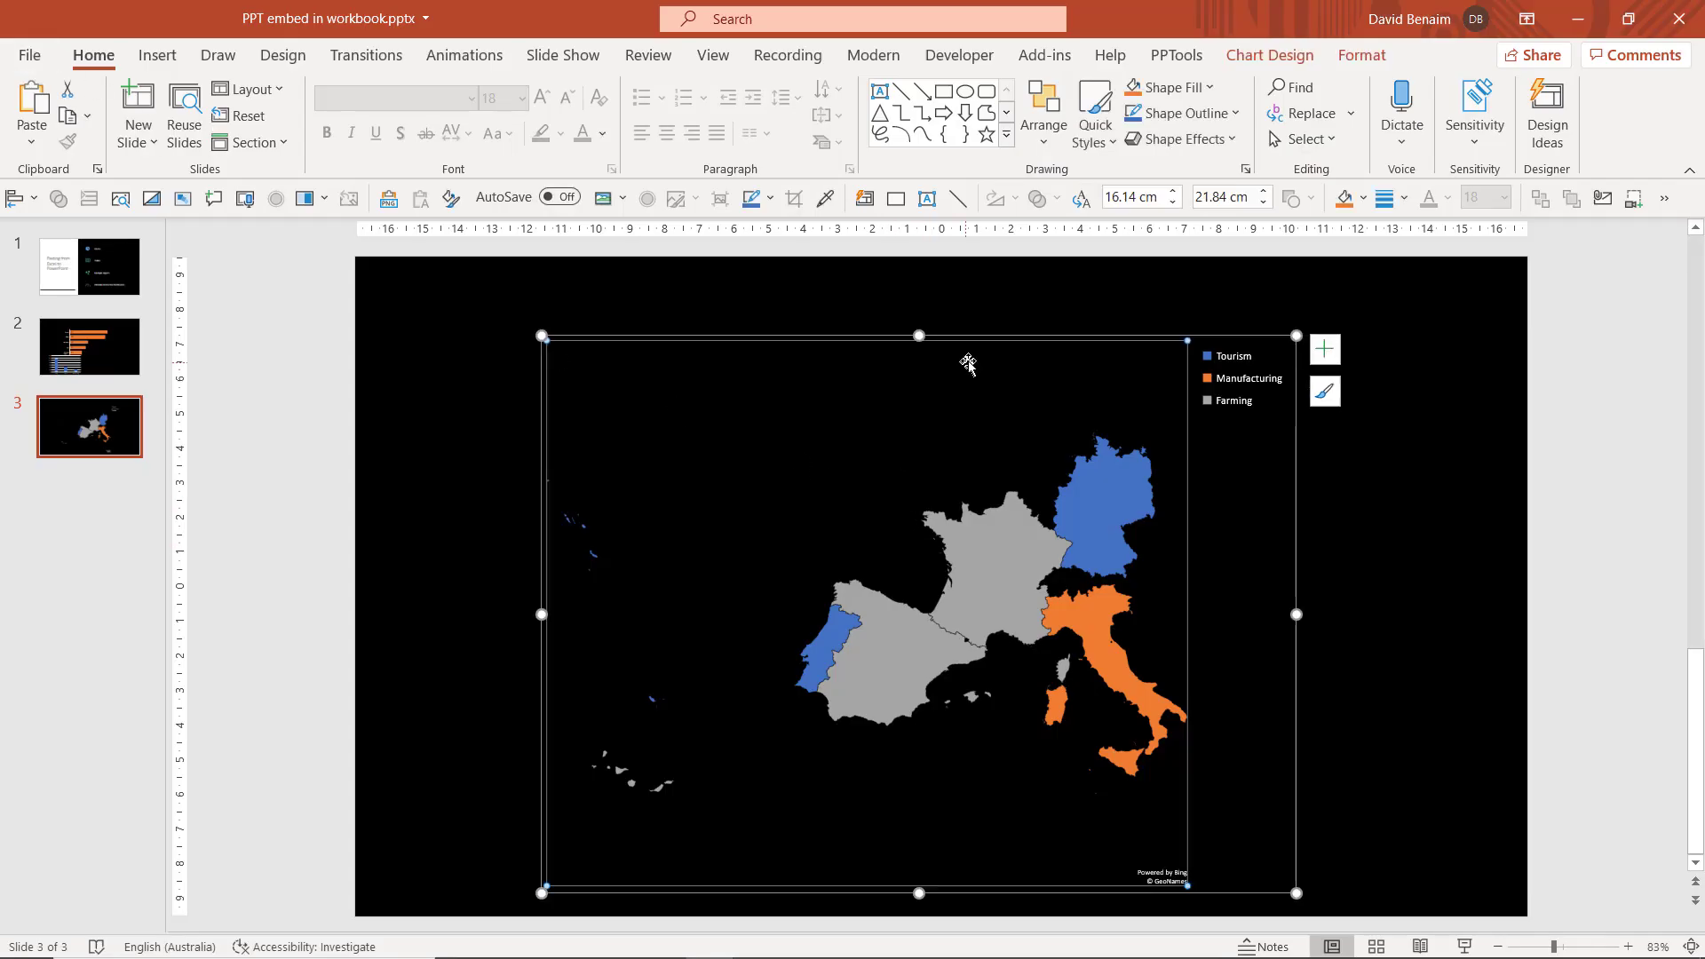
Check slide 2's country bar chart still offers data editing, then go to the File home page
left_click(1268, 55)
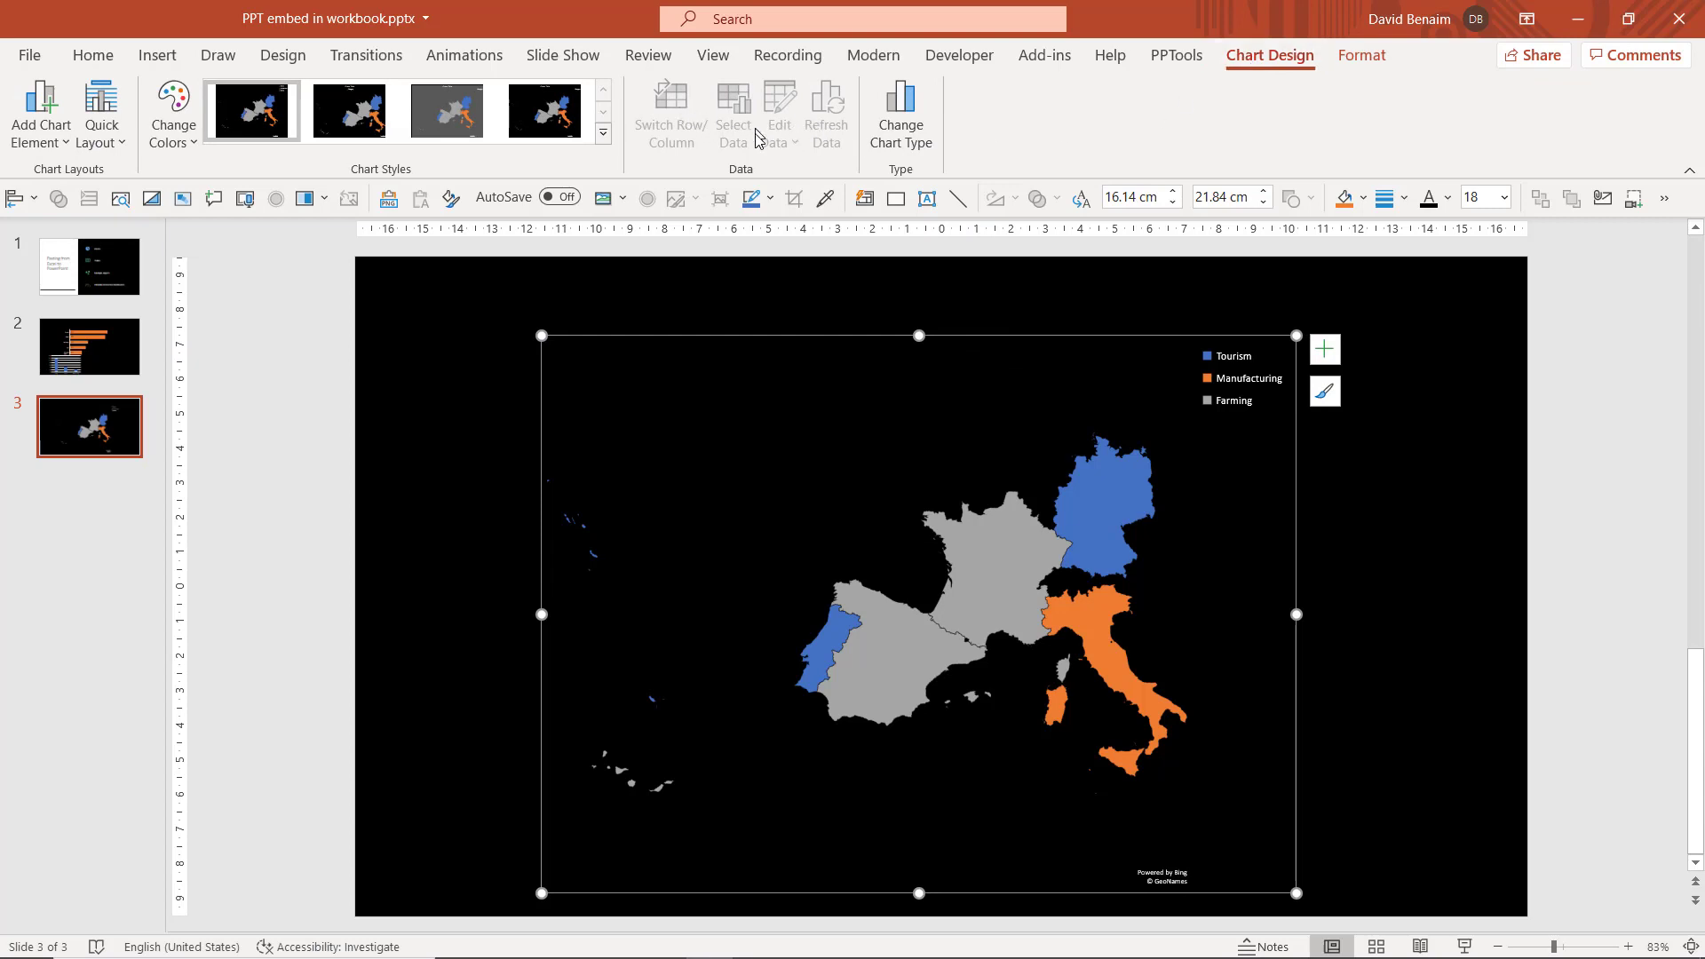
left_click(90, 346)
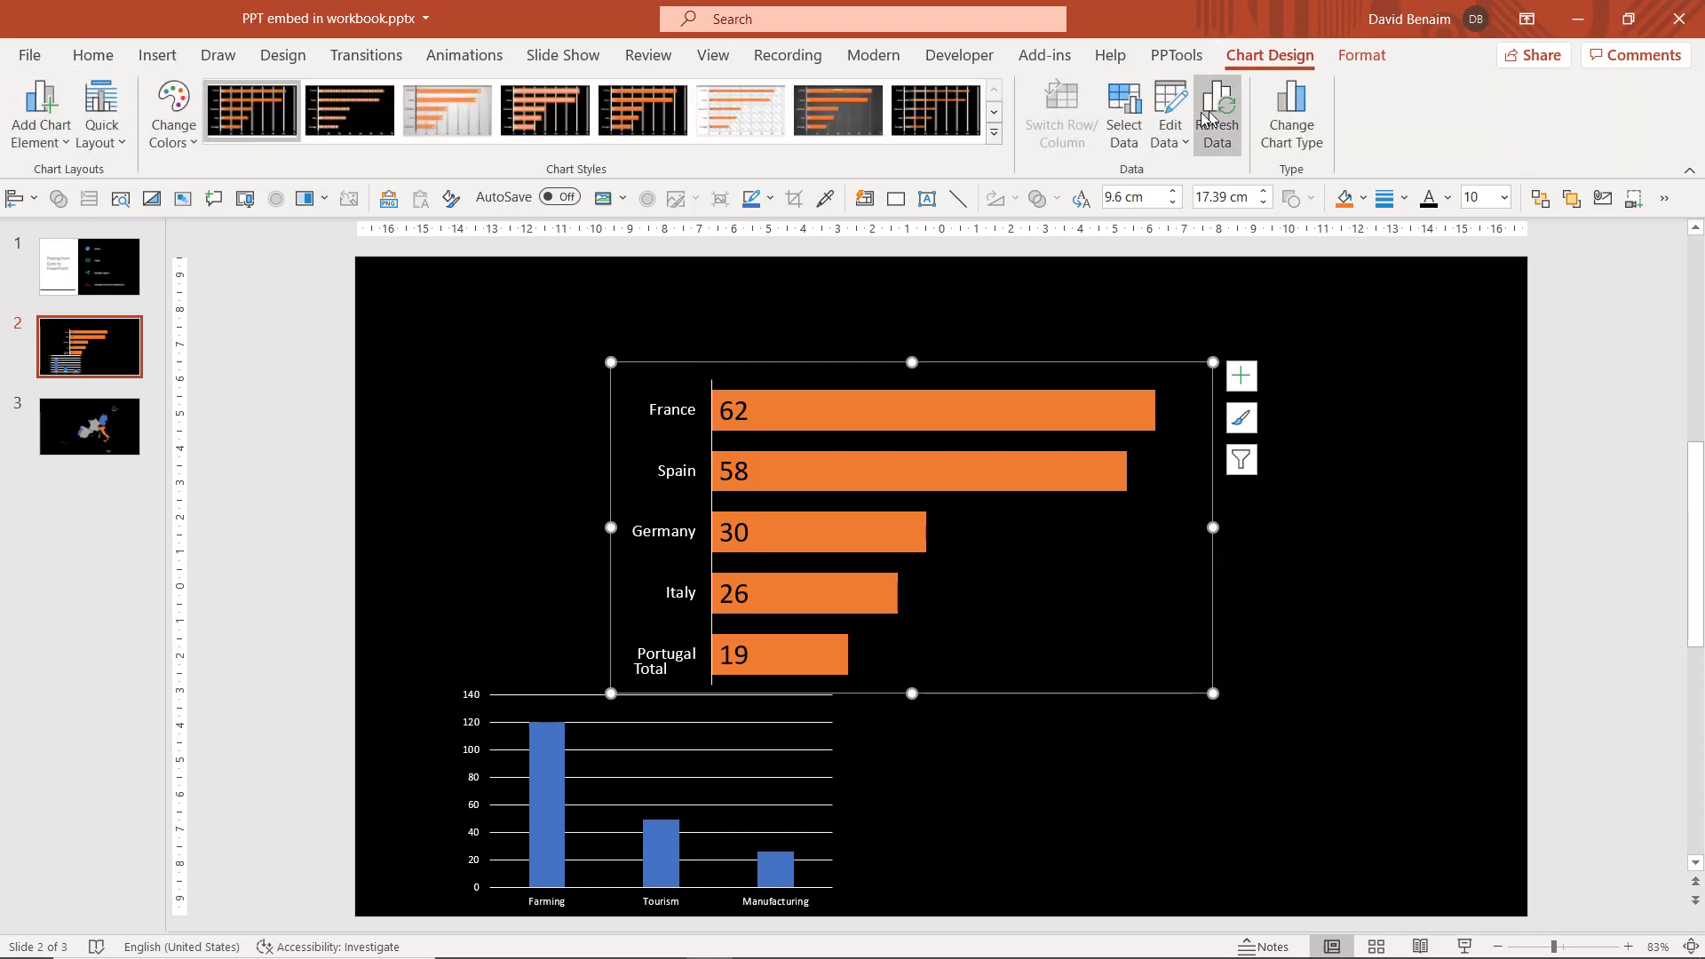
left_click(30, 55)
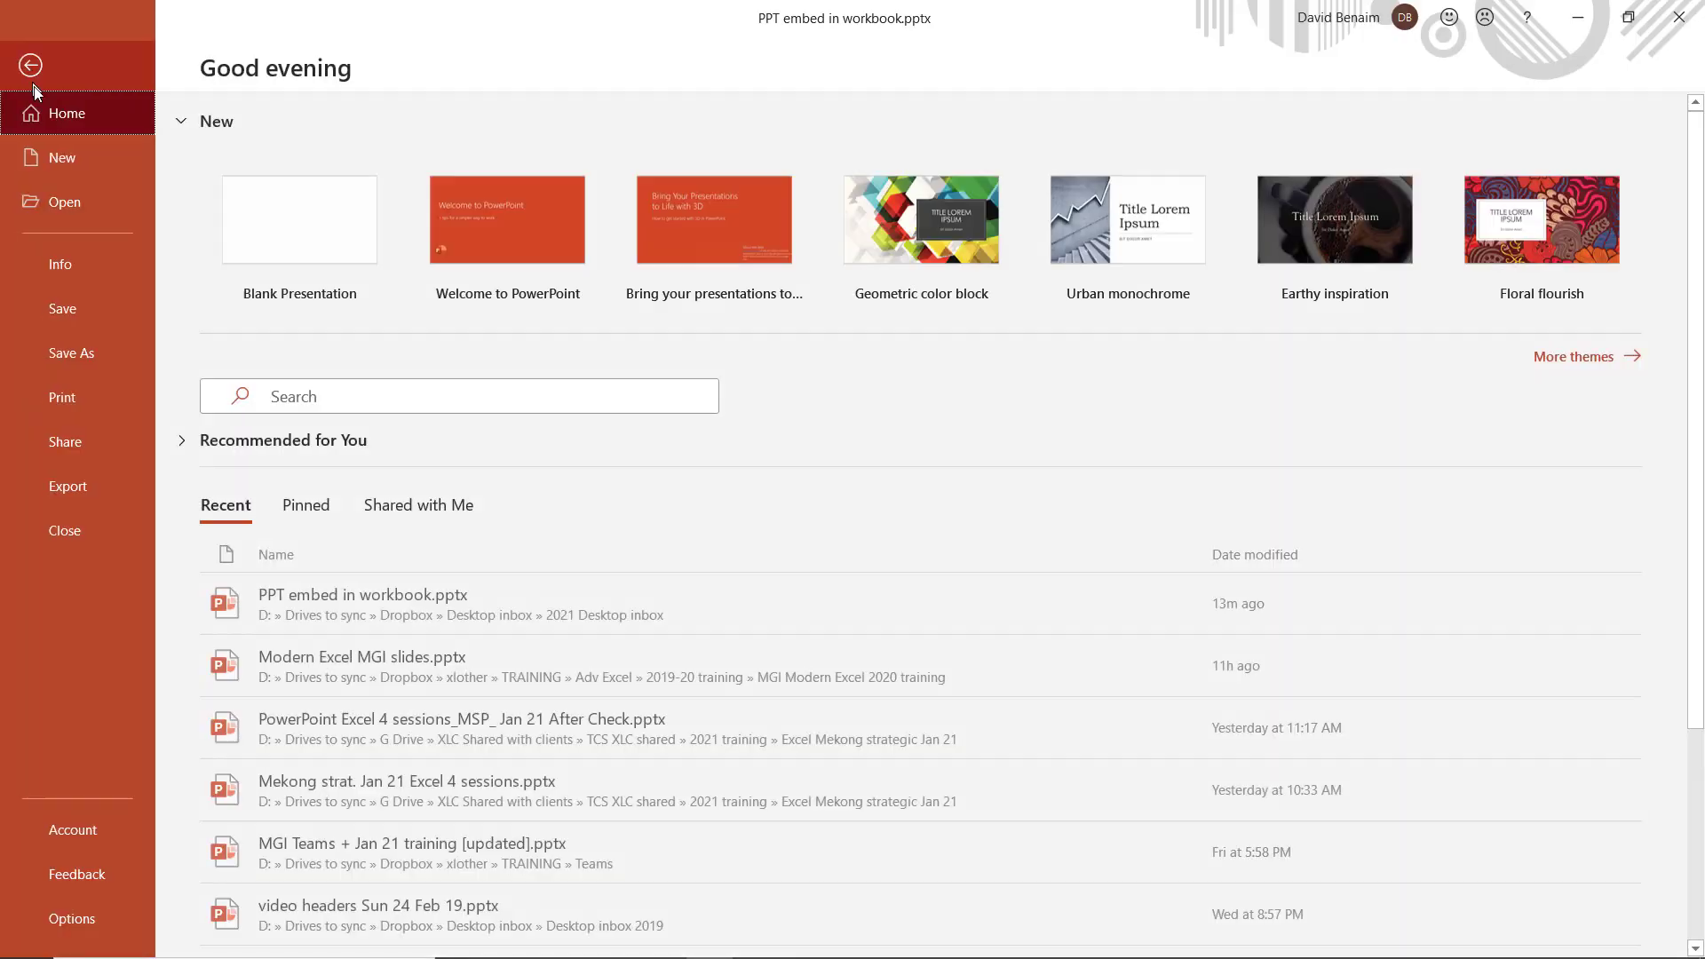
From Info, review the Edit Links to Files list and try Change Source, cancelling the file browser
left_click(61, 265)
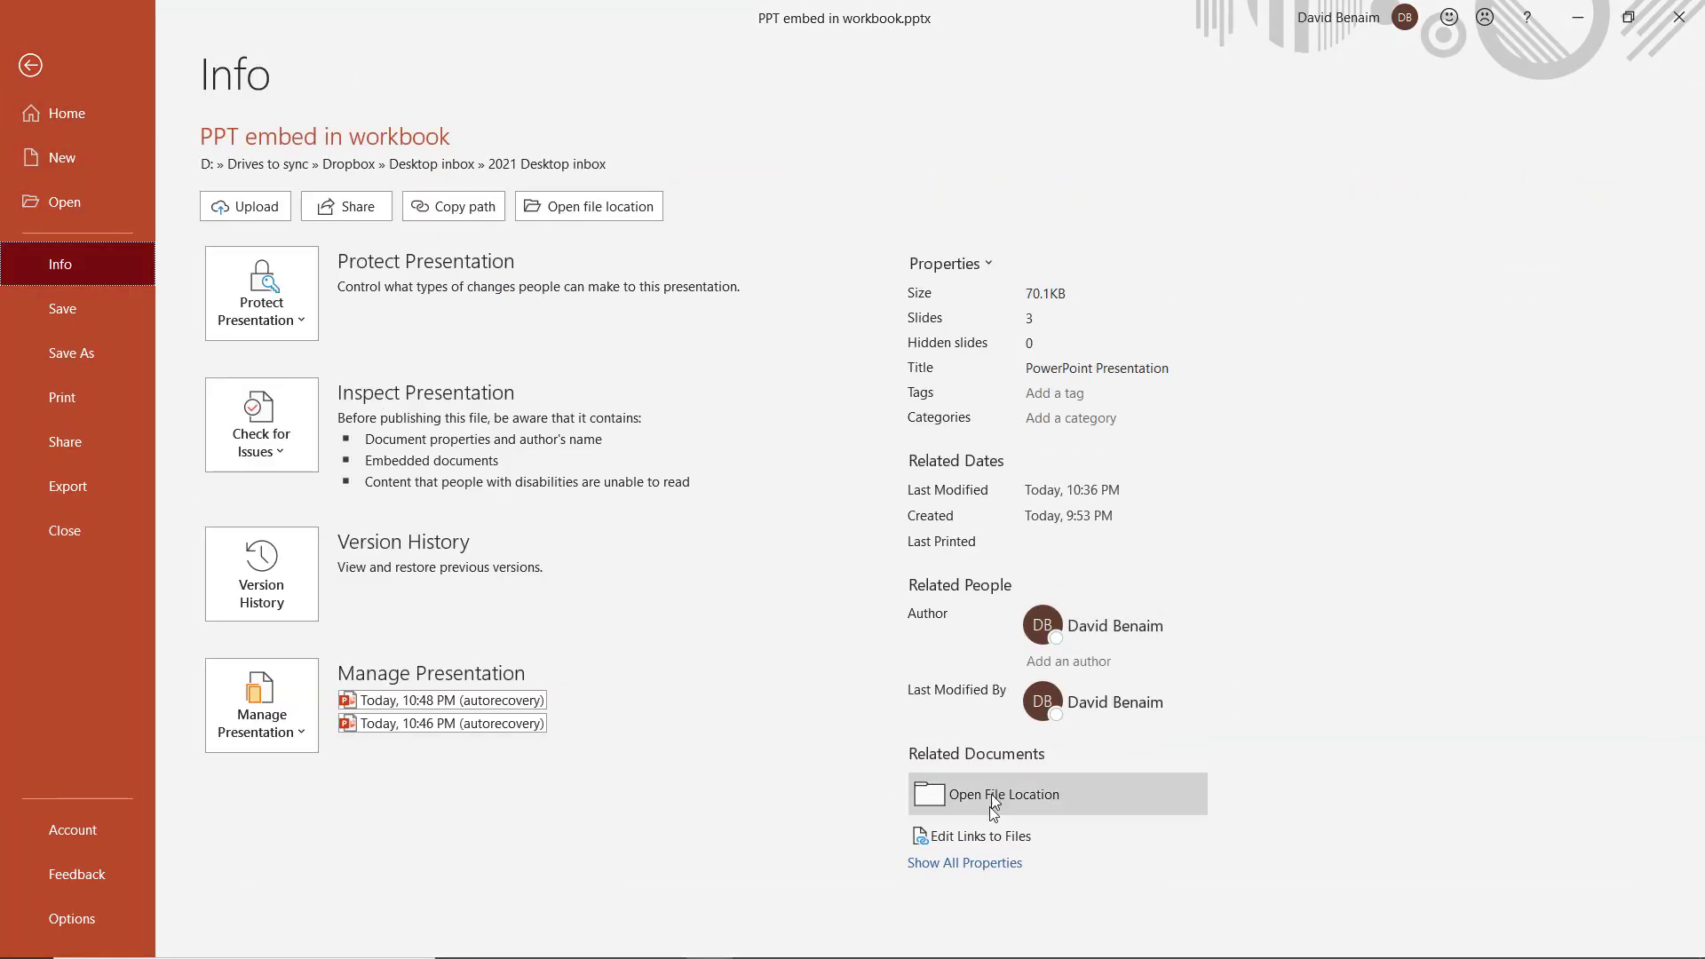
left_click(981, 835)
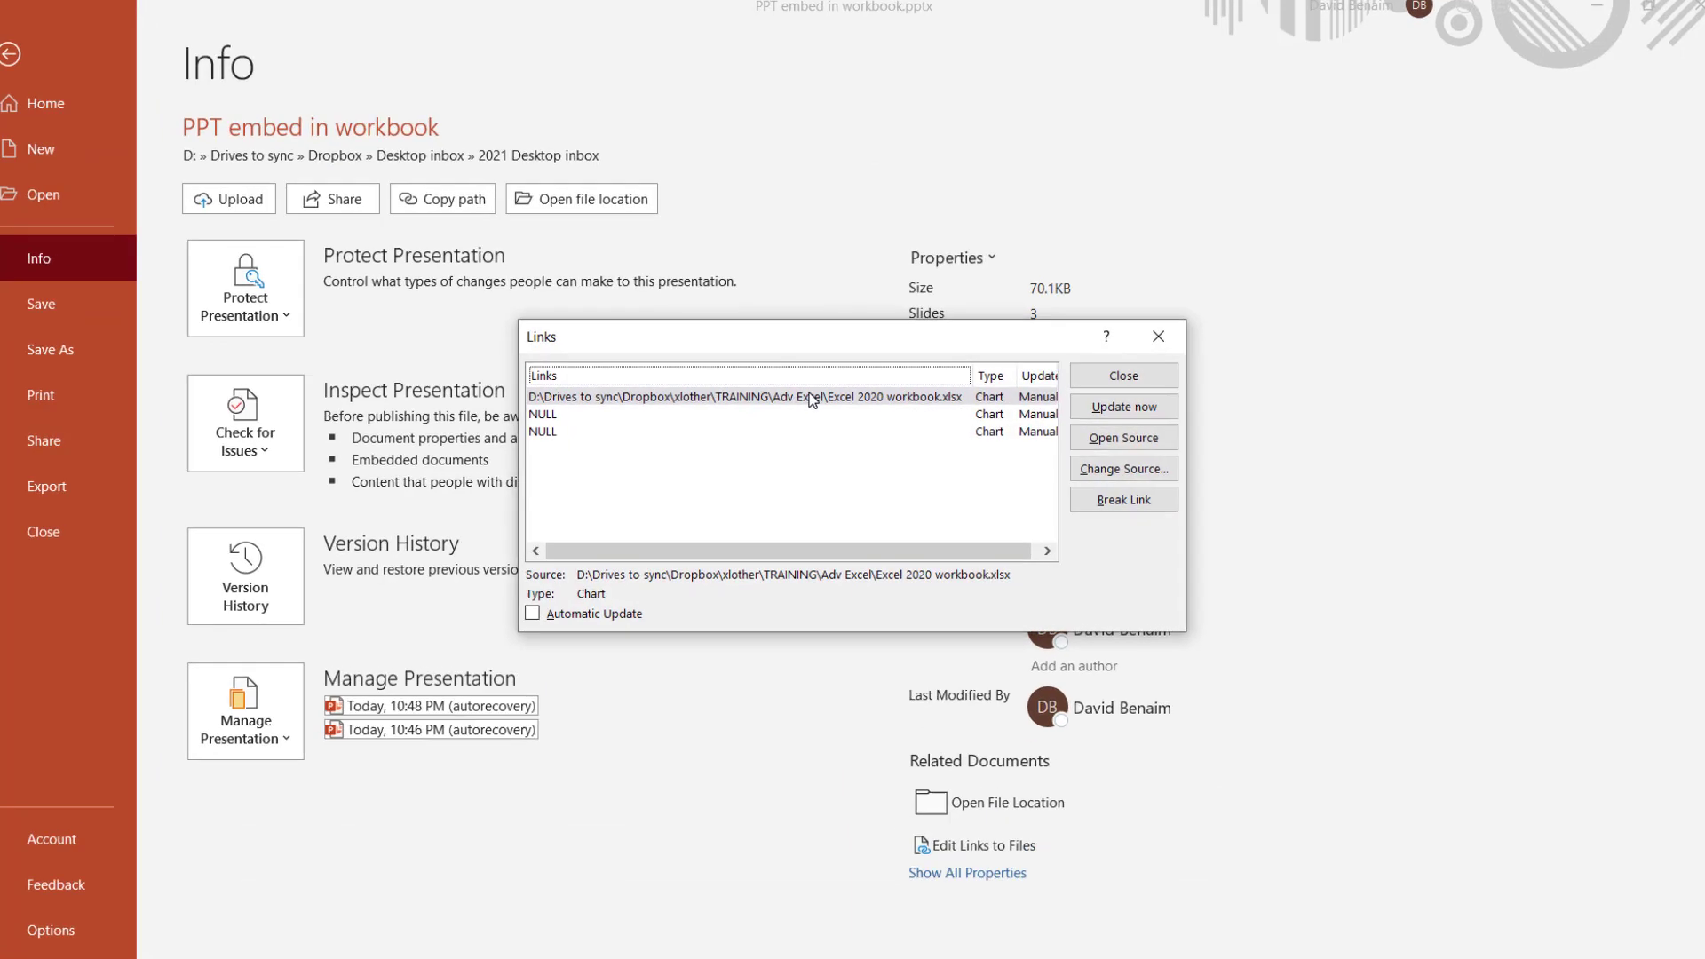
left_click(1122, 469)
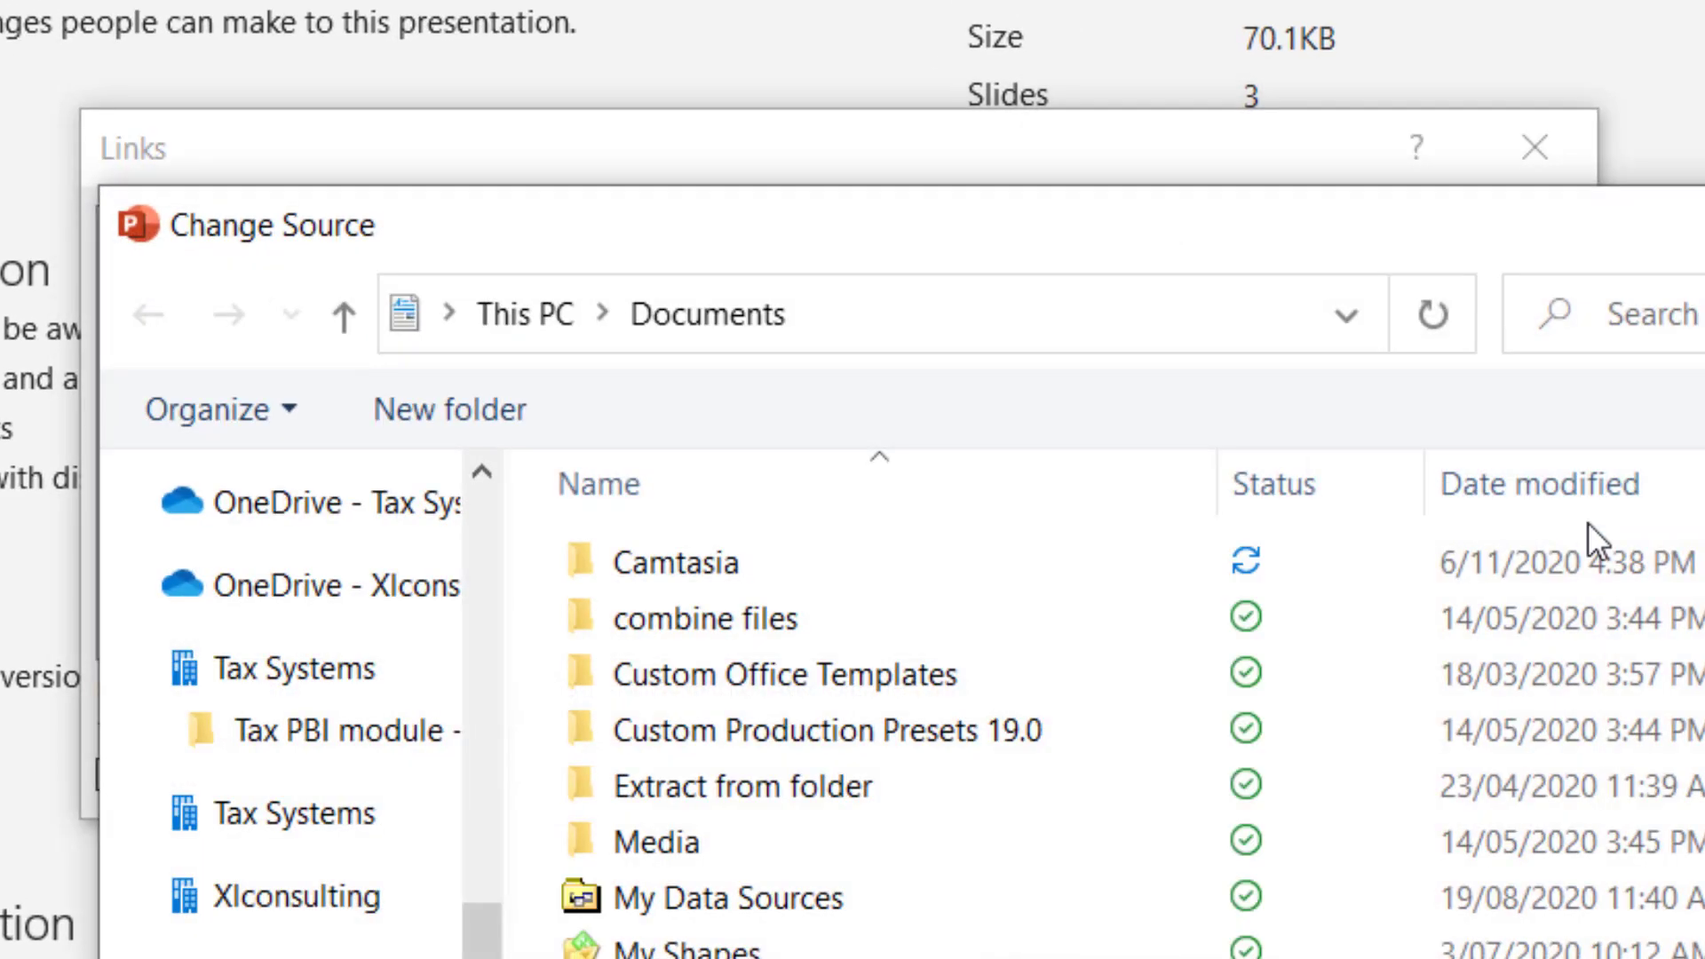
left_click(801, 731)
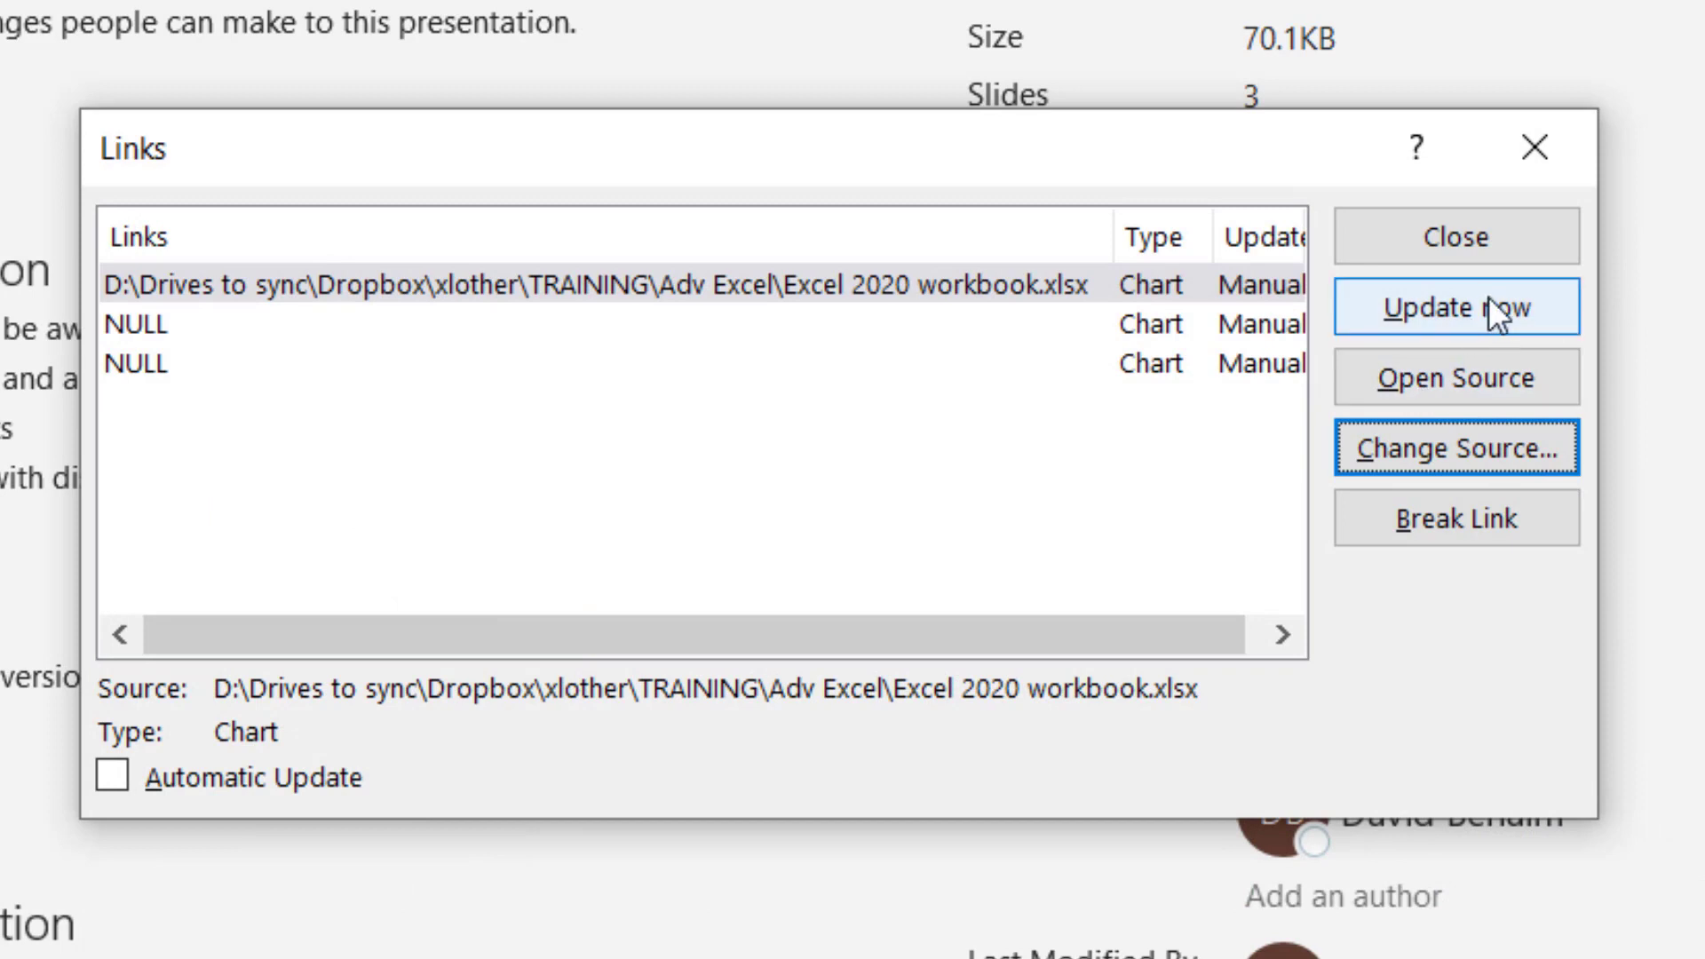
mouse_move(1194, 148)
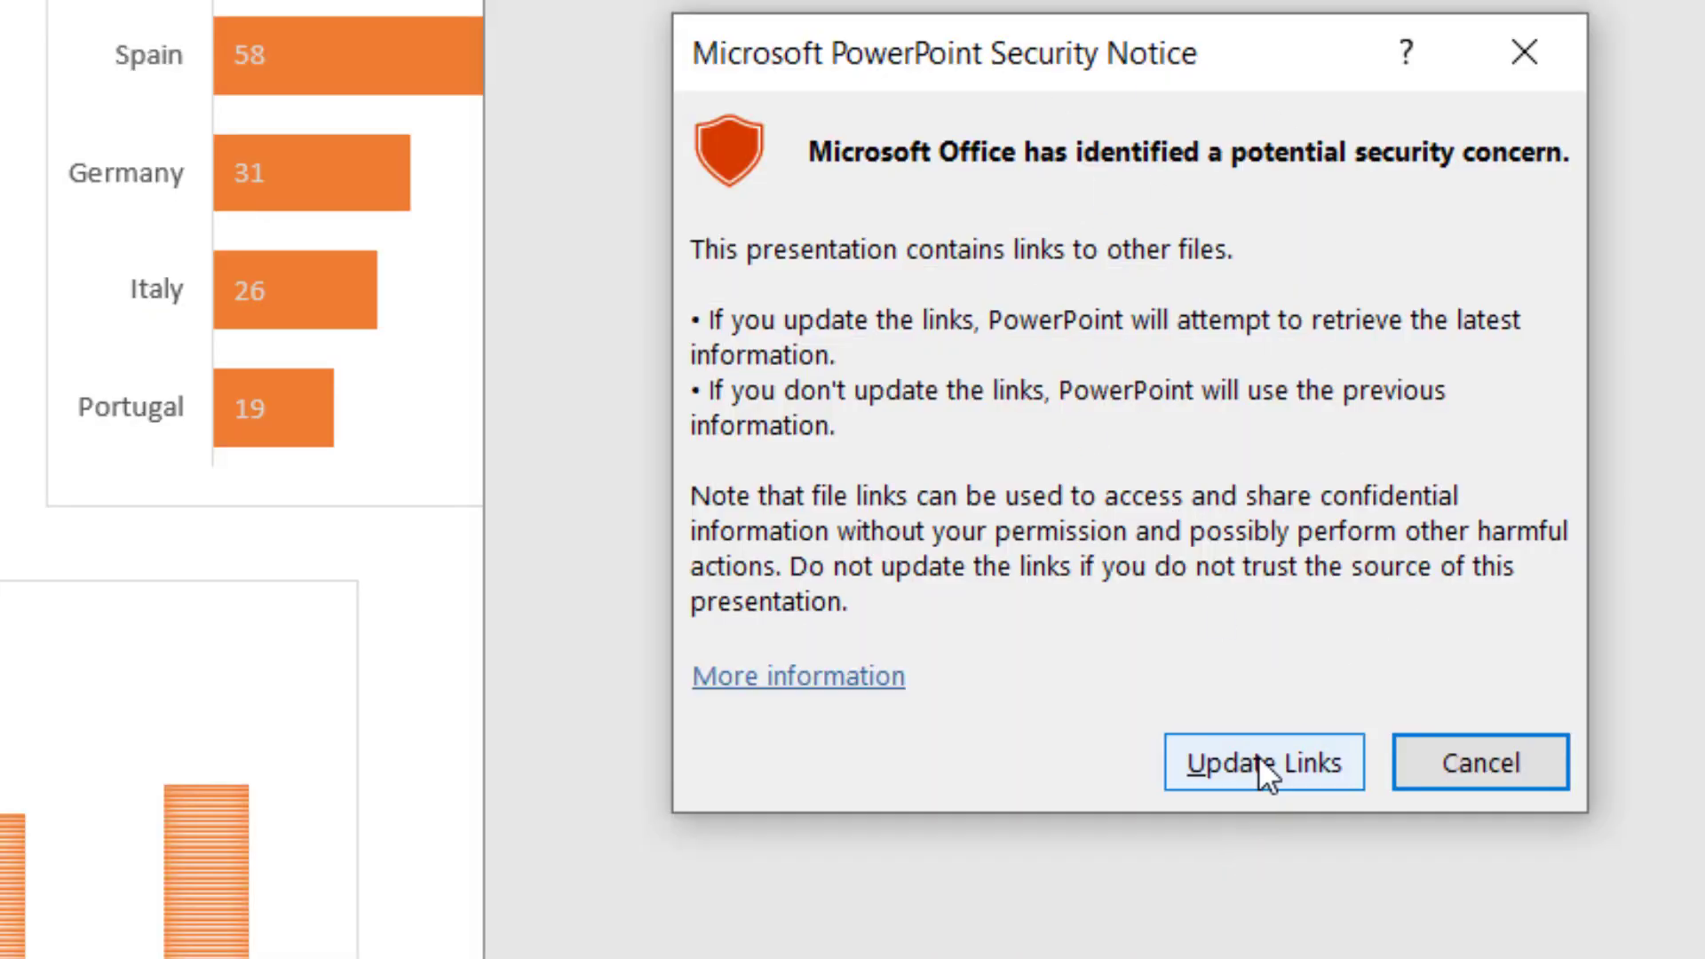
Allow the presentation's links to update and select the online map chart workbook link
left_click(1263, 762)
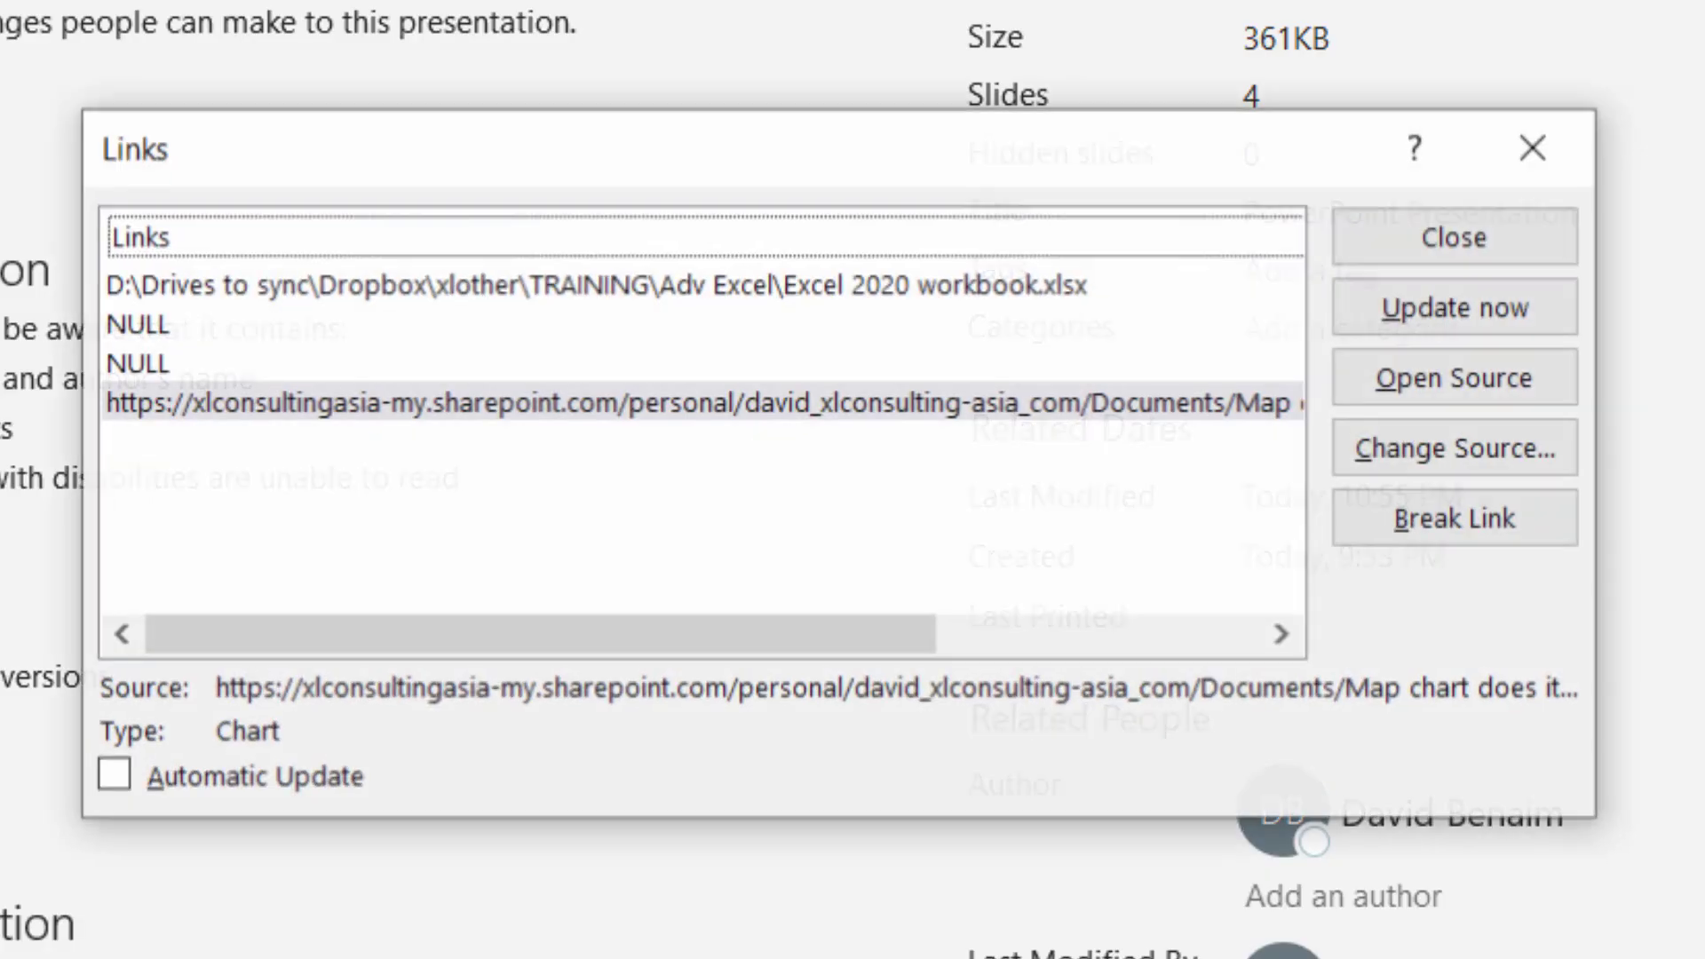
left_click(707, 405)
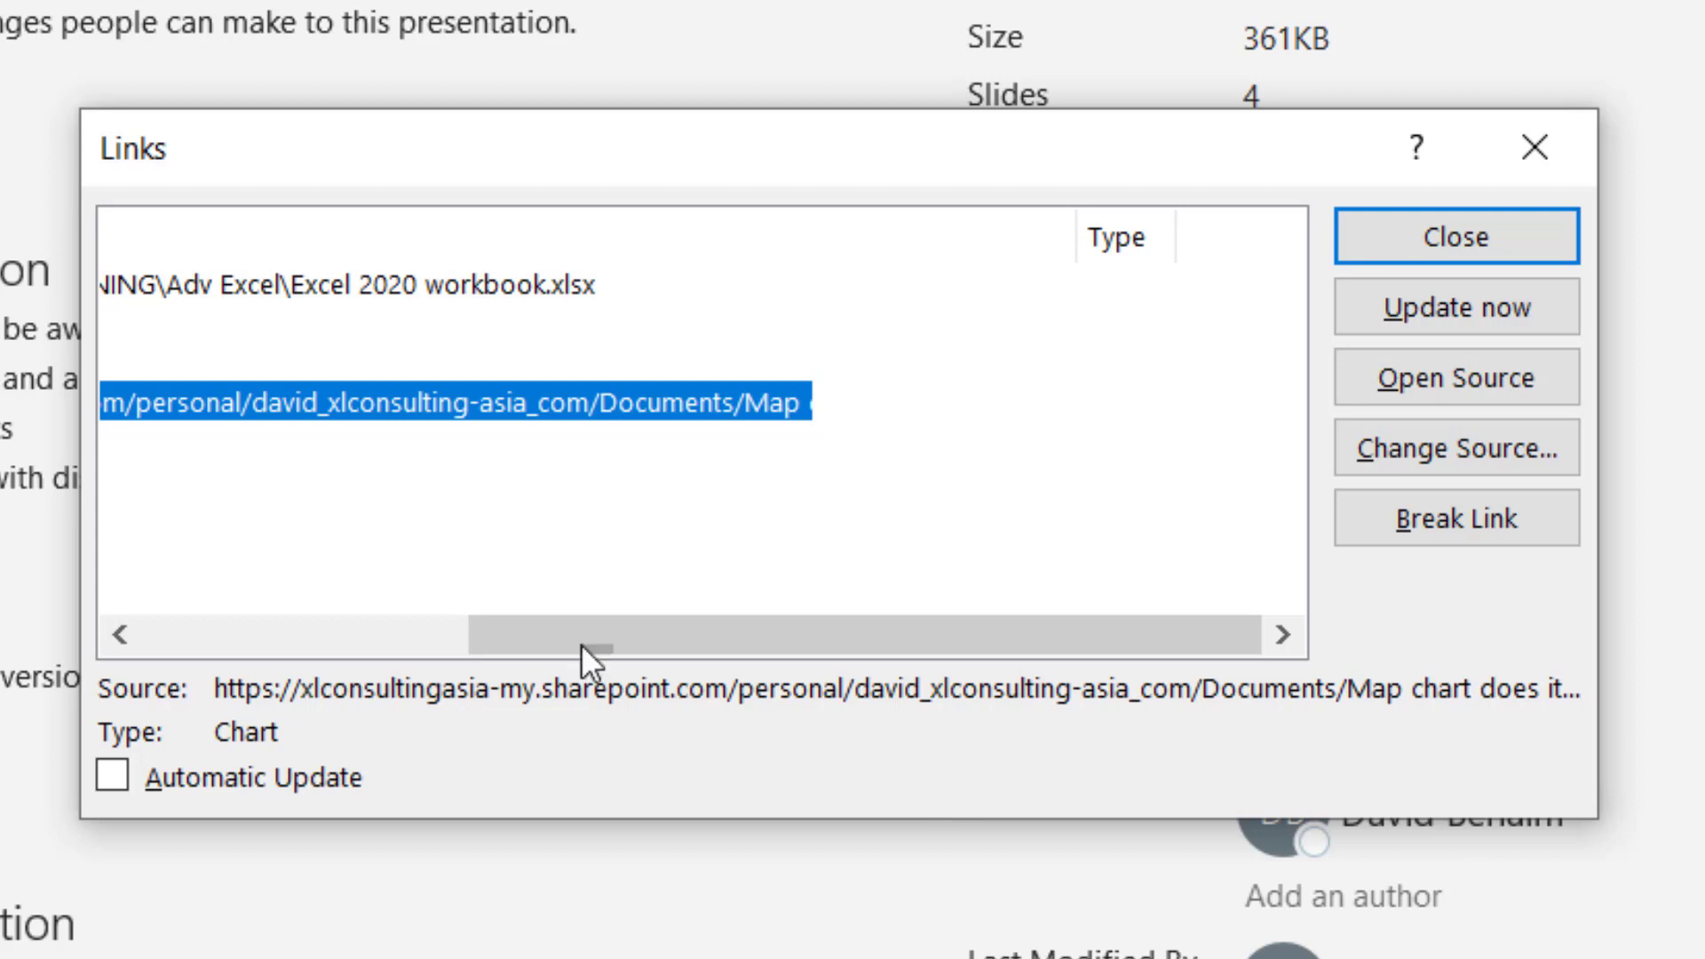
mouse_move(651, 486)
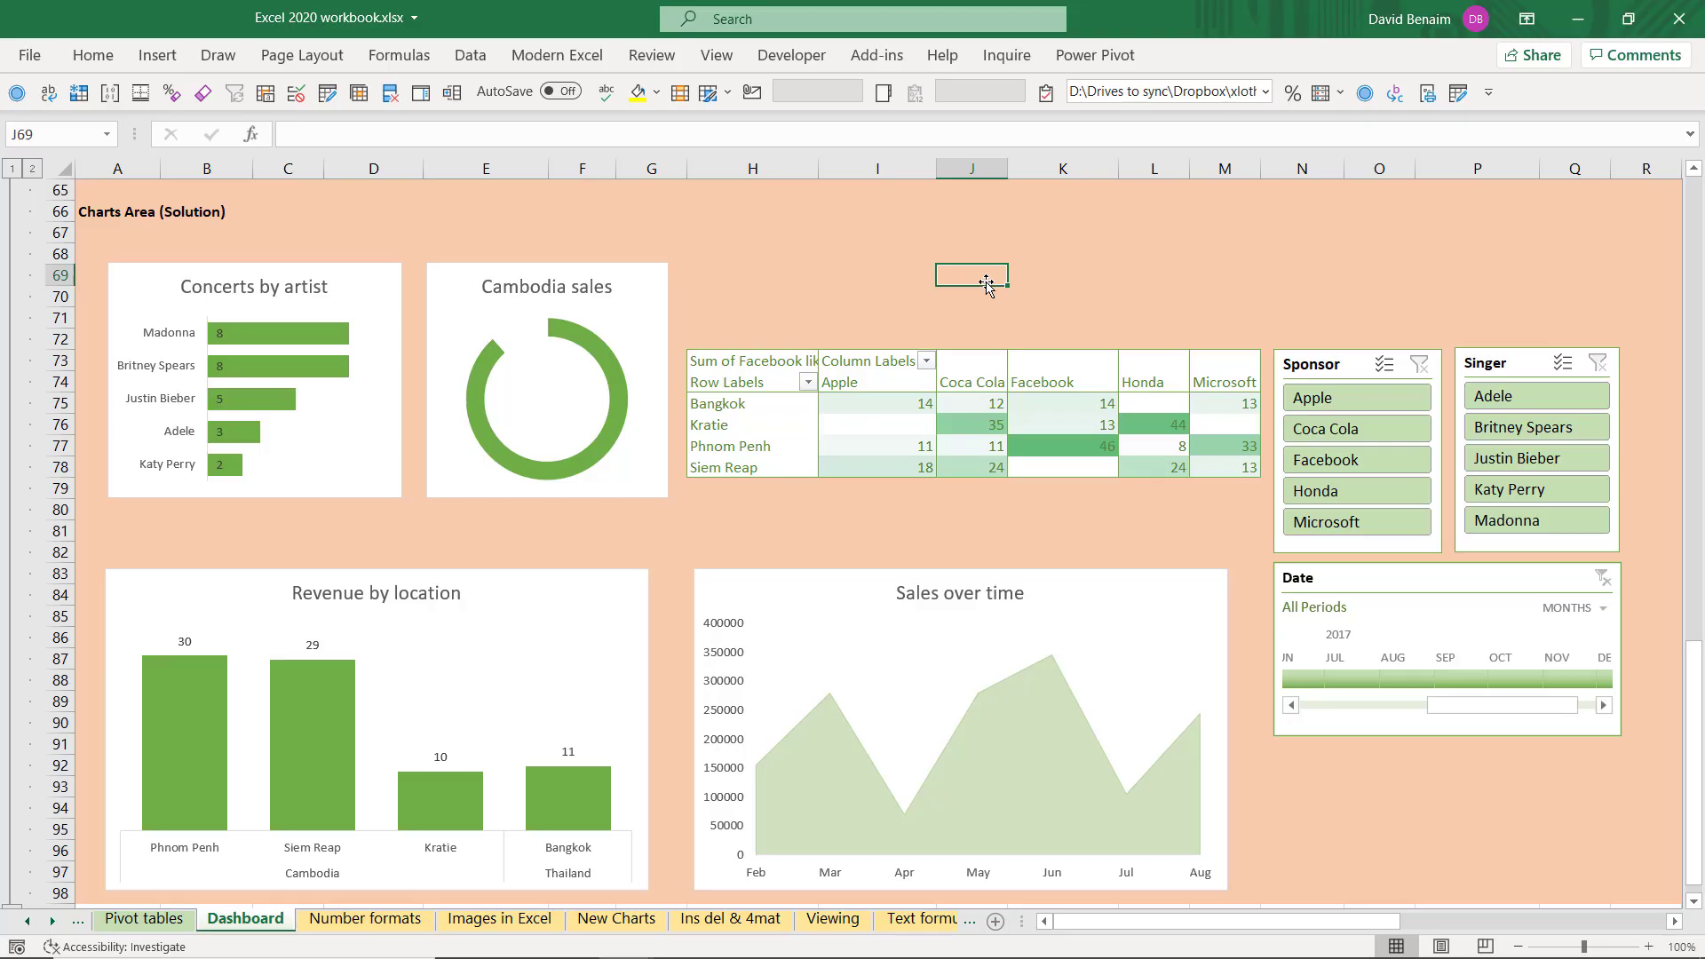
mouse_move(169, 332)
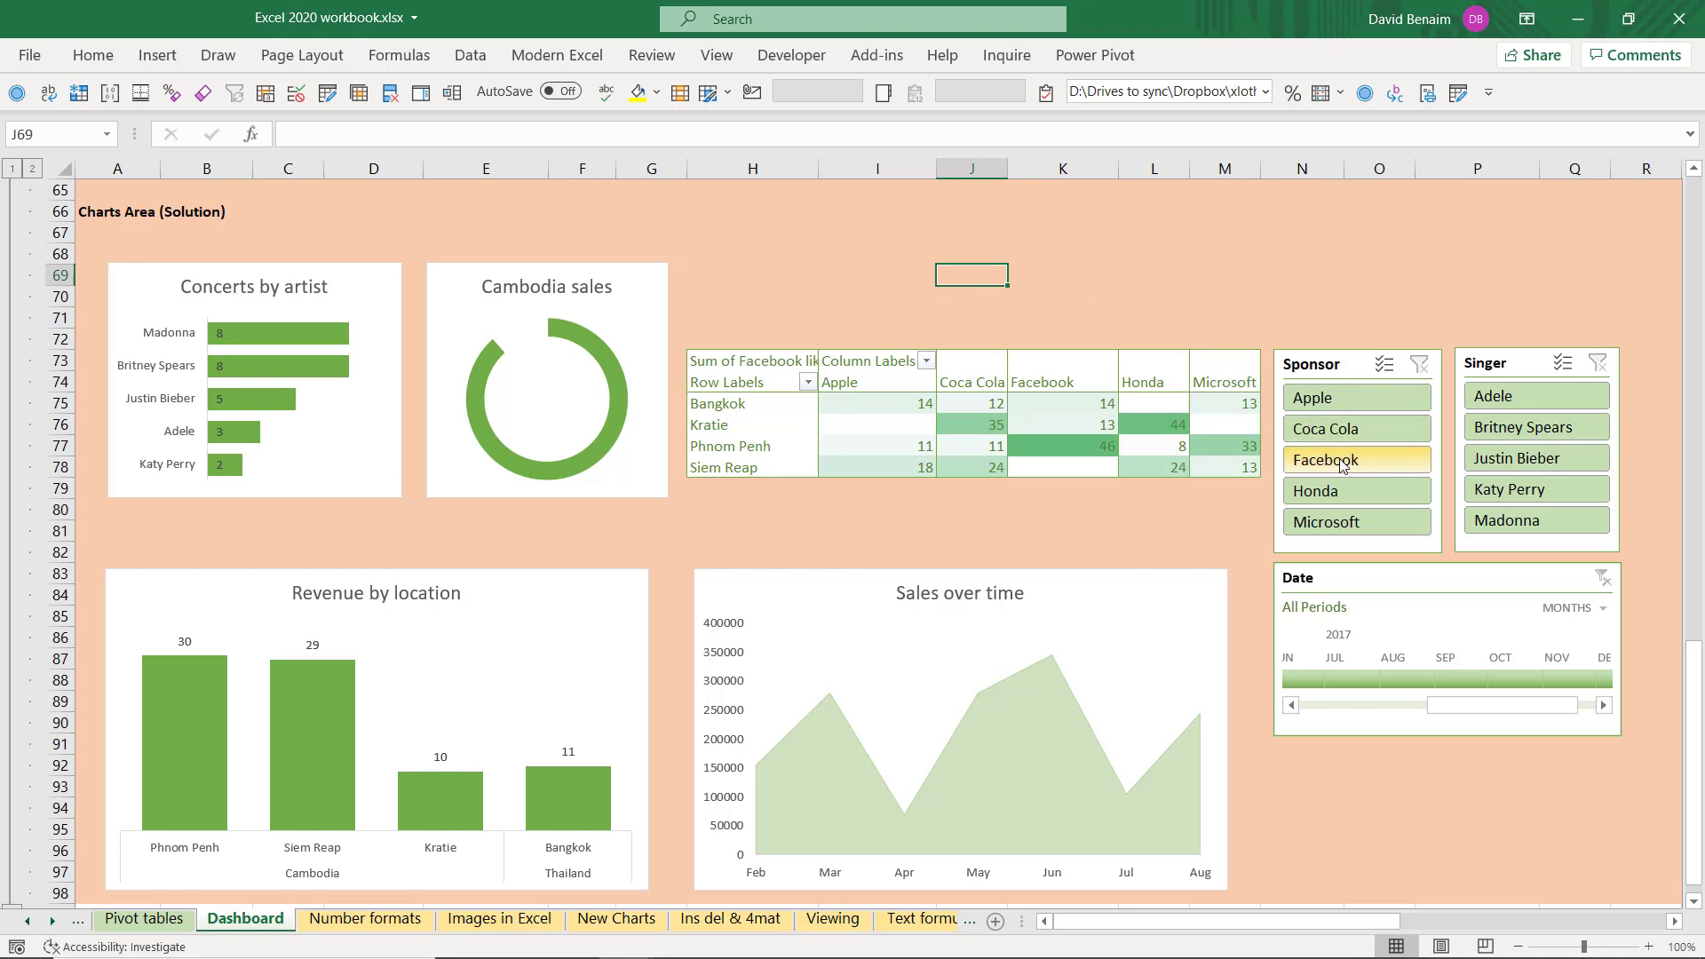
Test the Facebook sponsor and date slicers, clear them, then leave Madonna out of the Singer slicer
left_click(1355, 459)
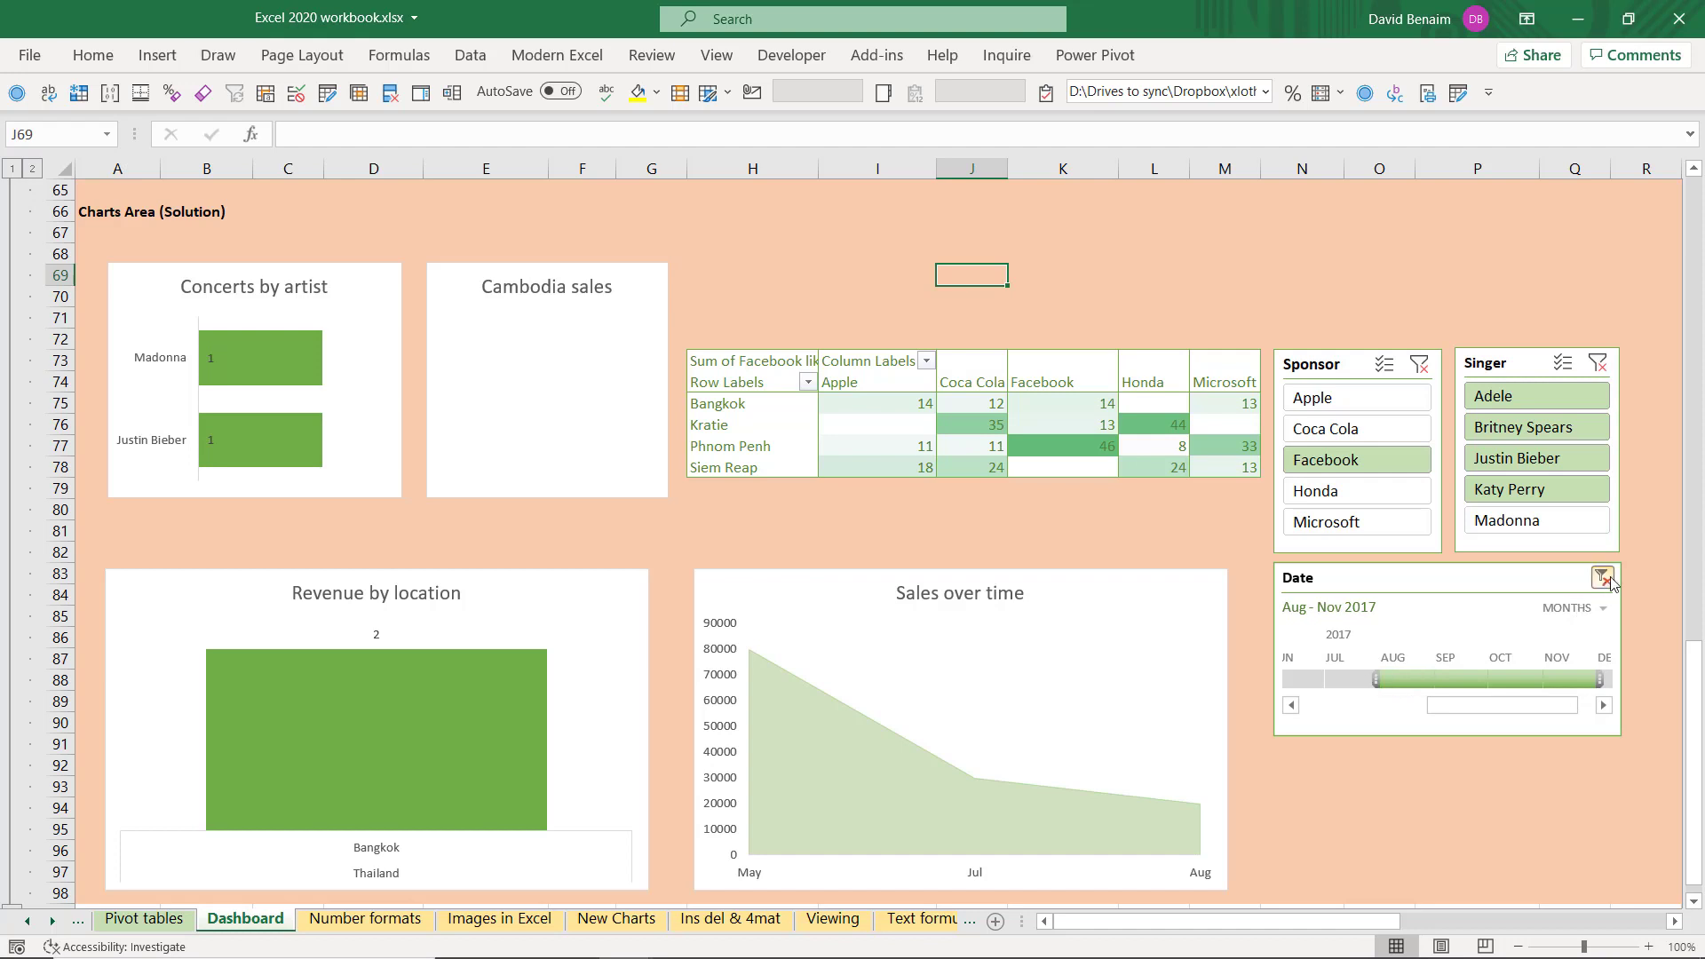
left_click(1602, 575)
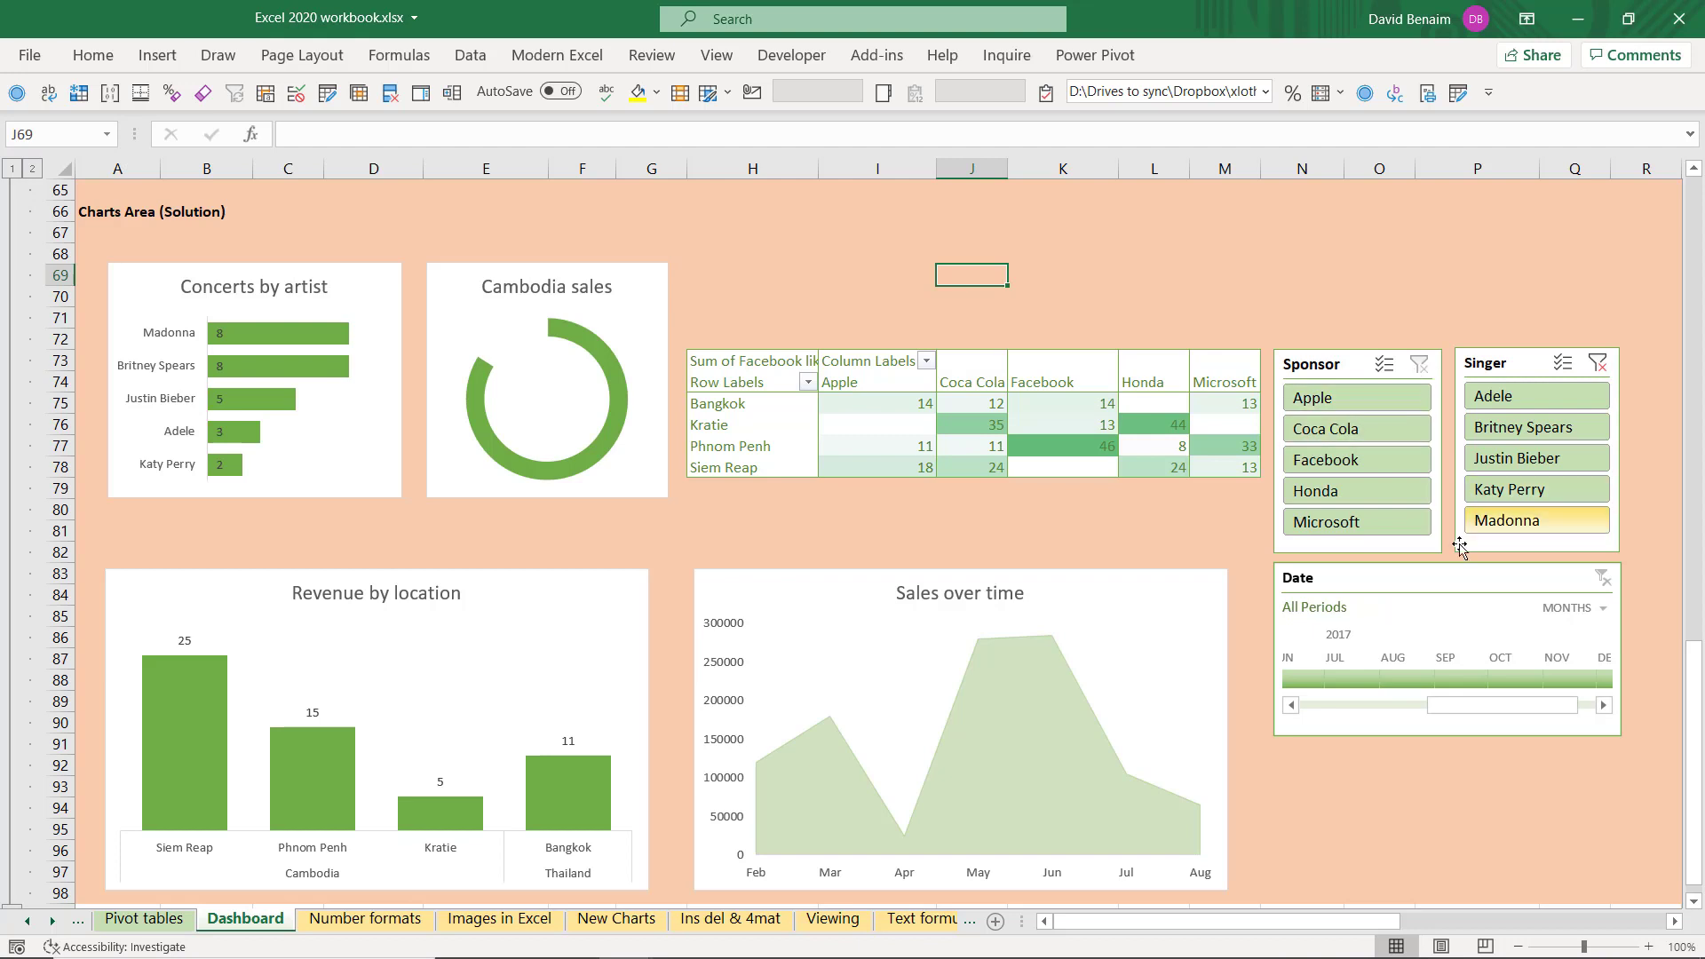
left_click(1535, 520)
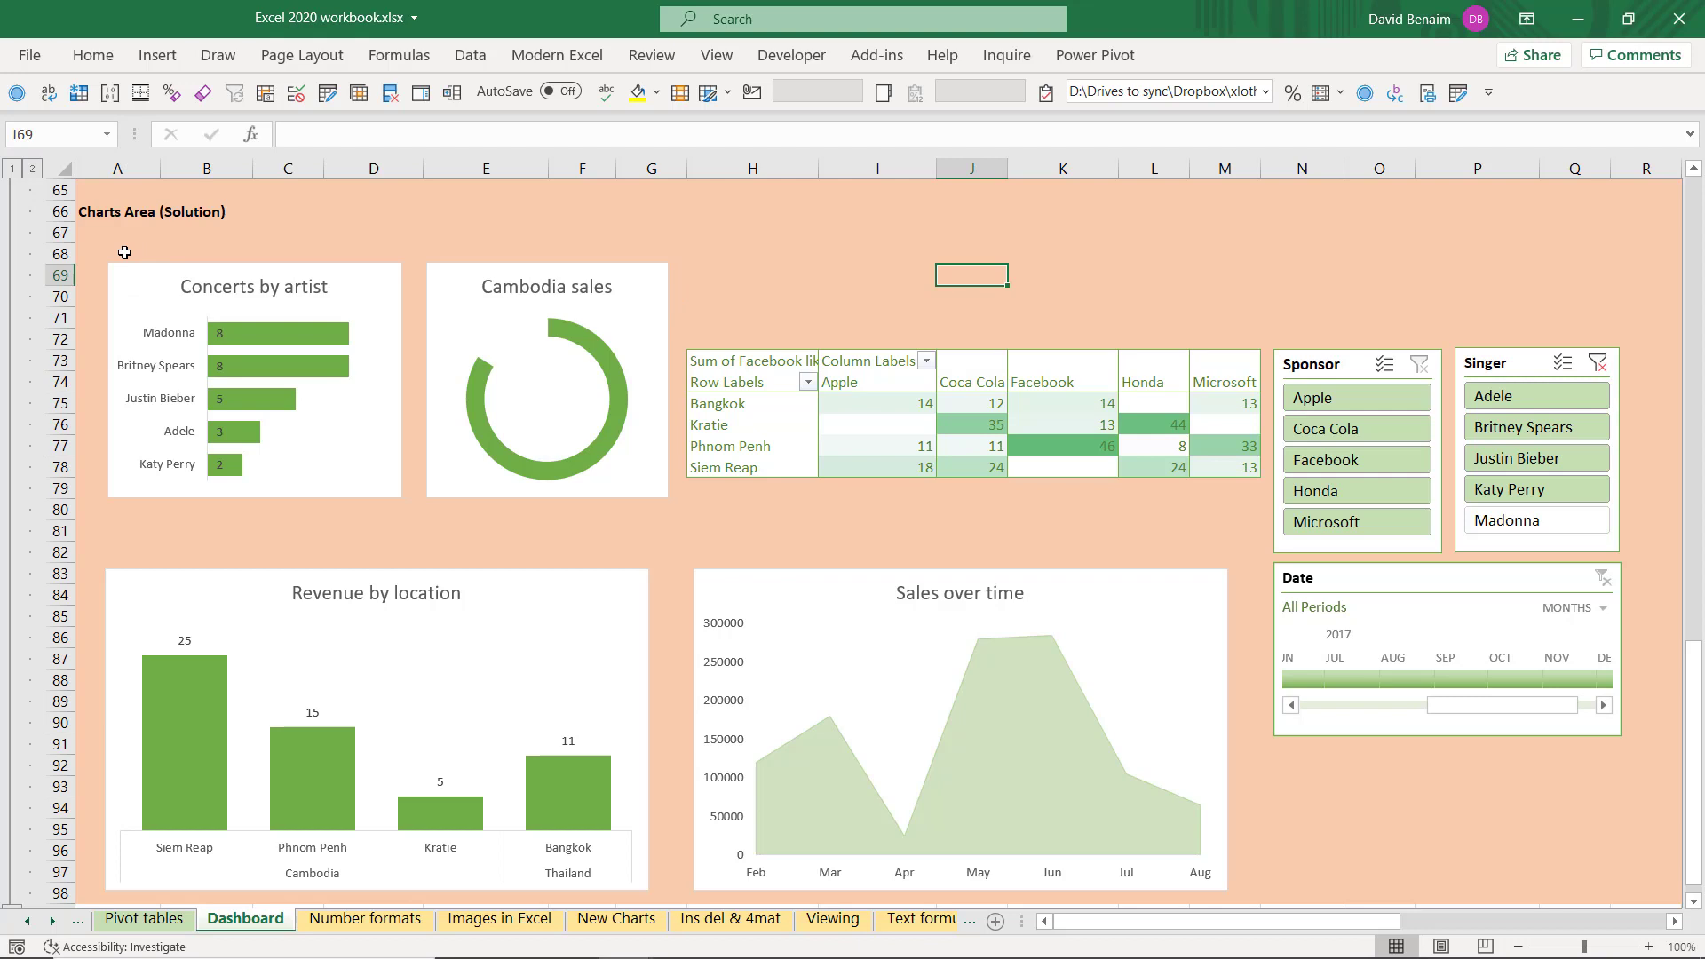
Select the dashboard range A68:M98, copy it and paste it onto a new fifth slide
left_click_drag(118, 254, 1059, 510)
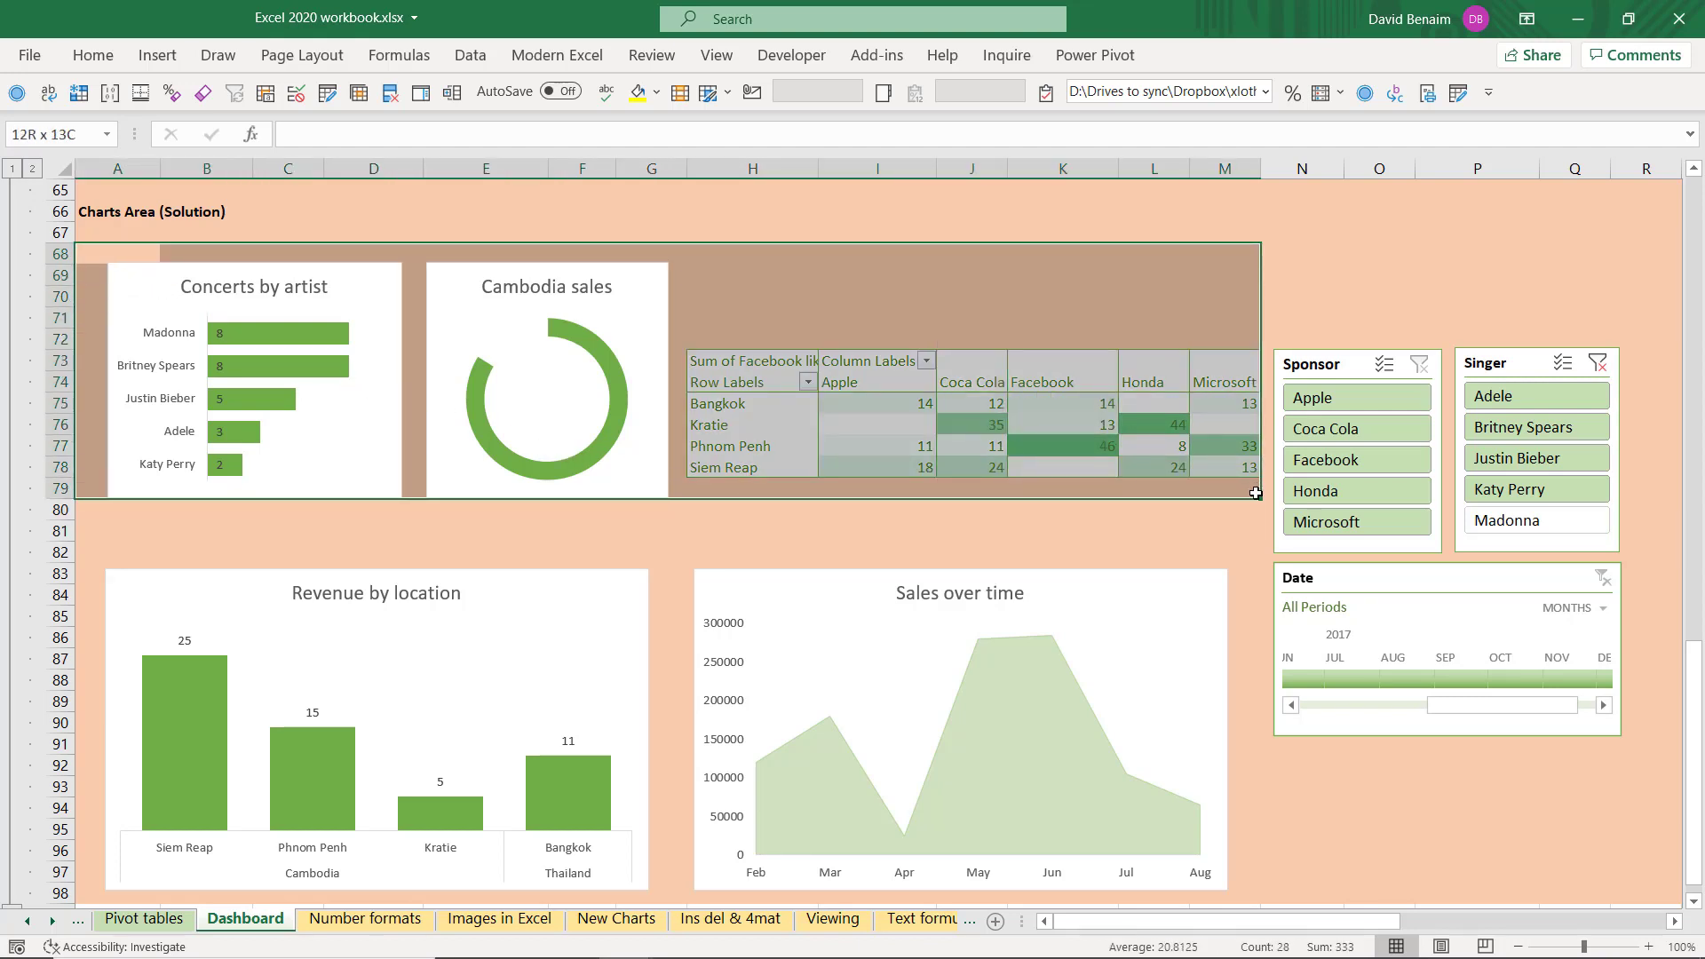
mouse_move(1137, 435)
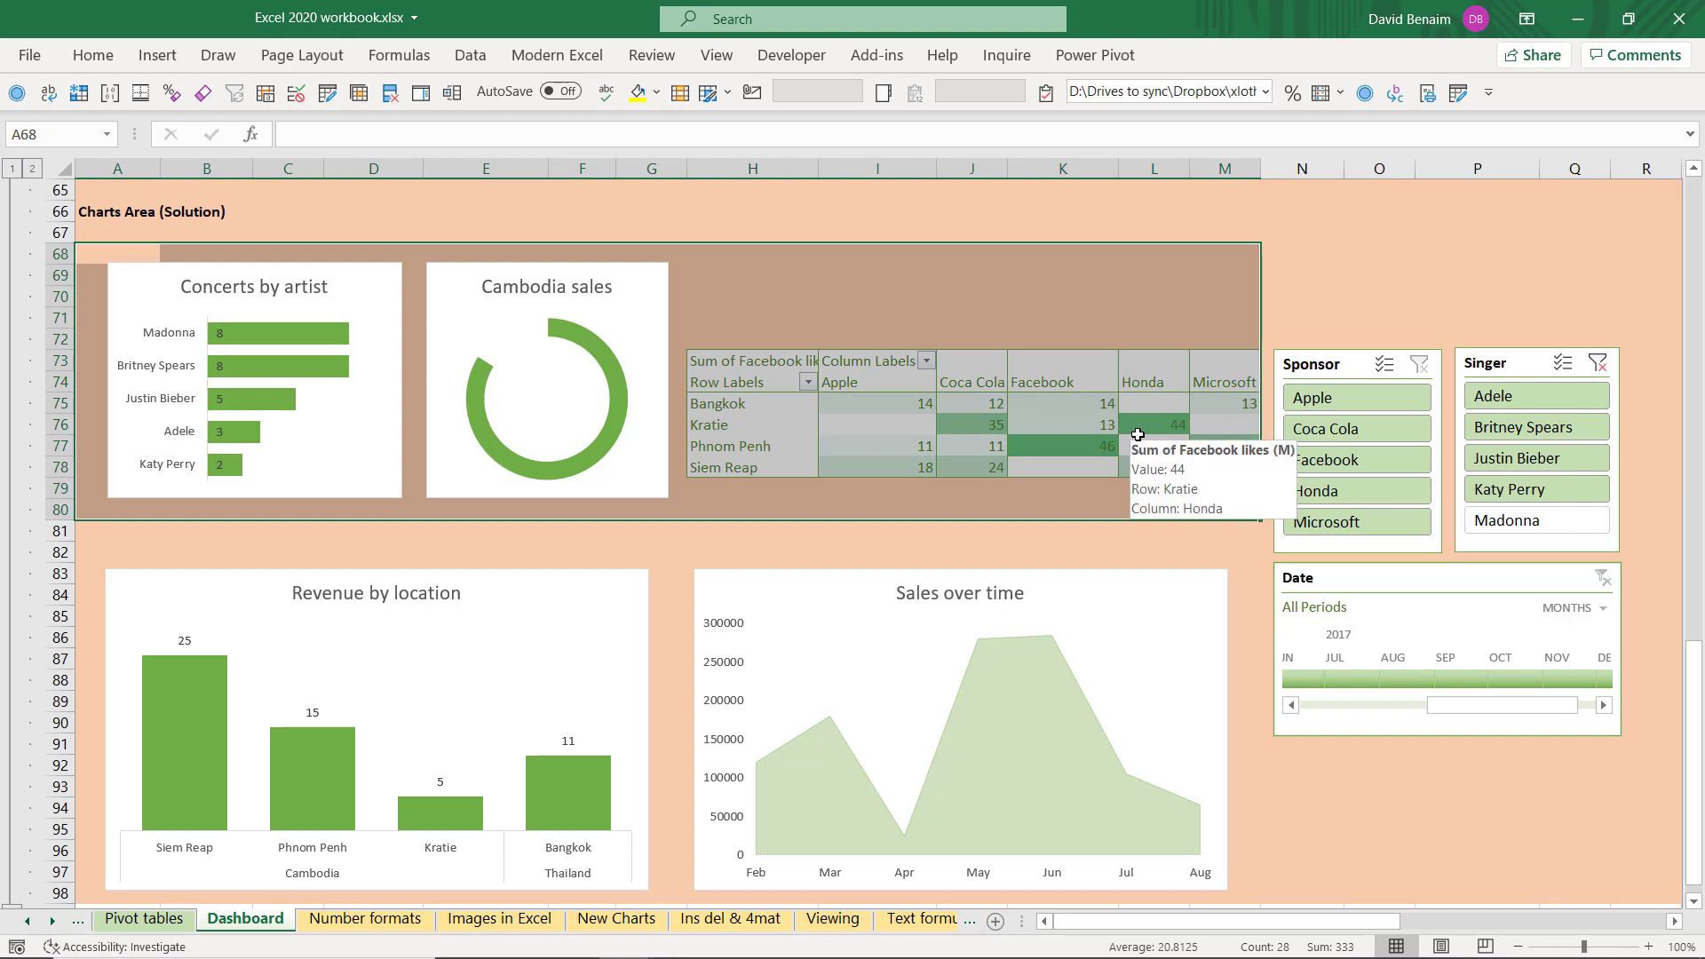
mouse_move(122, 253)
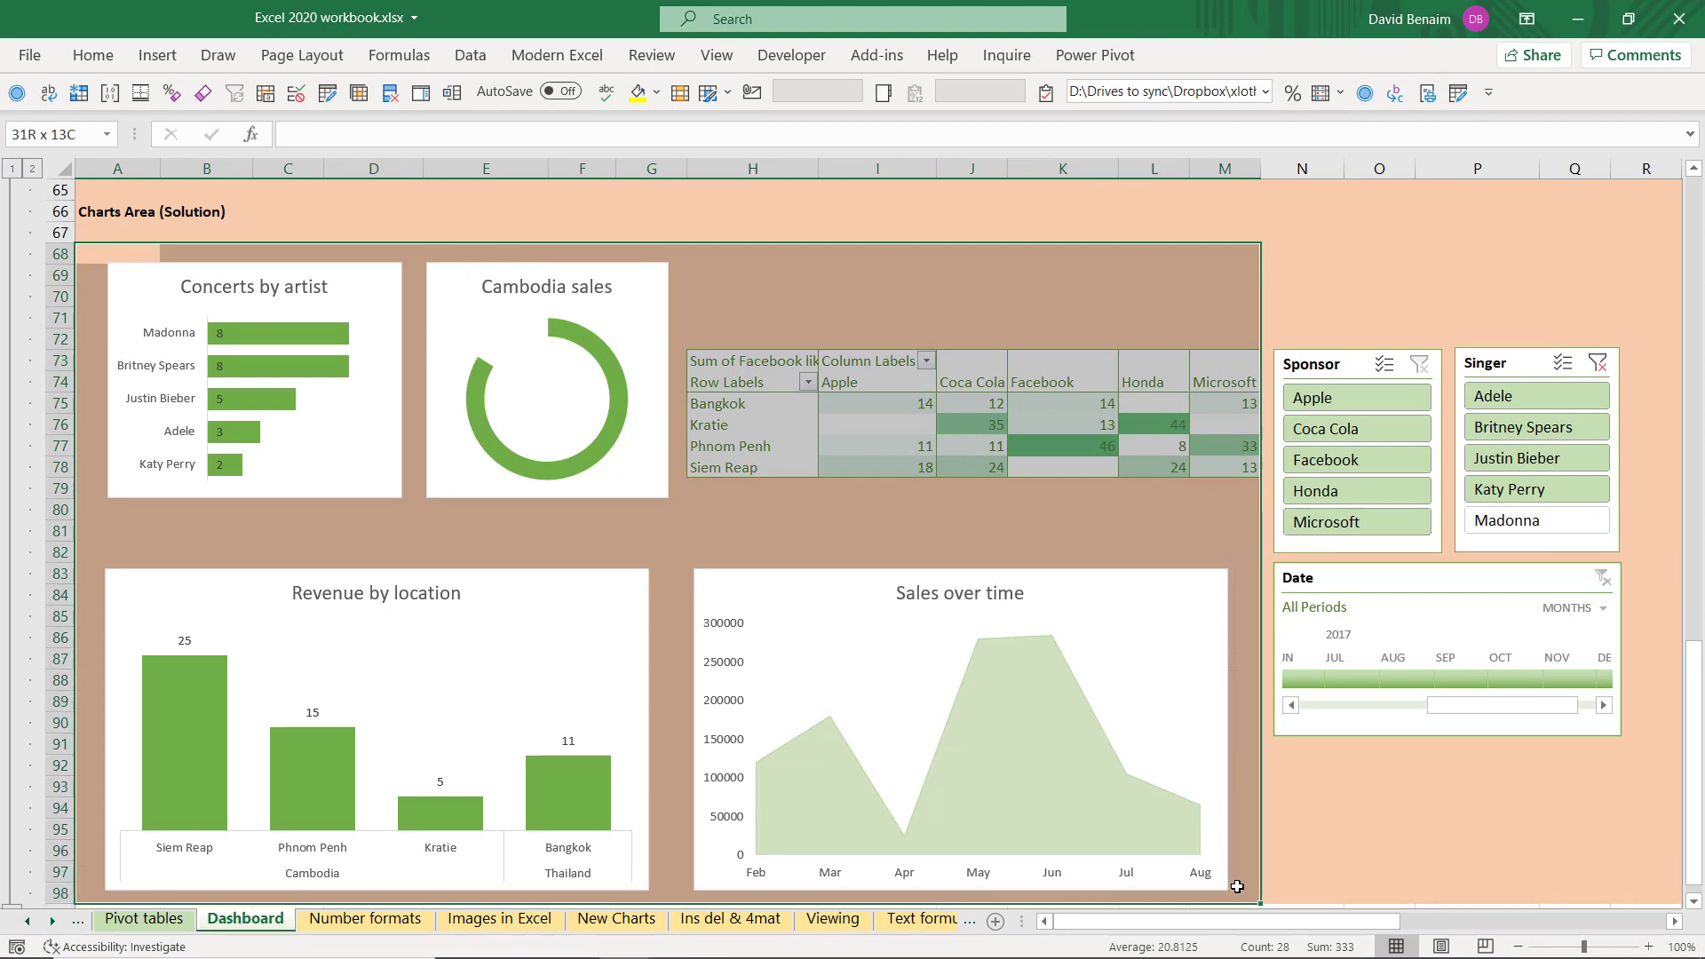
left_click(738, 526)
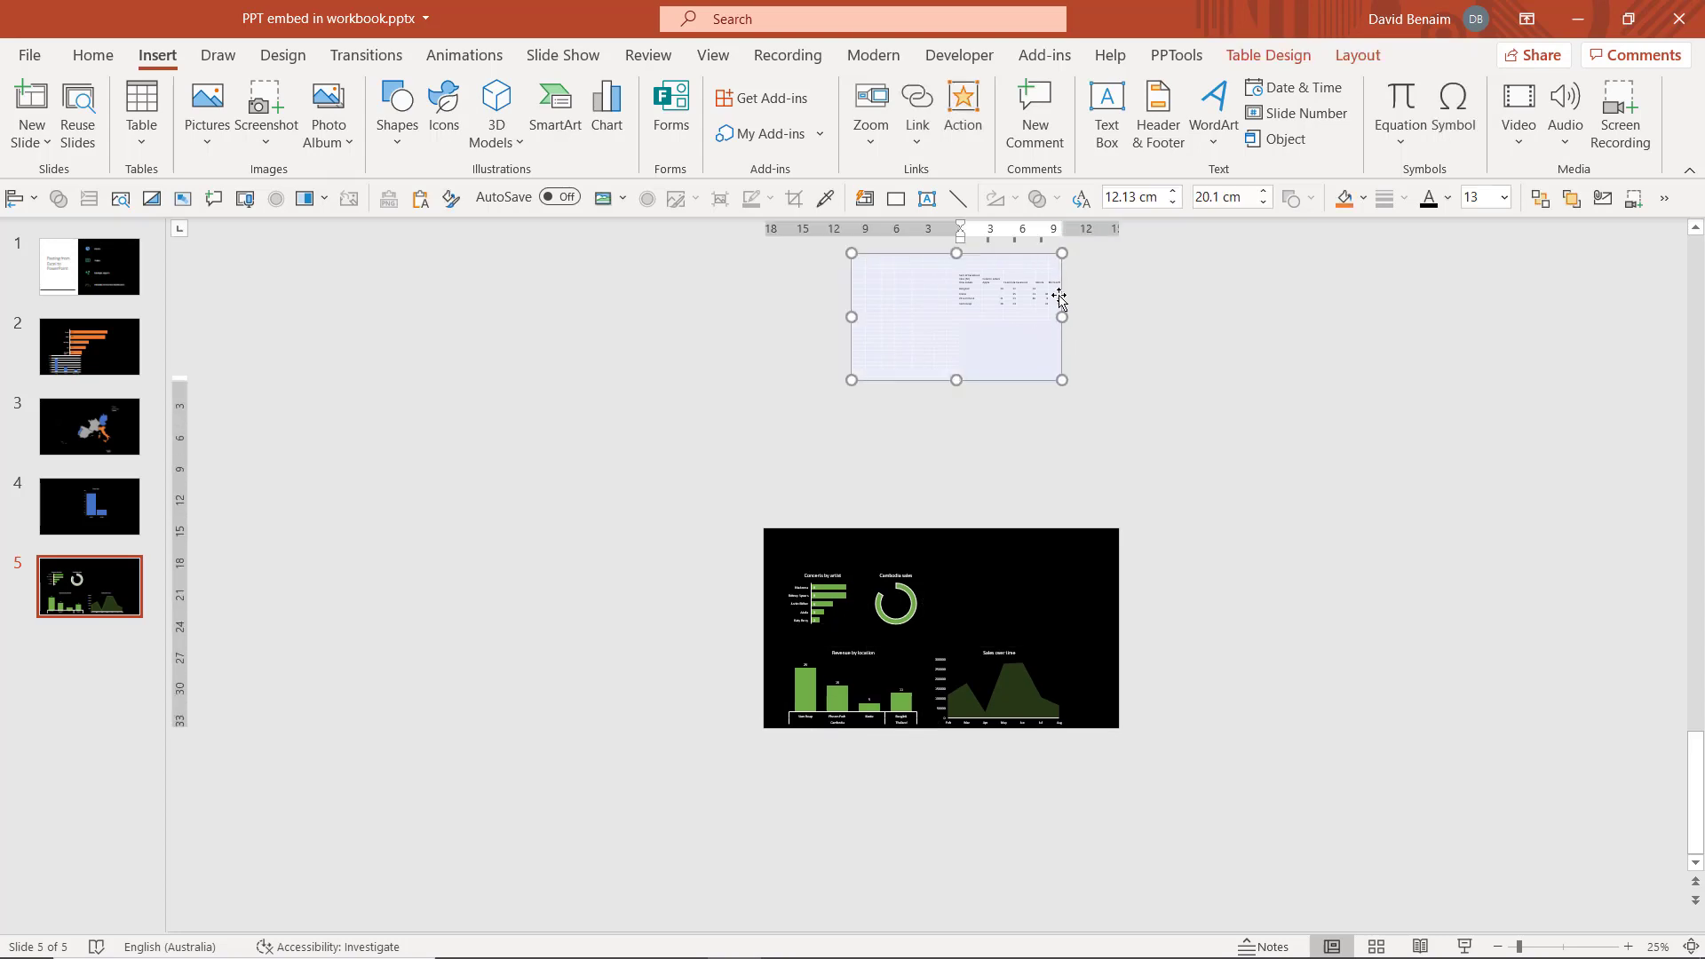
Move the pasted table onto slide 5, confirm its charts are editable, then return to the File home page
left_click_drag(955, 316, 1064, 563)
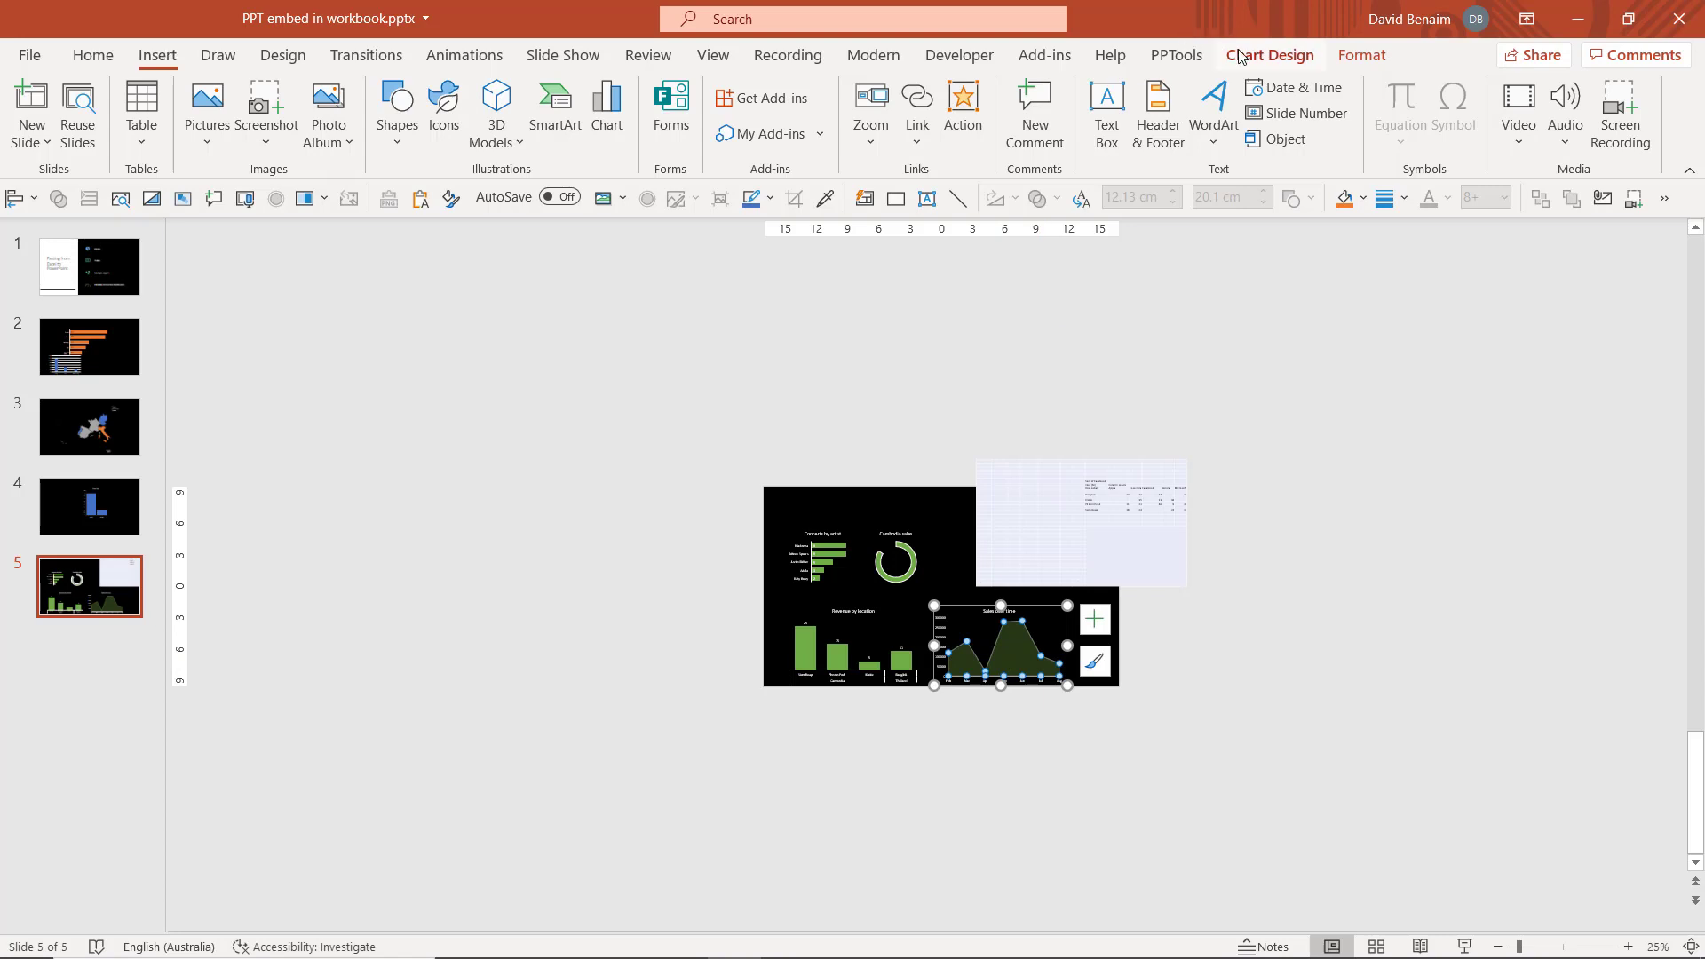
left_click(1268, 55)
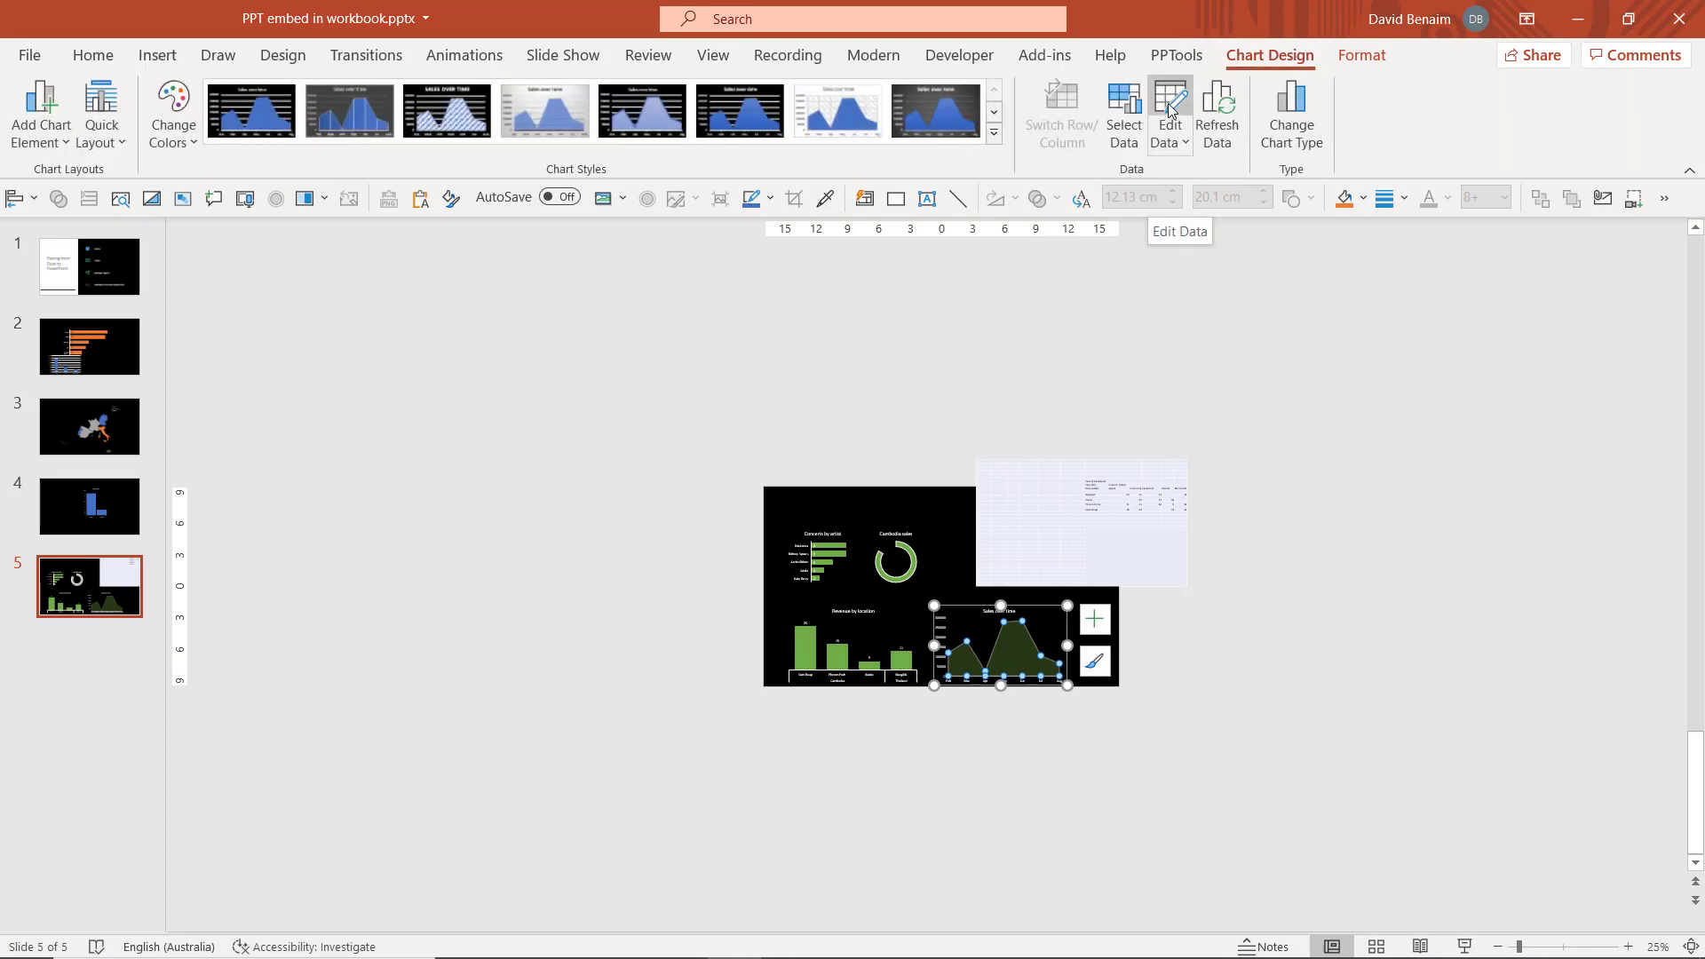
left_click(895, 559)
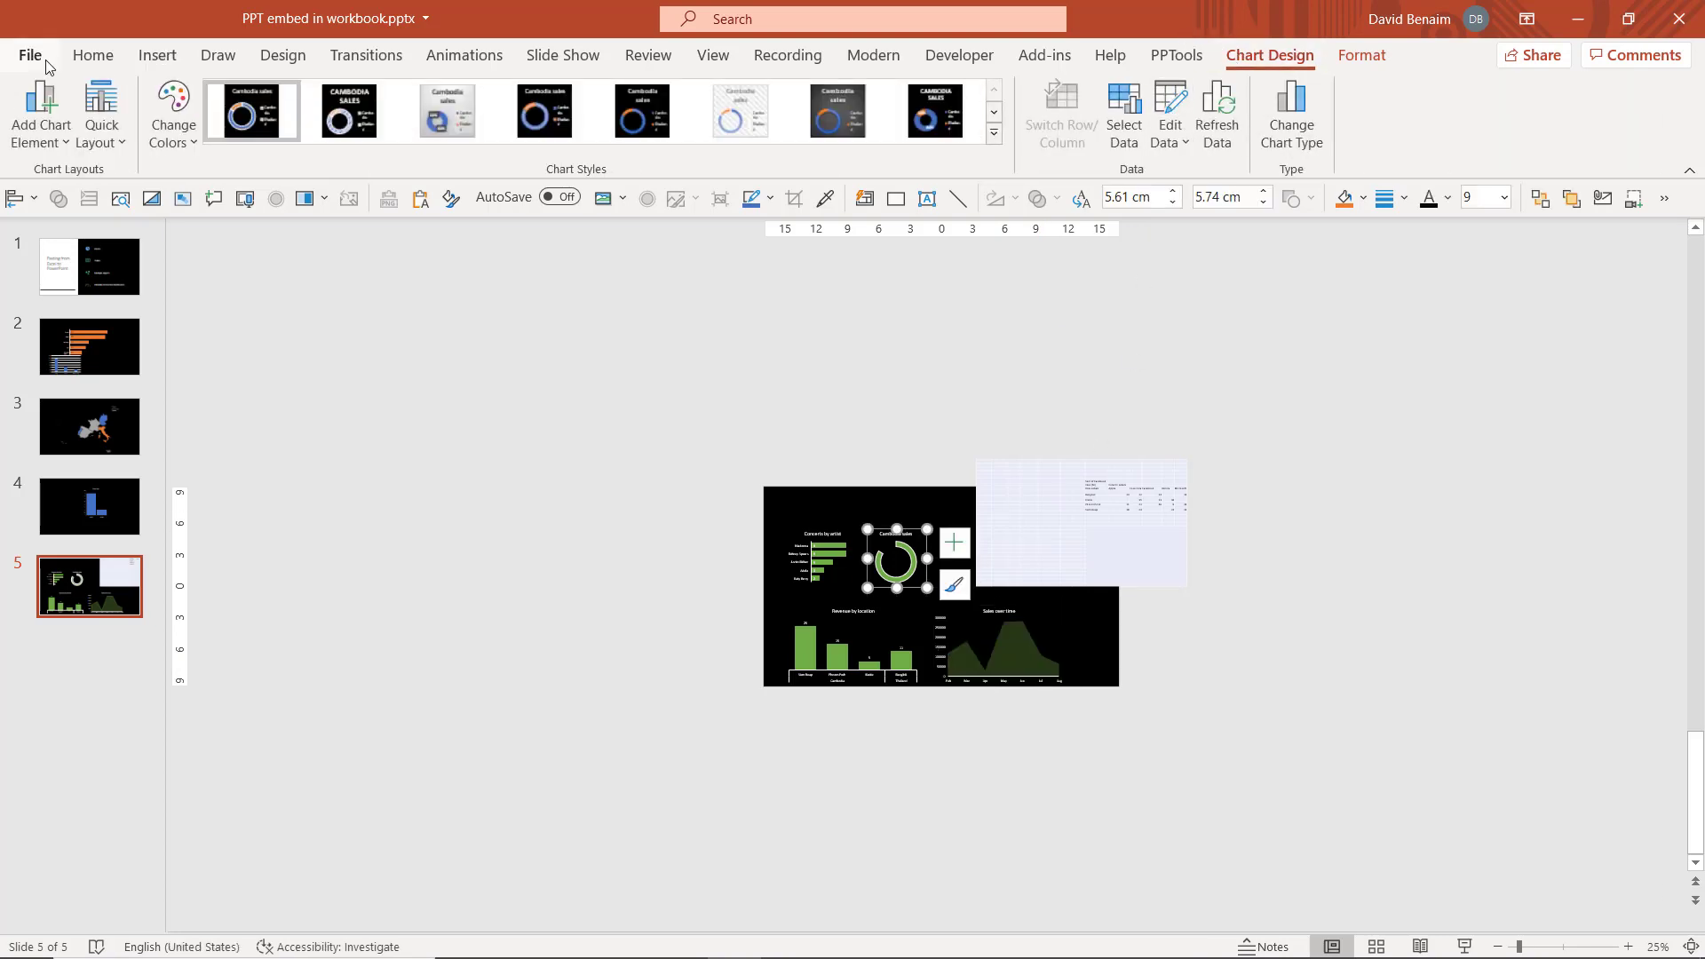
left_click(30, 55)
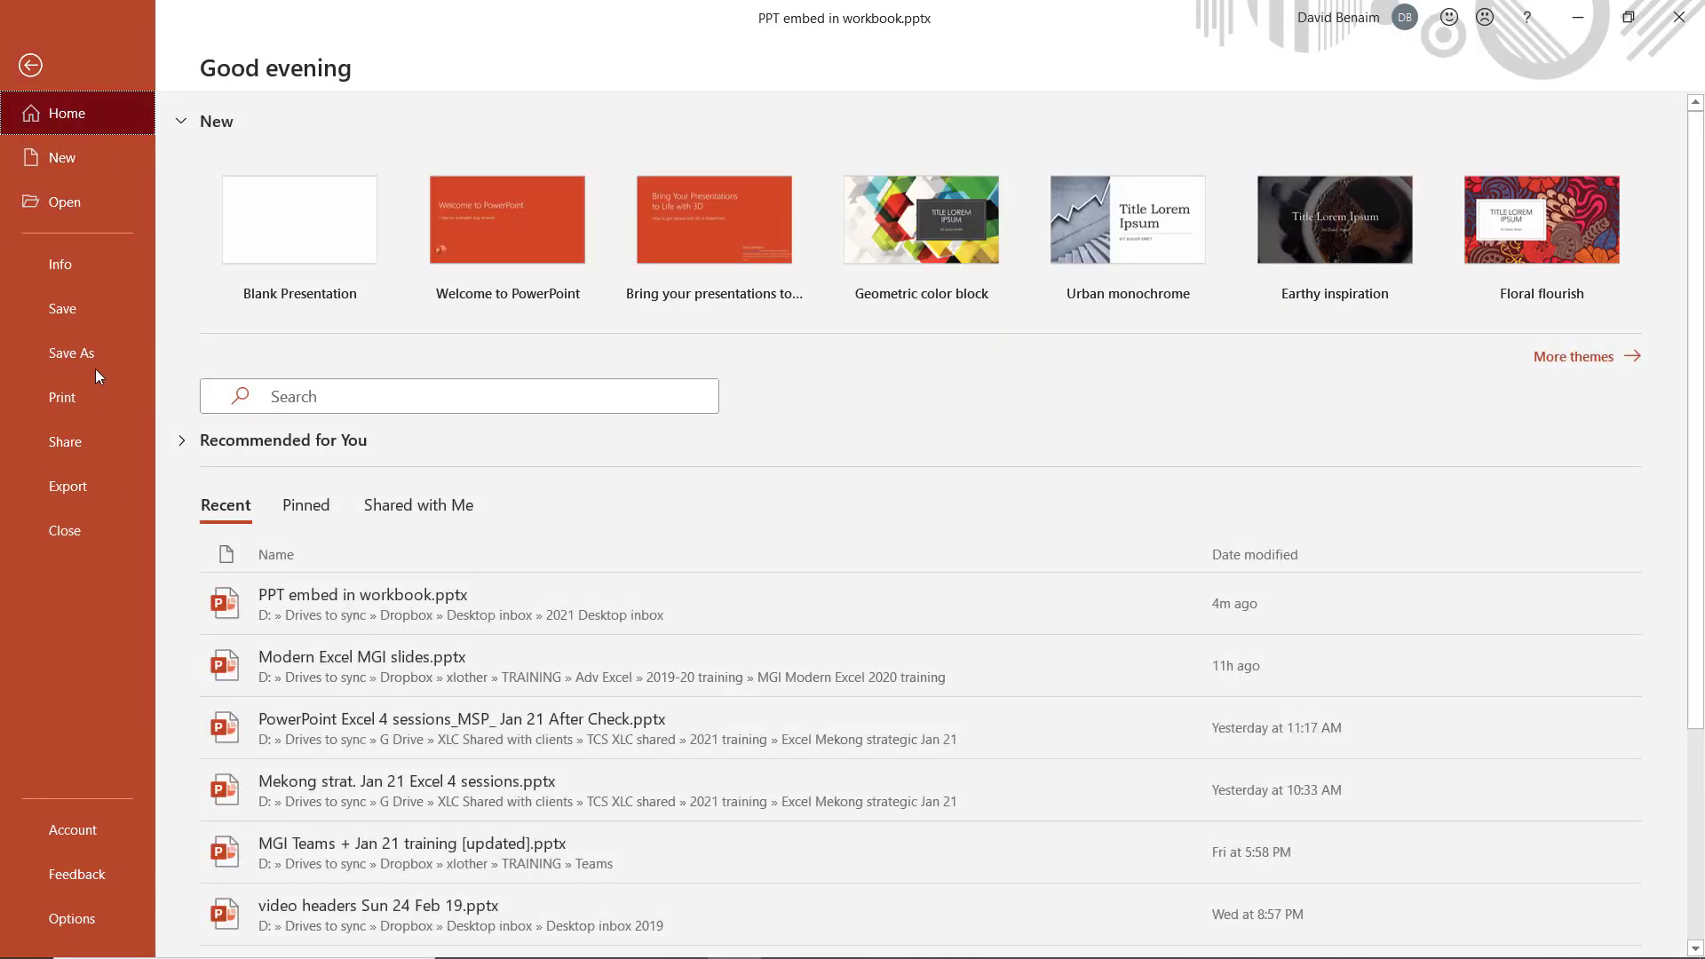
Review Edit Links to Files, now listing several Excel 2020 workbook links, and close the list
left_click(61, 264)
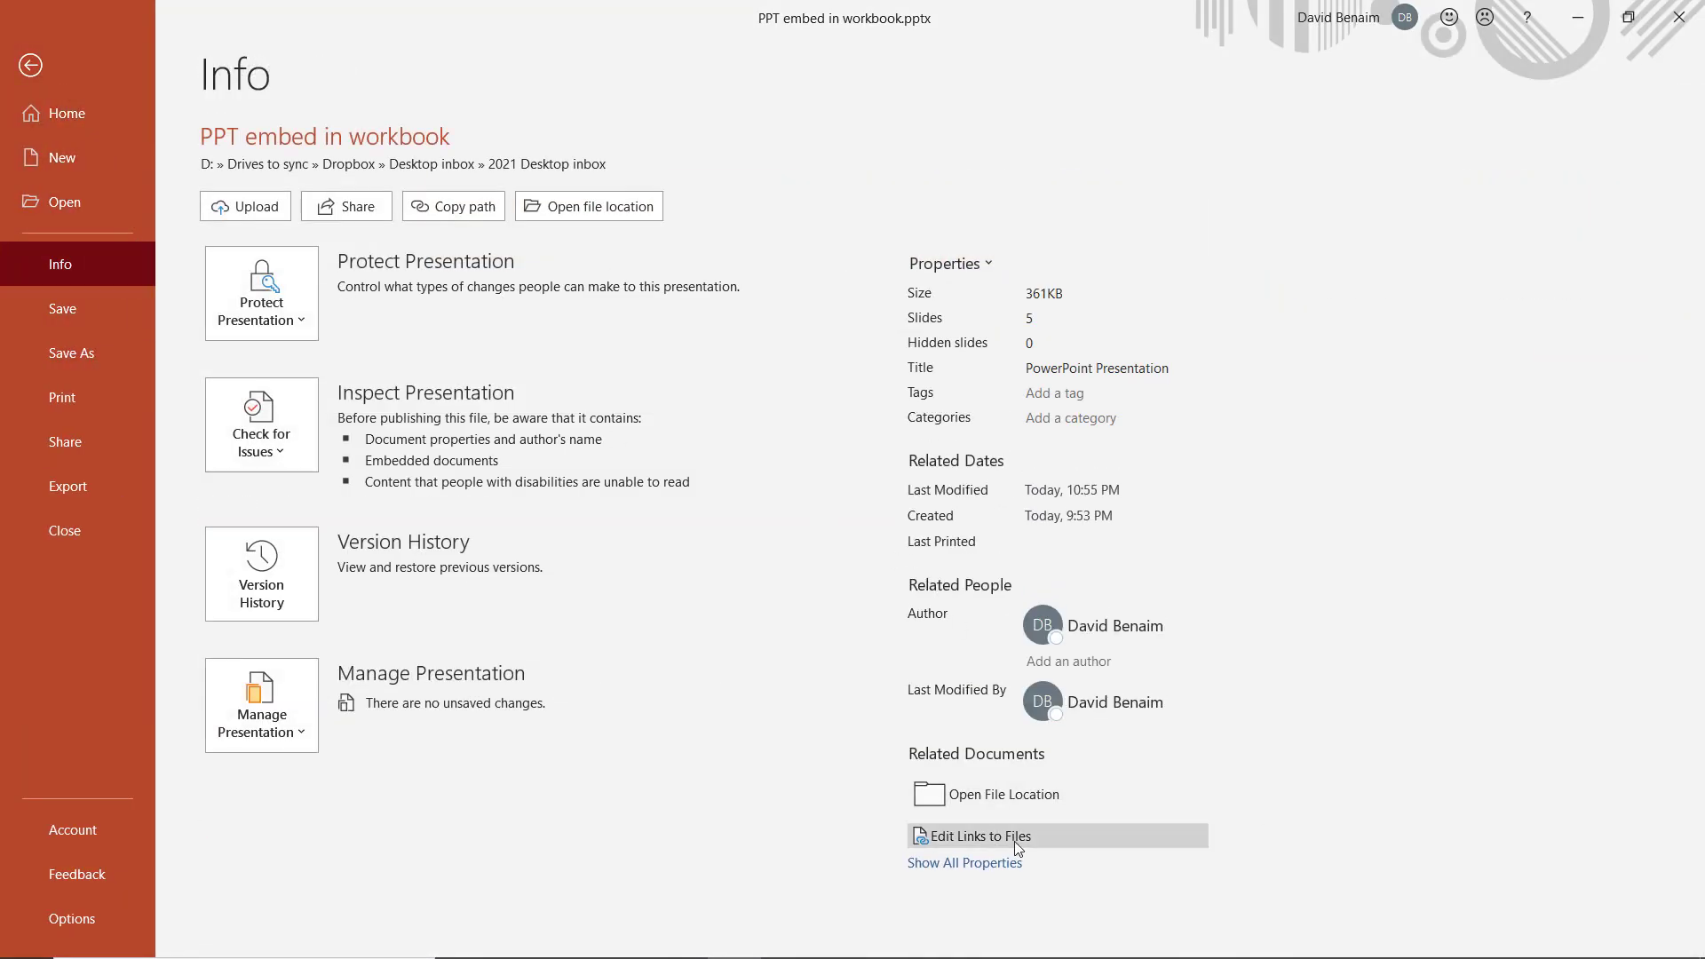
left_click(977, 835)
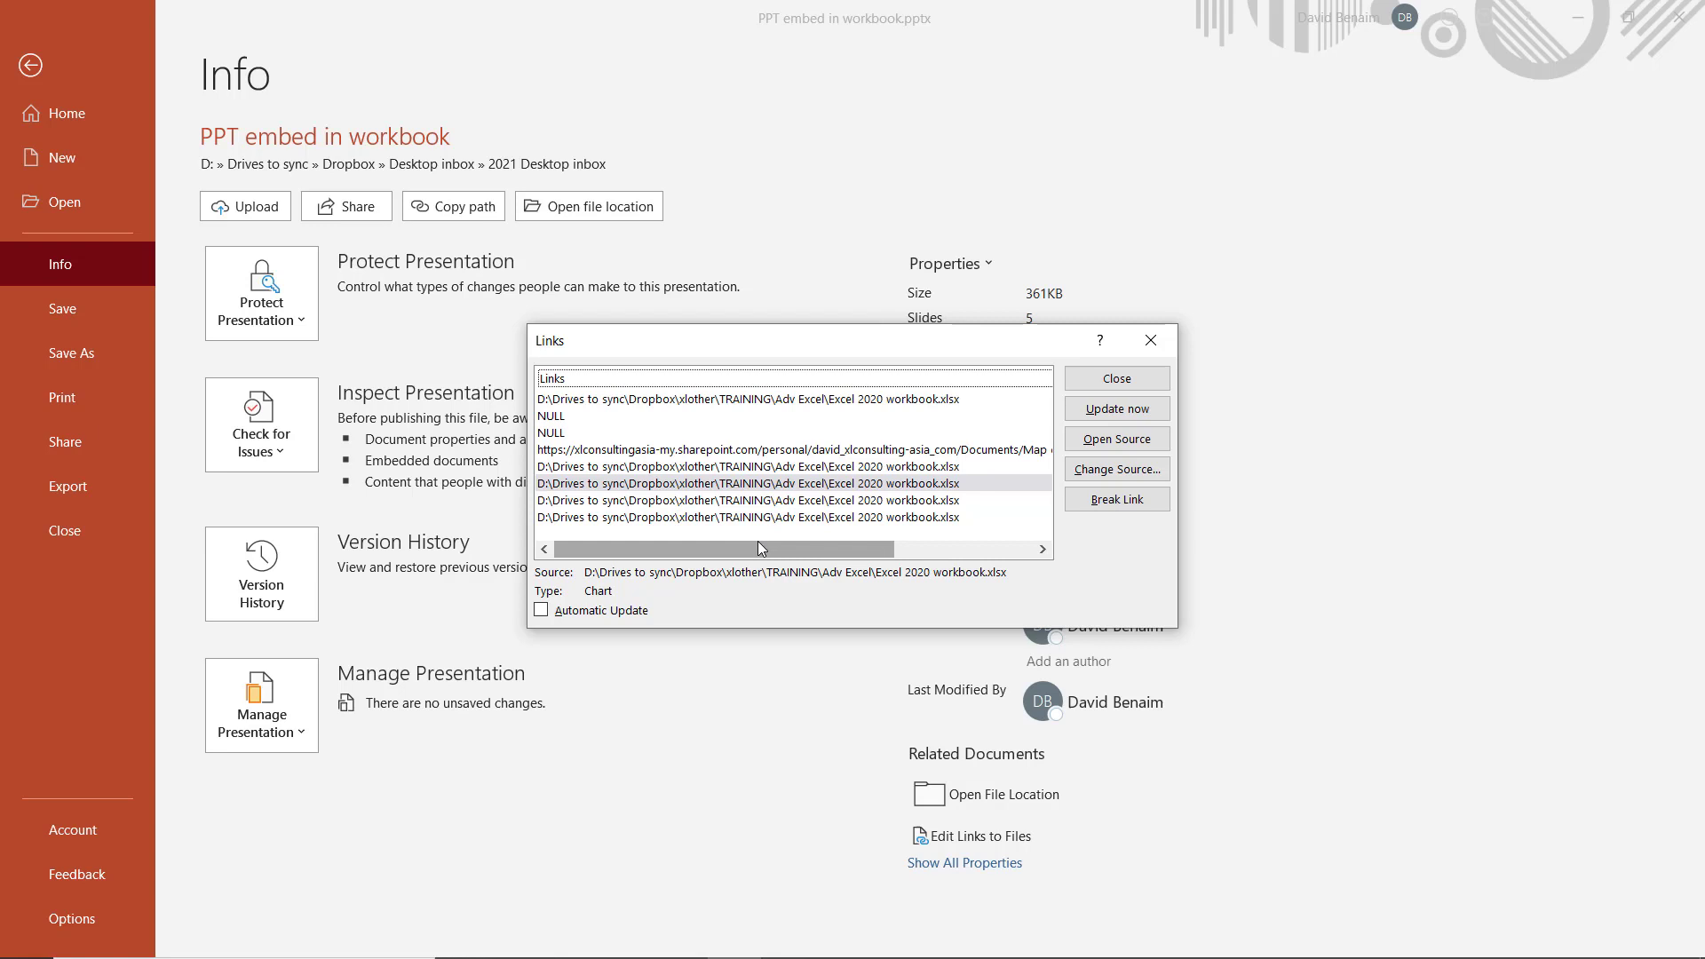
left_click(750, 501)
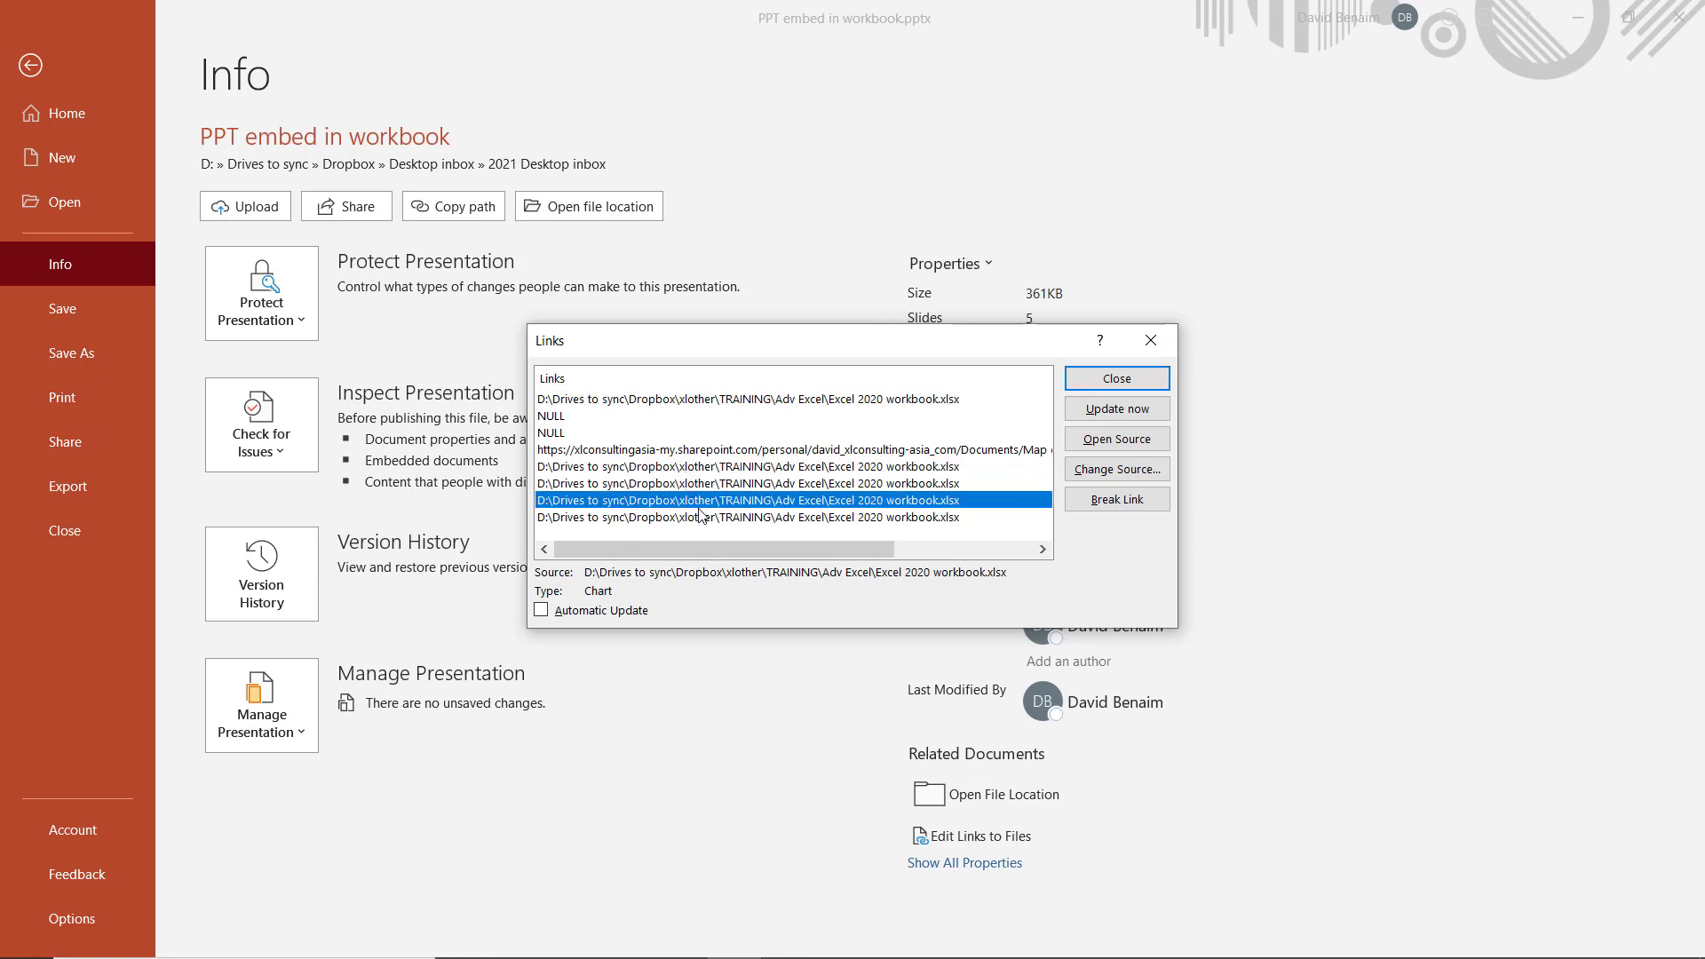
left_click(746, 517)
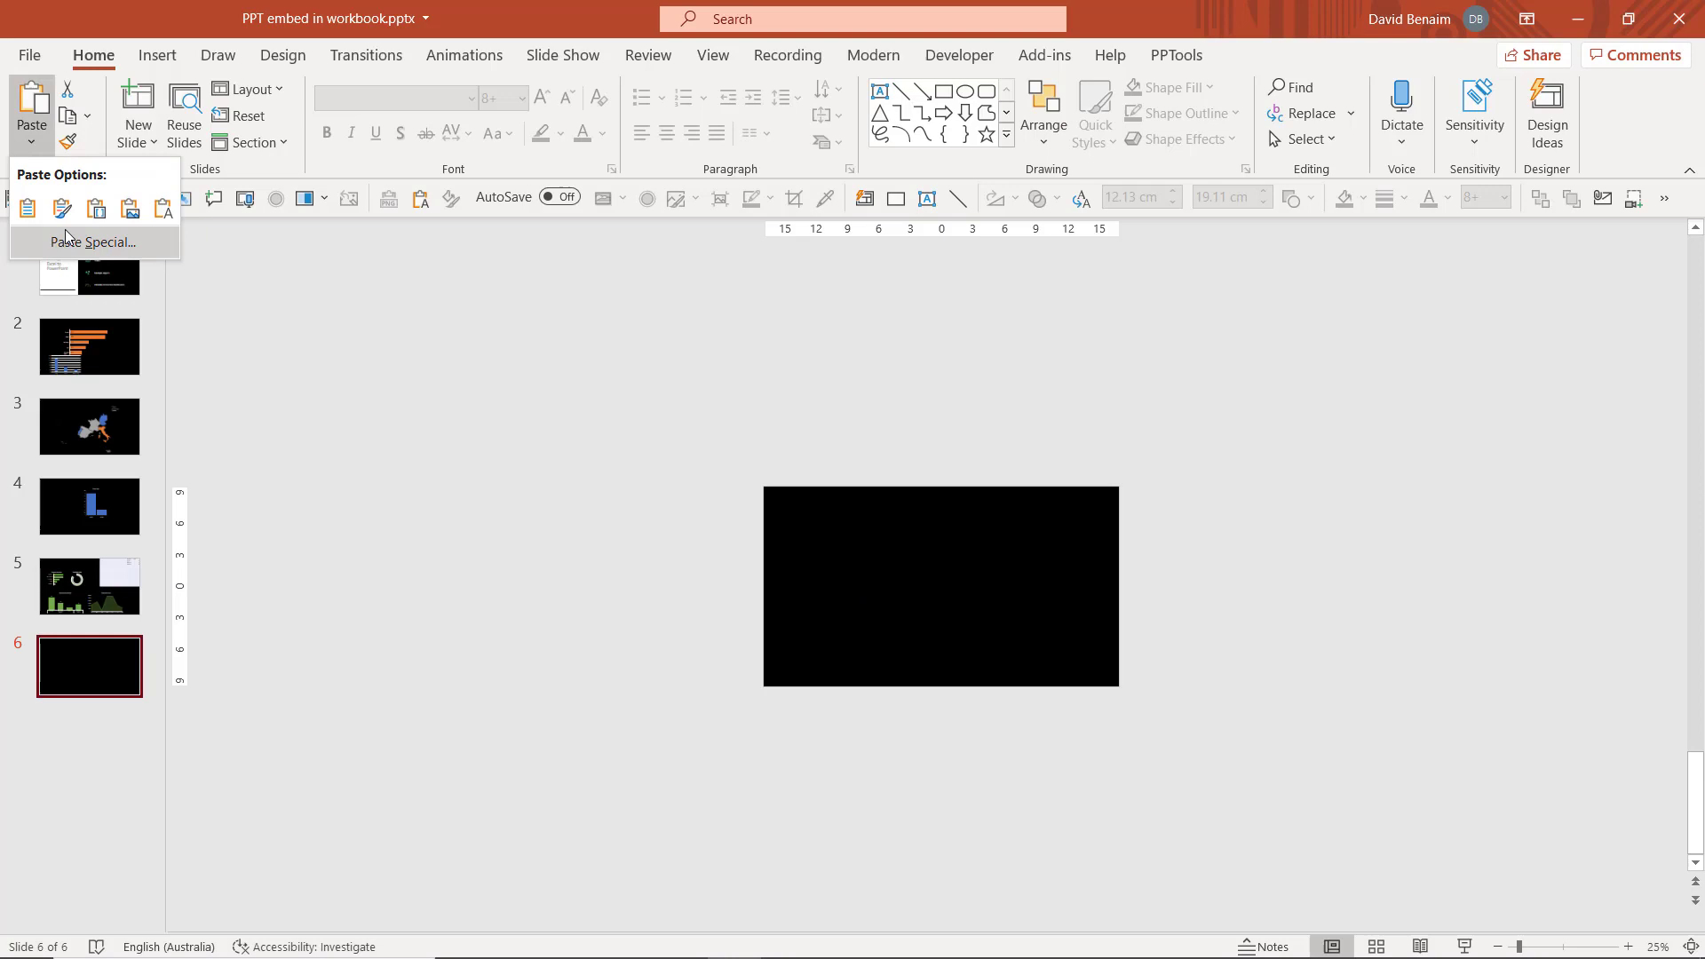
Paste the copied dashboard onto slide 6 as a linked worksheet object via Paste Special > Paste link
left_click(98, 244)
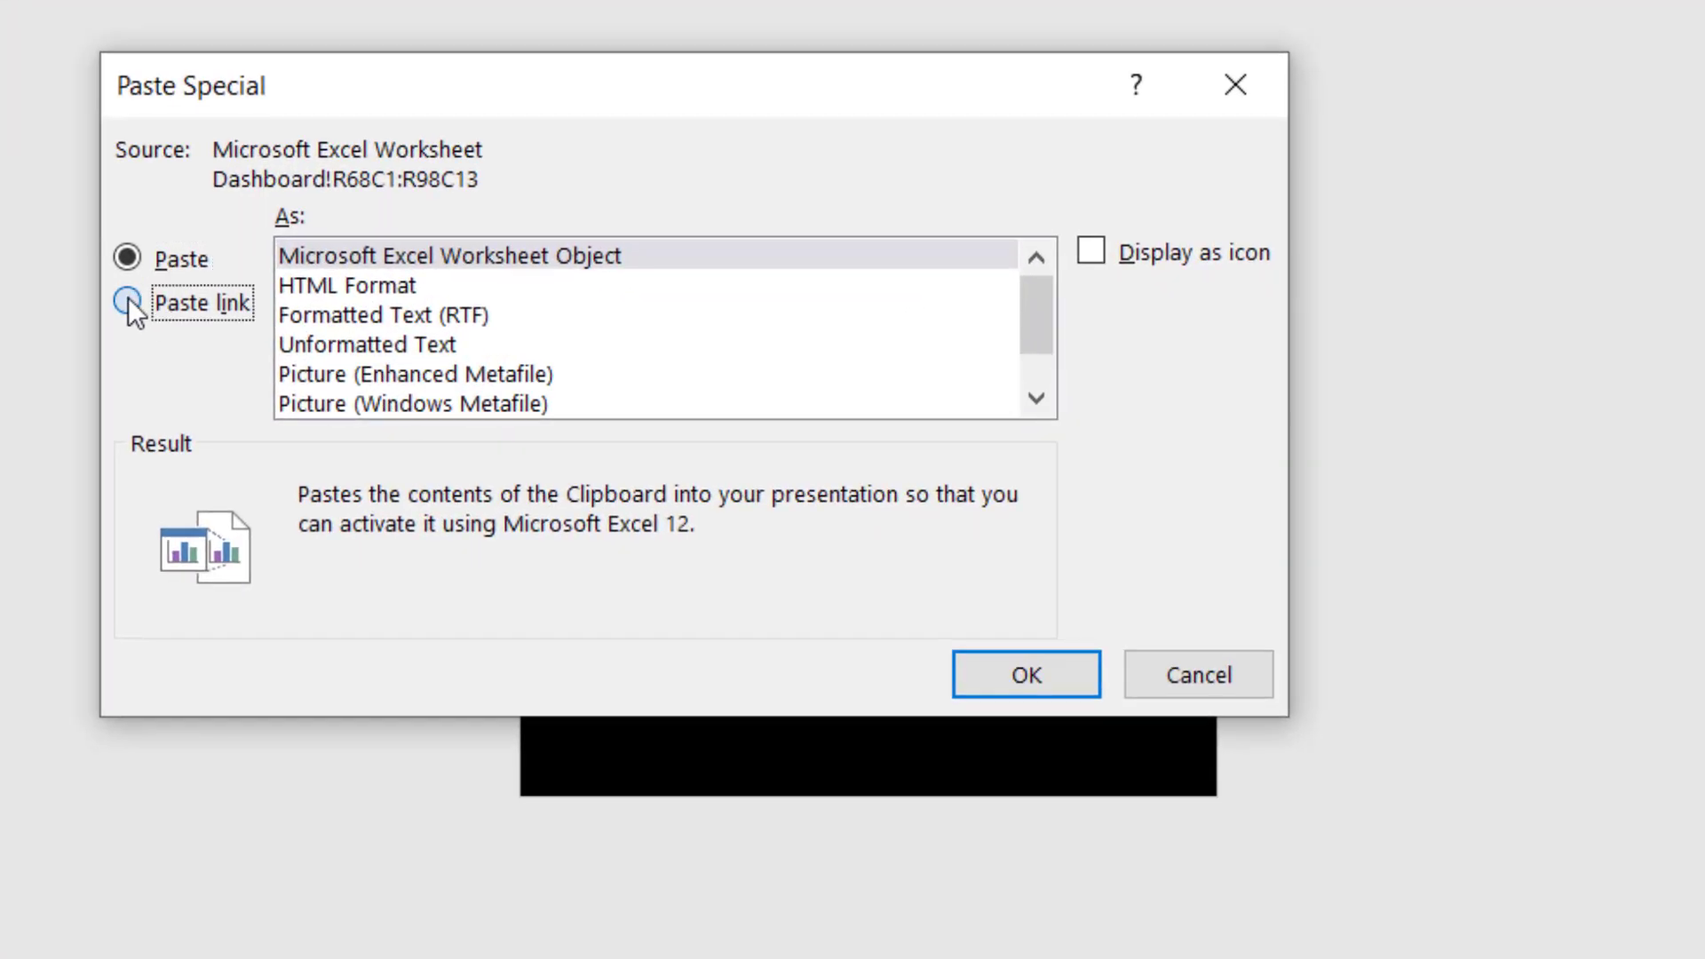
left_click(128, 302)
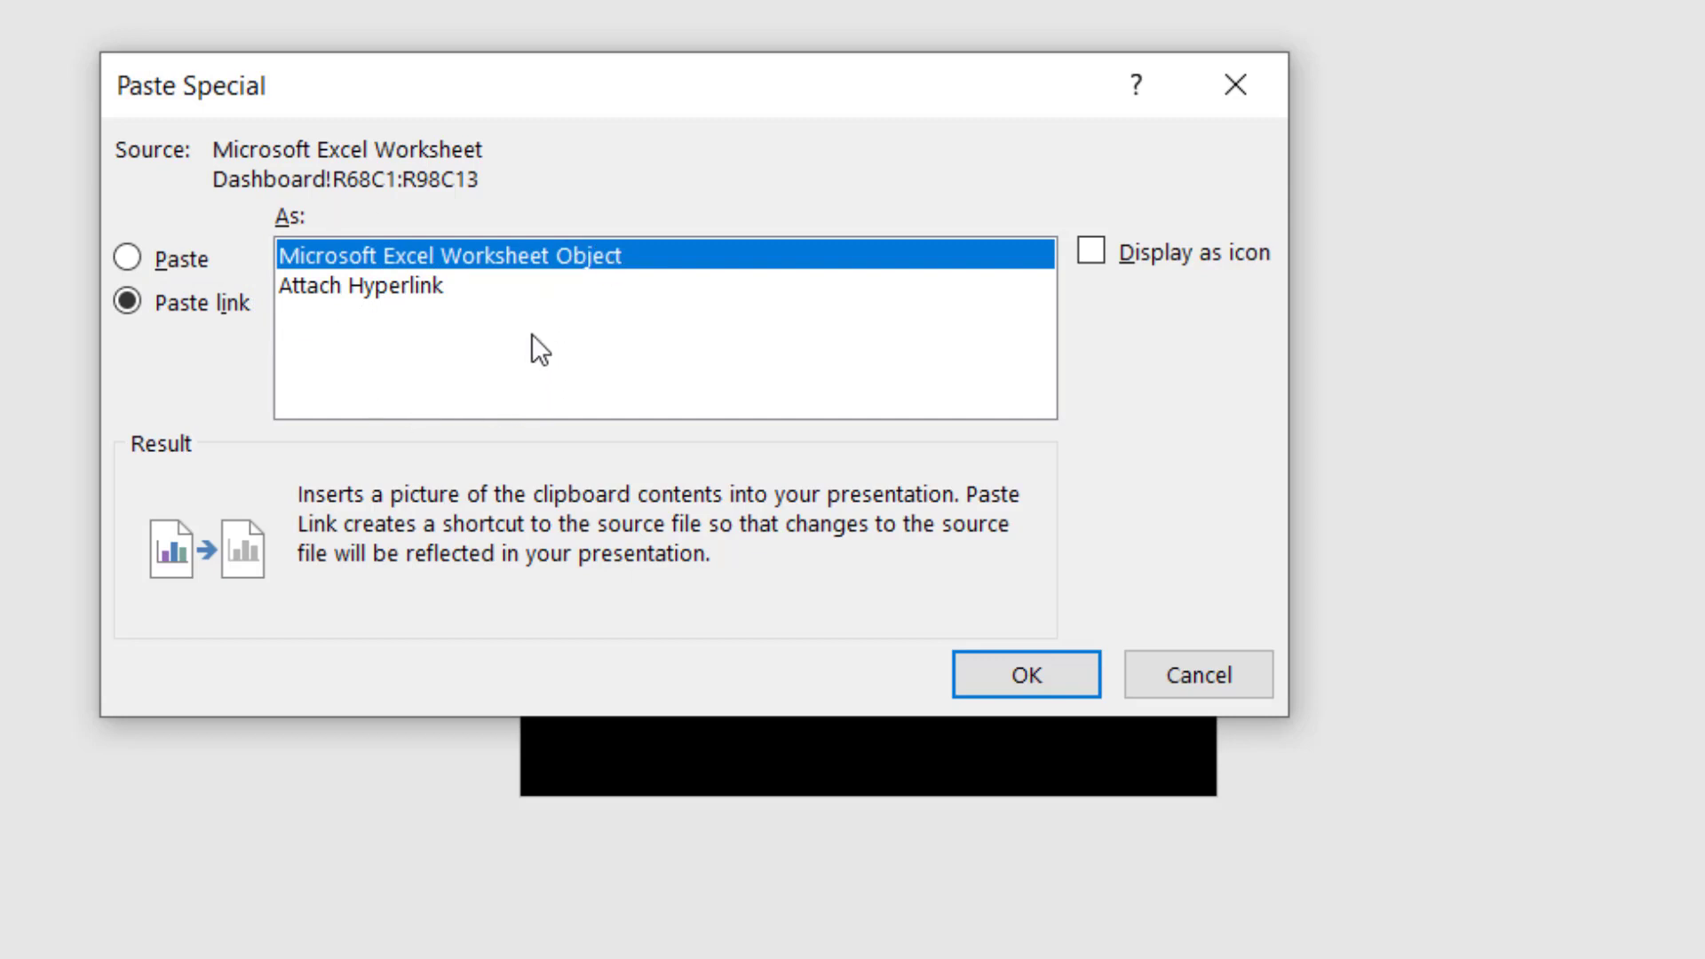
left_click(1023, 675)
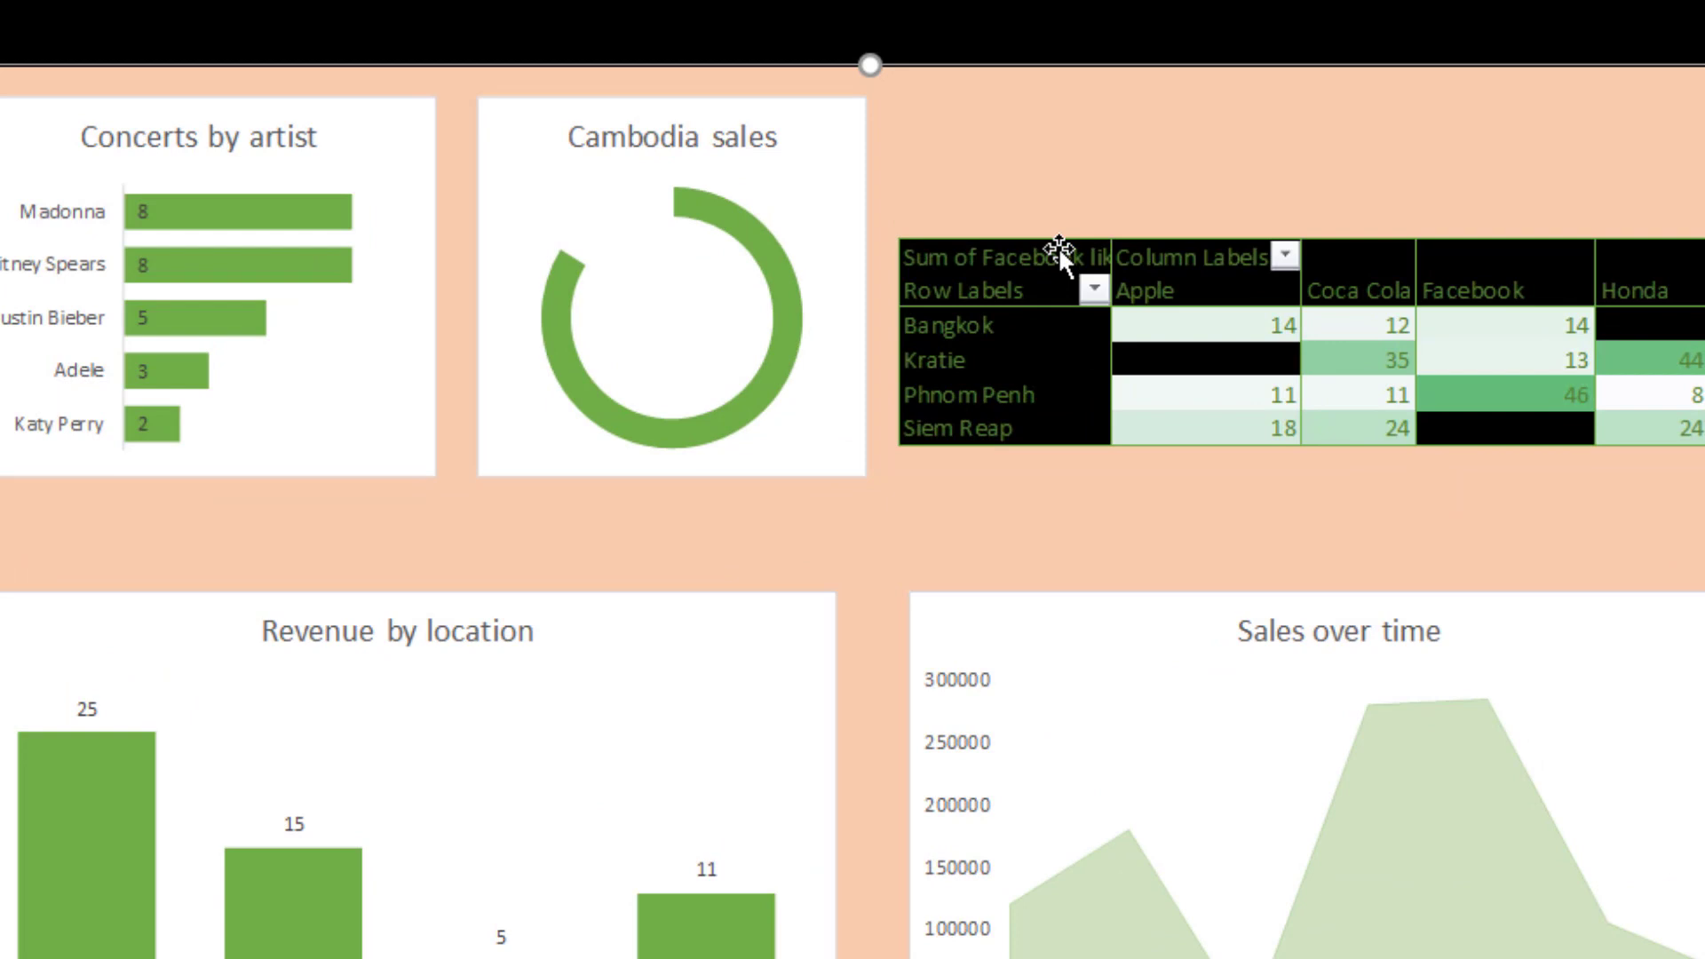
mouse_move(1693, 309)
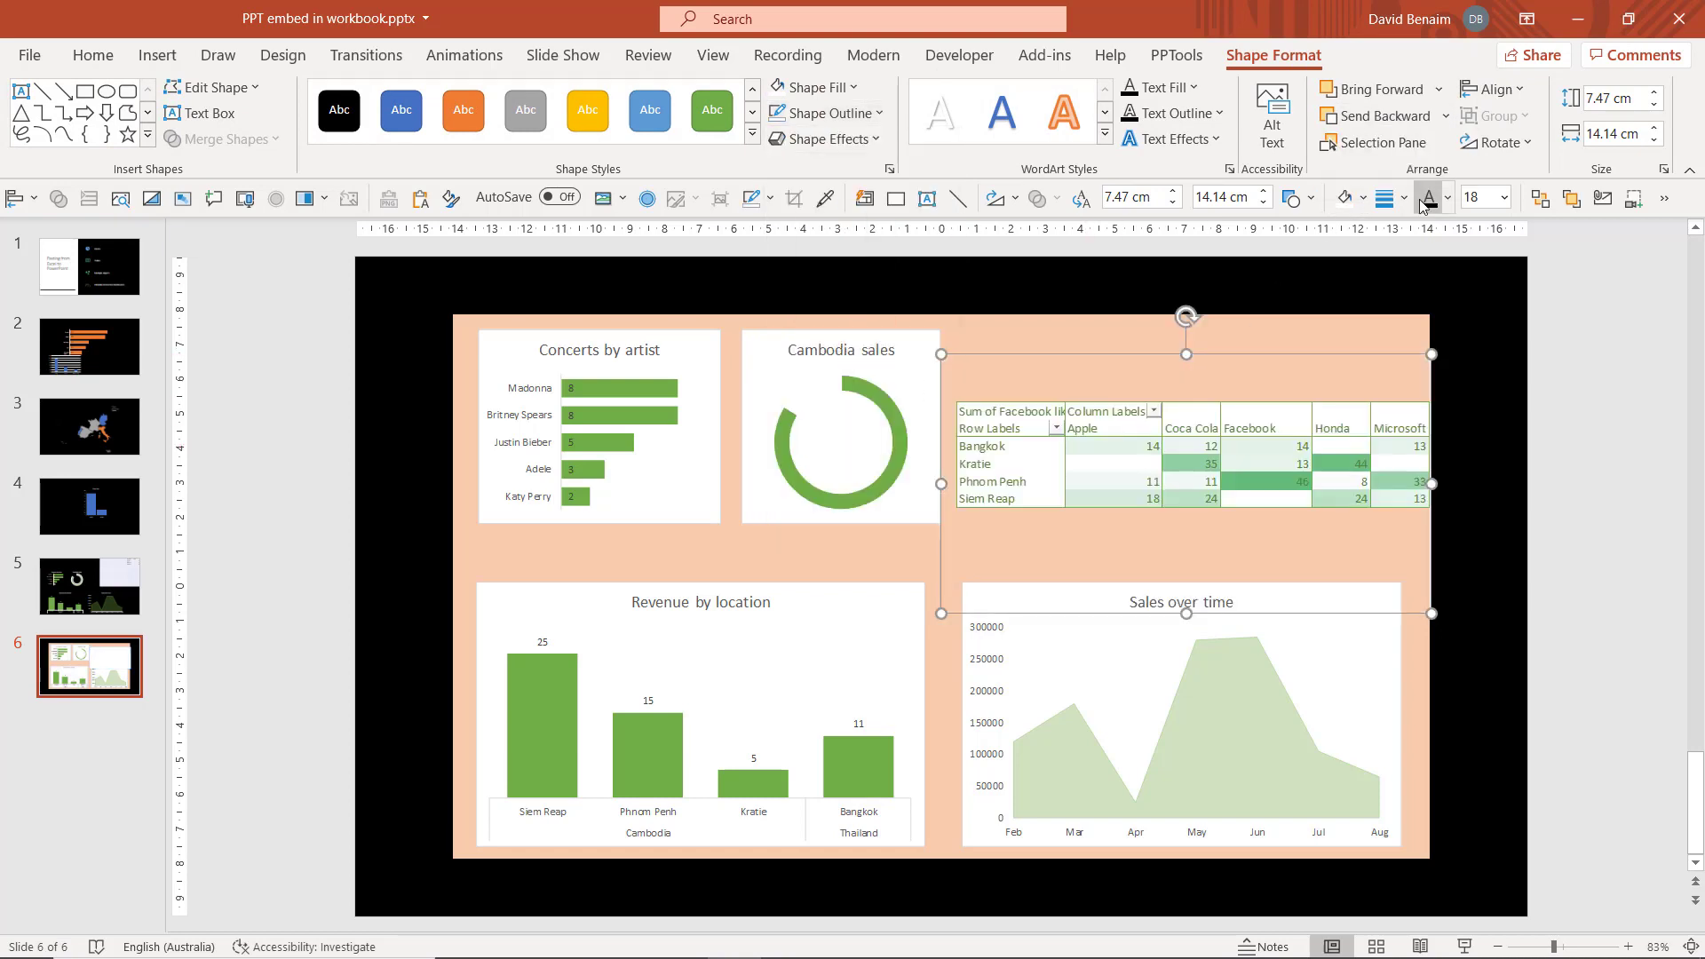
Deselect, then select the whole linked dashboard picture on slide 6
left_click(92, 55)
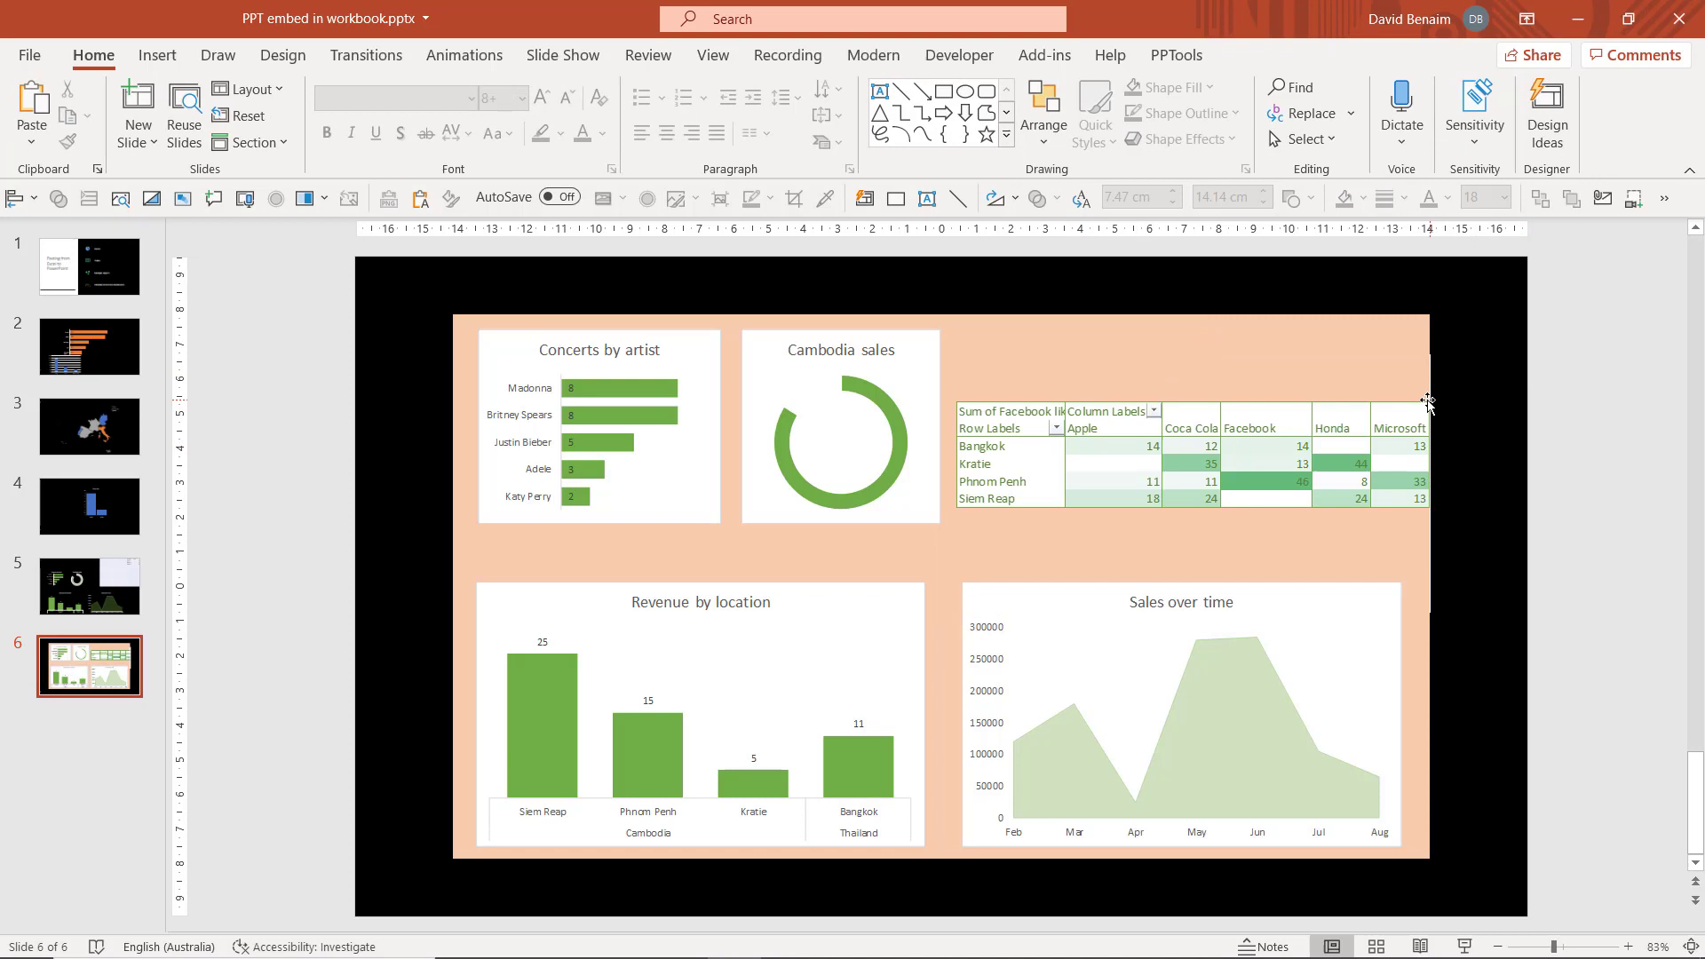
left_click(1196, 482)
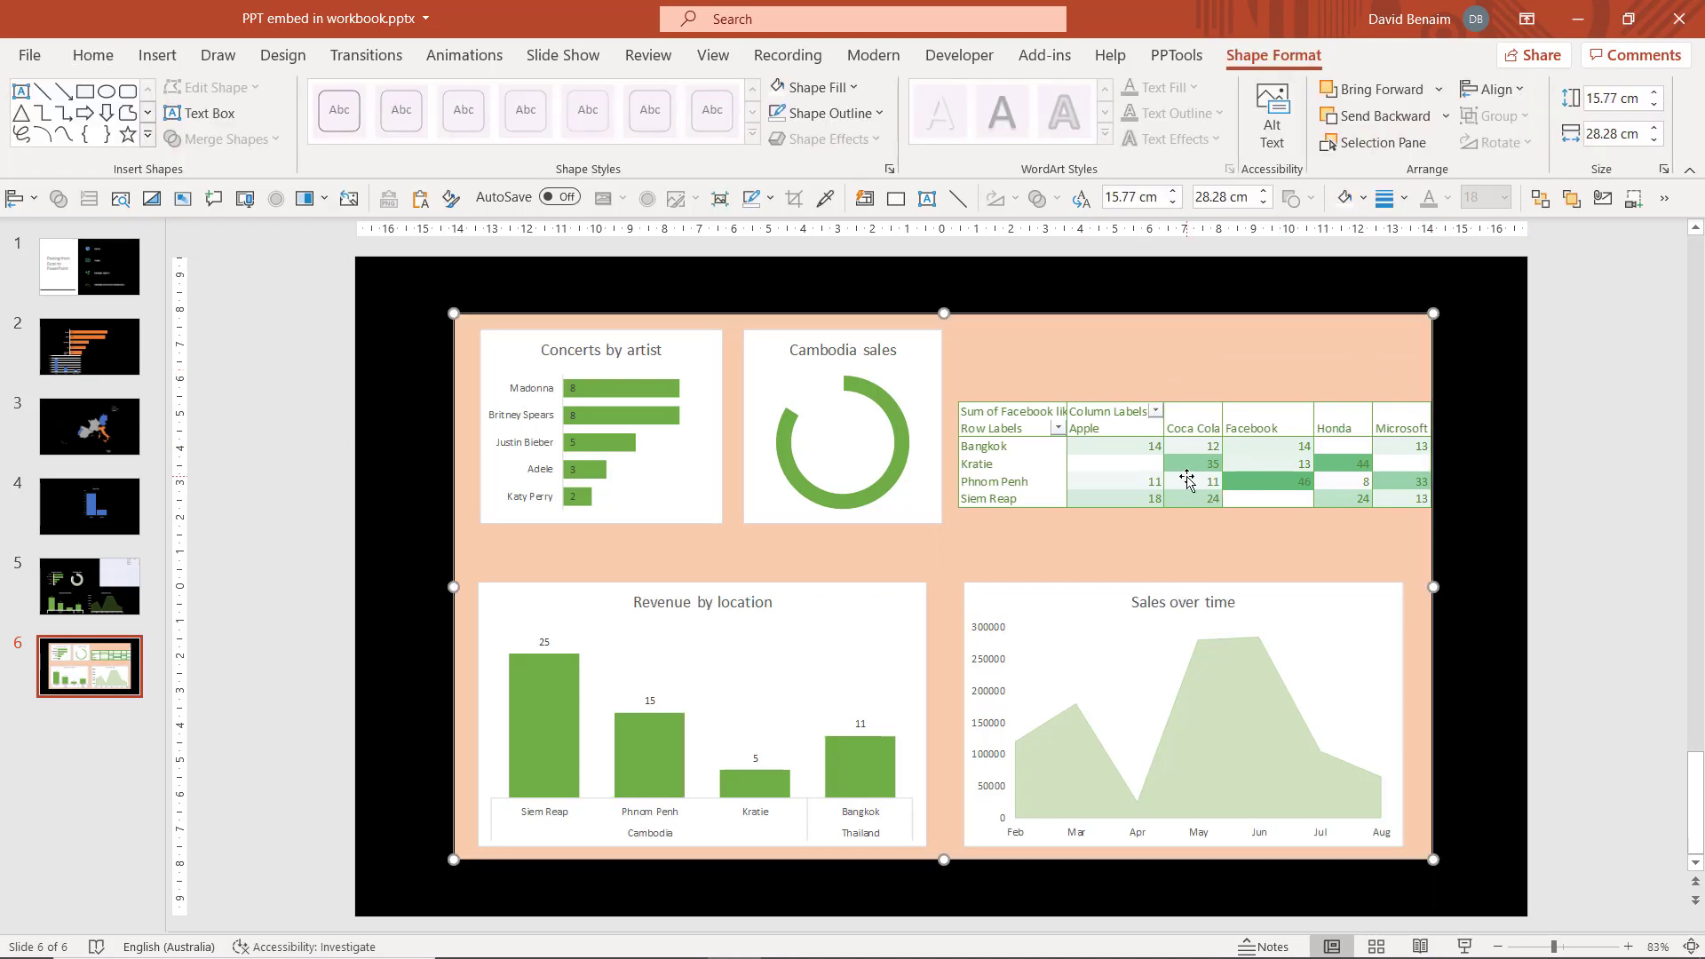
mouse_move(1373, 88)
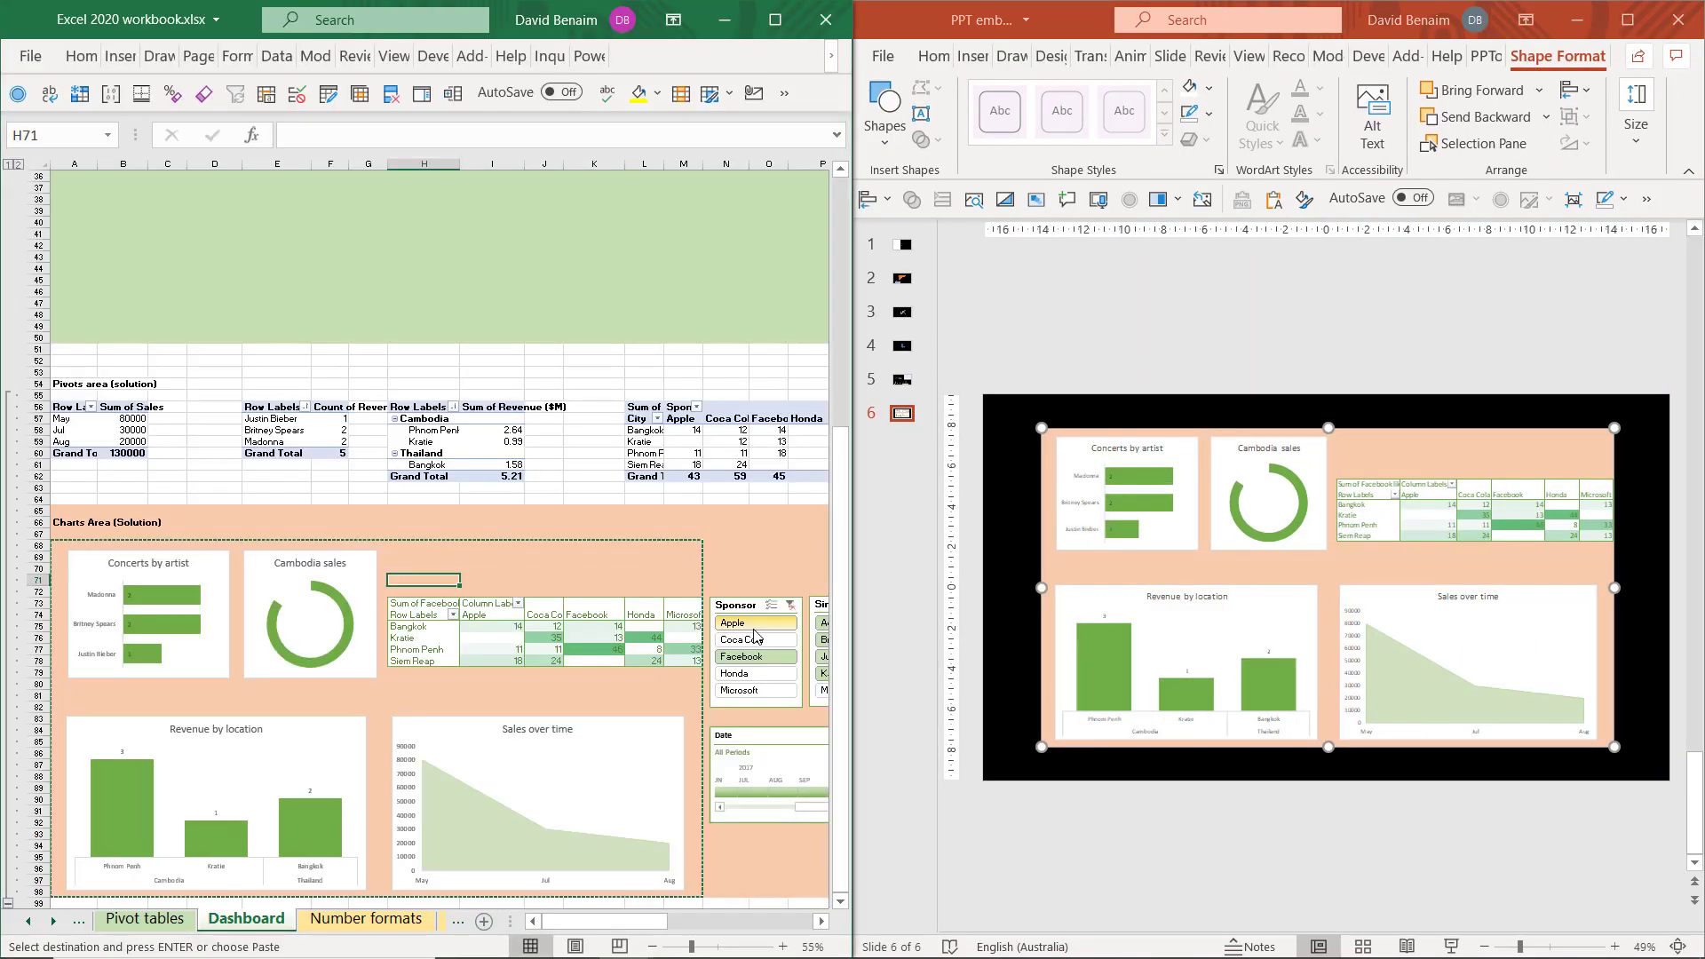
With Excel beside PowerPoint, filter the Excel dashboard by the Facebook sponsor slicer
left_click(753, 655)
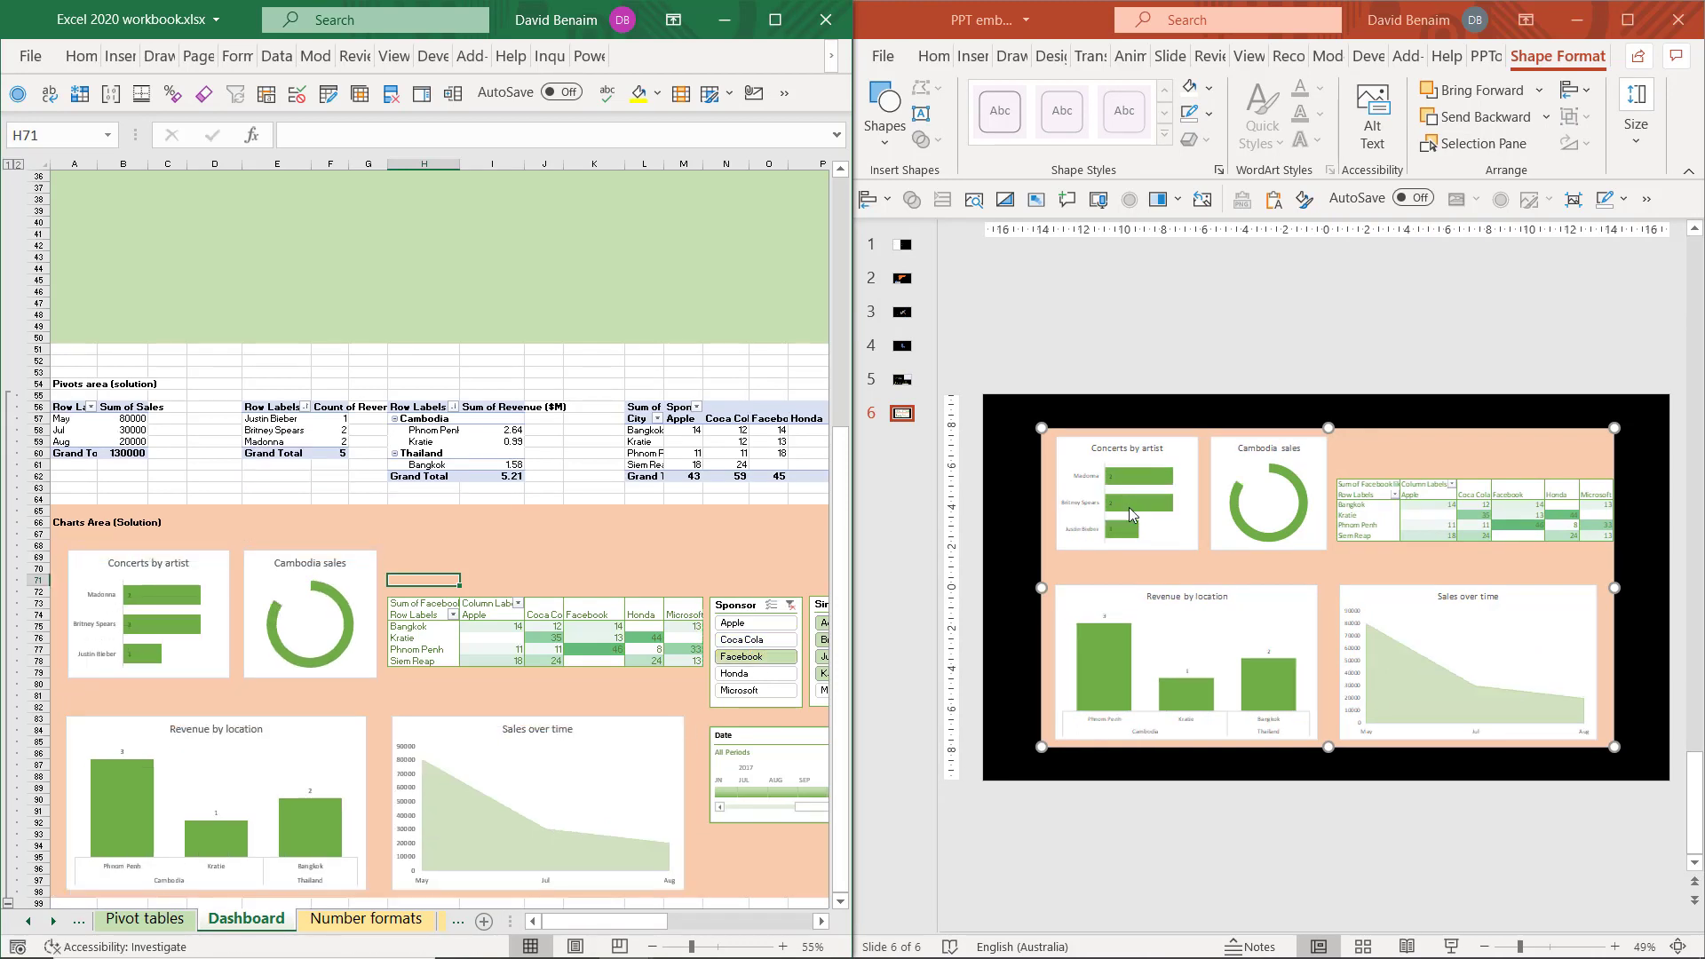
mouse_move(1087, 565)
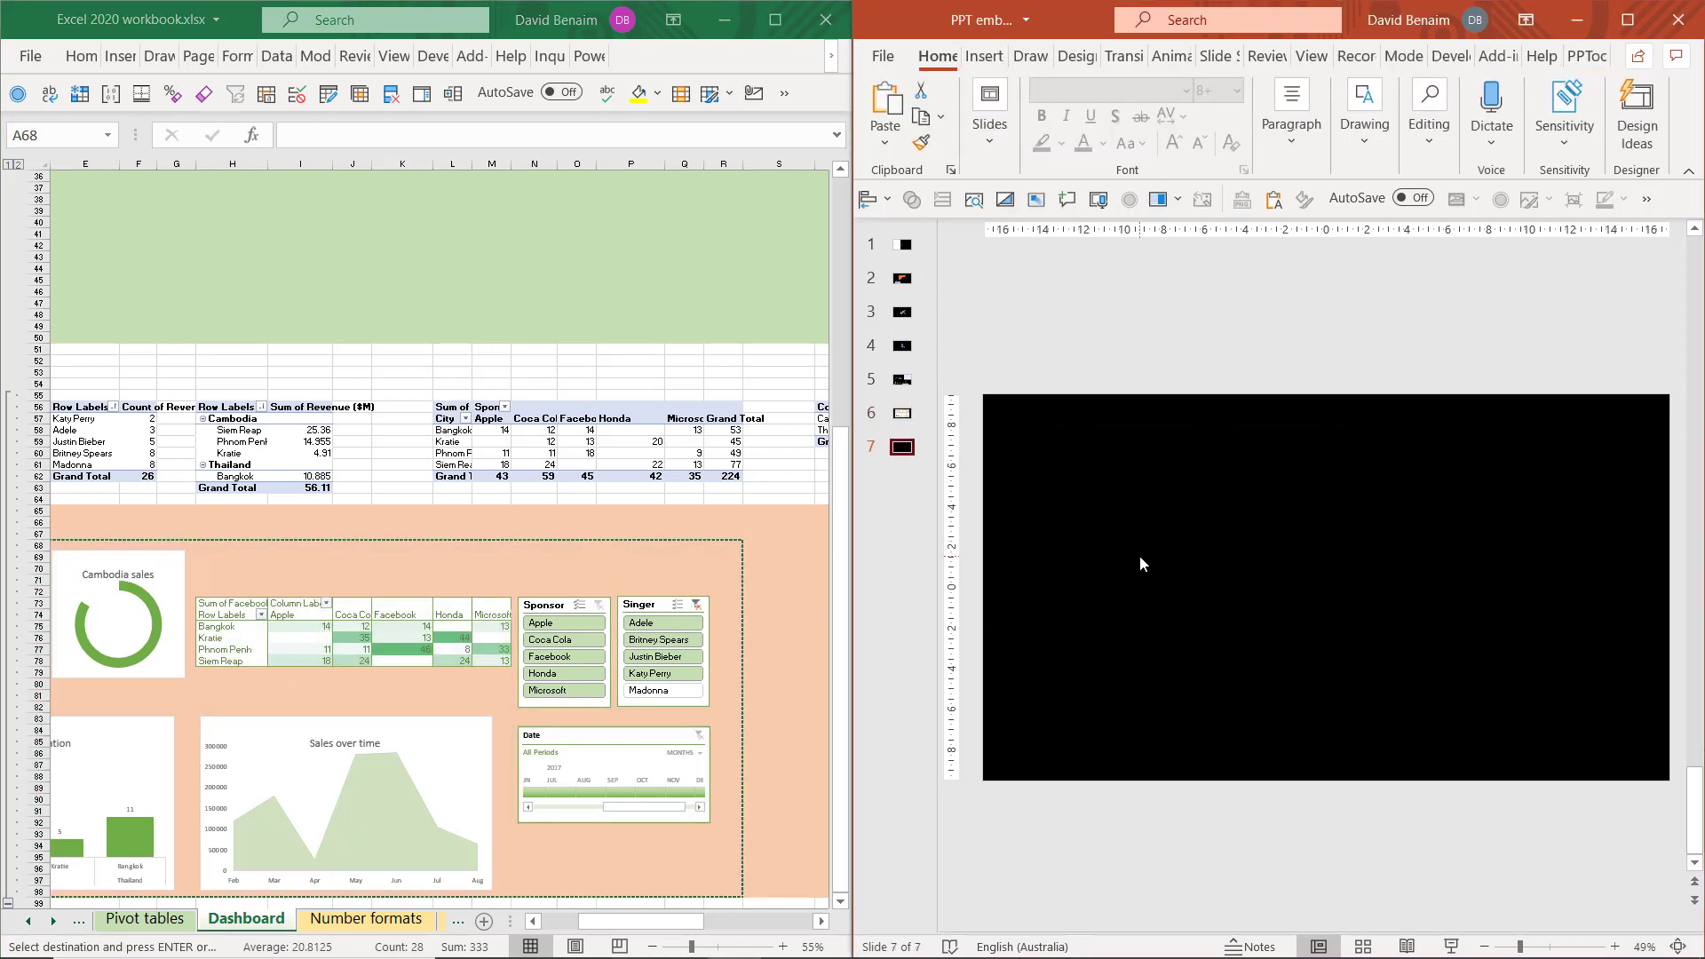
On the blank slide 7, paste the dashboard as a workbook link via Paste Special, then select it
right_click(1142, 563)
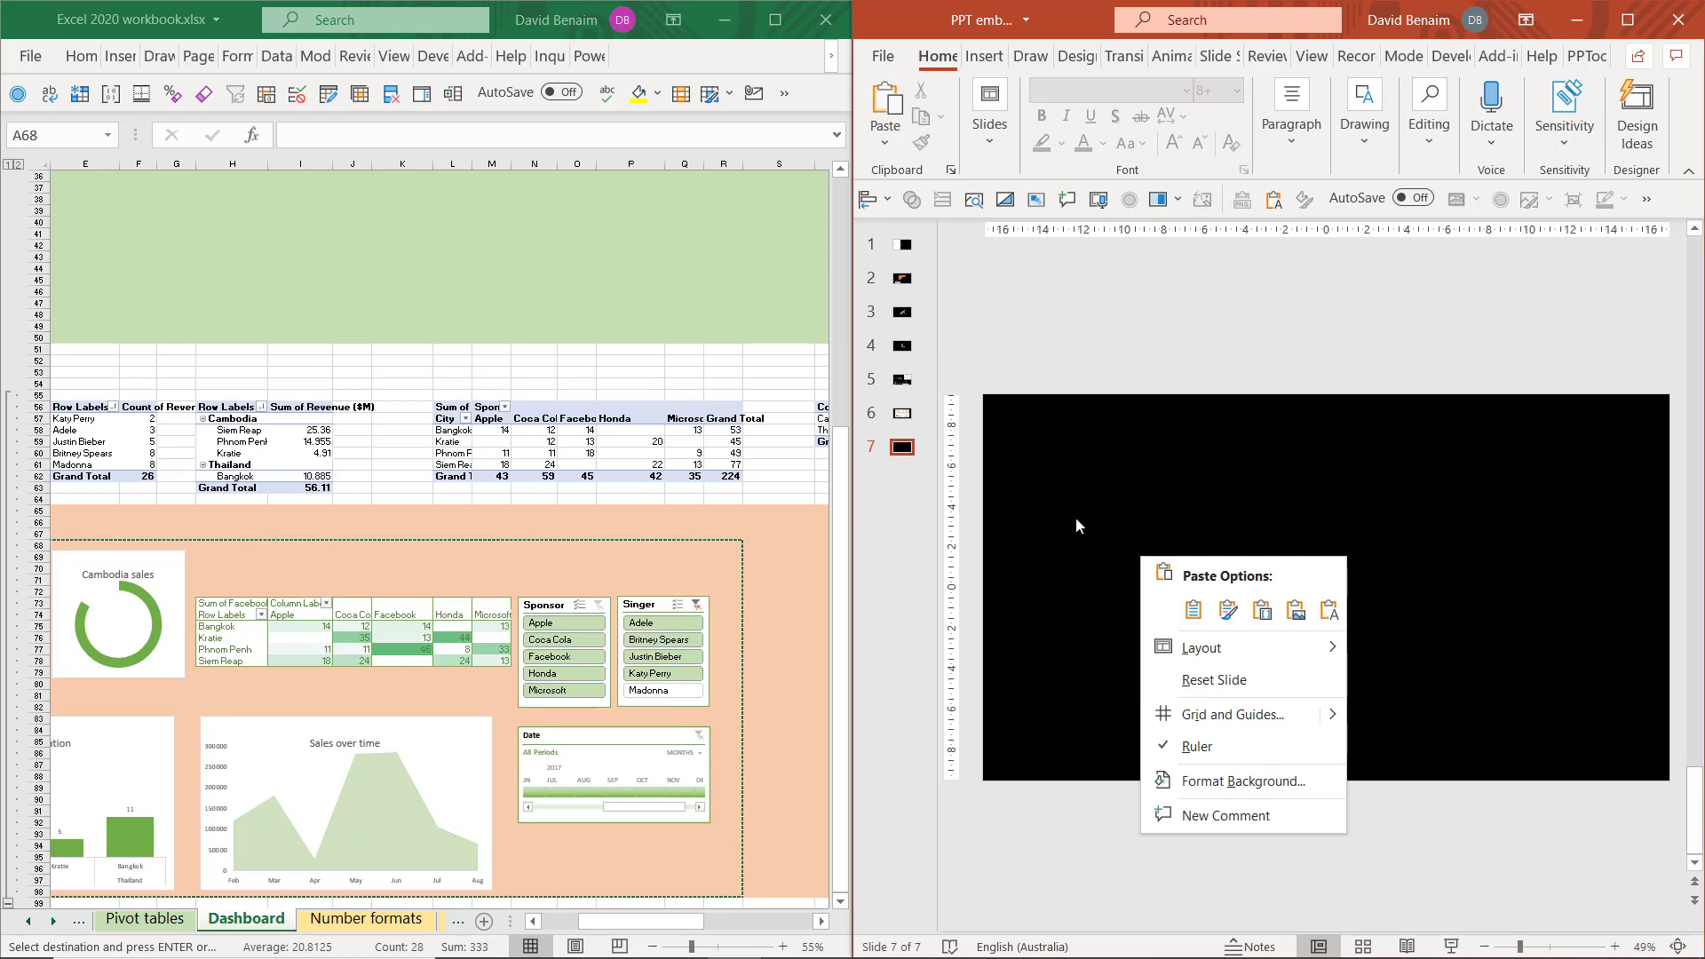
left_click(885, 103)
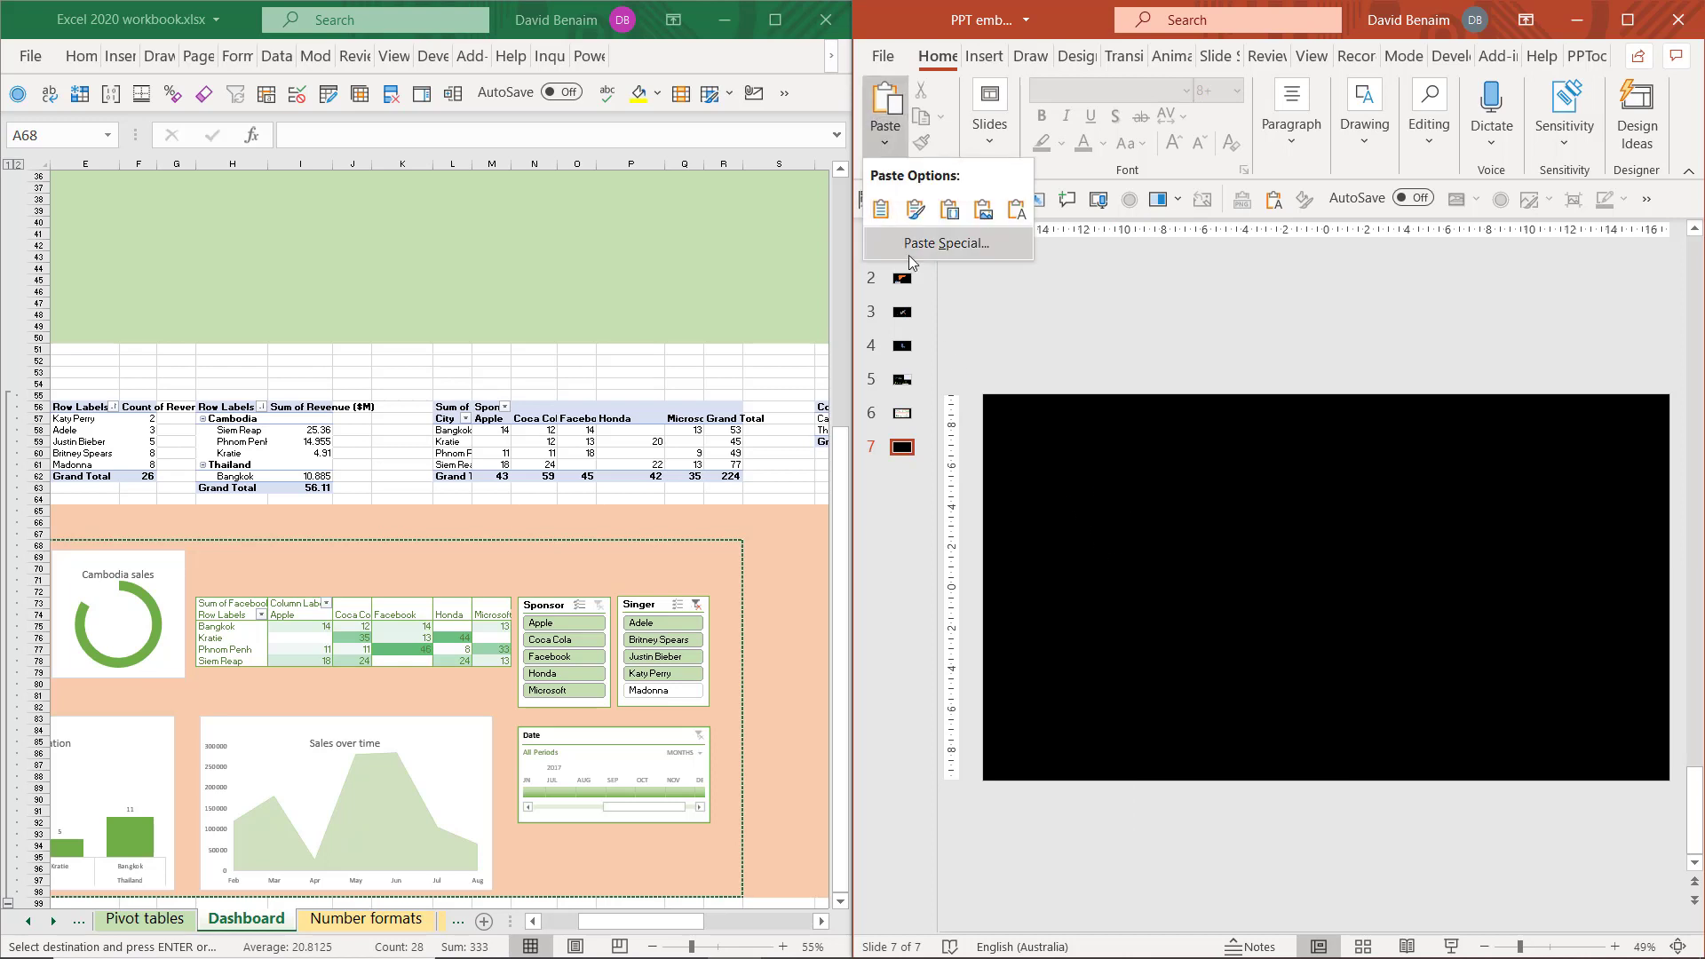
left_click(938, 243)
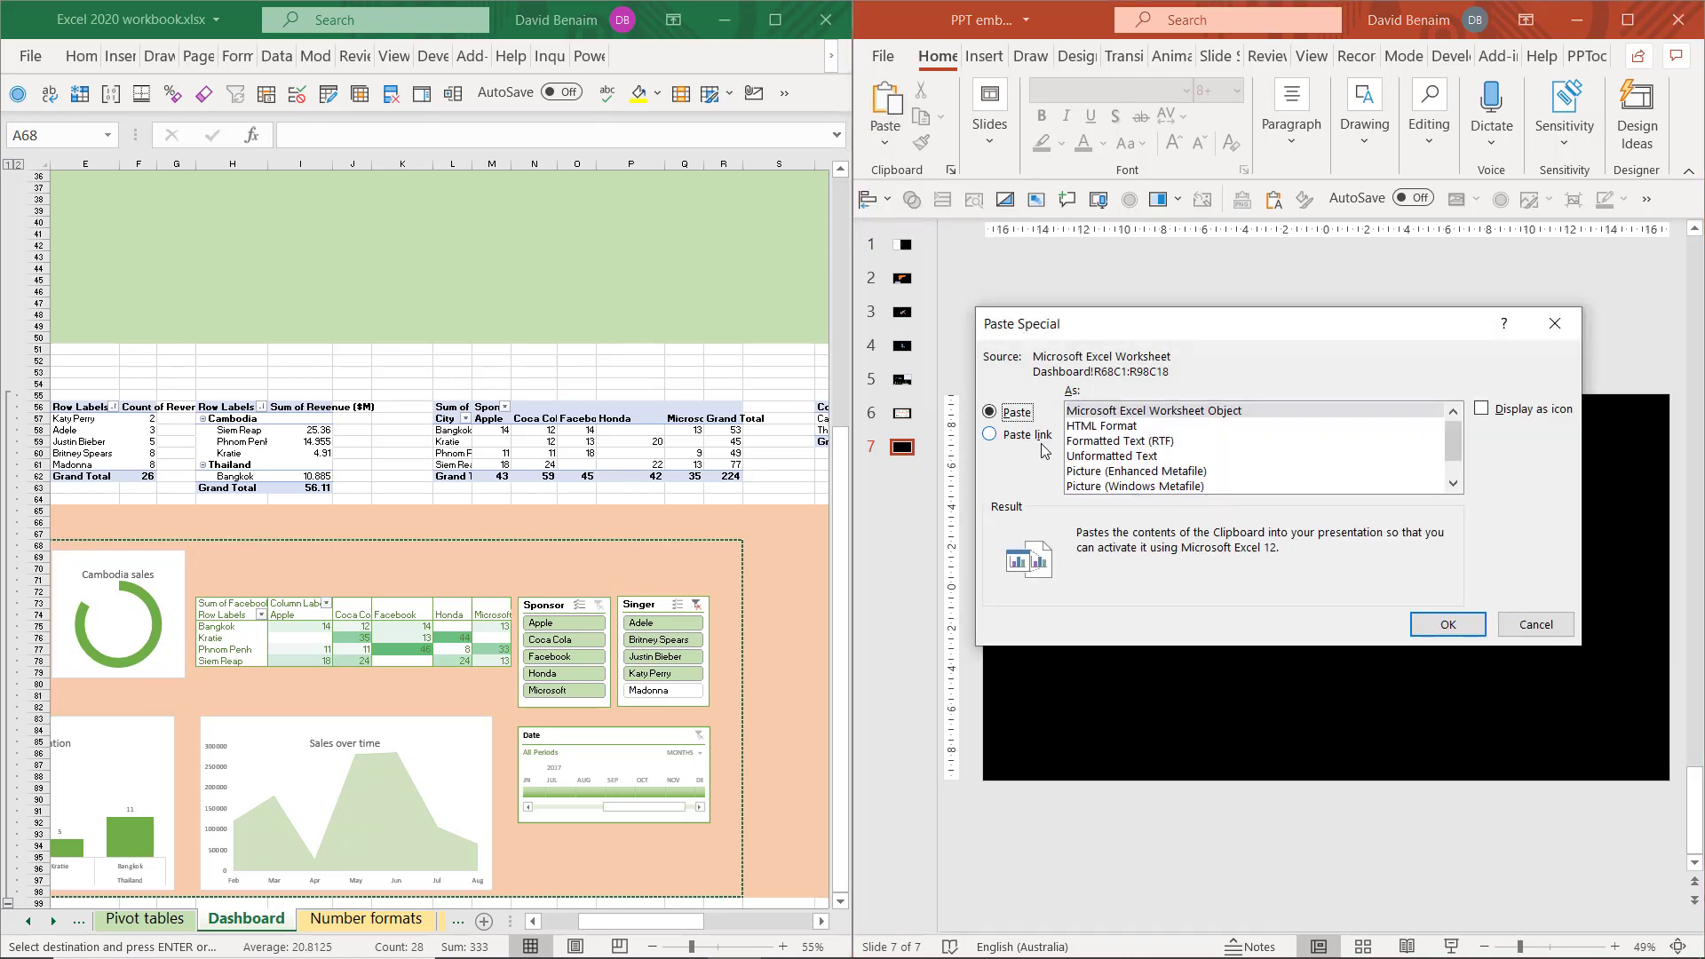
left_click(1446, 624)
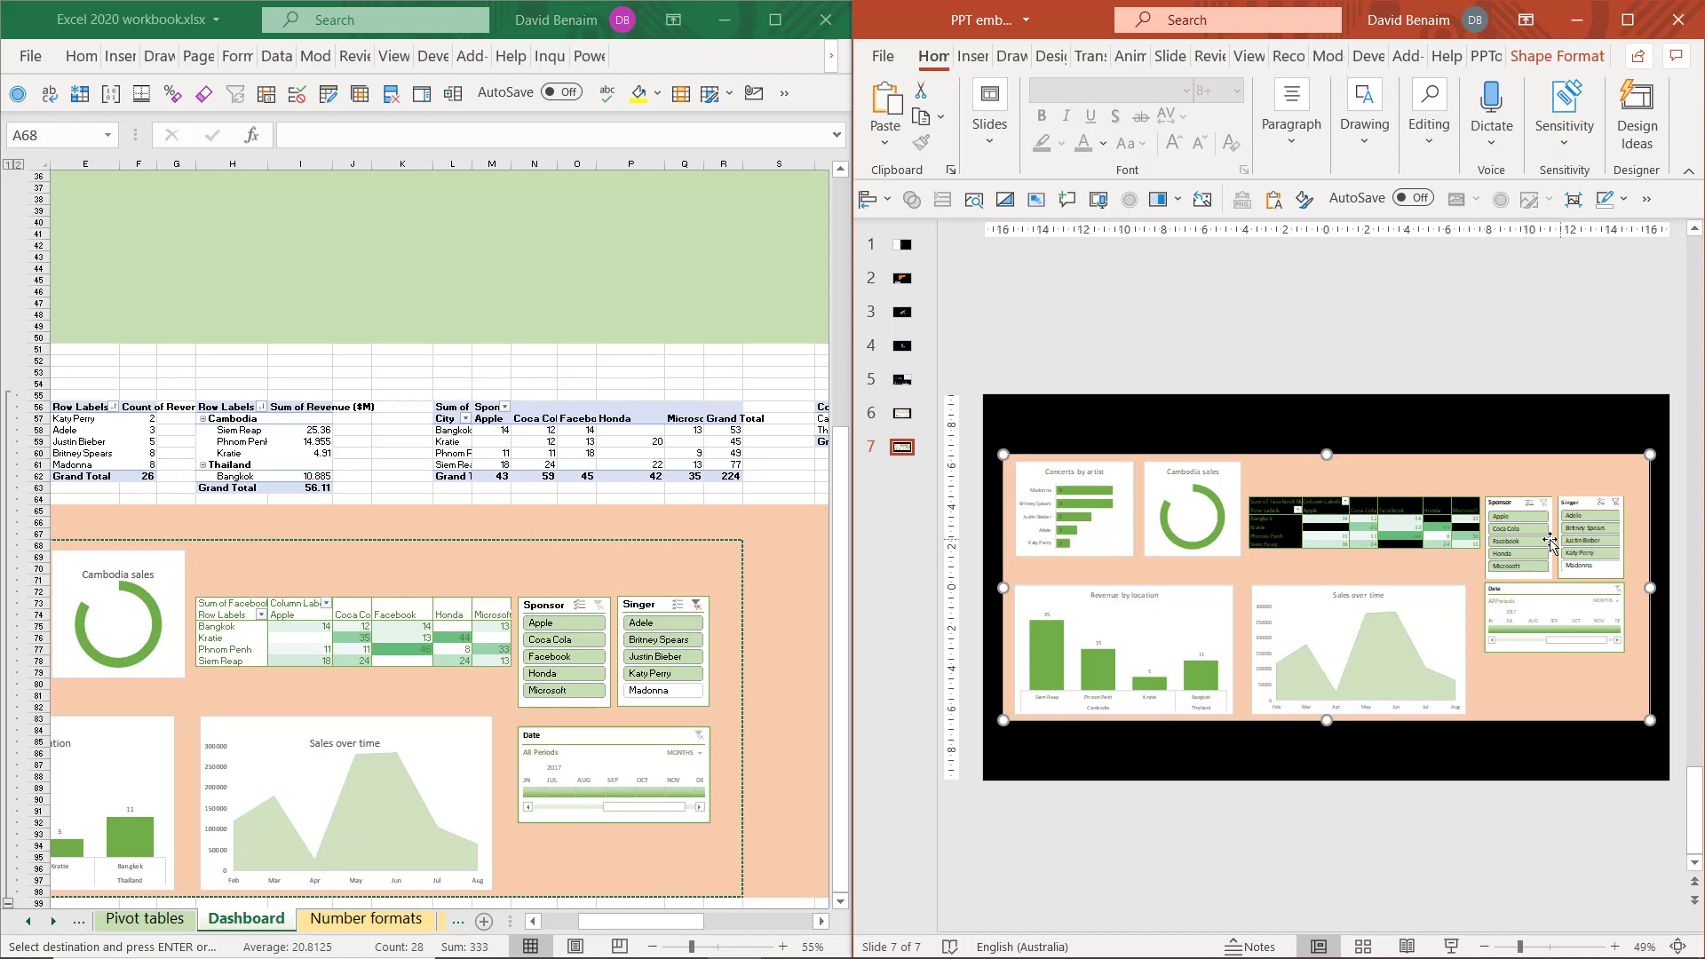
left_click(555, 658)
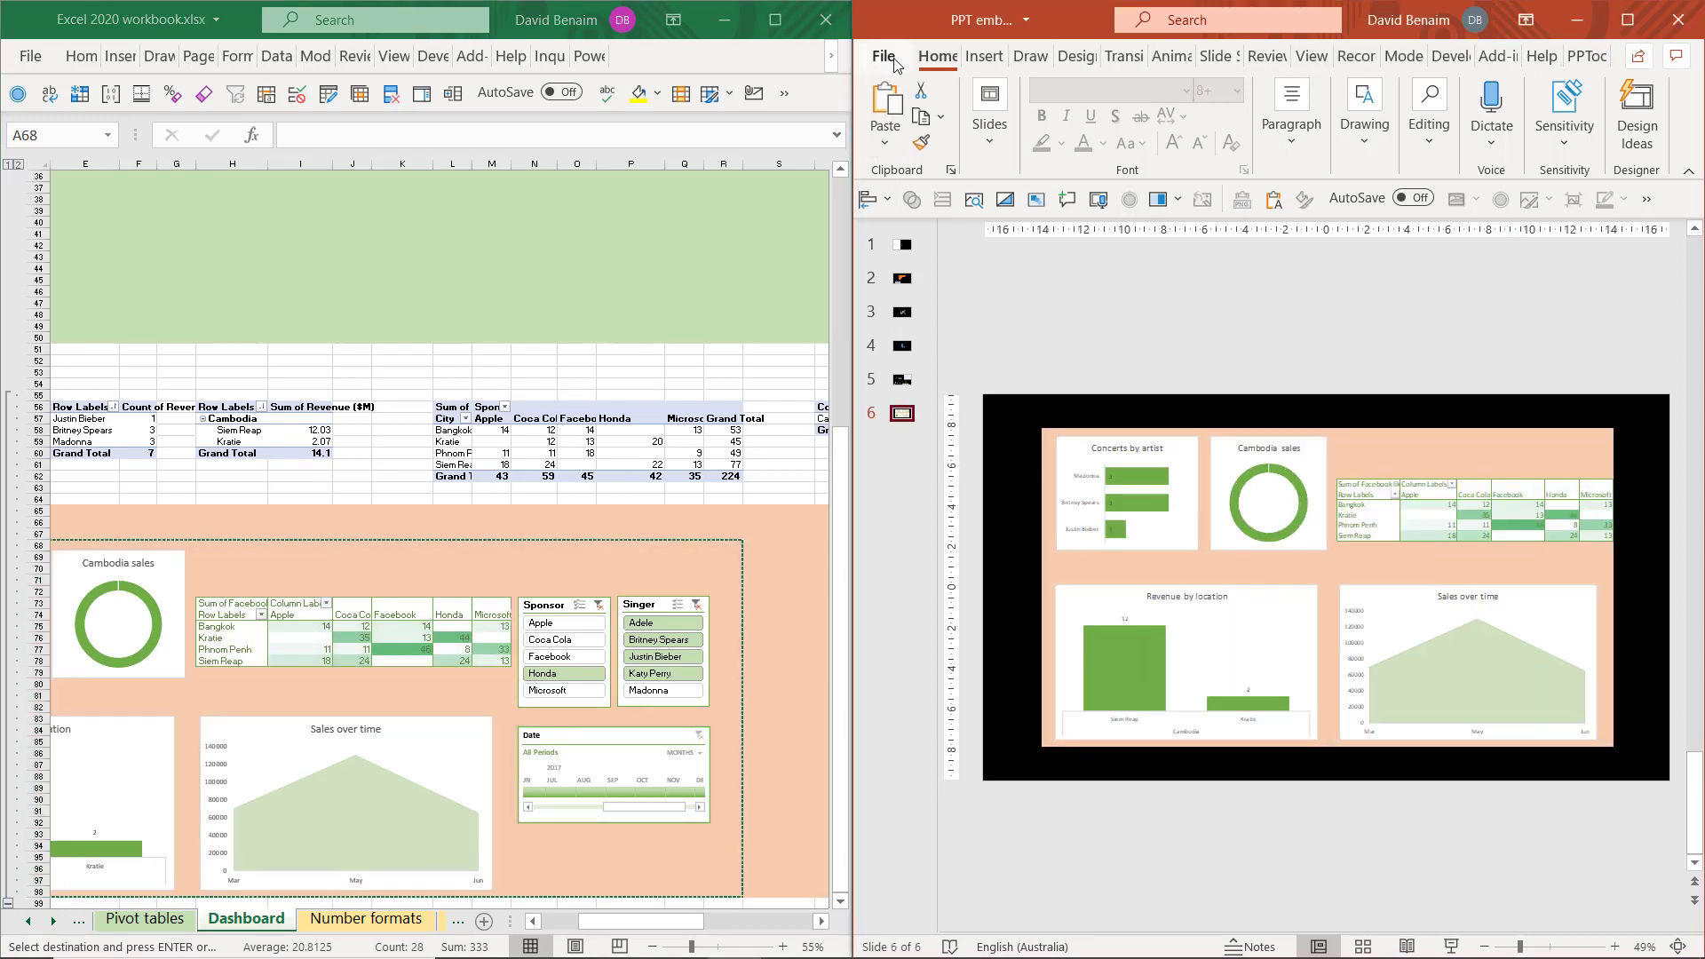
left_click(885, 55)
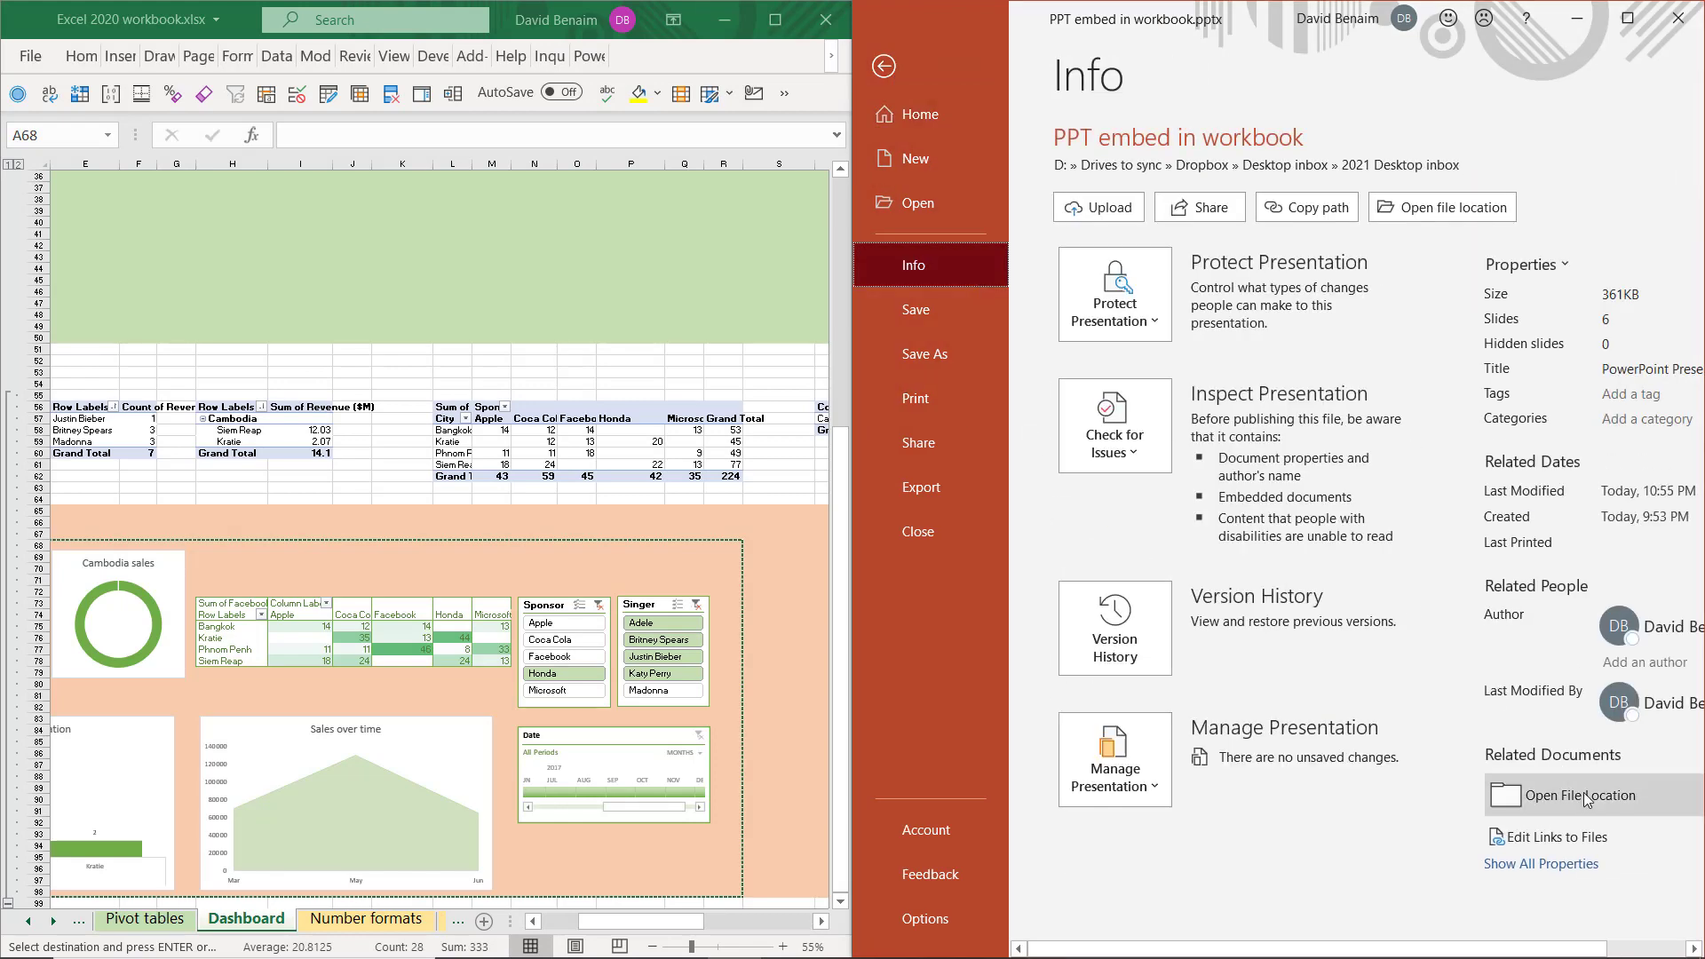
left_click(1556, 836)
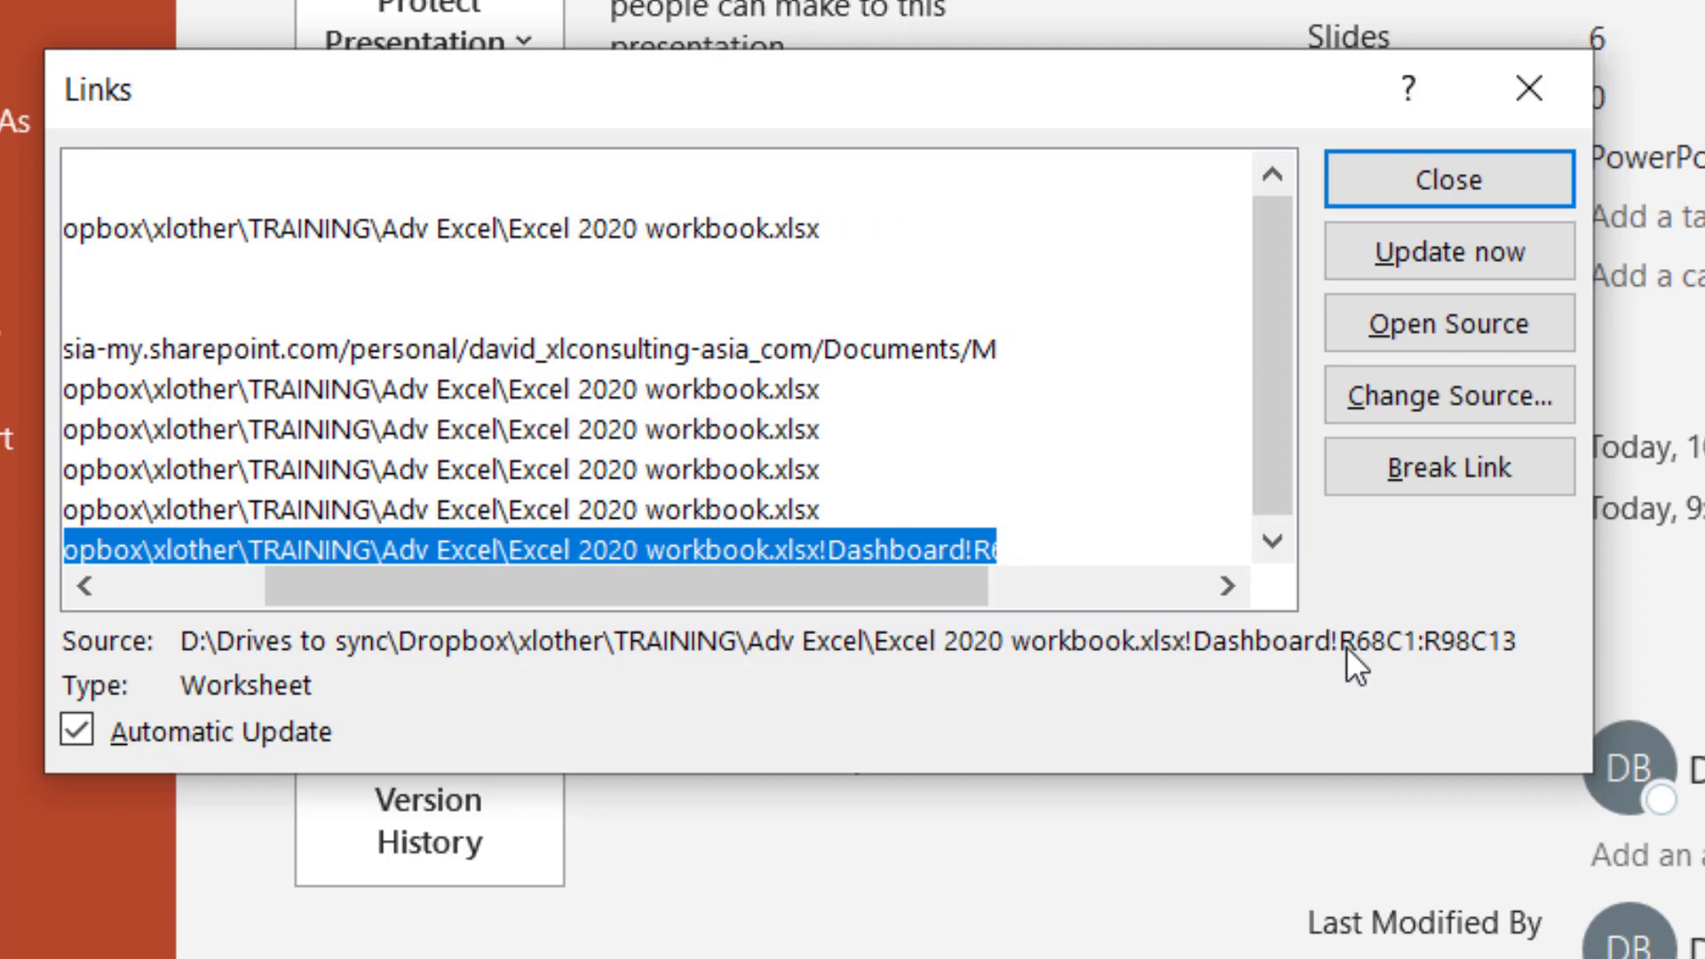
mouse_move(1438, 670)
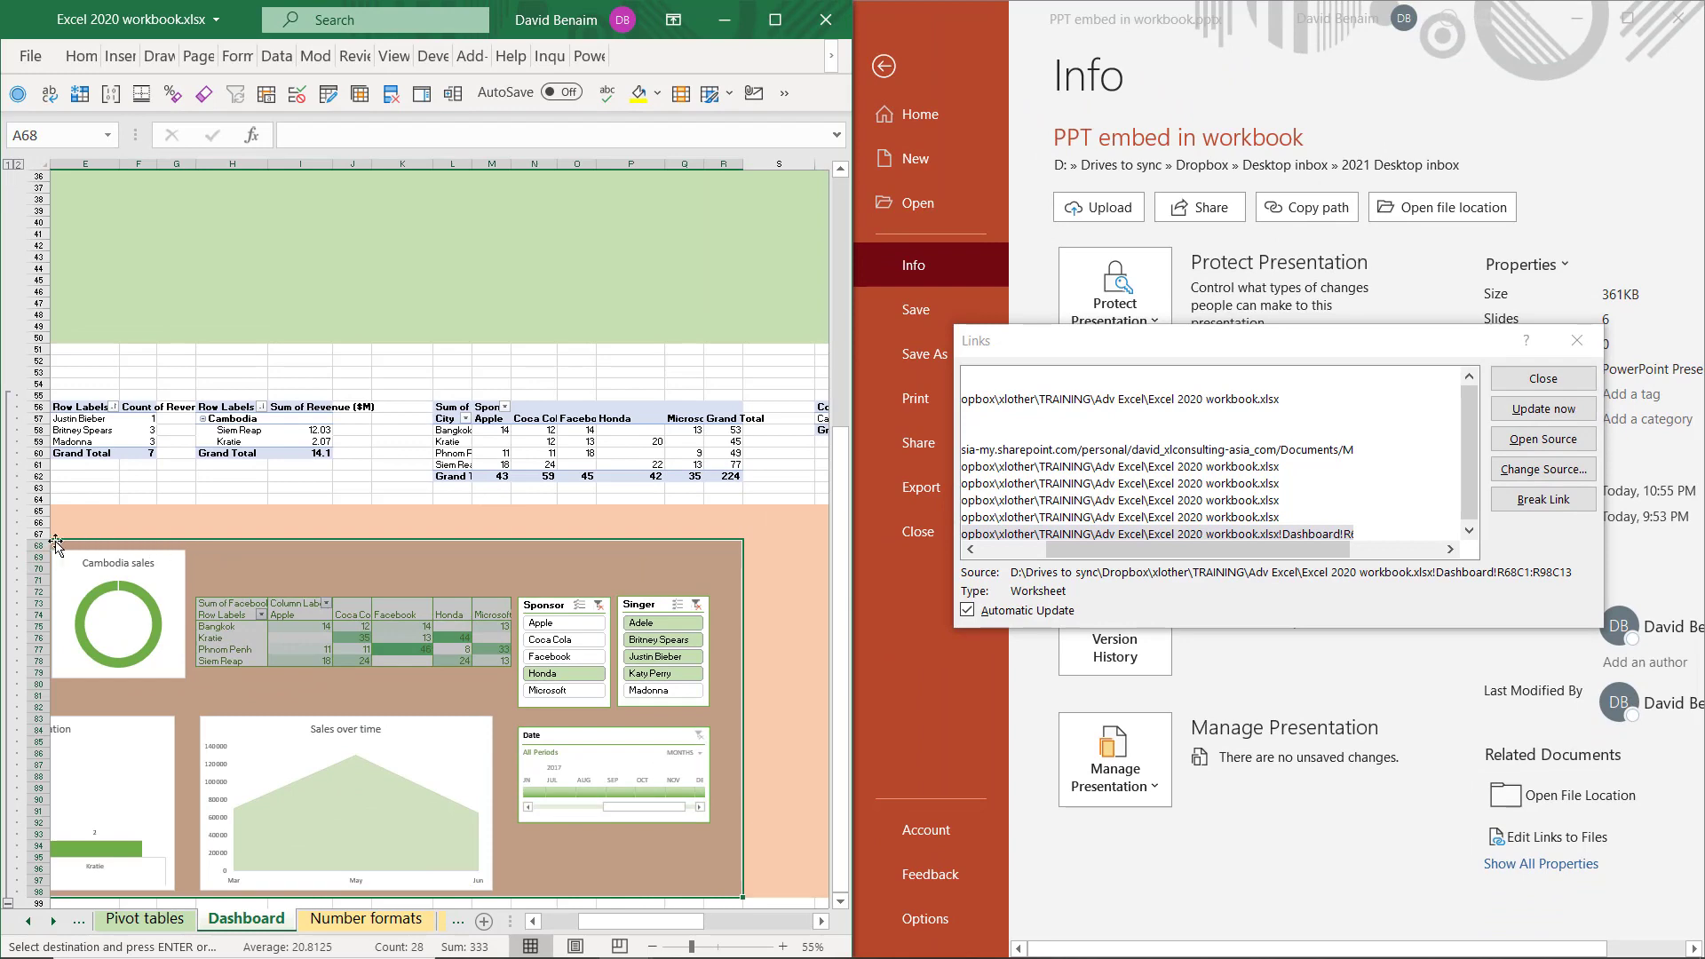
mouse_move(714, 492)
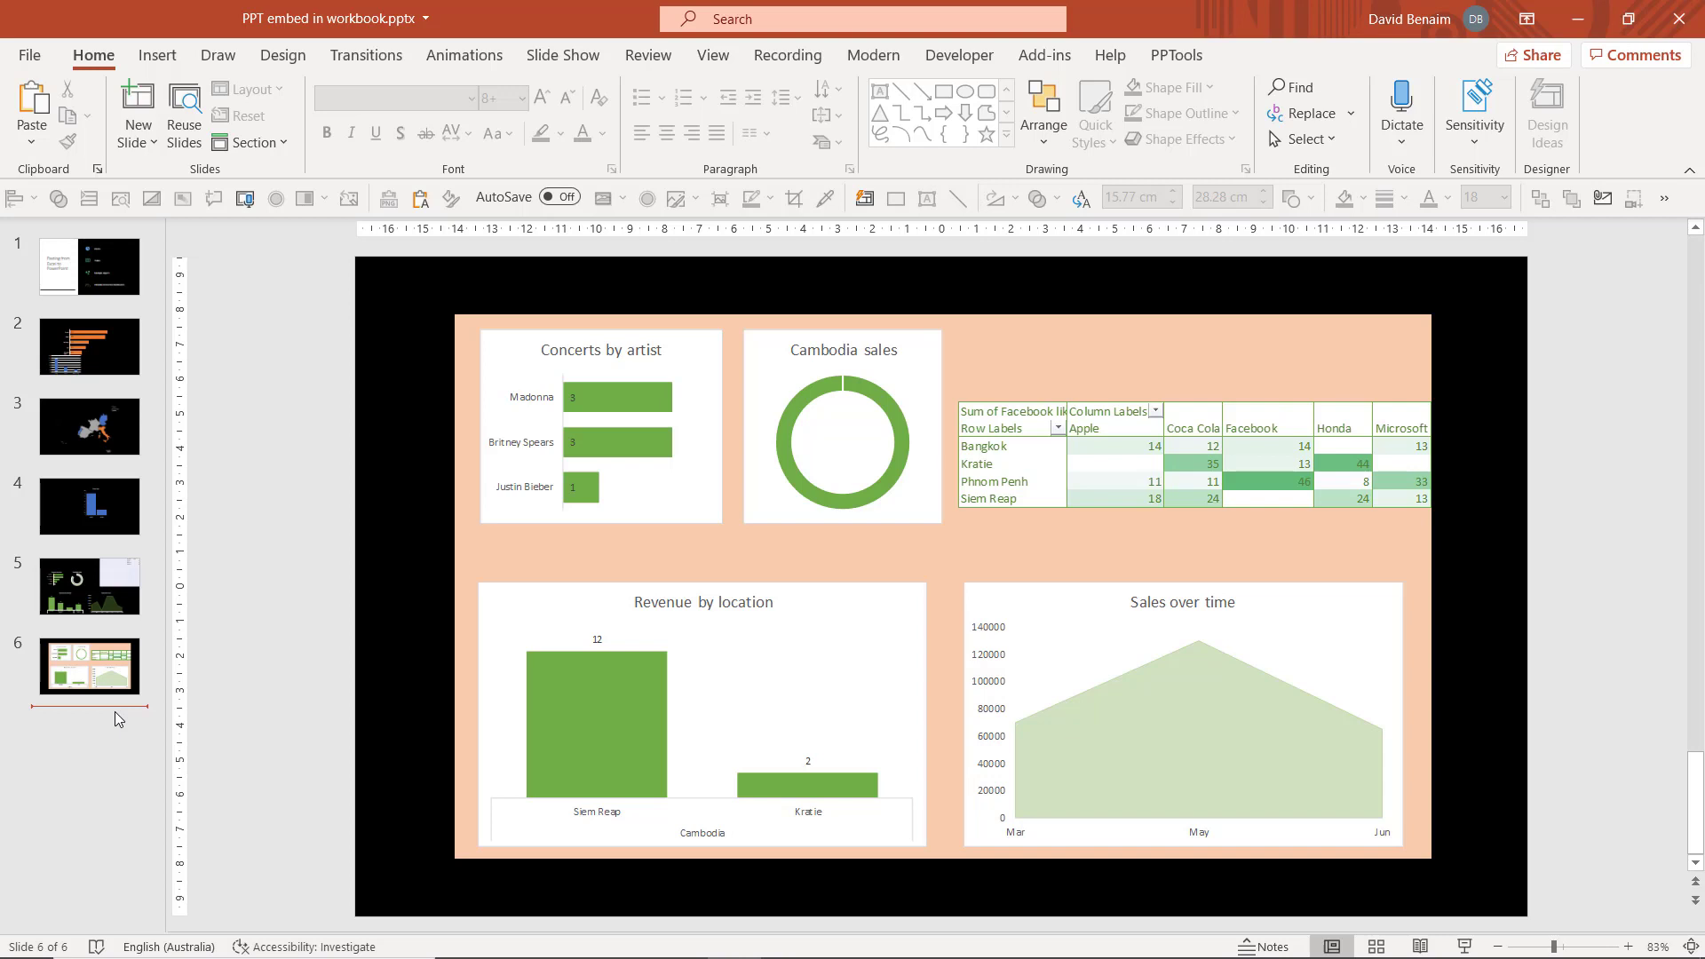
Paste the dashboard picture onto a new seventh slide and start adding a hyperlink to the workbook
left_click(137, 112)
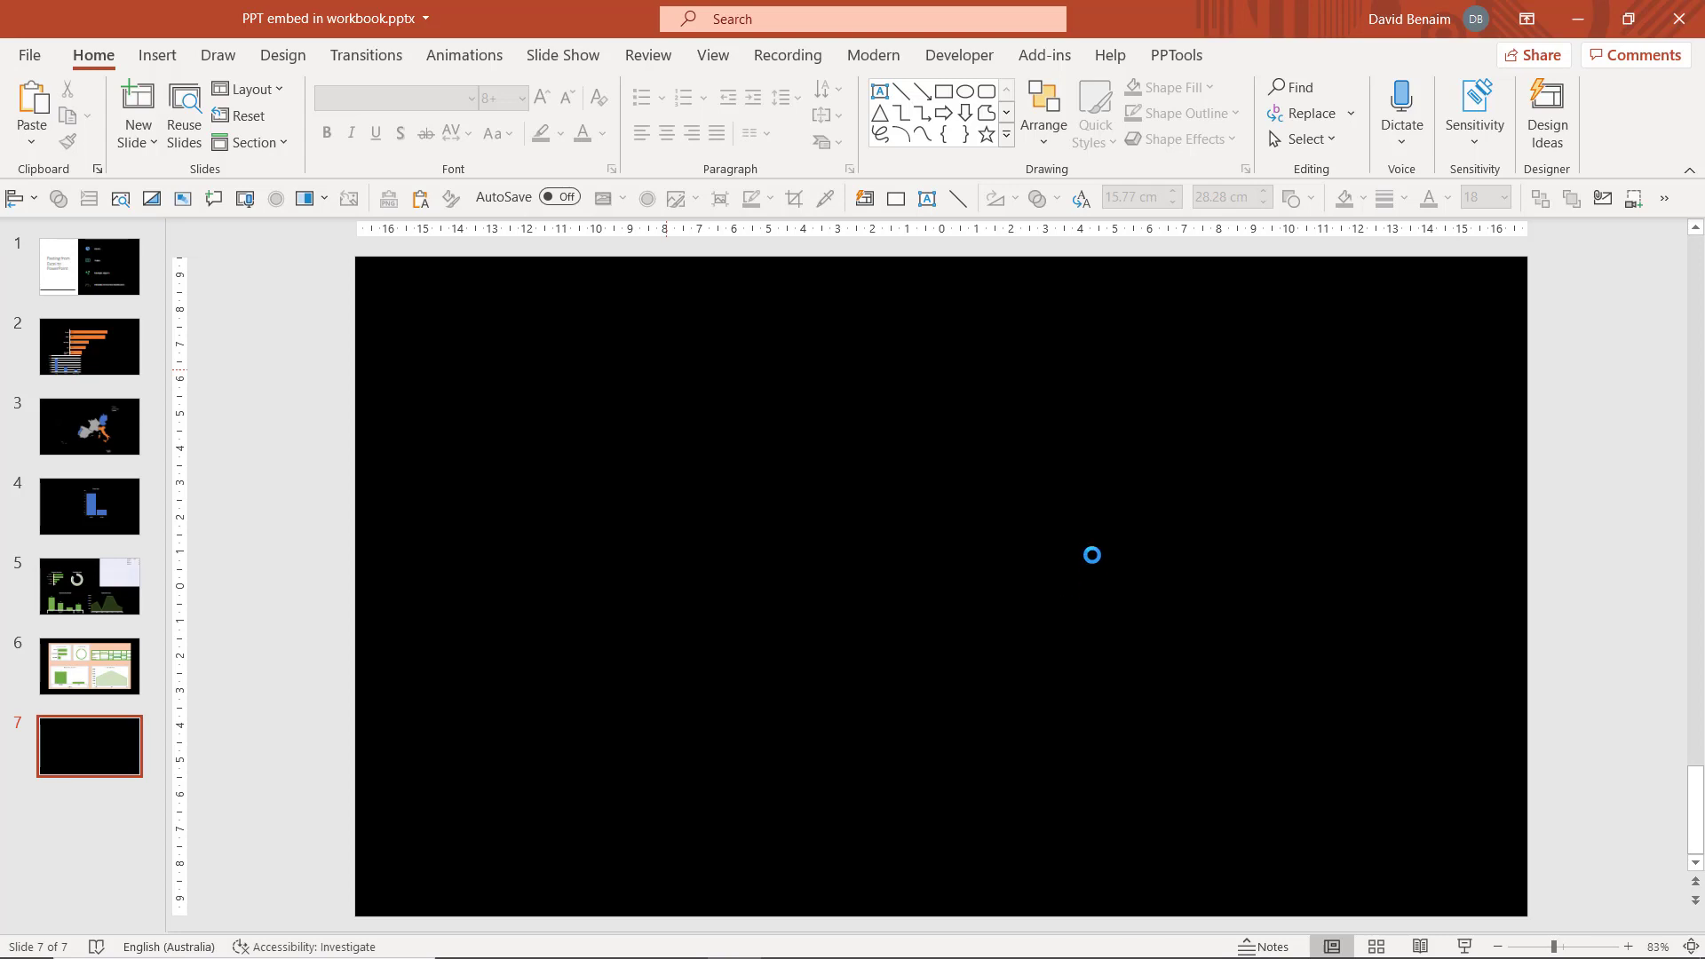
key("ctrl+v")
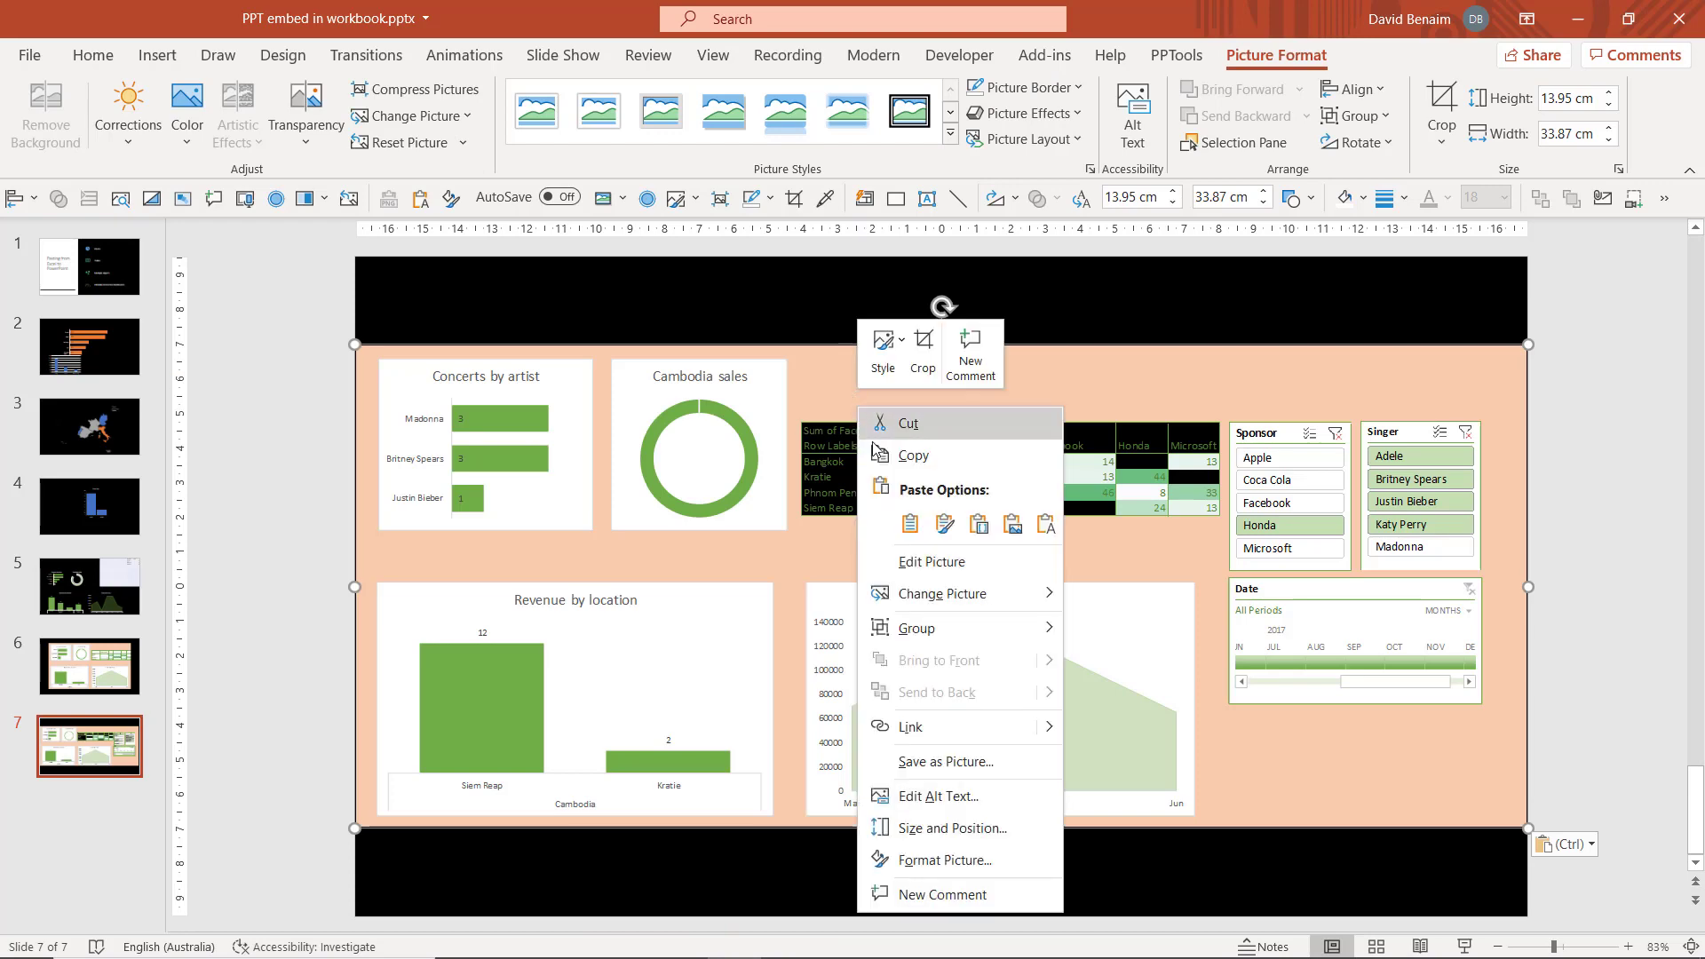
left_click(910, 726)
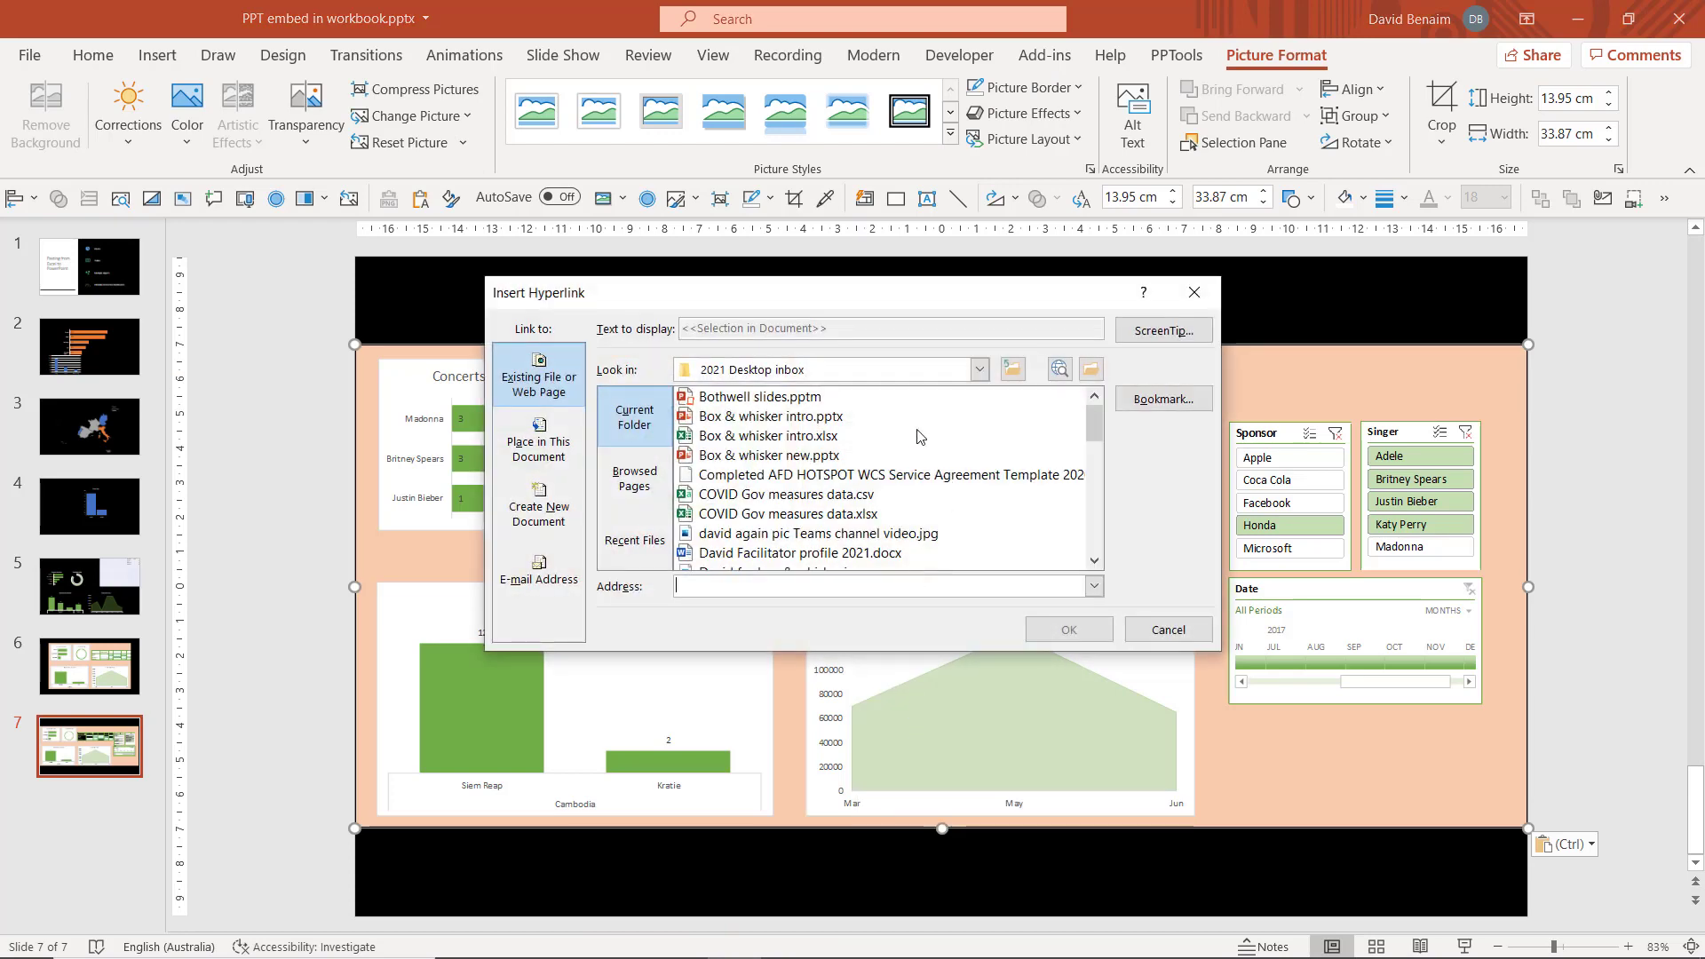
mouse_move(901, 309)
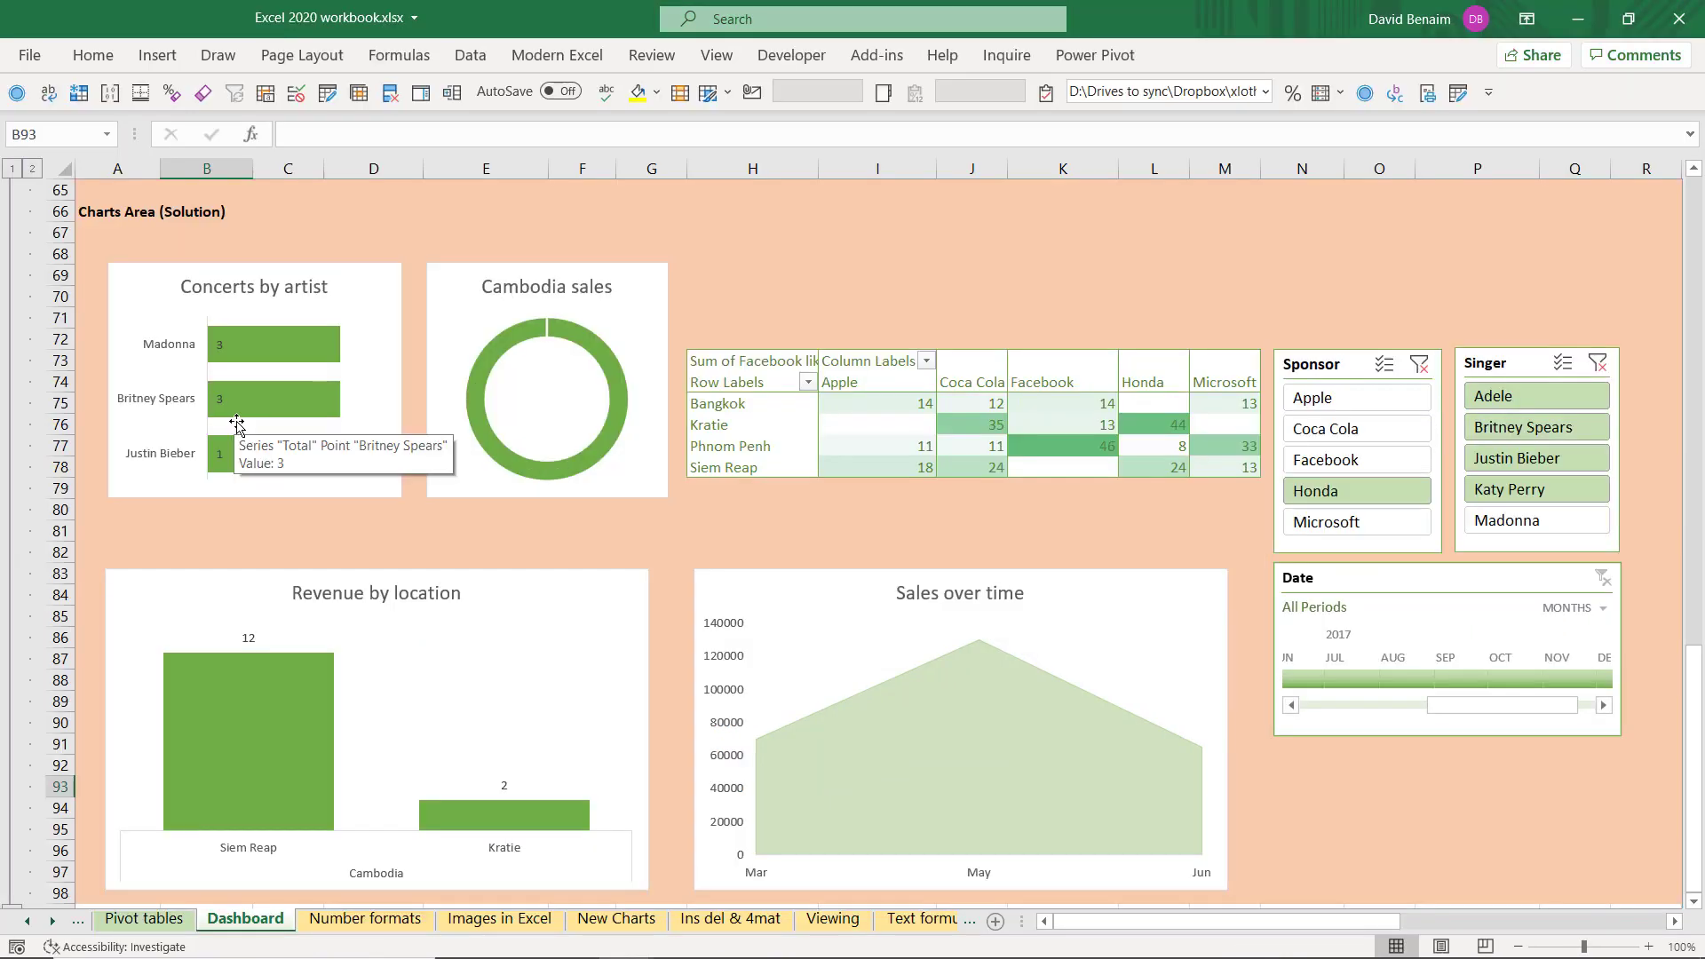
Bring PowerPoint forward and start the slide show from slide 7 to follow its Excel link
left_click(1155, 297)
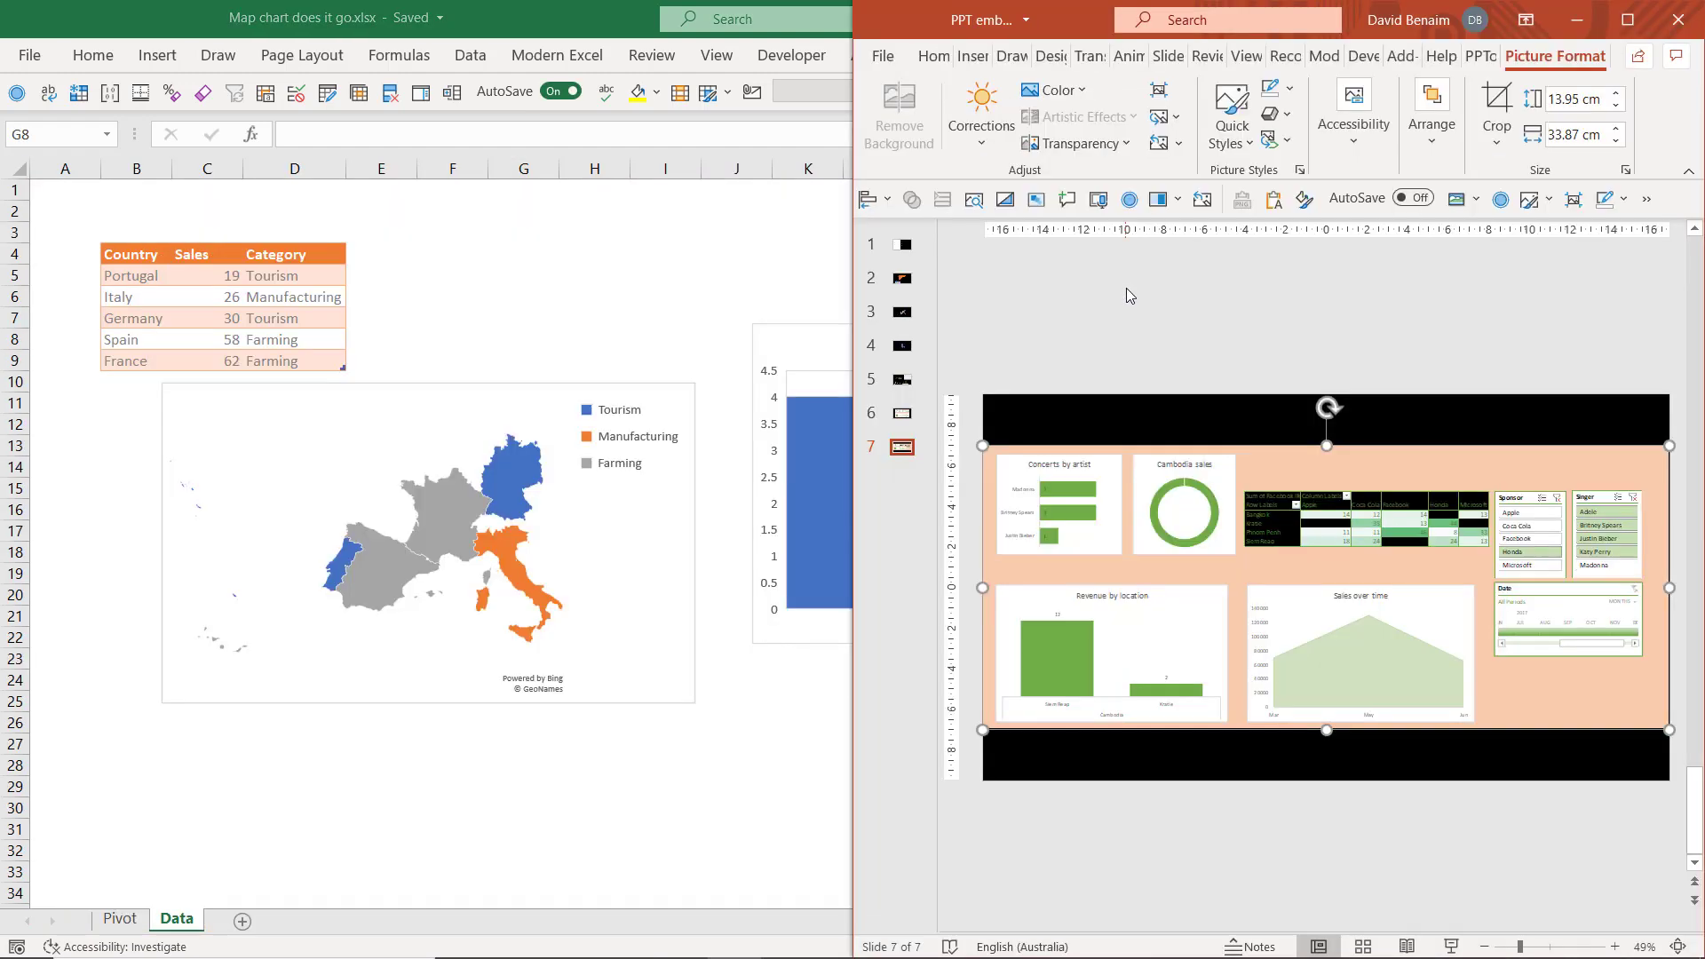
left_click(1625, 19)
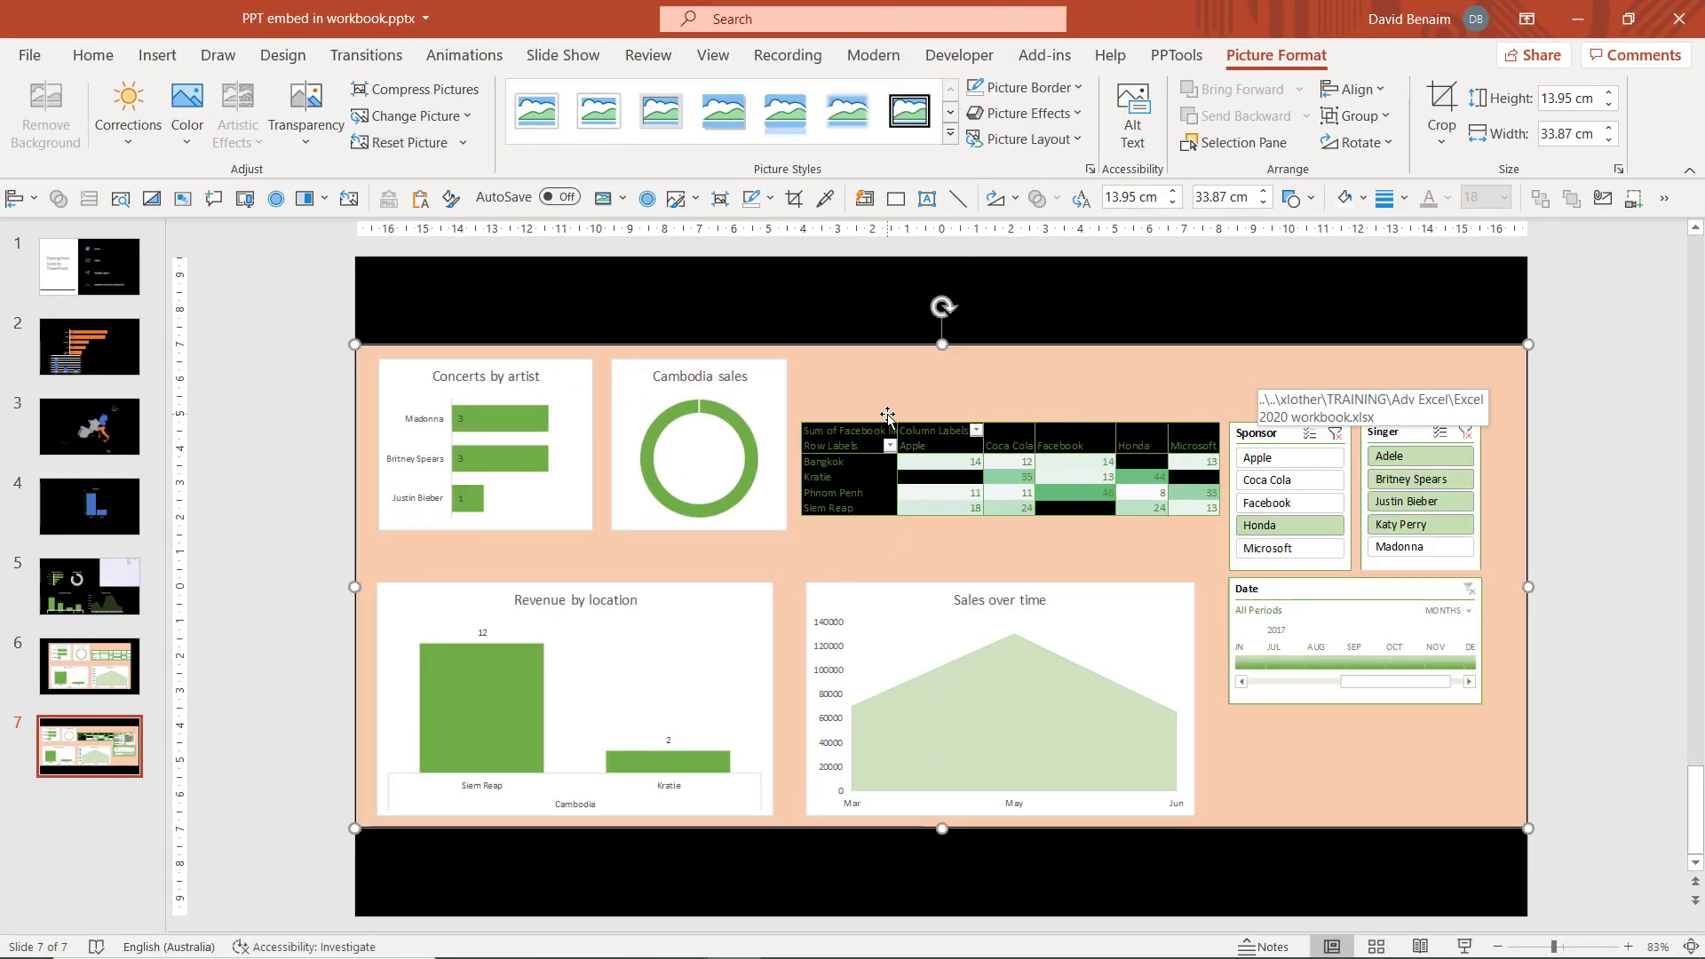
key("F5")
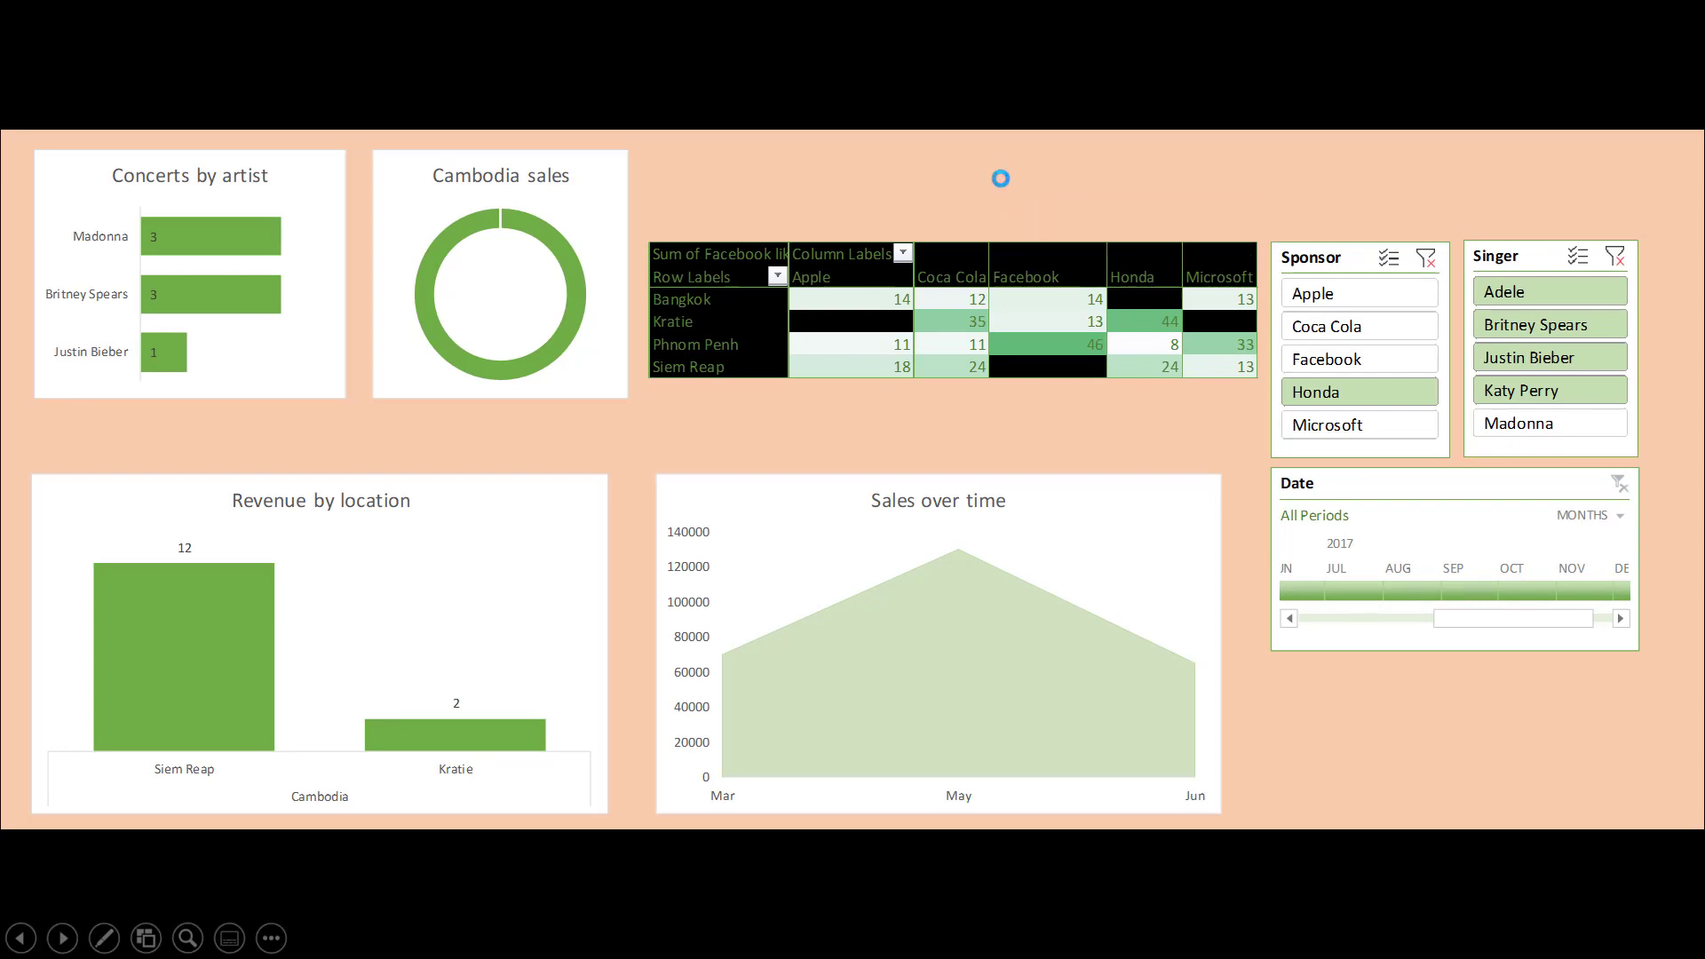
mouse_move(999, 179)
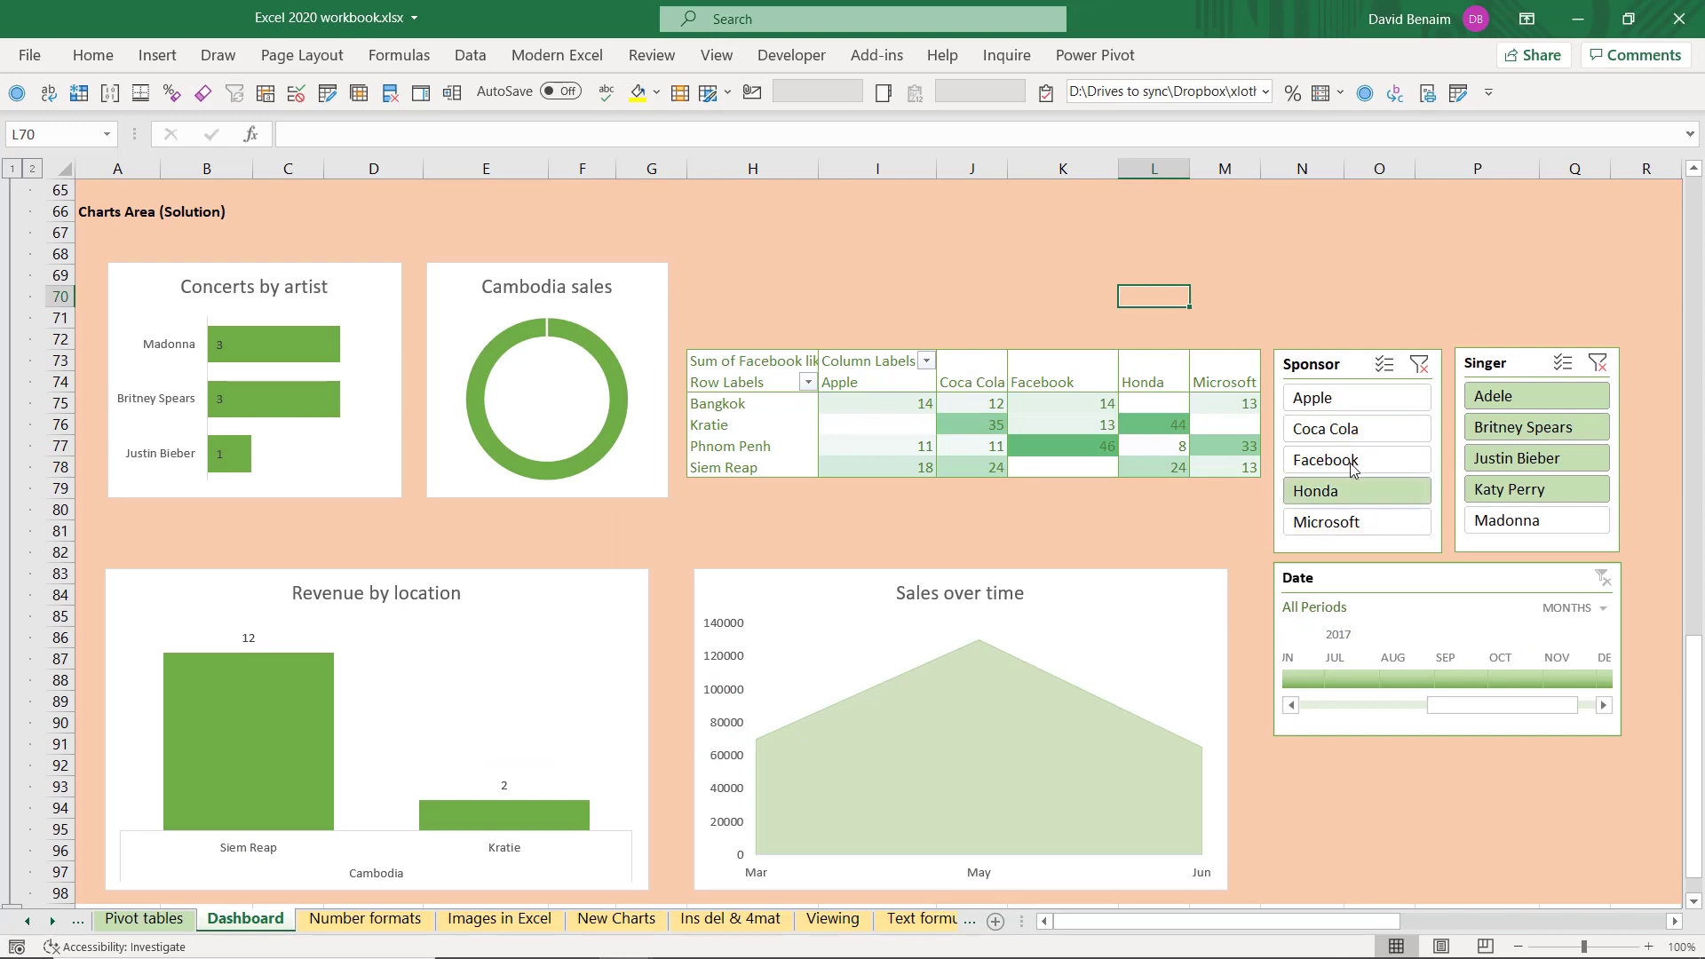
Add Coca Cola and Facebook to the Sponsor slicer filter on the dashboard
left_click(1325, 428)
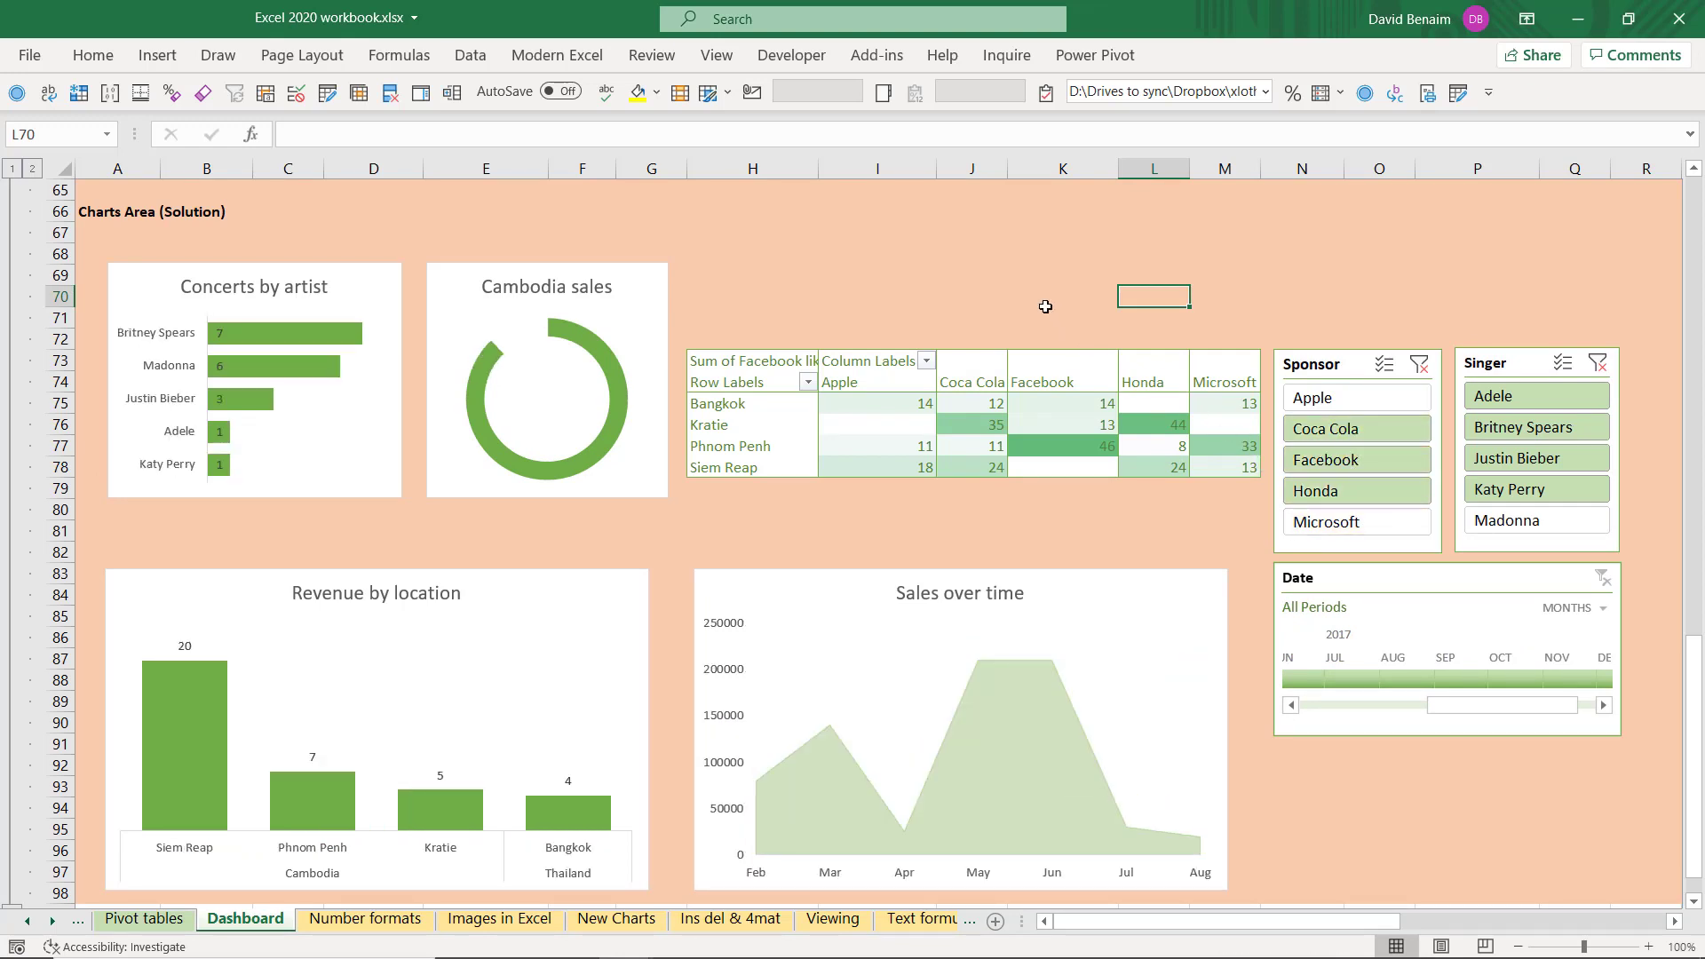
left_click(1062, 297)
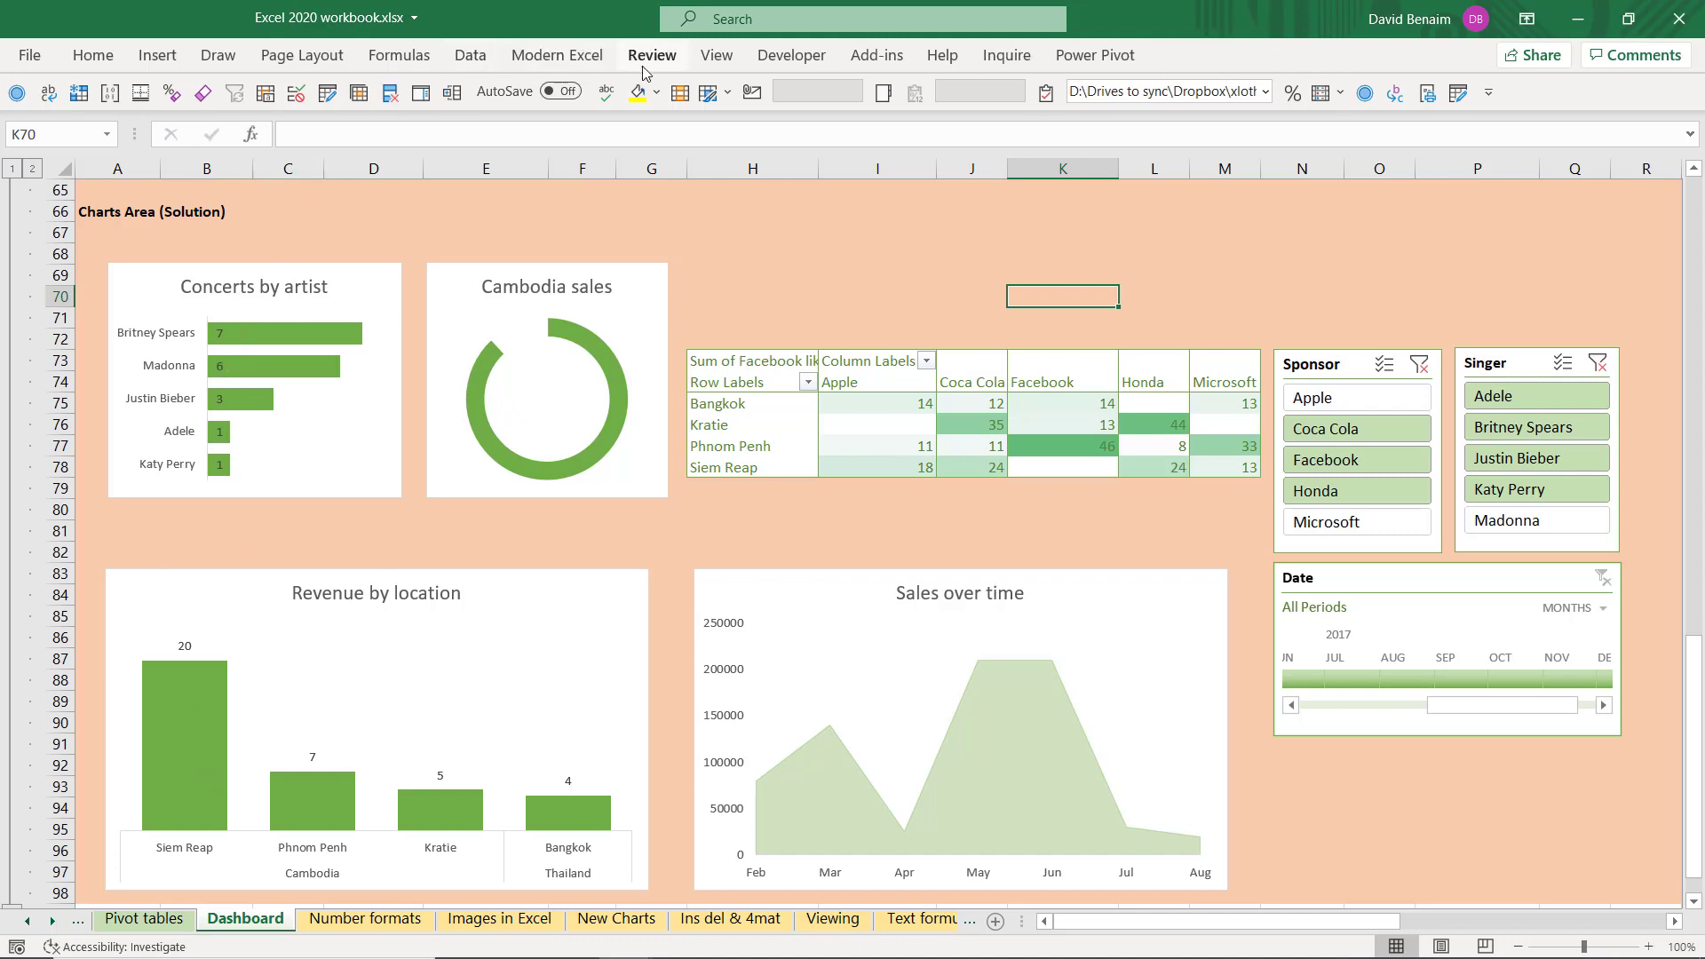
Hide gridlines, headings and formula bar from the View settings, then go to the File screen
left_click(716, 55)
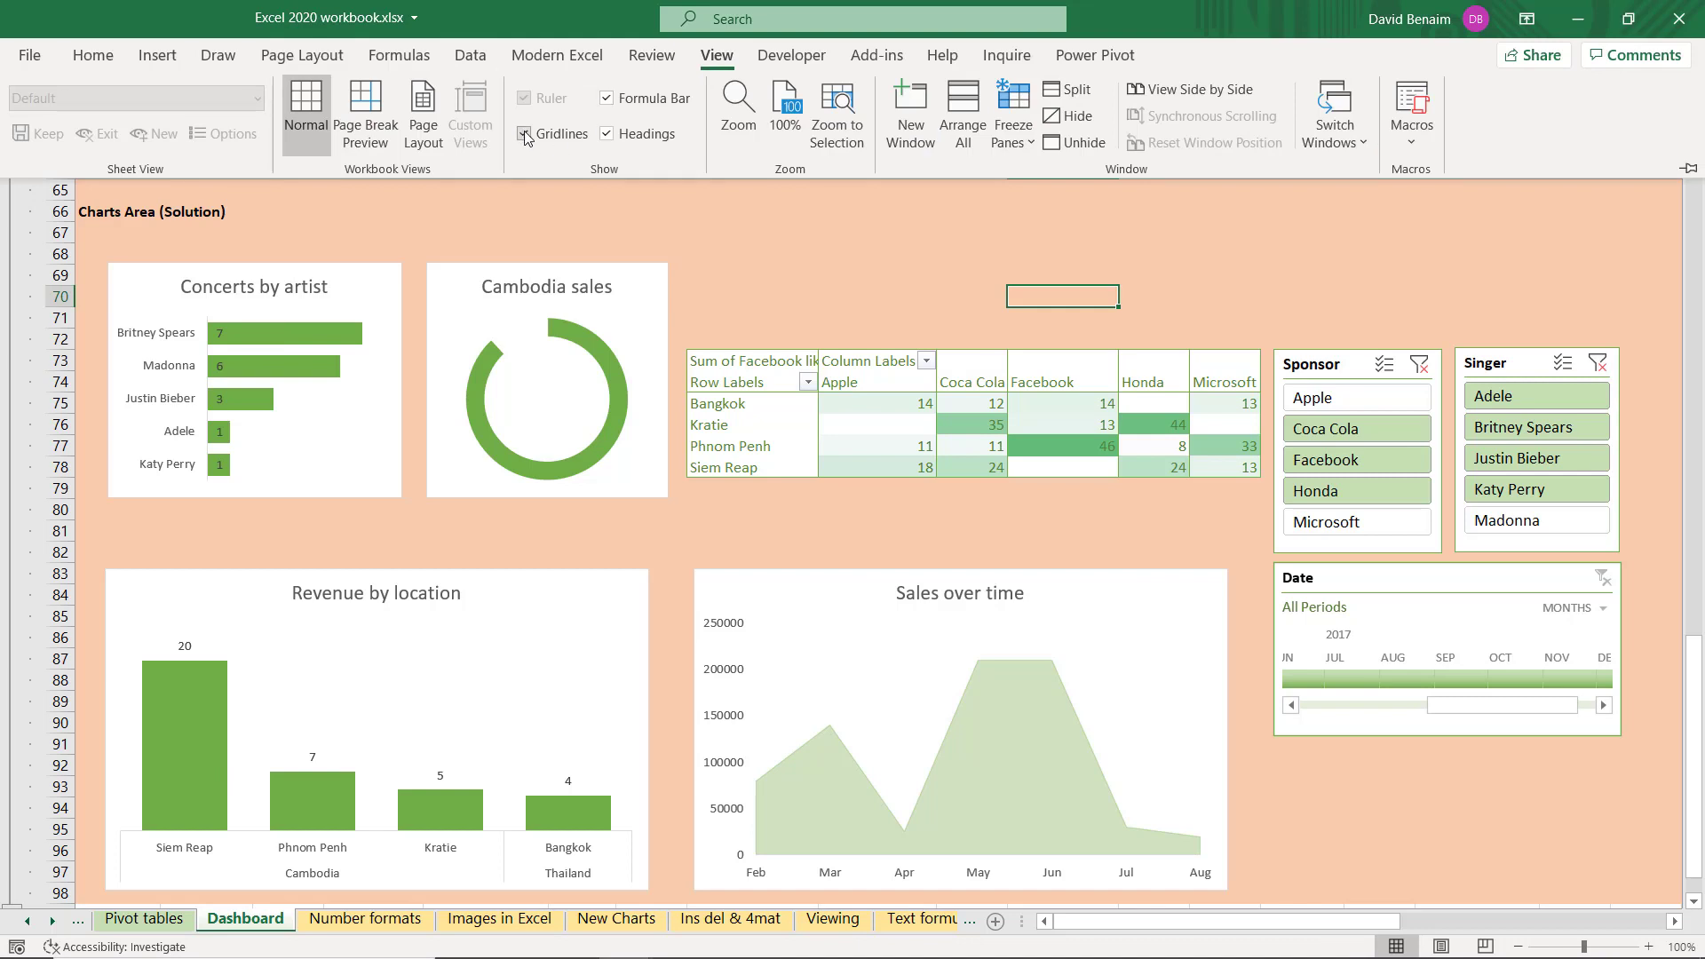
left_click(524, 134)
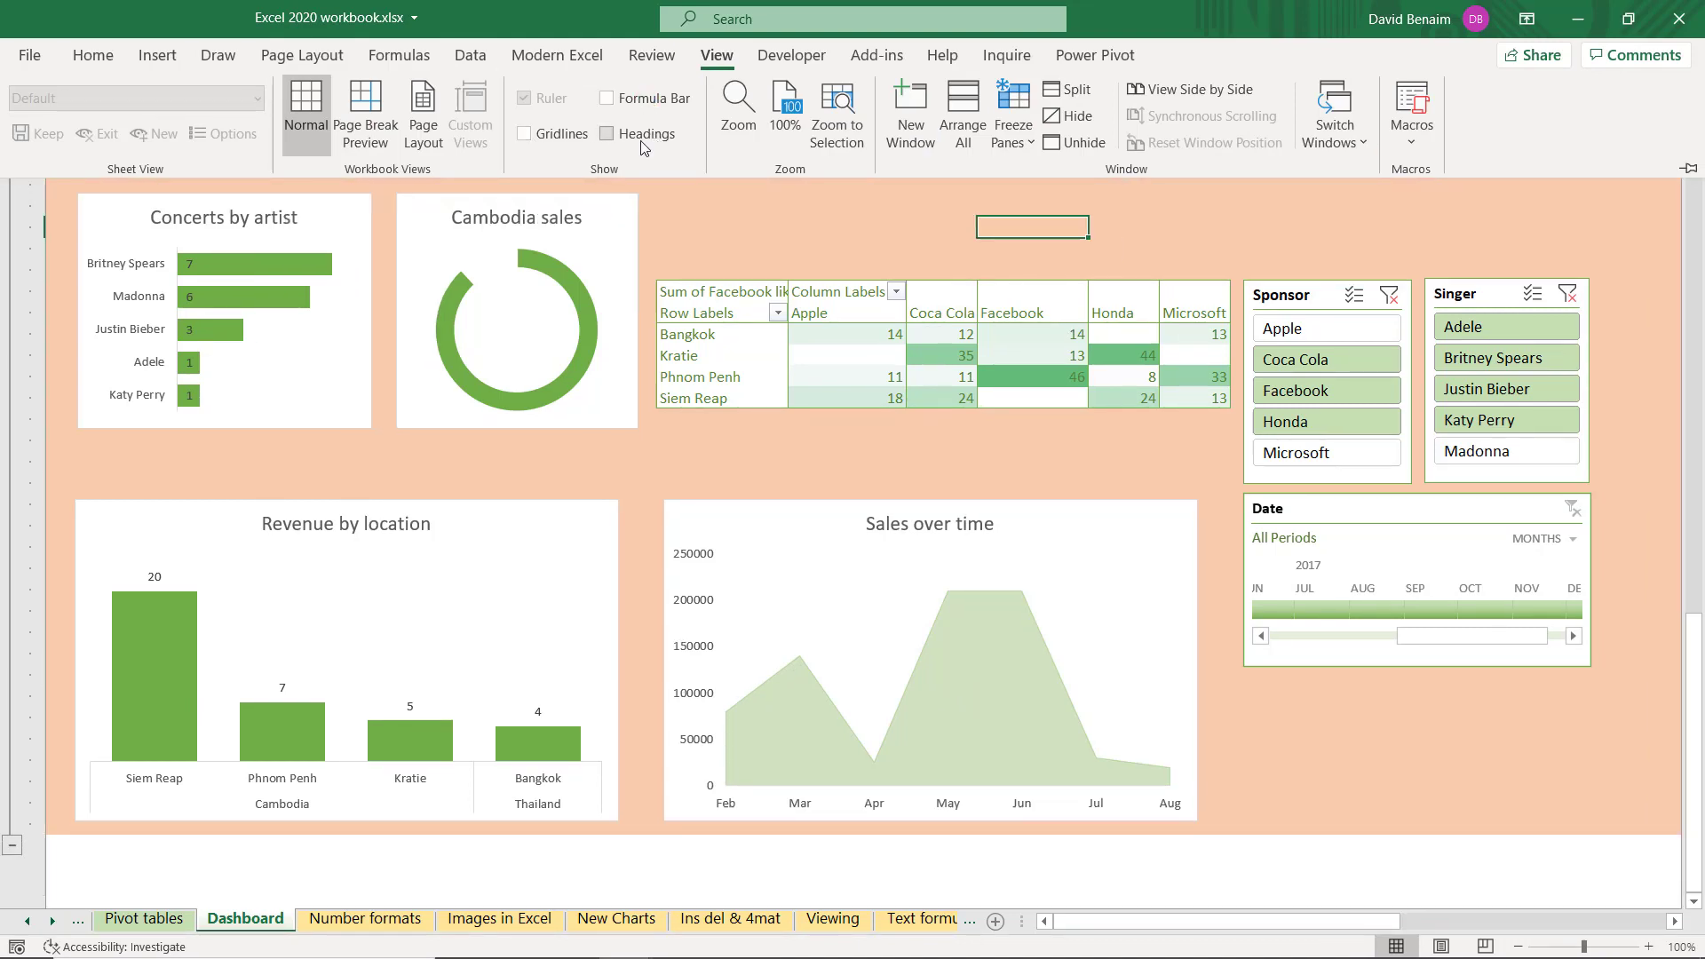
left_click(30, 55)
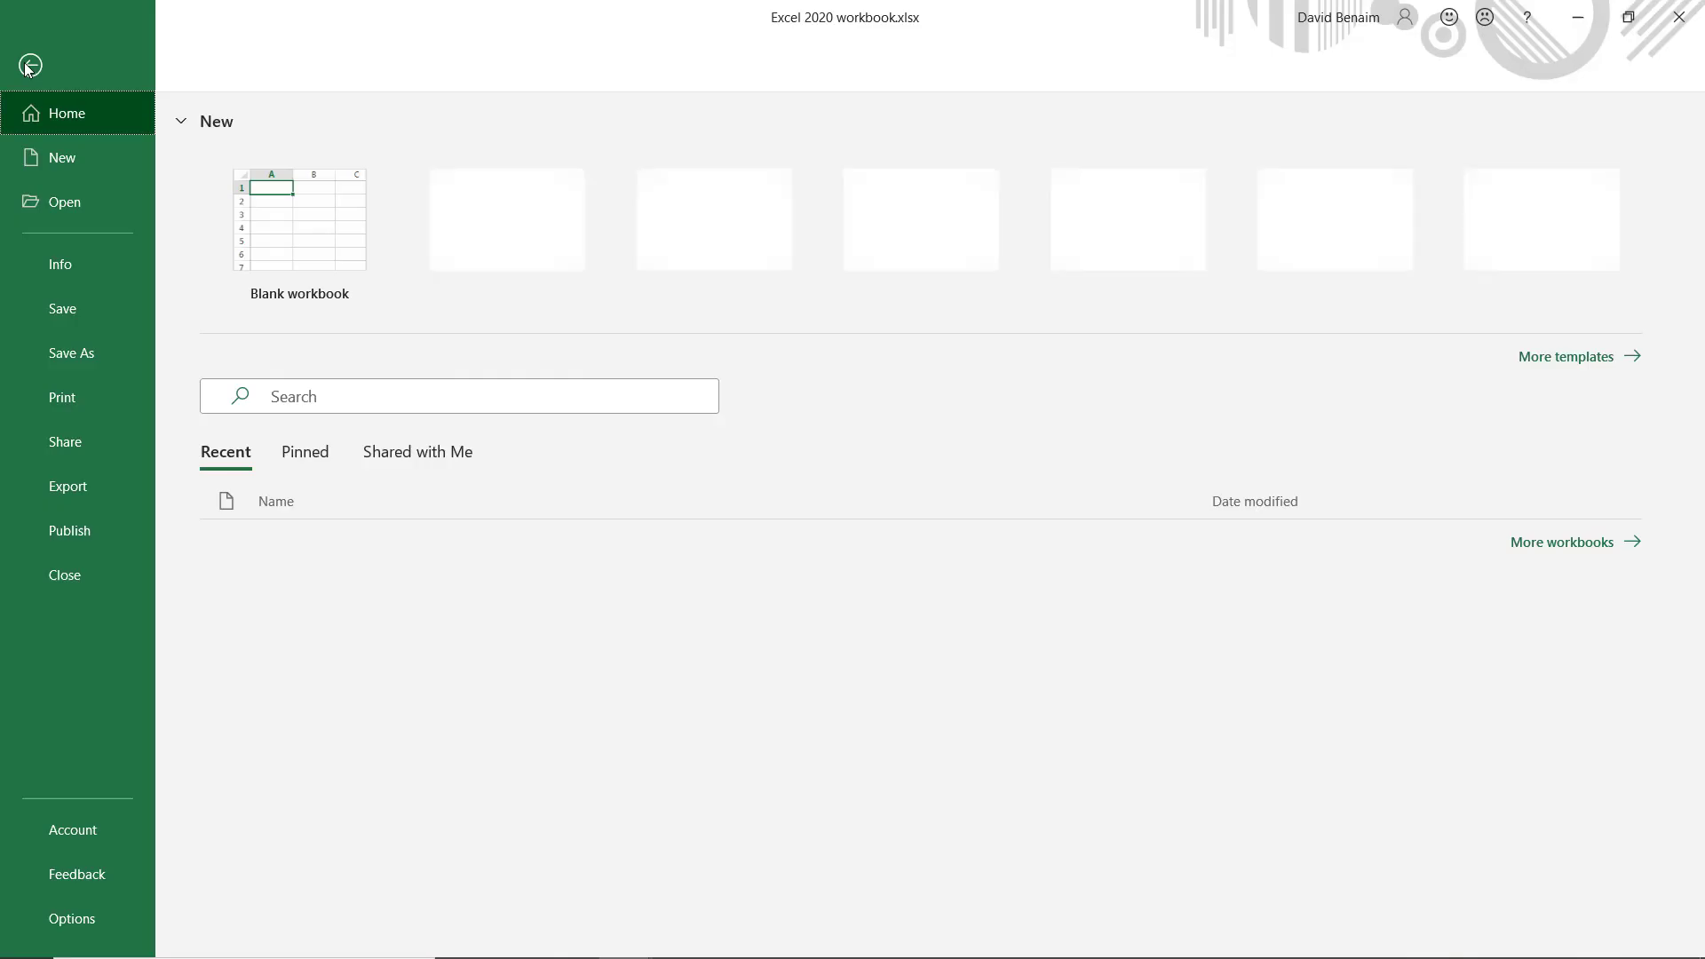
In Options > Advanced, hide the scroll bars and sheet tabs for this workbook
left_click(71, 919)
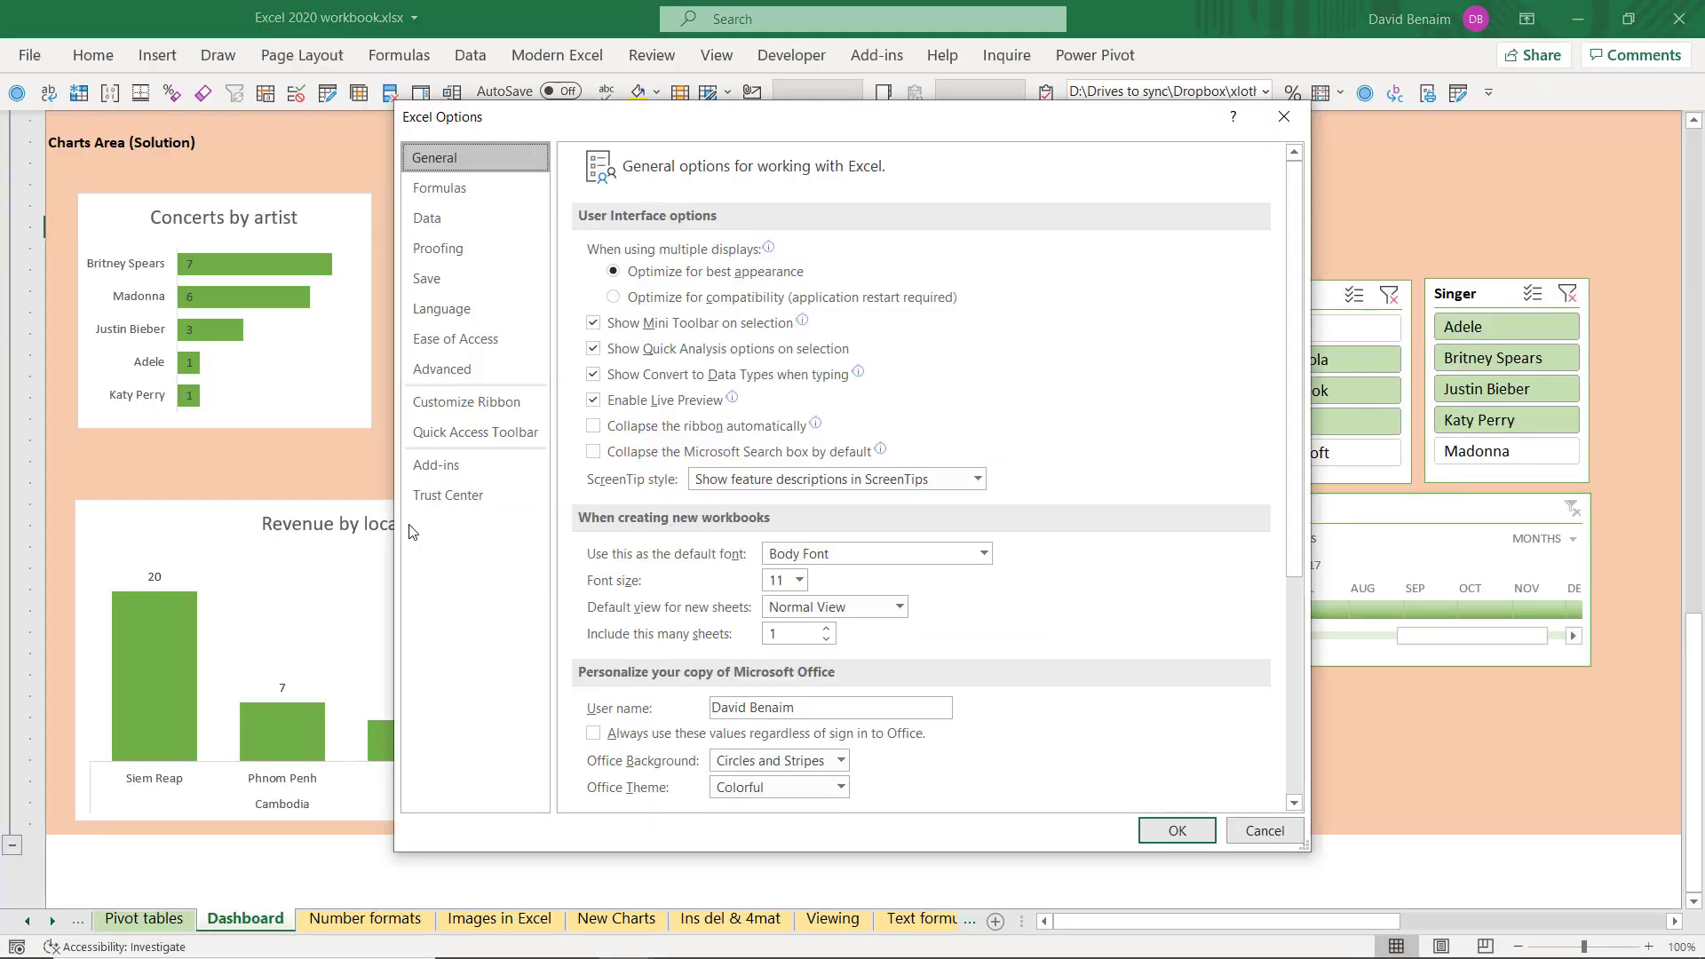
left_click(442, 370)
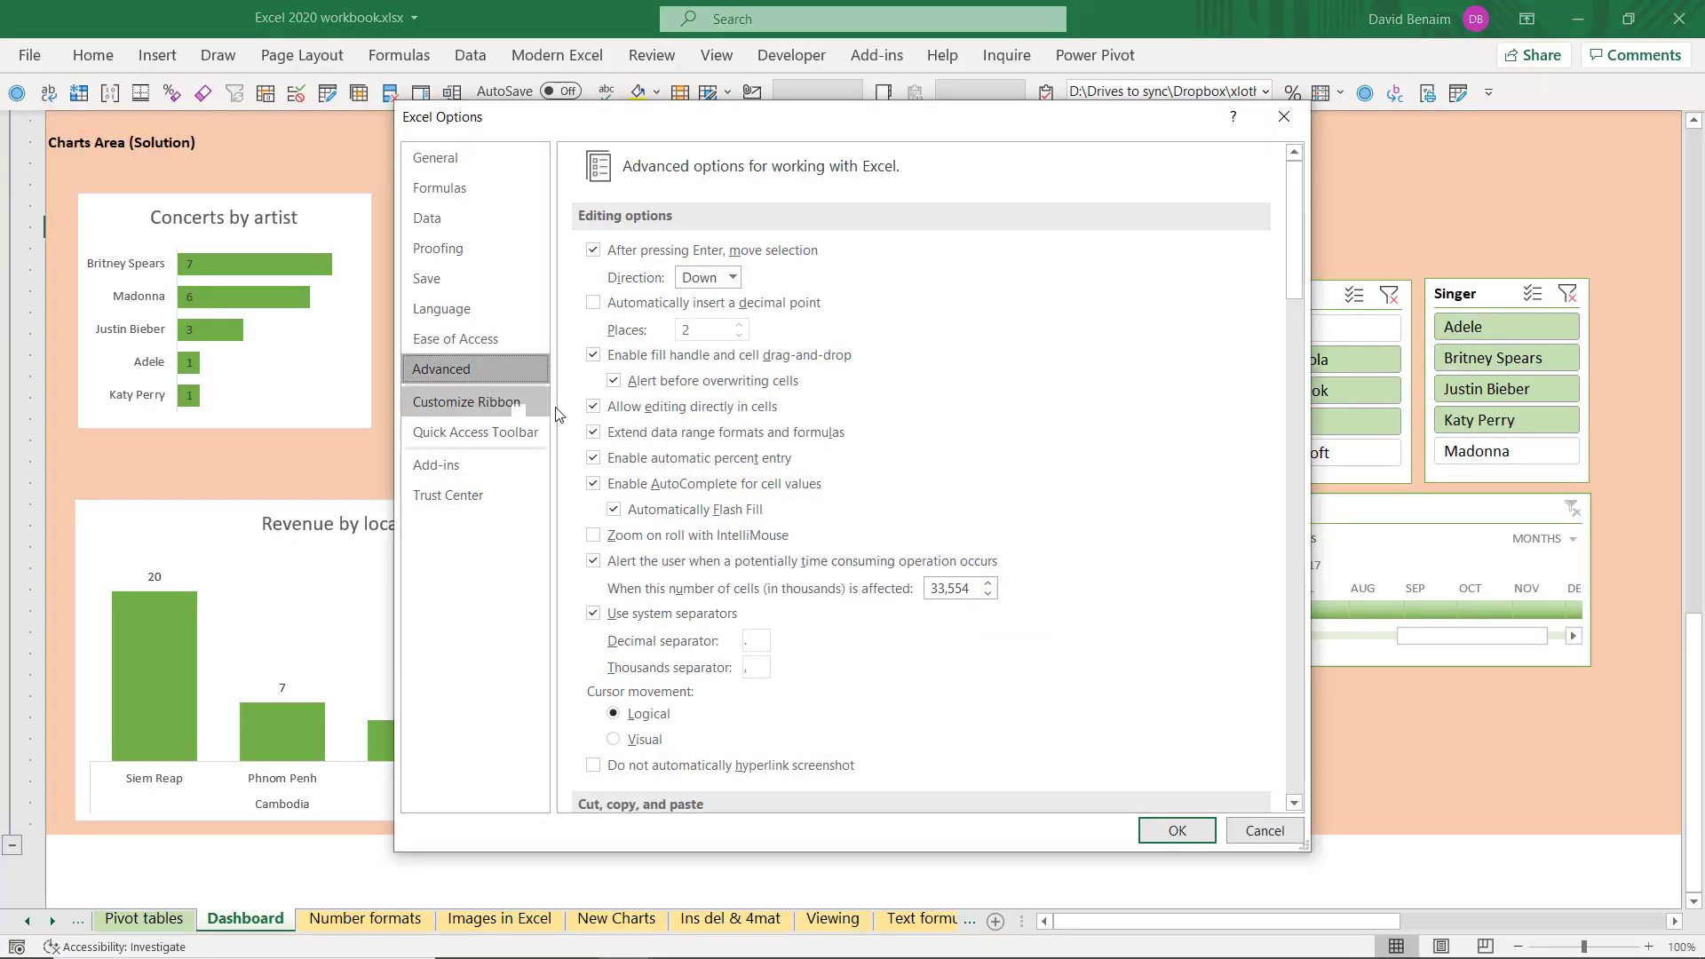
scroll("down", 3)
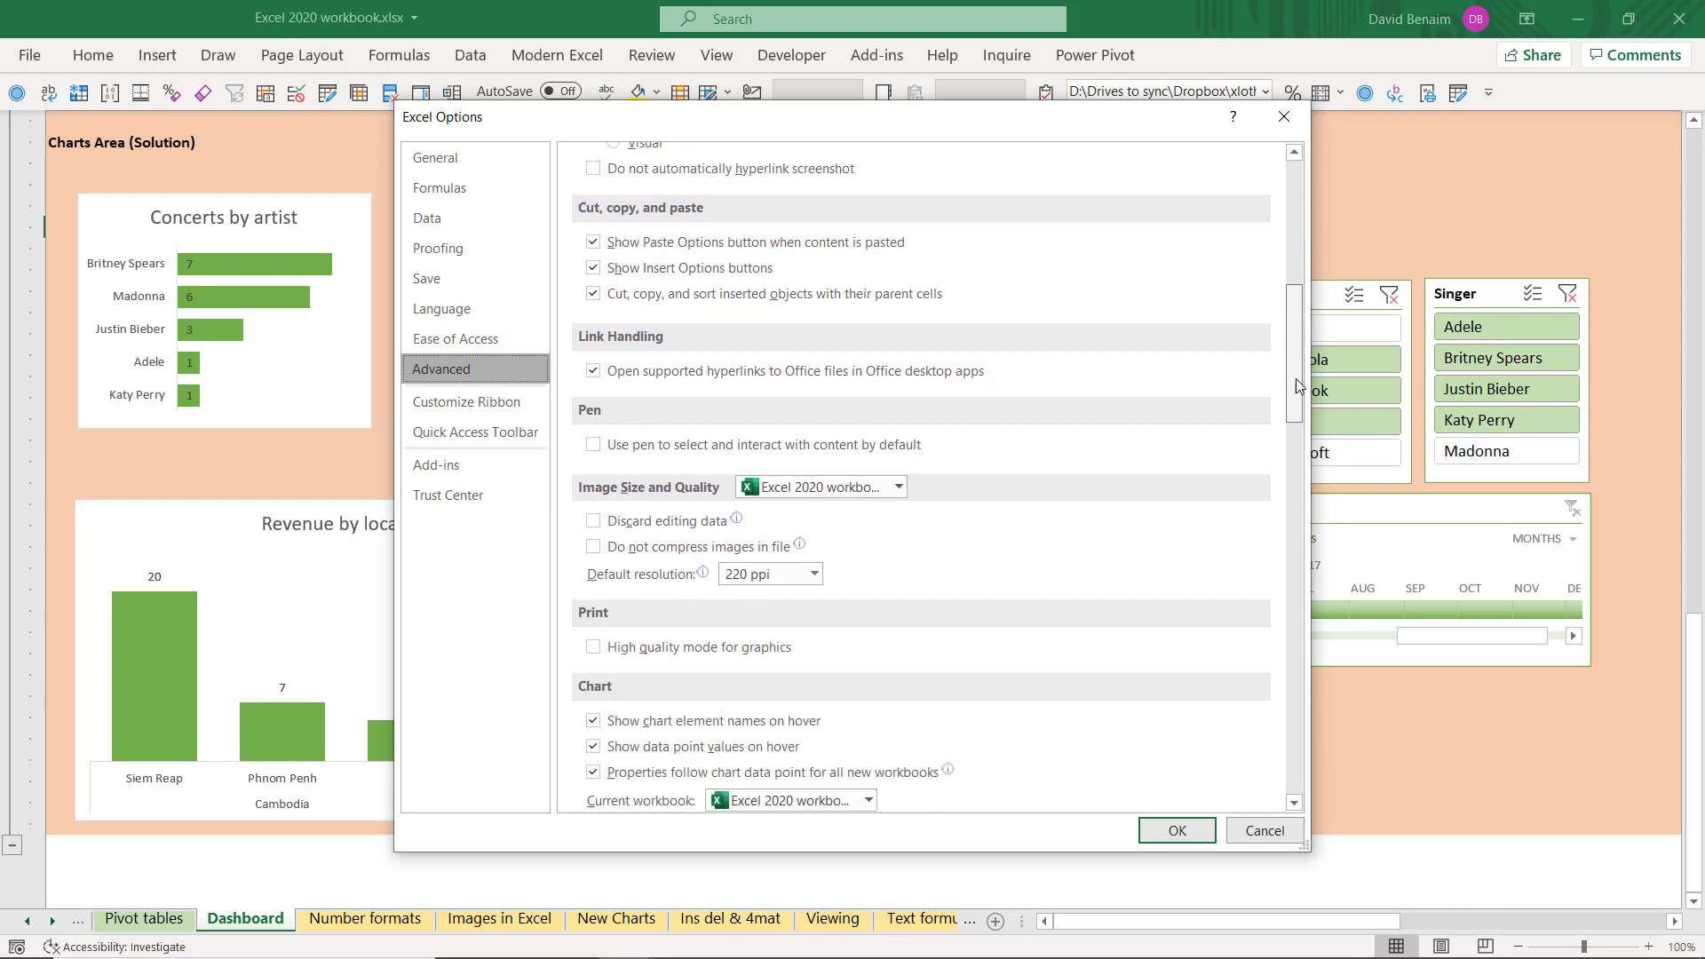
scroll("down", 3)
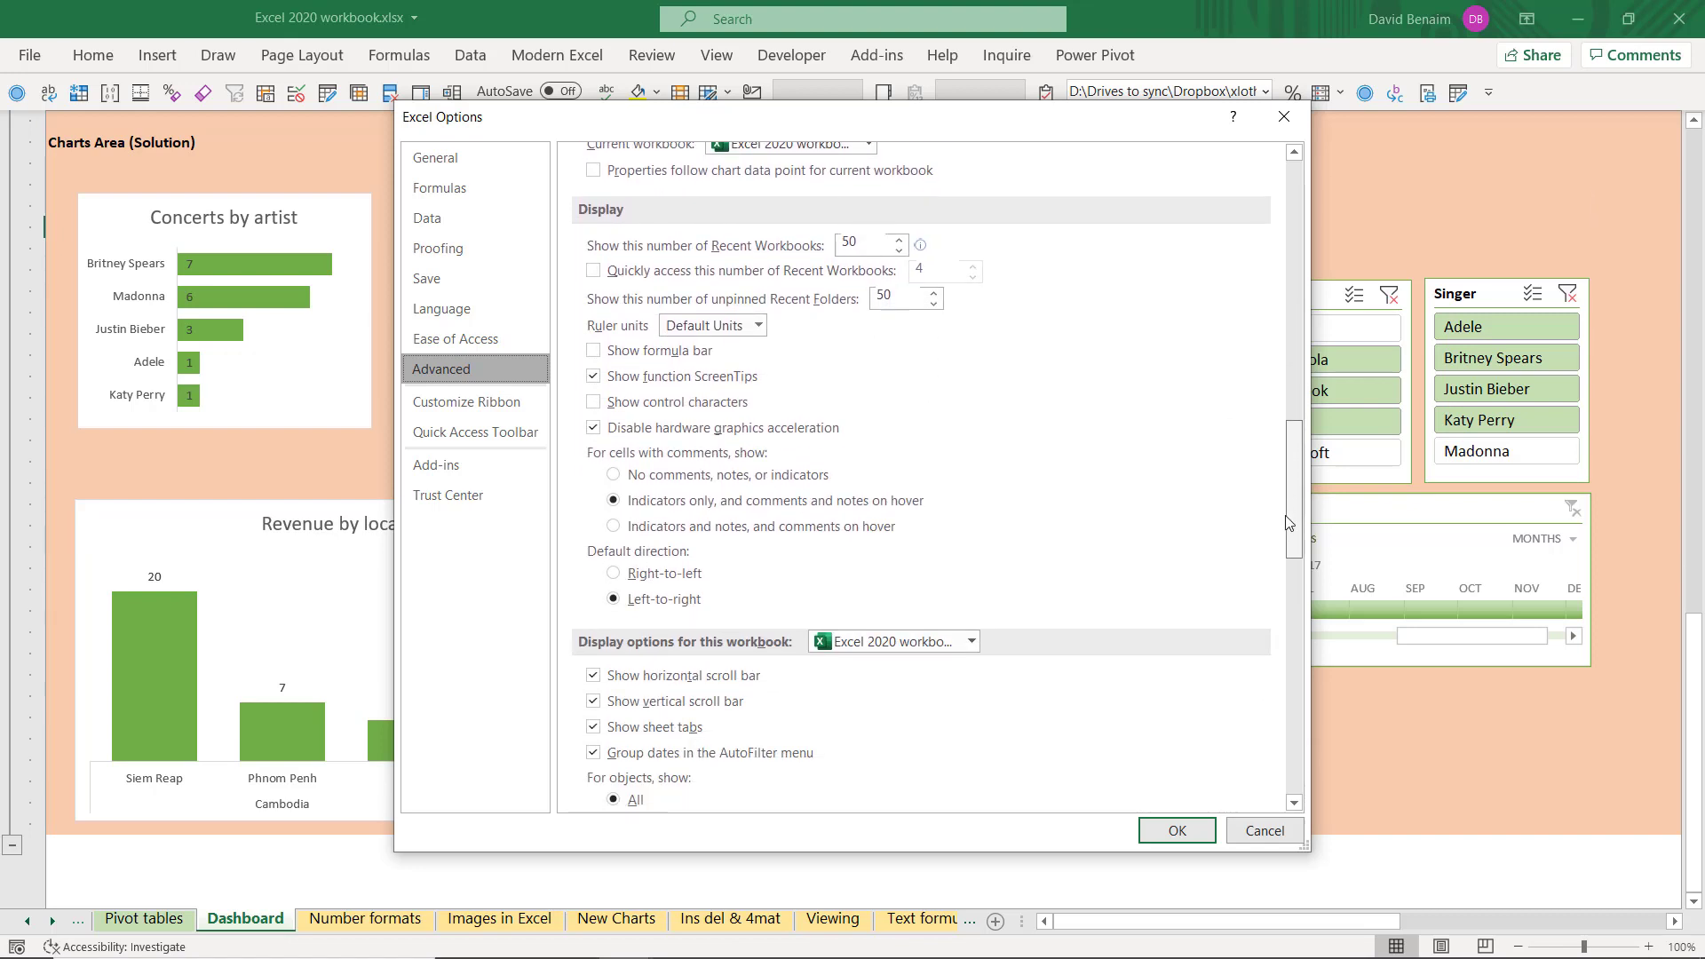
scroll("down", 3)
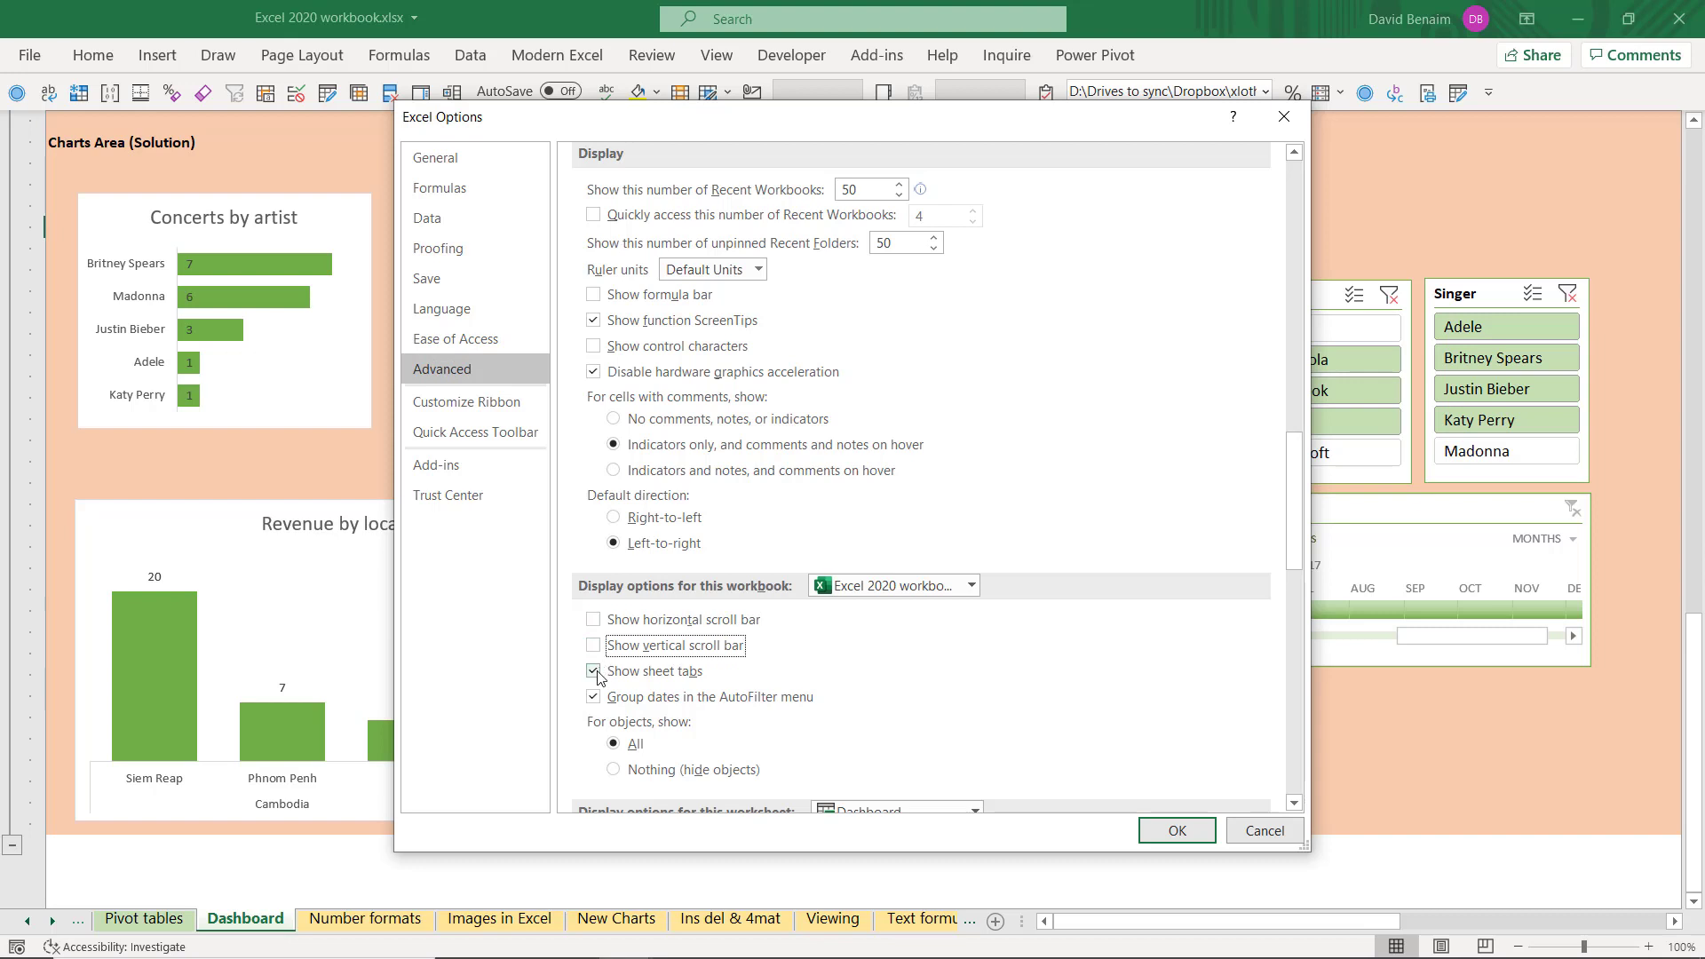
left_click(593, 671)
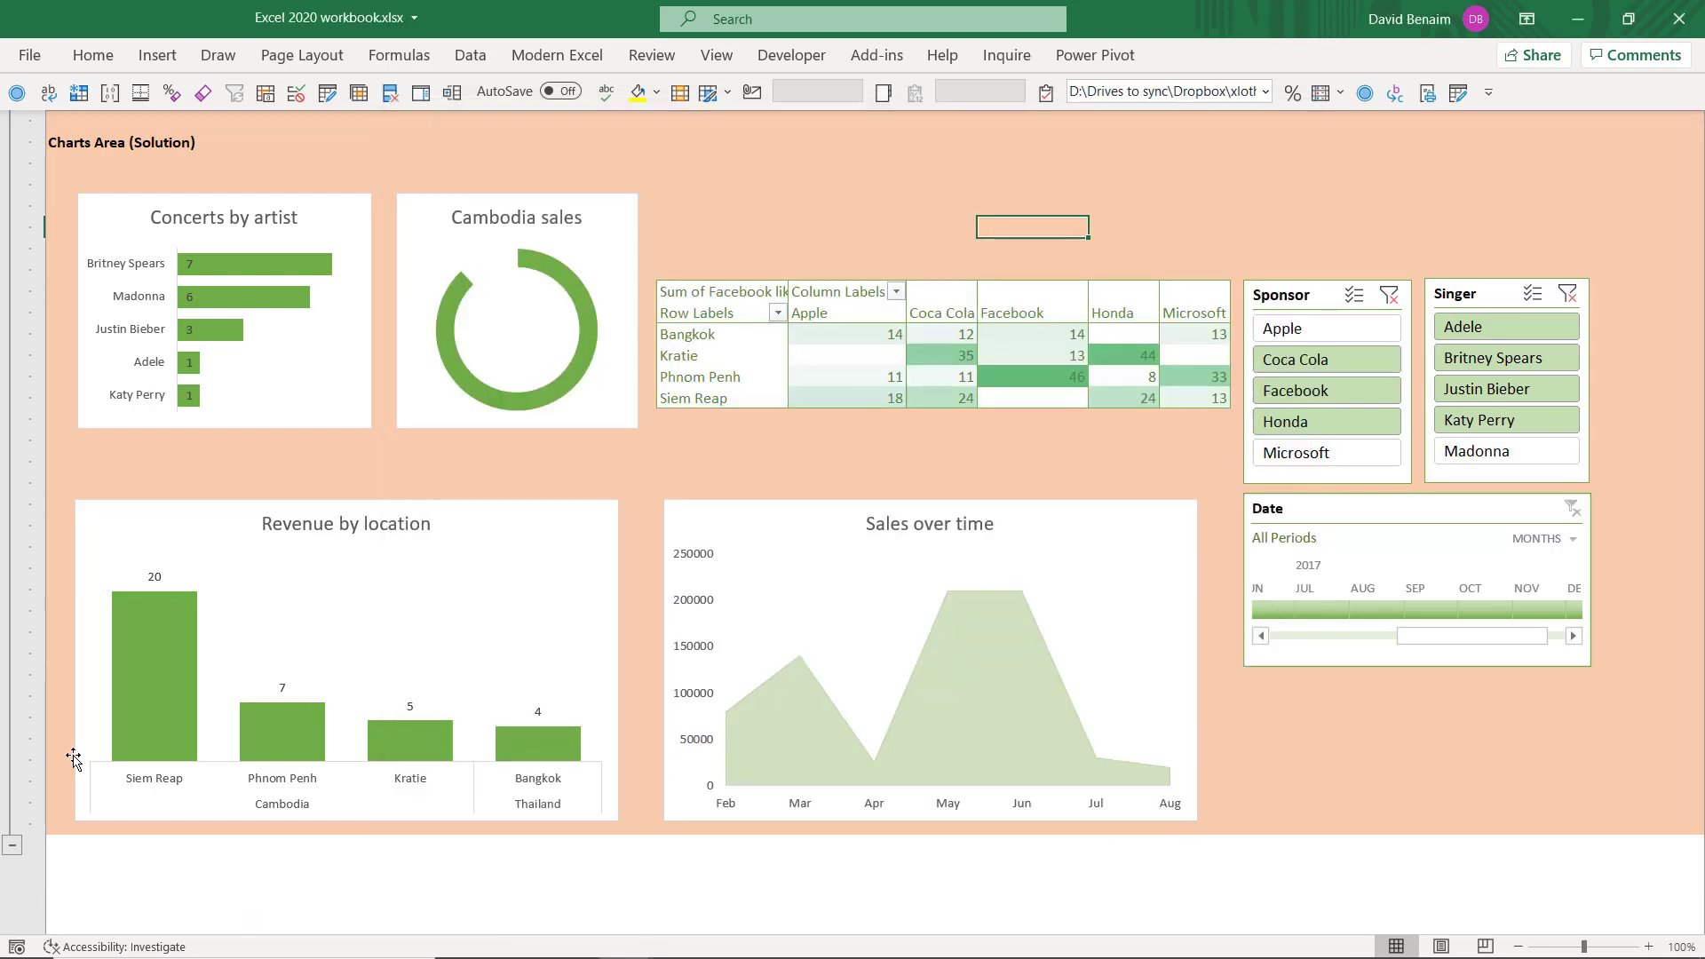
mouse_move(289, 177)
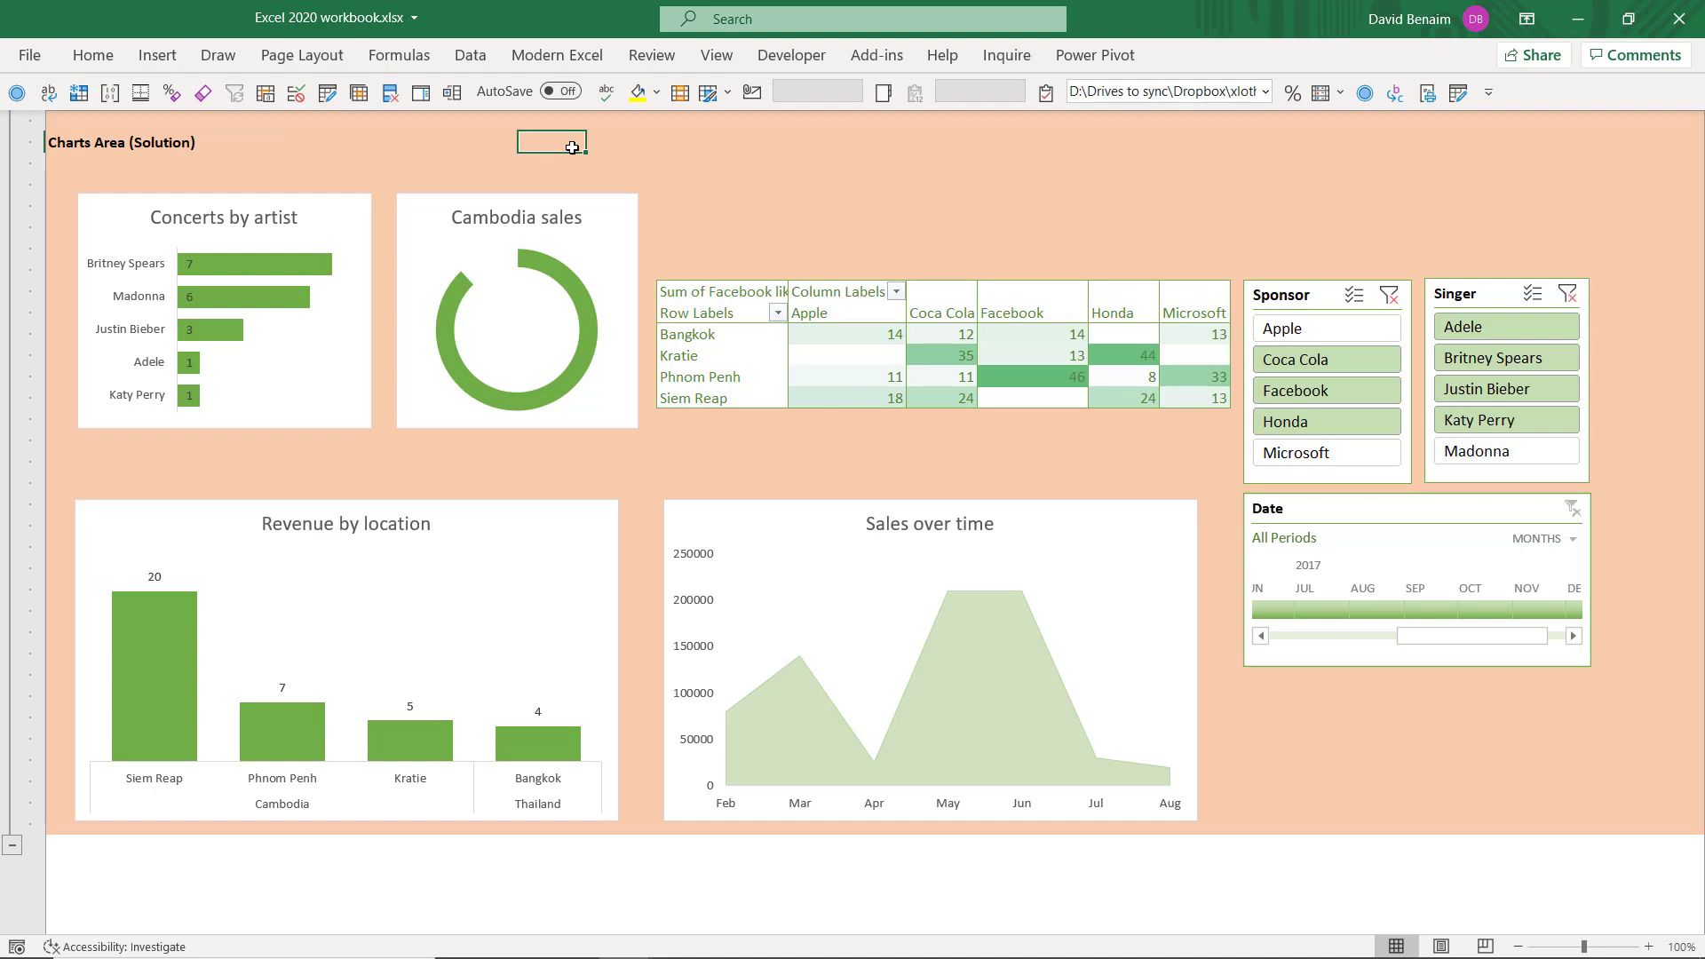
Collapse the ribbon with Ctrl+Shift+F1 and clear the Sponsor slicer so all sponsors show
key("ctrl+shift+f1")
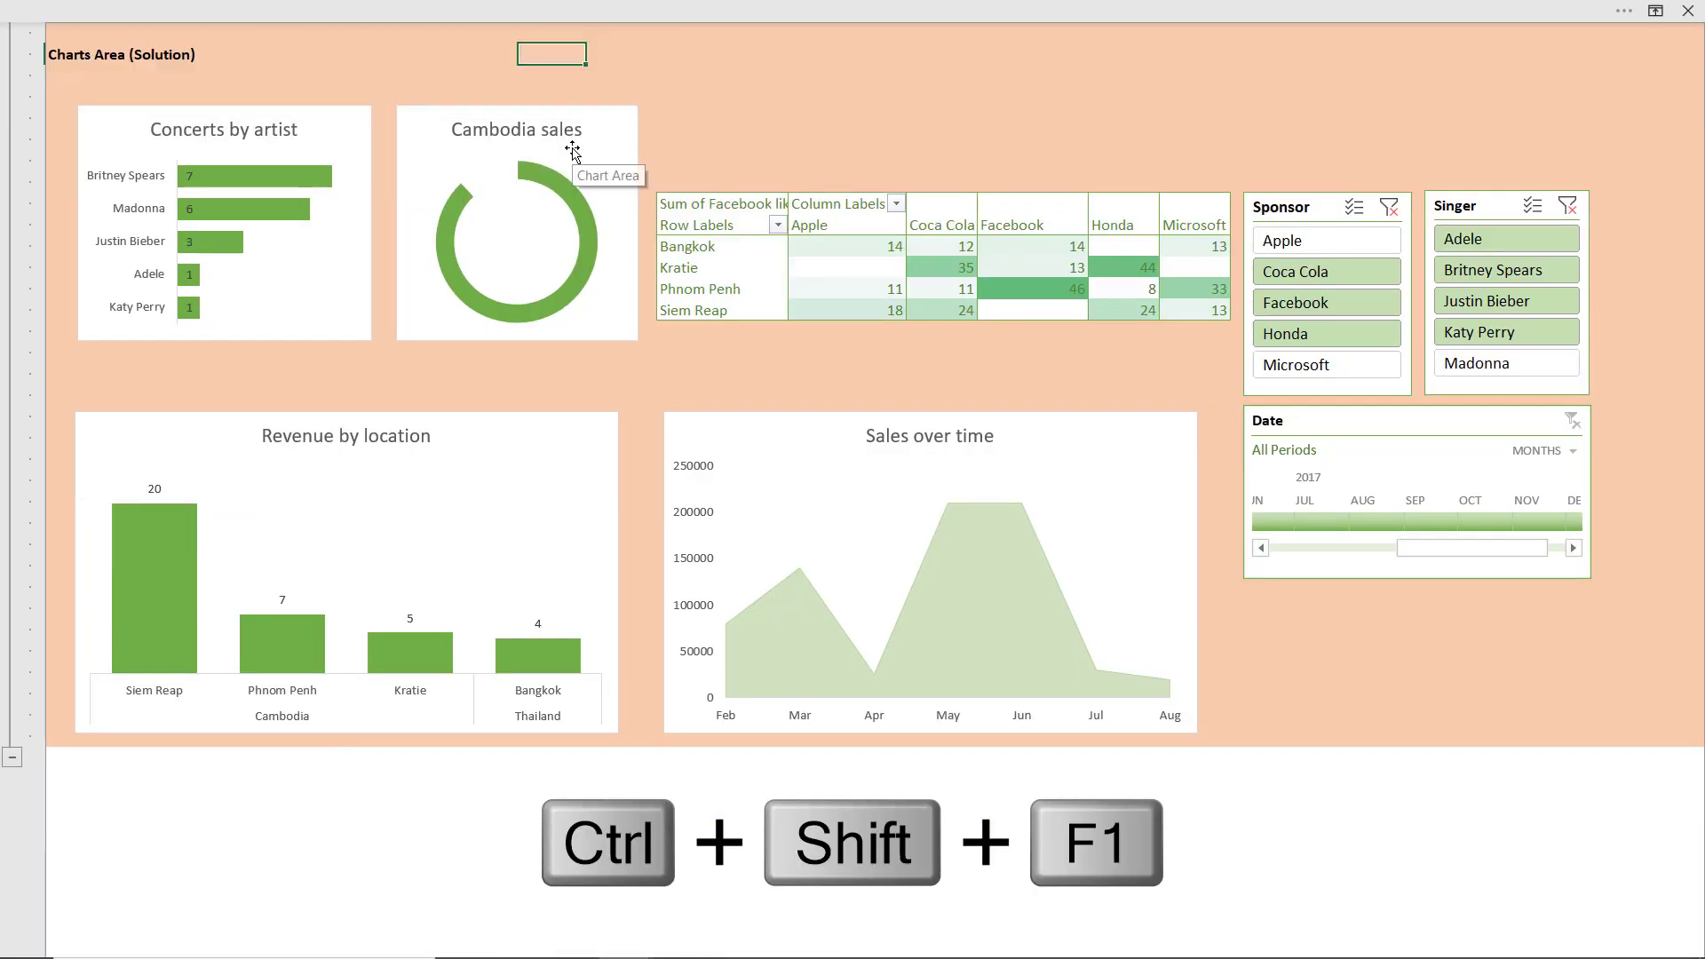
left_click(1032, 96)
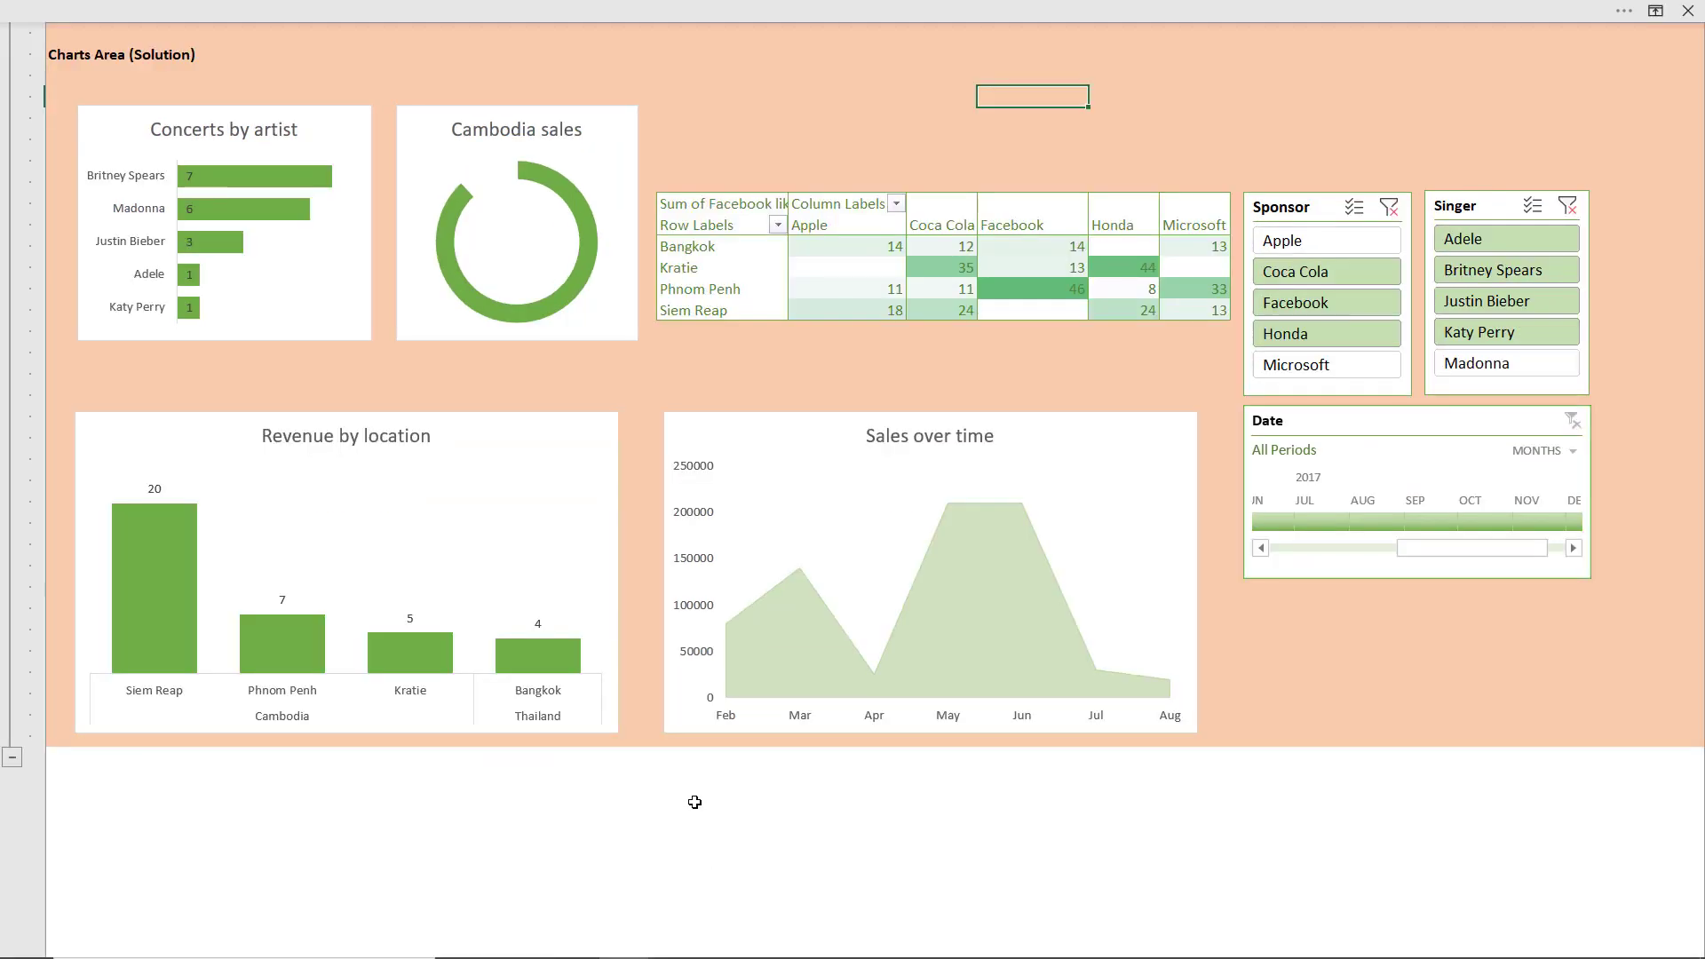
mouse_move(773, 76)
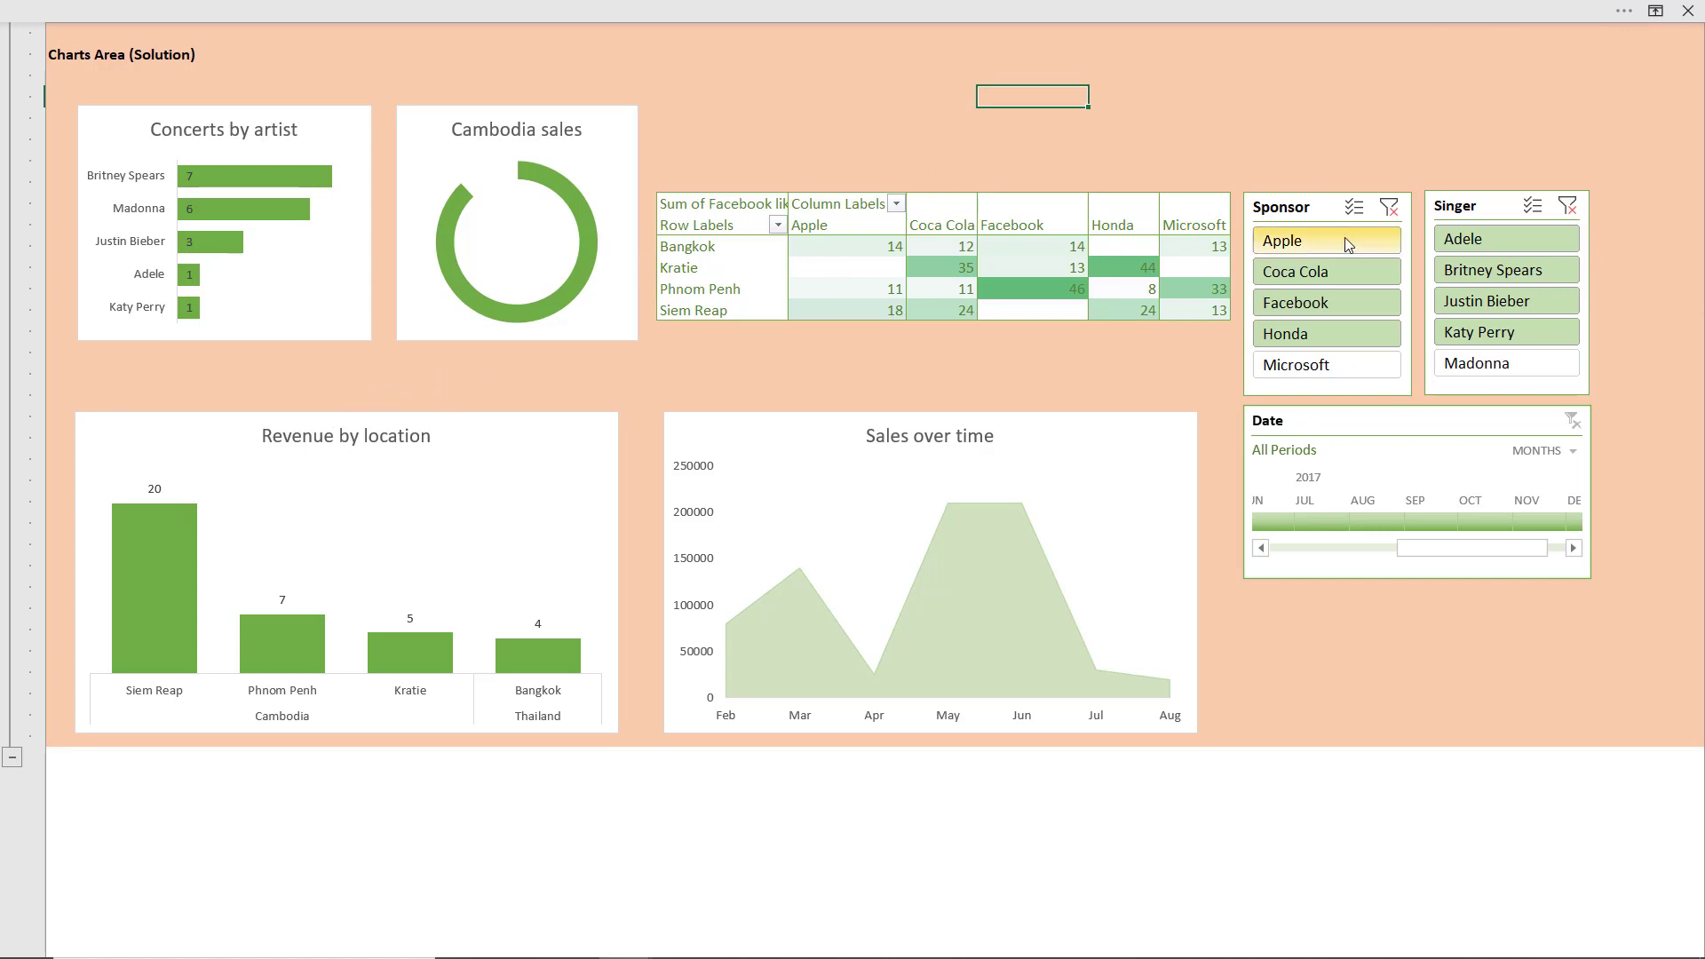
left_click(1297, 302)
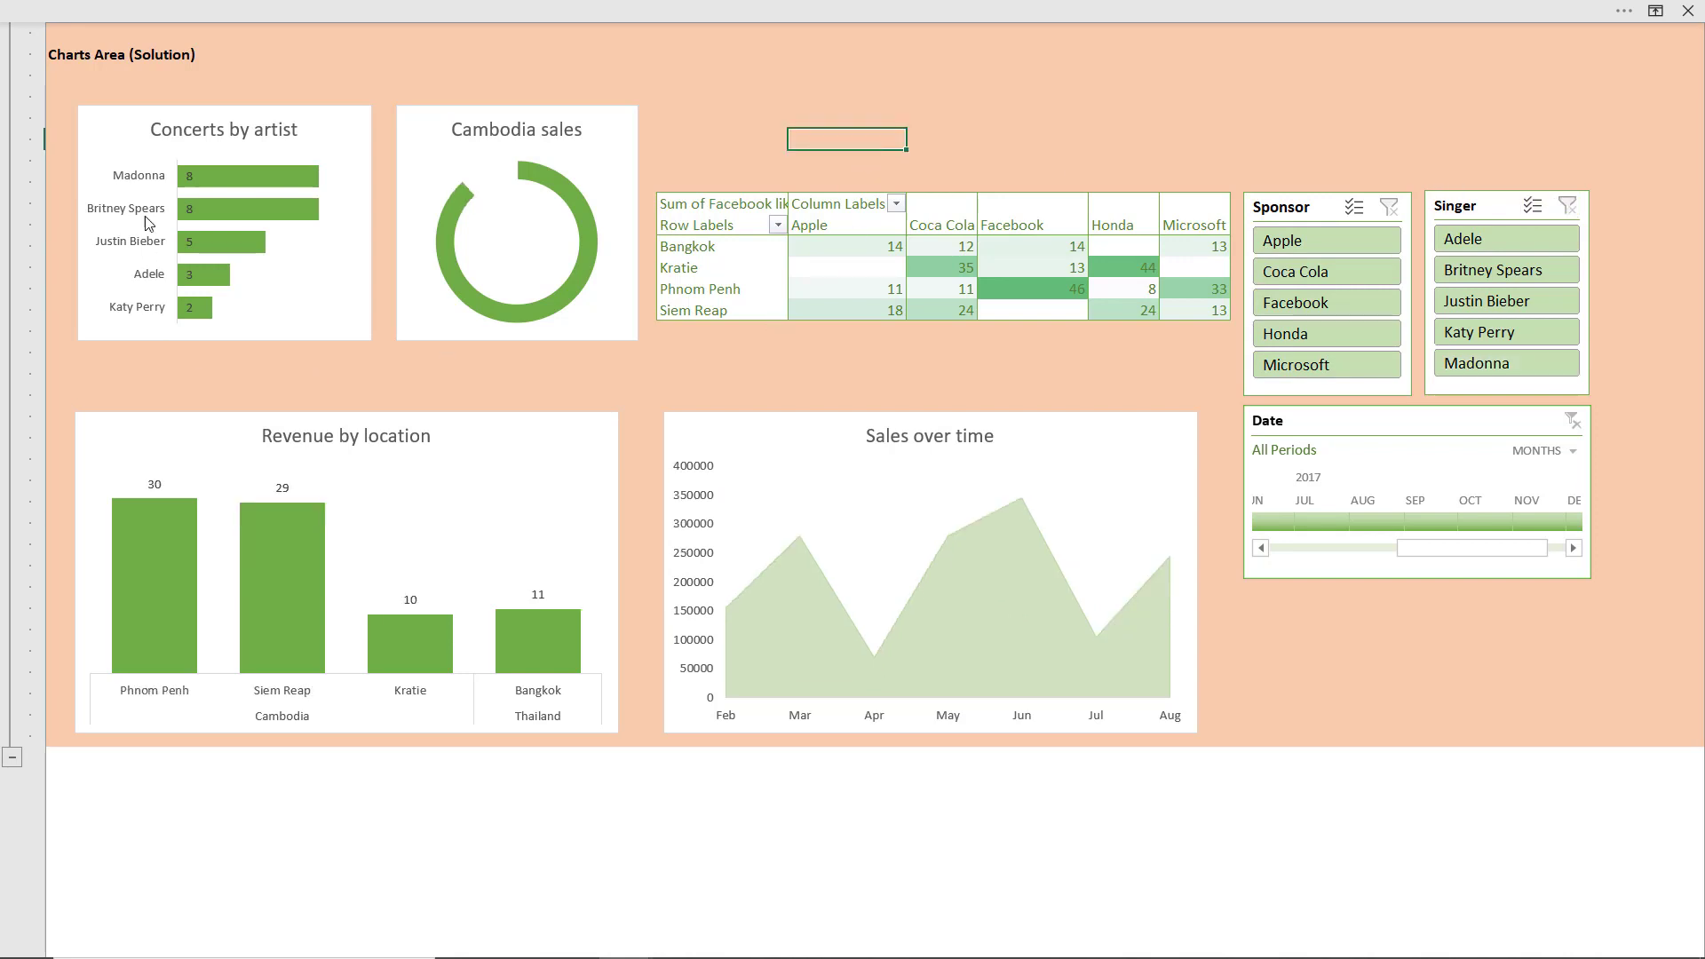
mouse_move(1588, 730)
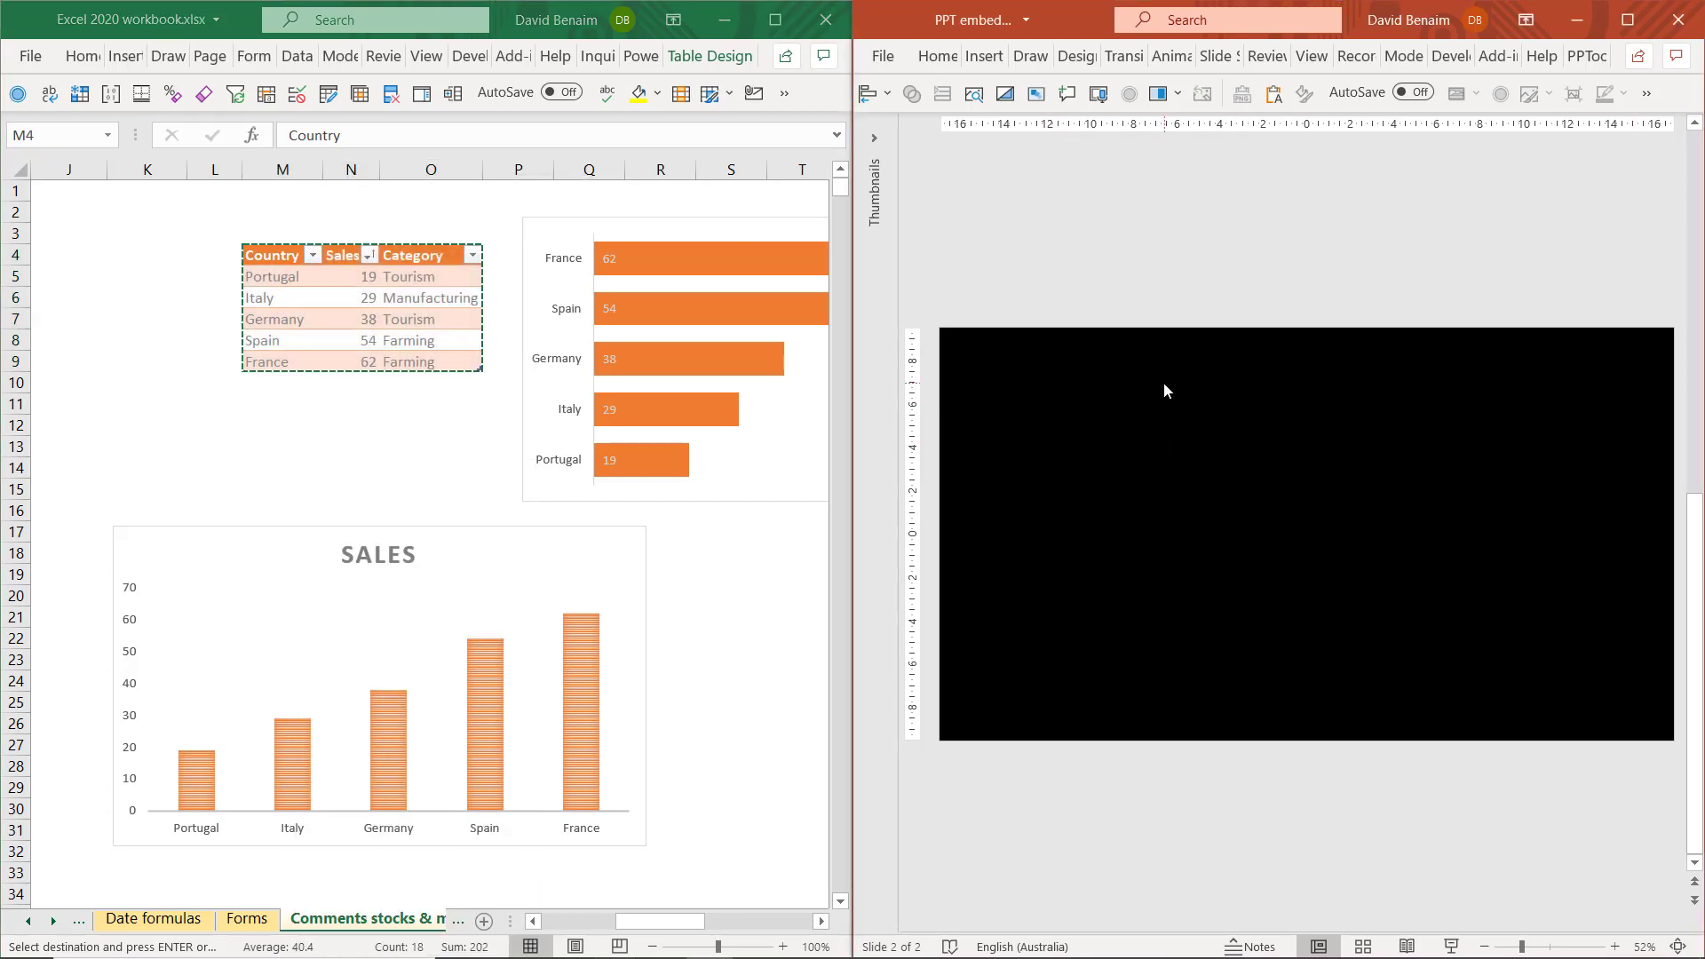
Paste the Country/Sales/Category table onto the black slide with destination styles and enlarge it
right_click(1165, 391)
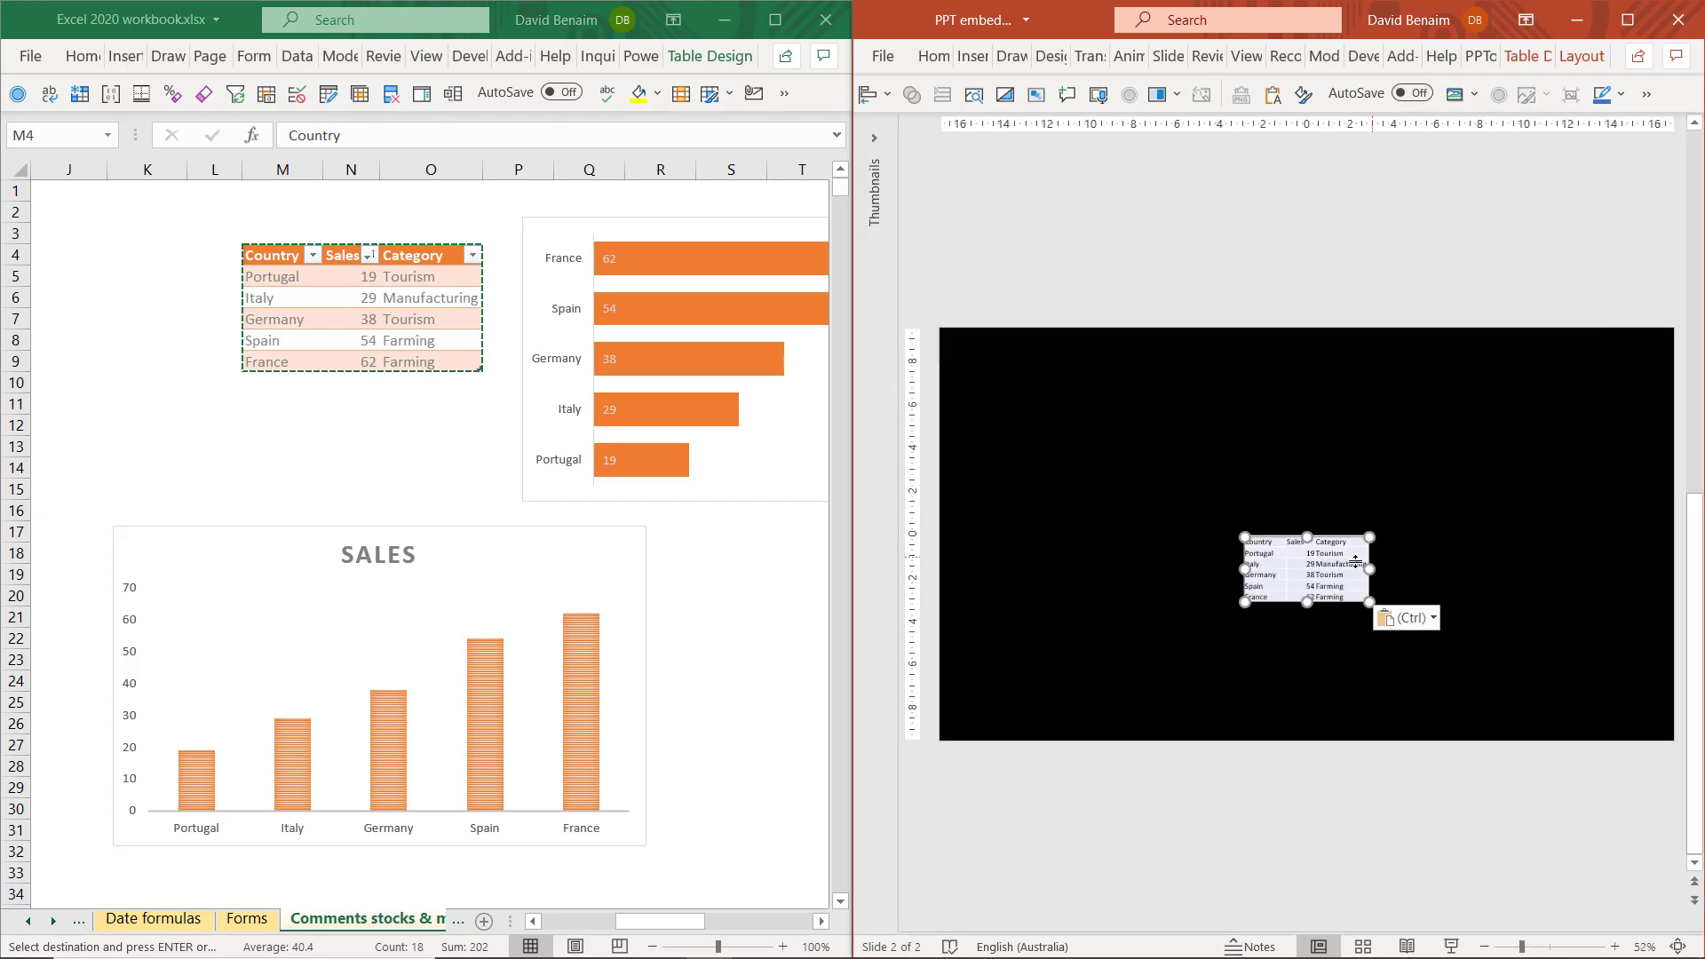
left_click_drag(1305, 568, 1199, 478)
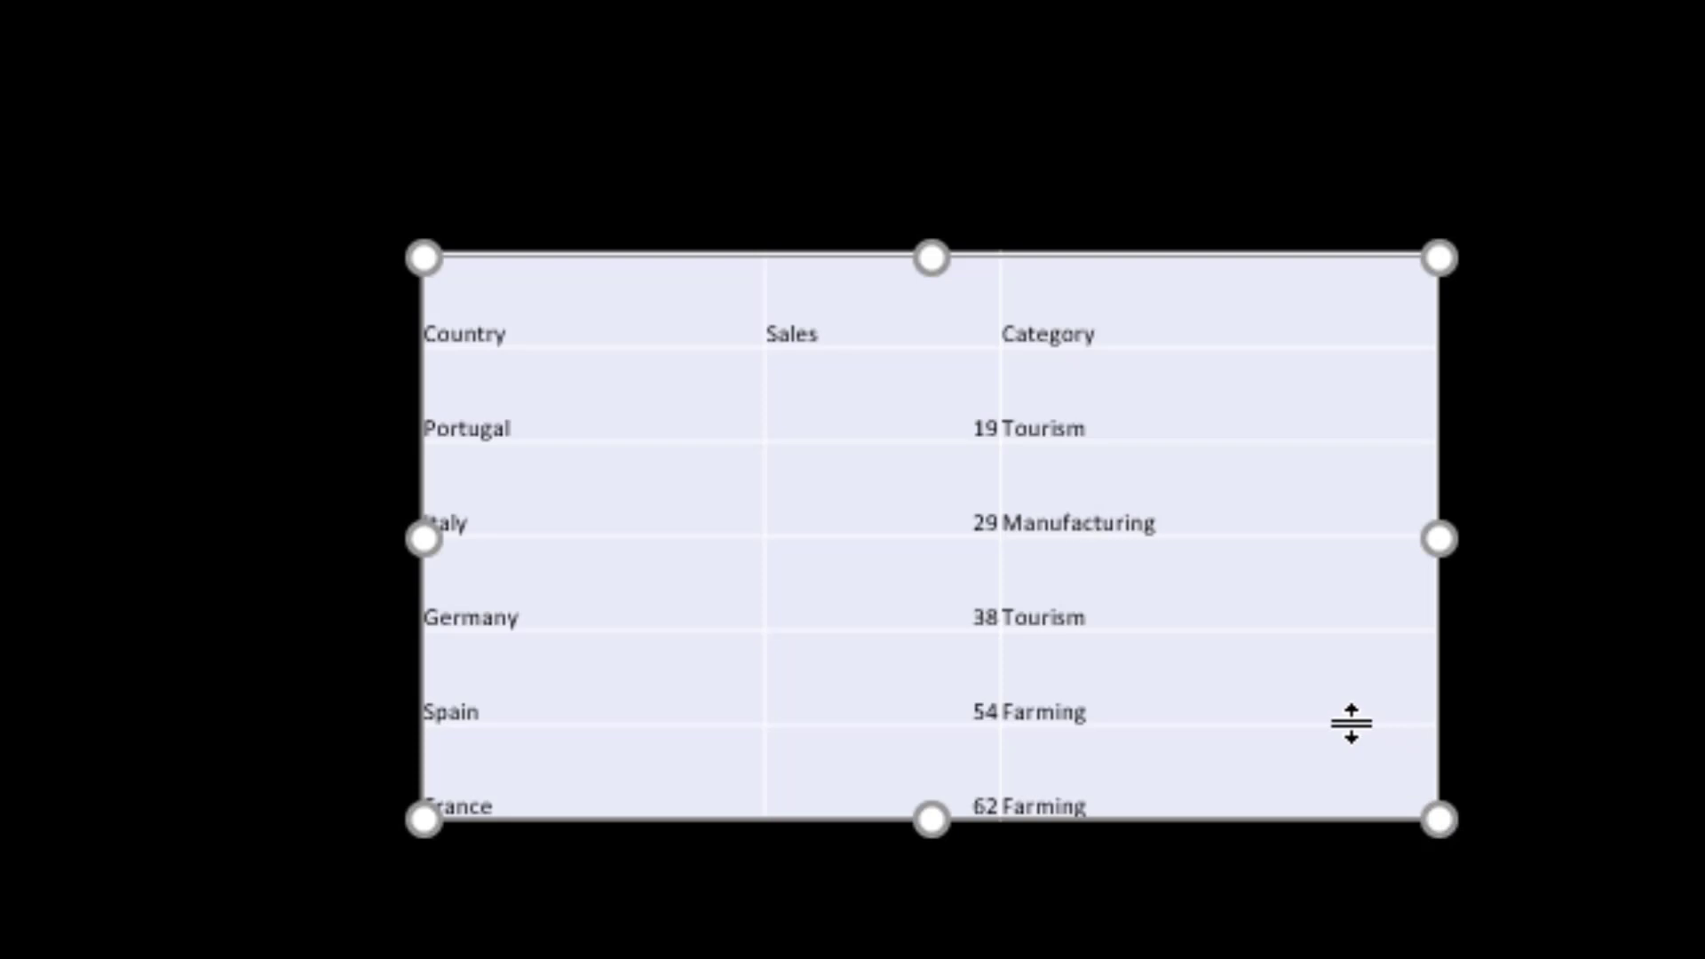
mouse_move(611, 327)
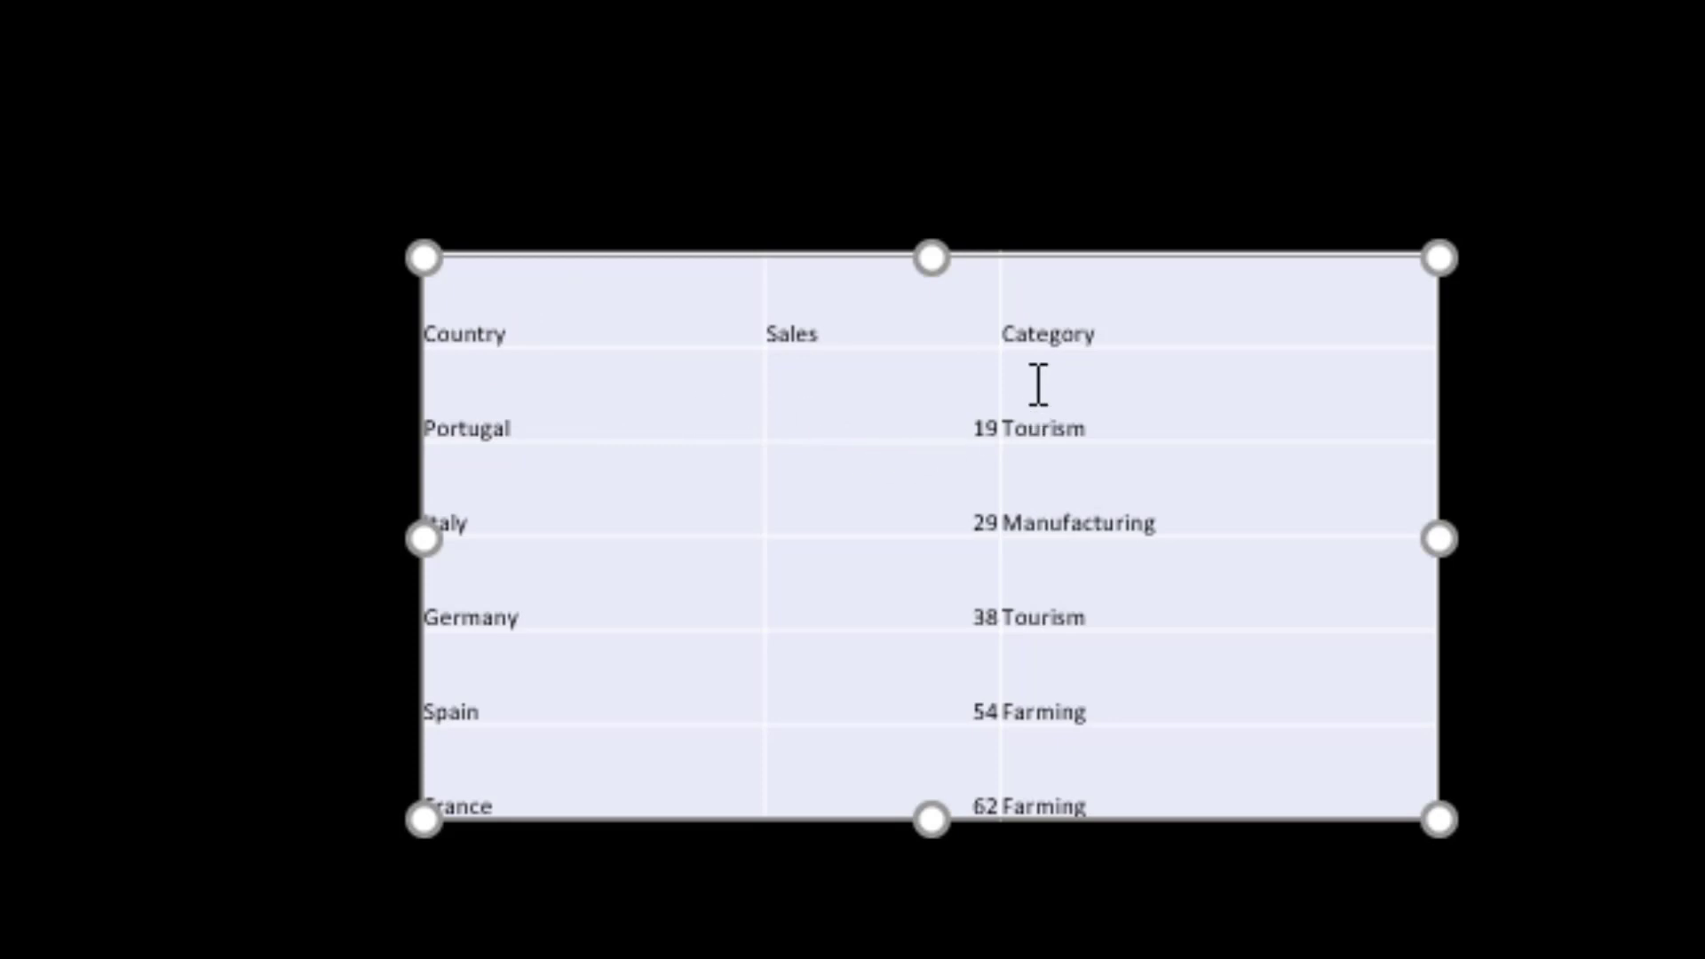
mouse_move(1327, 707)
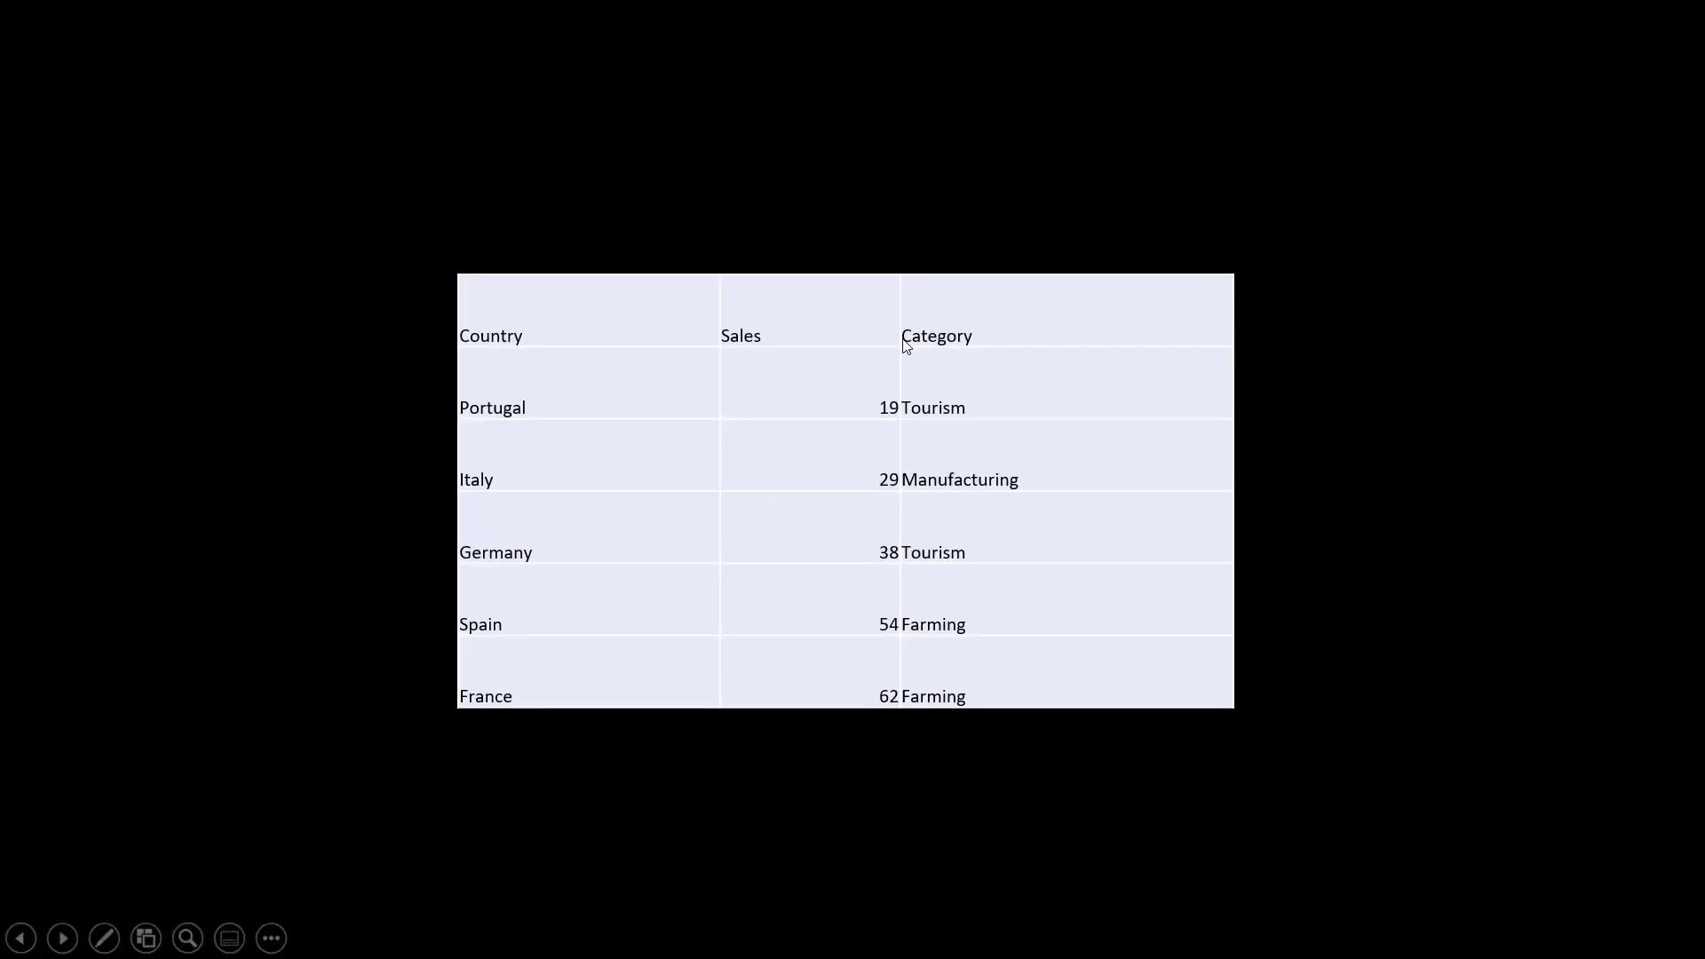
mouse_move(910, 366)
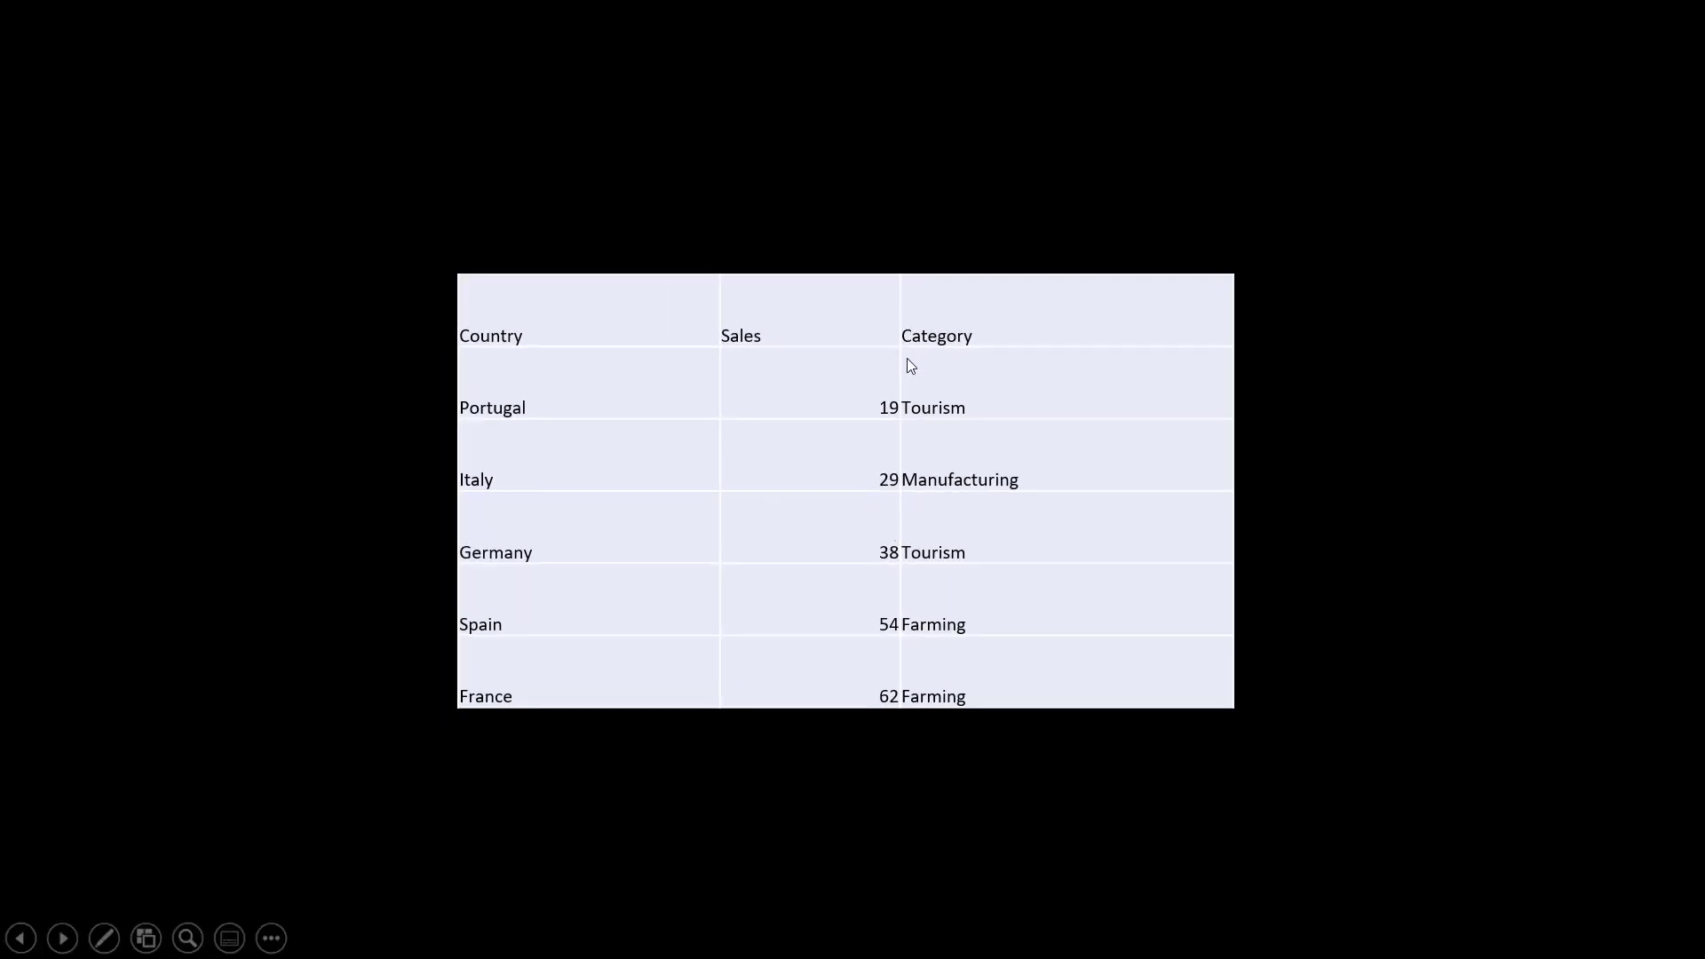
mouse_move(519, 611)
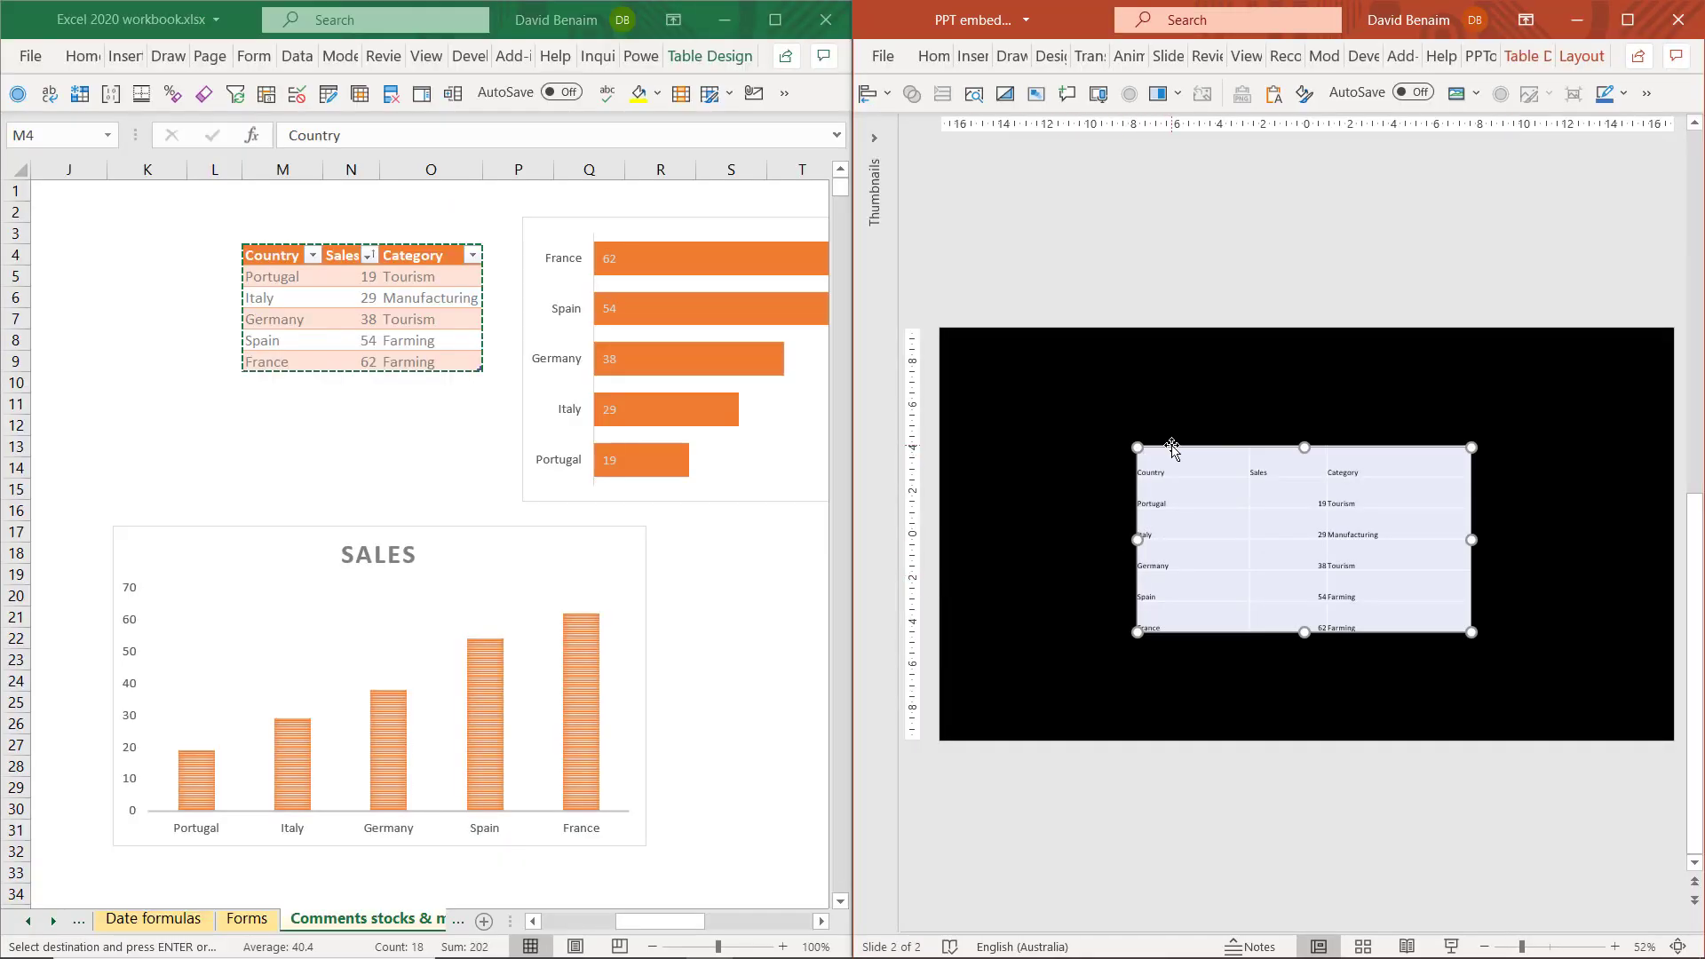
Select the pasted table and increase its text size twice with Ctrl+Shift+.
left_click(932, 55)
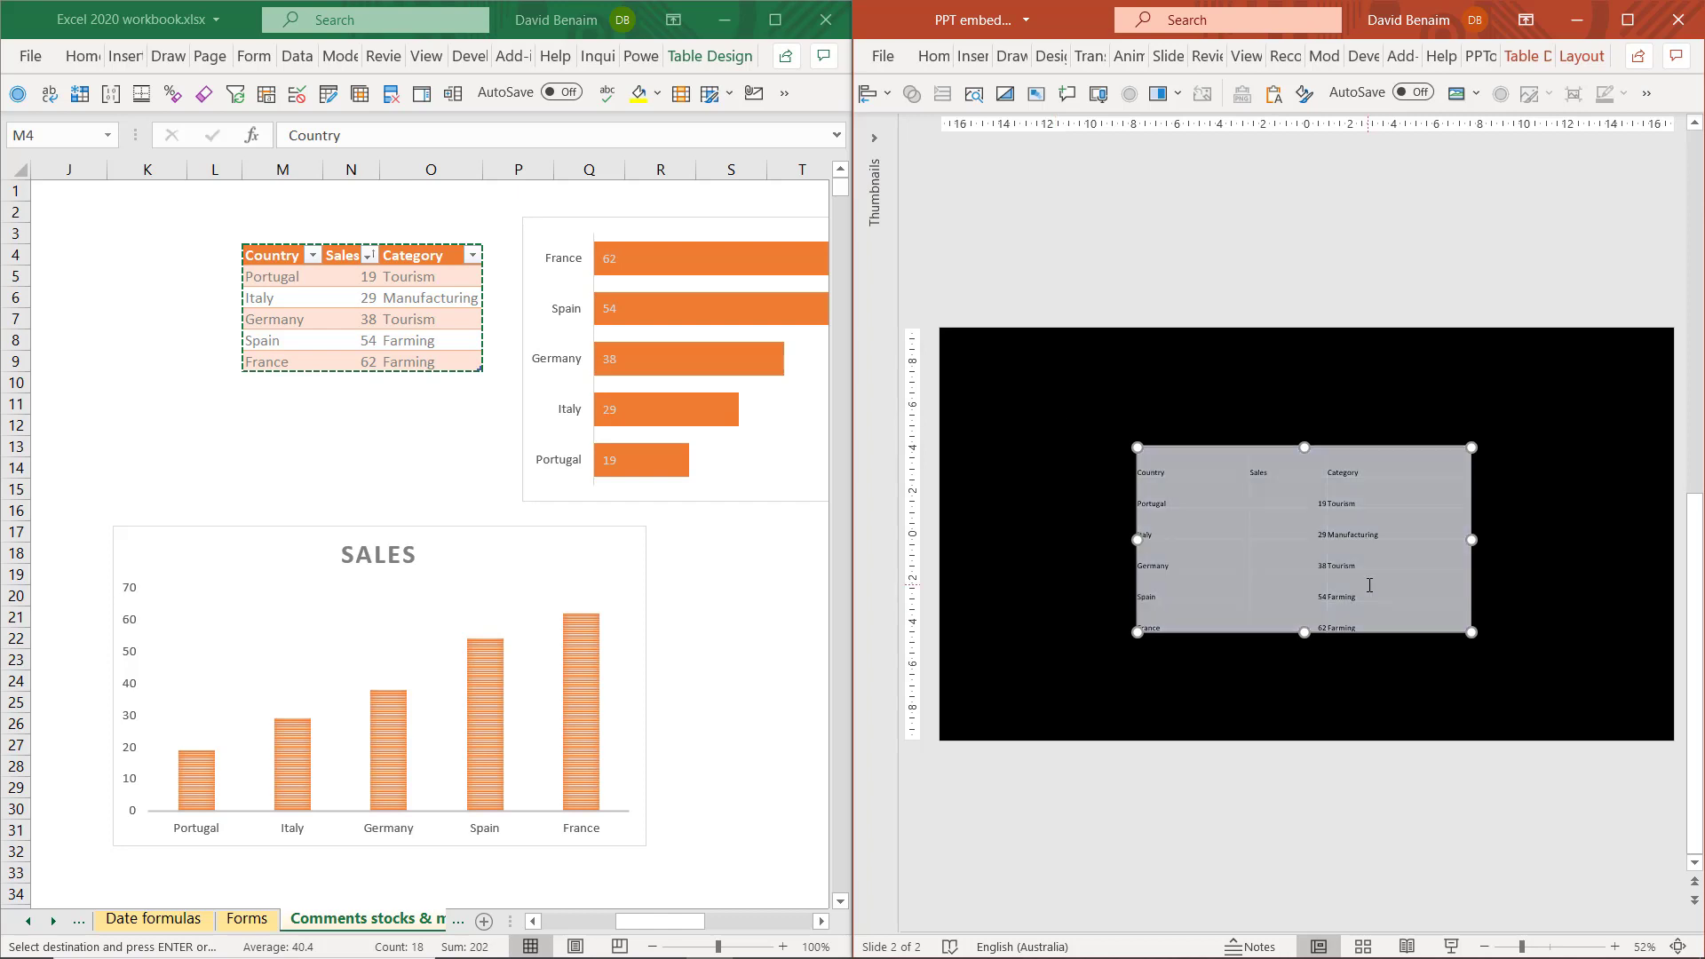
key("ctrl+shift+.")
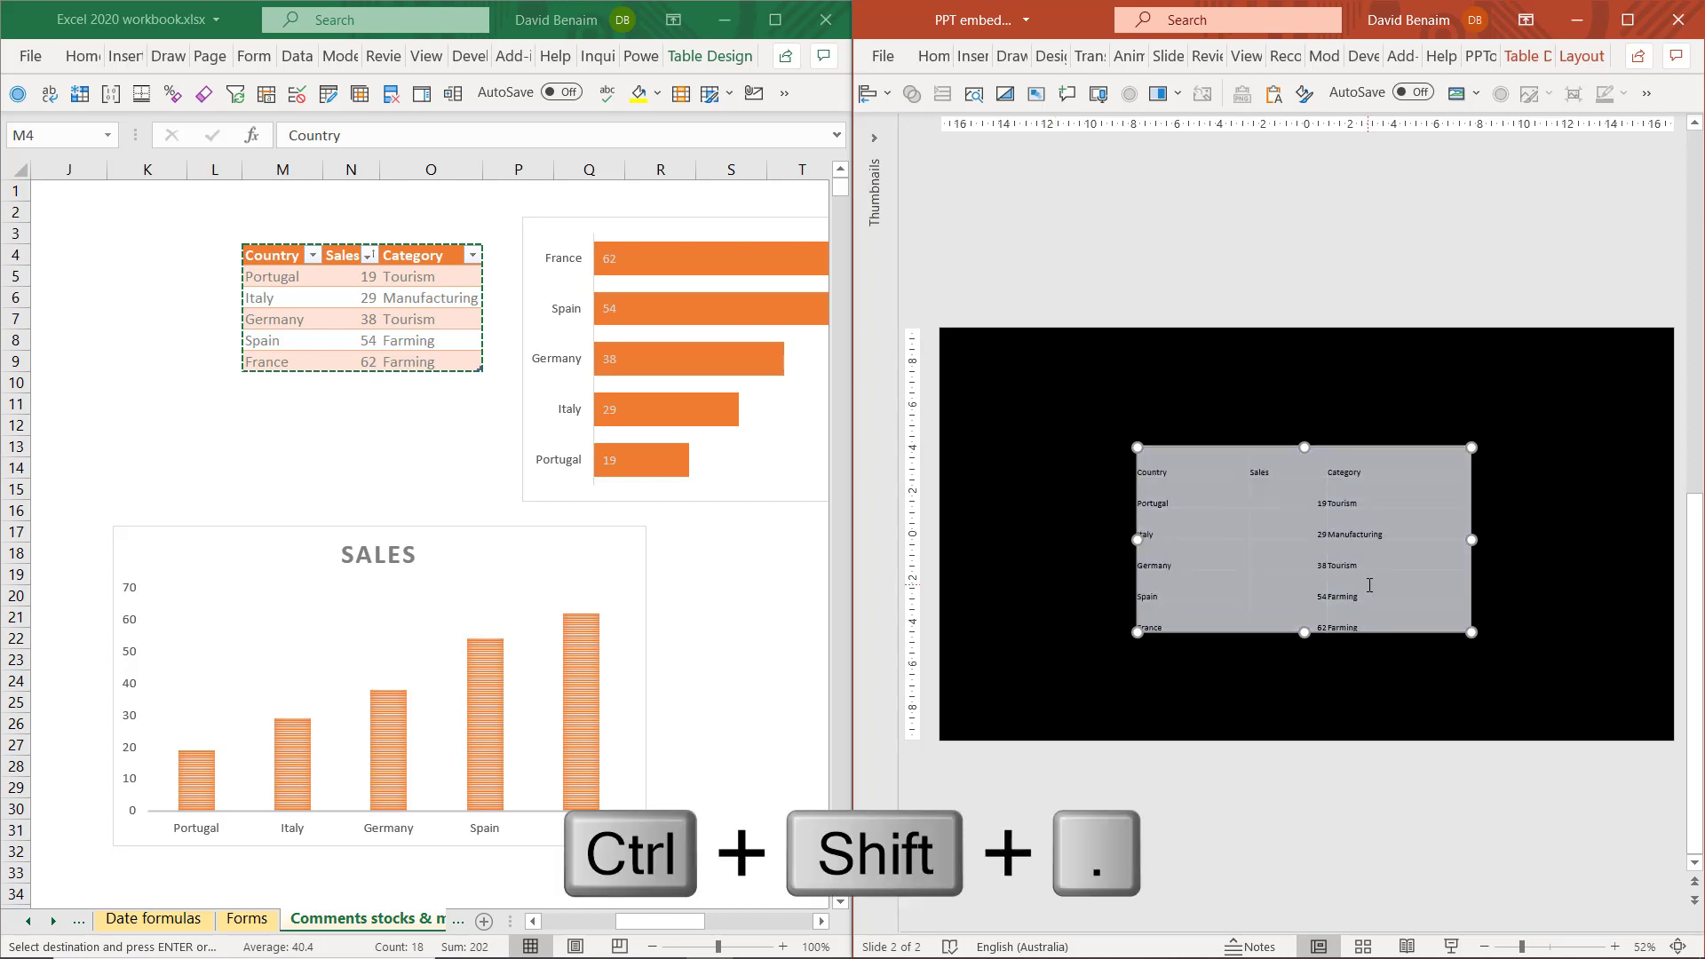
key("ctrl+shift+.")
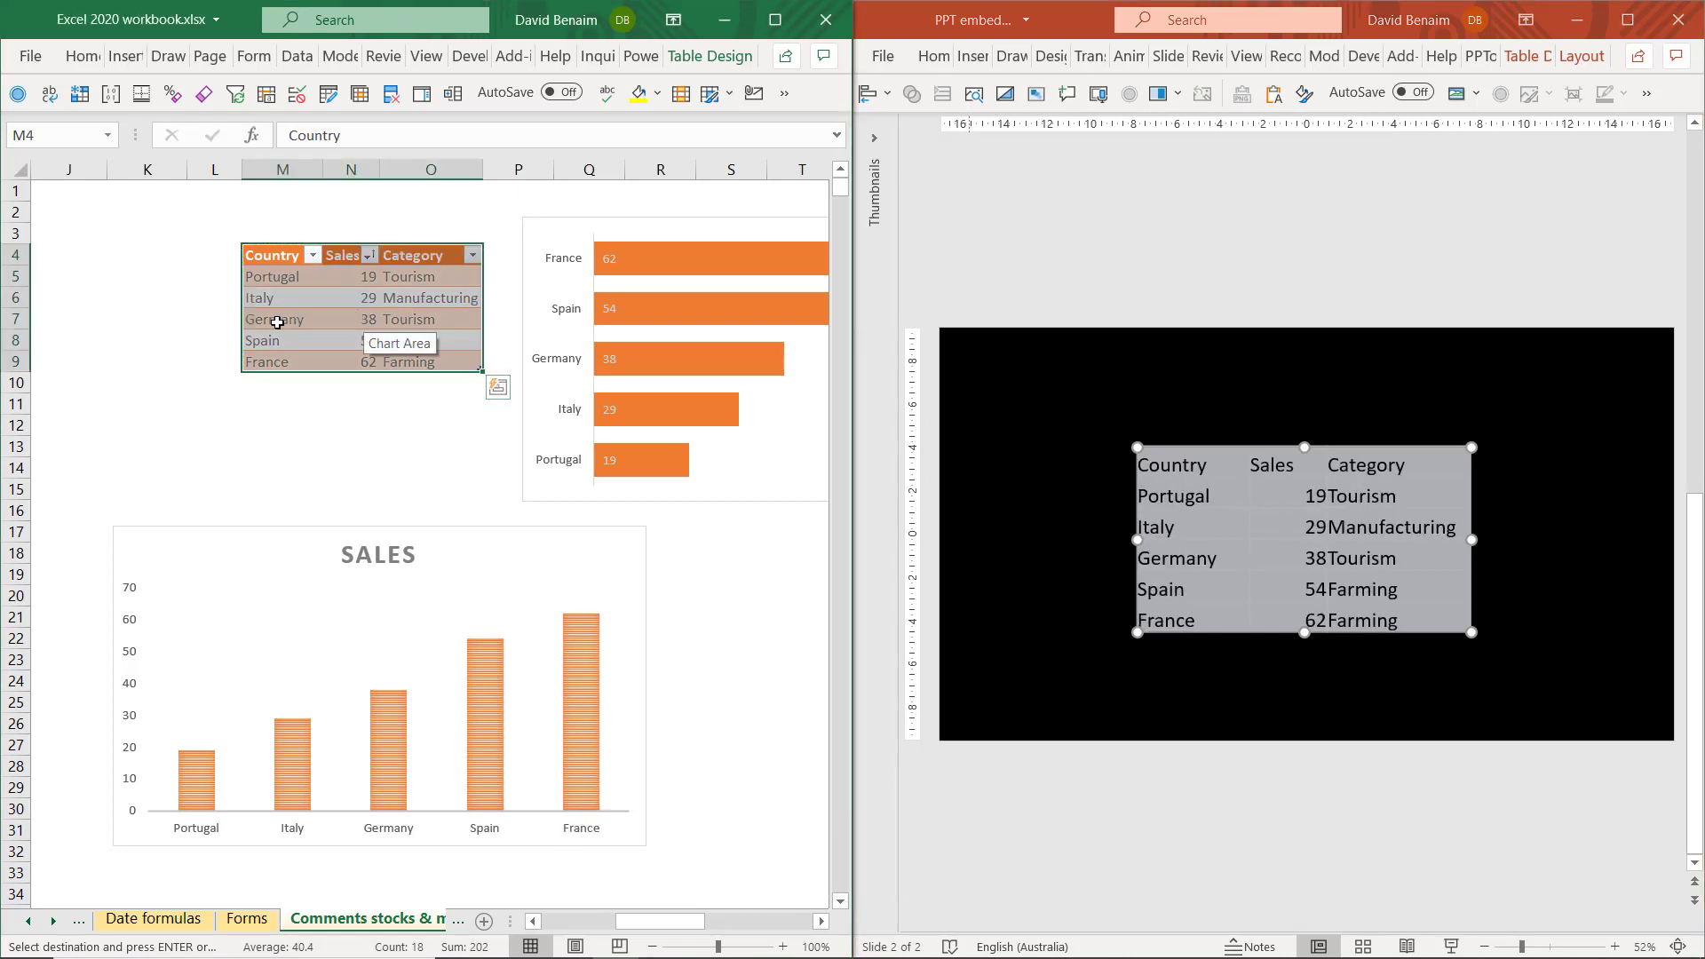
left_click(278, 318)
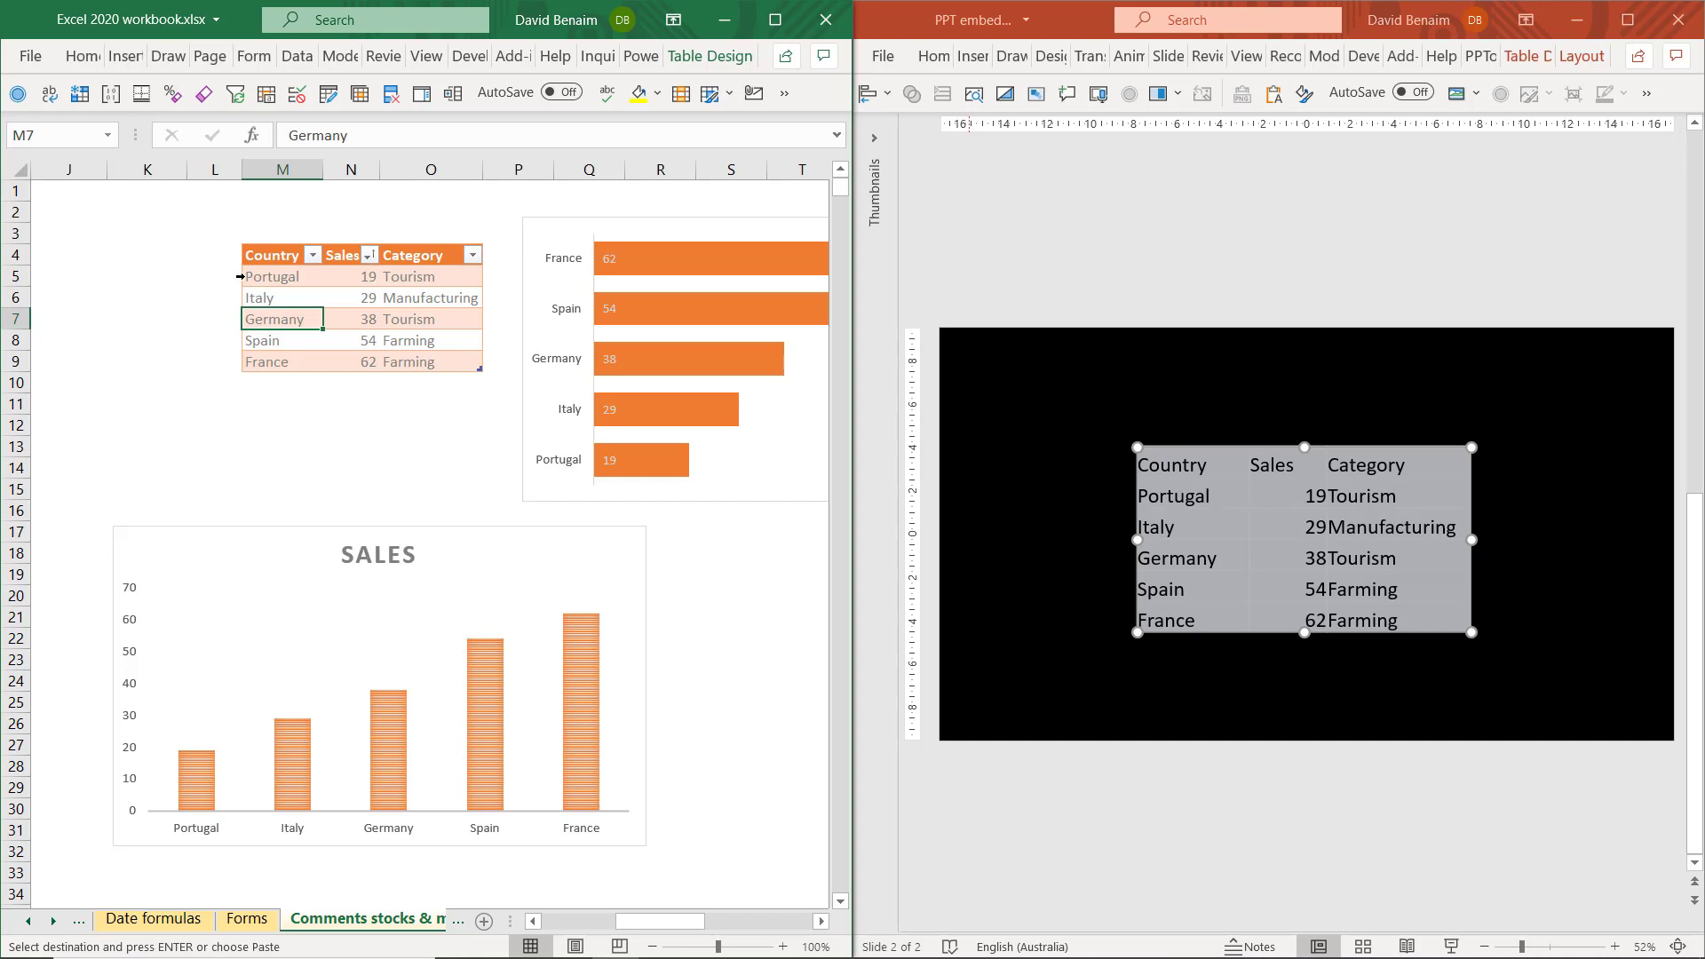
mouse_move(1122, 535)
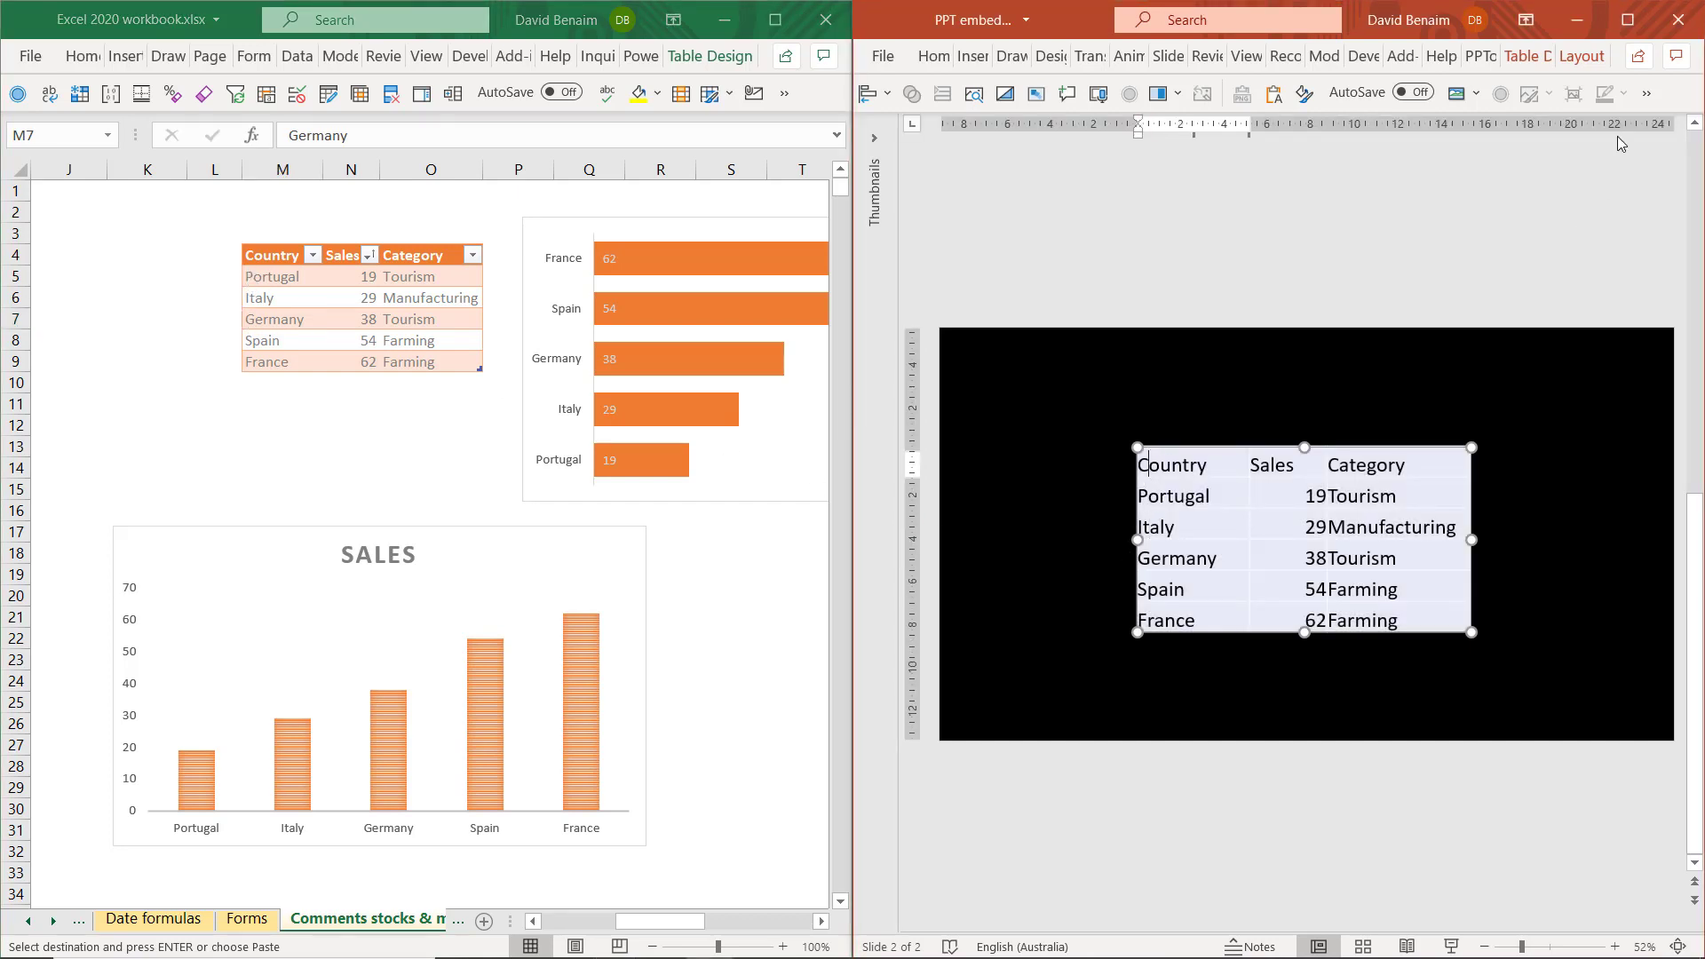
Maximise the window and give the table an orange style with a header row
left_click(1629, 20)
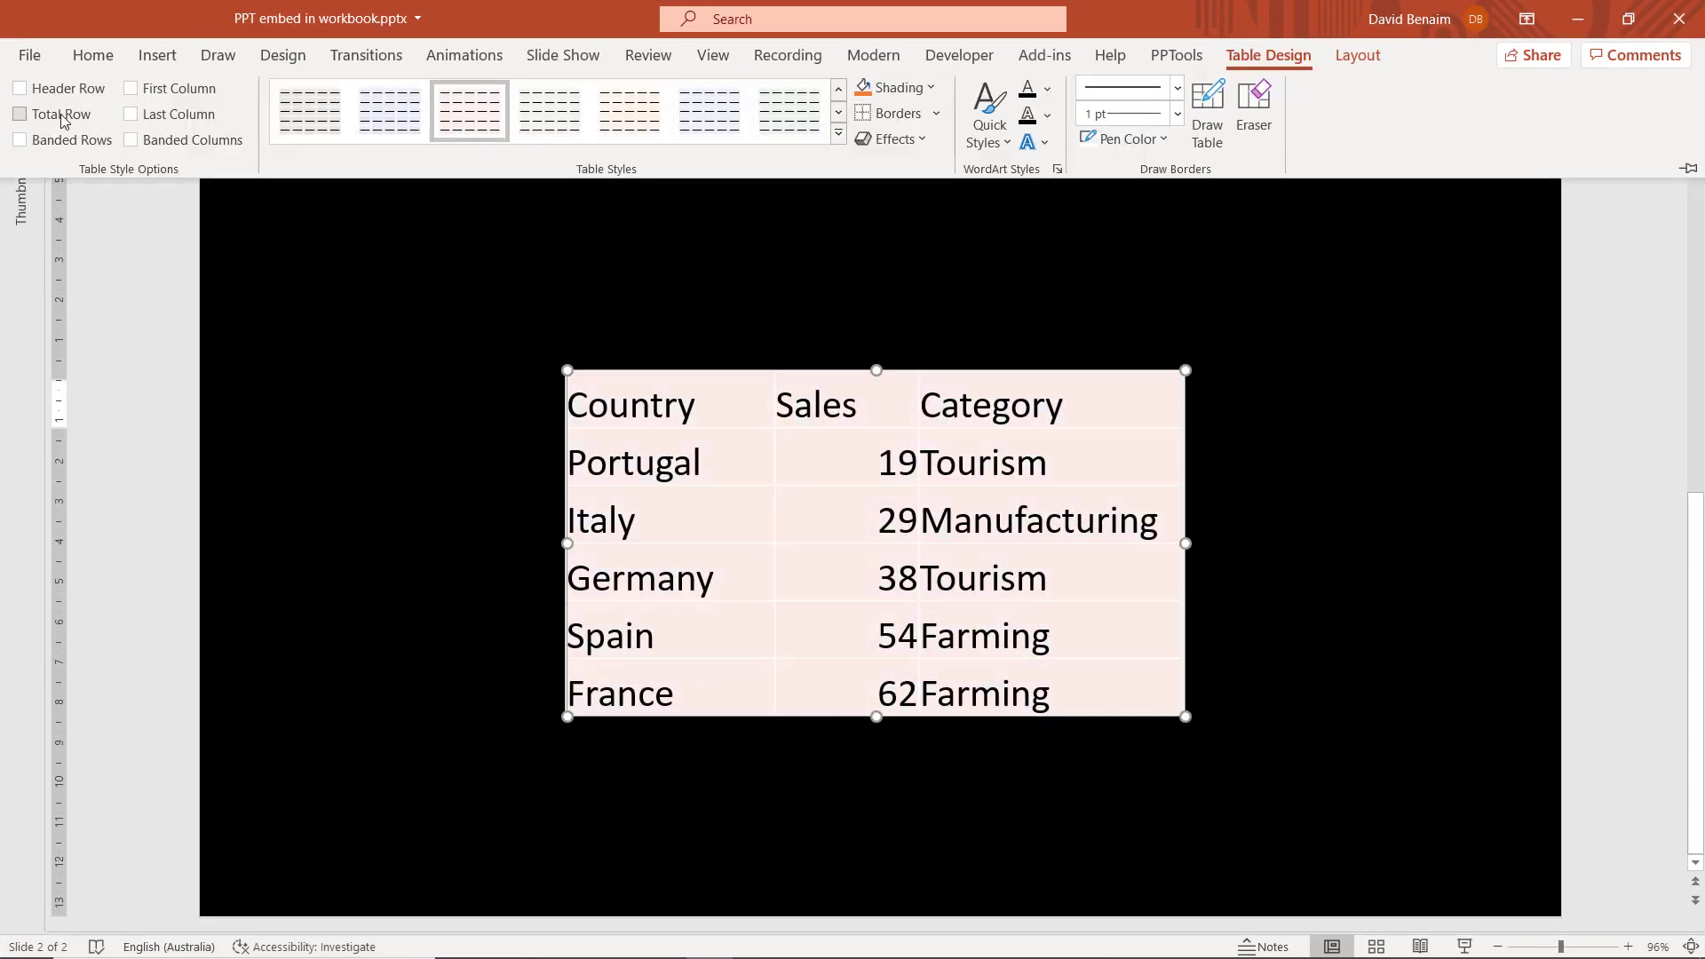
left_click(19, 89)
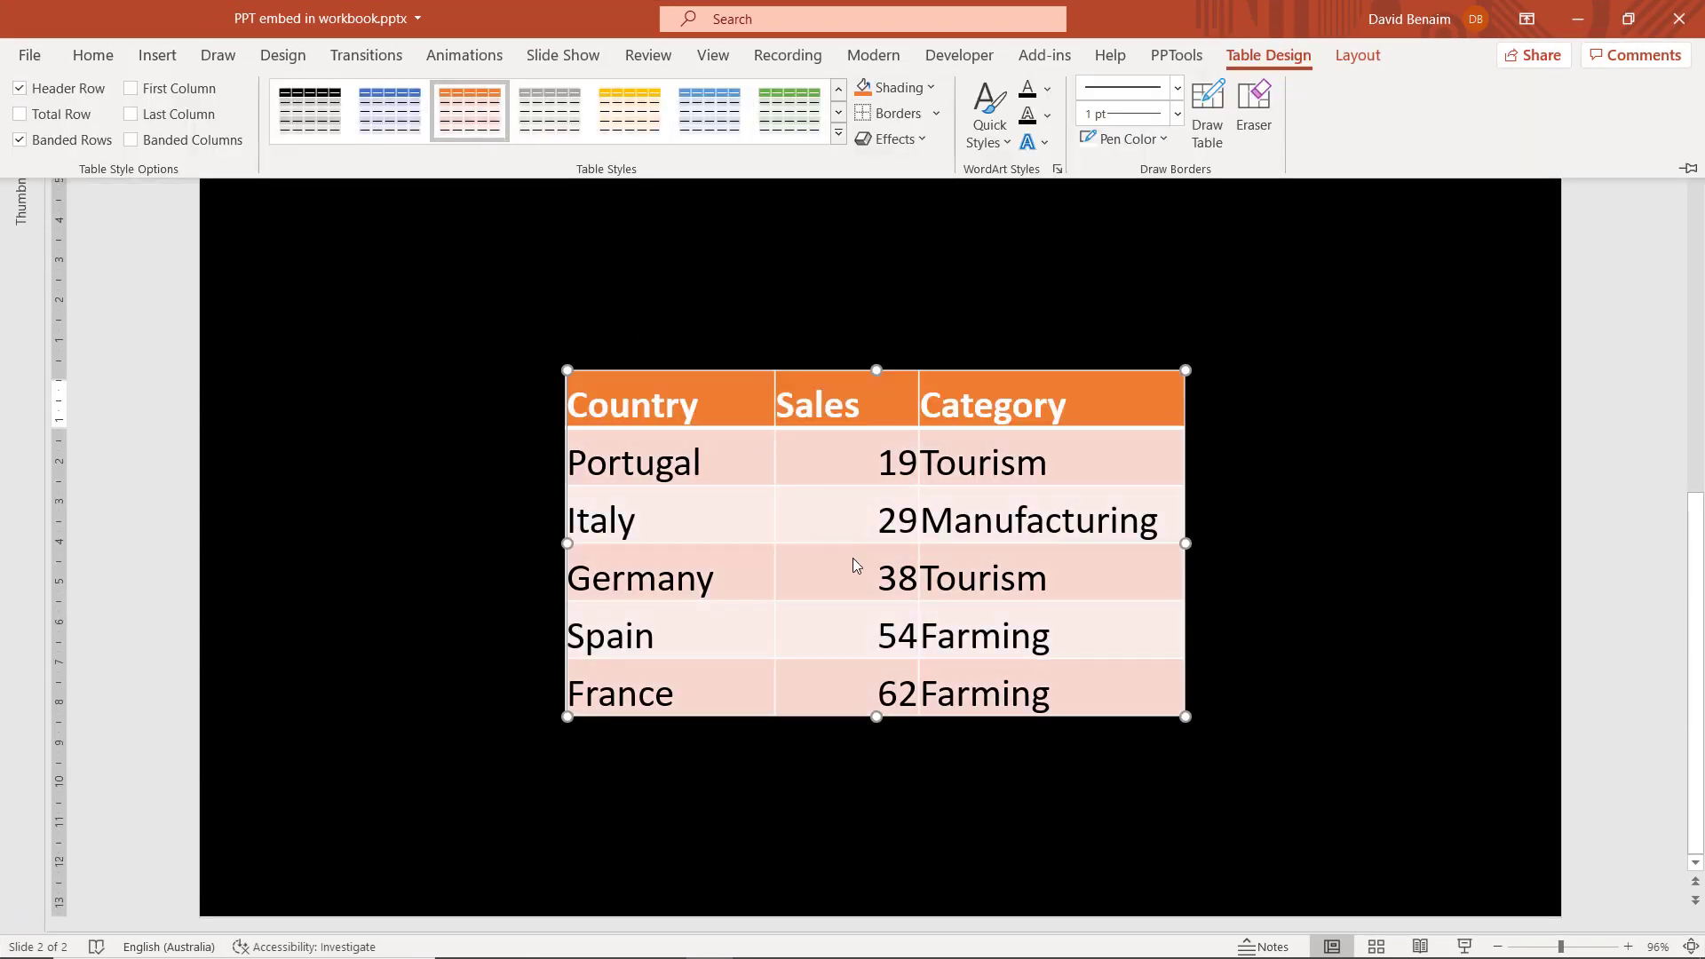
mouse_move(945, 460)
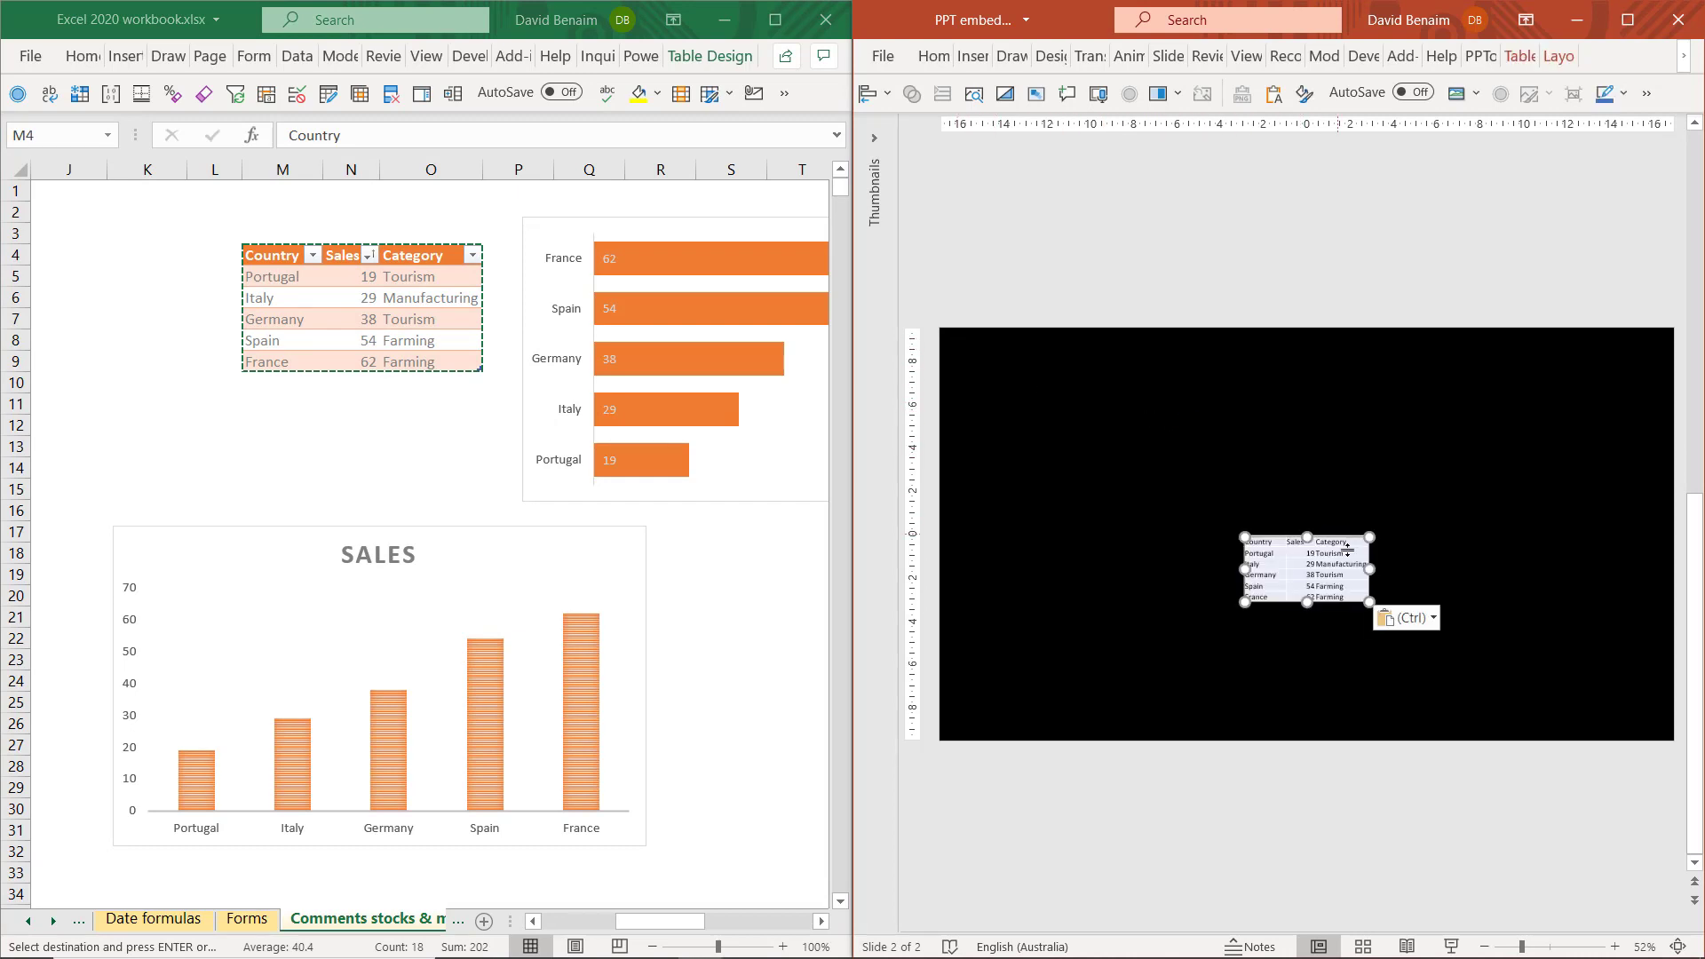
mouse_move(1423, 623)
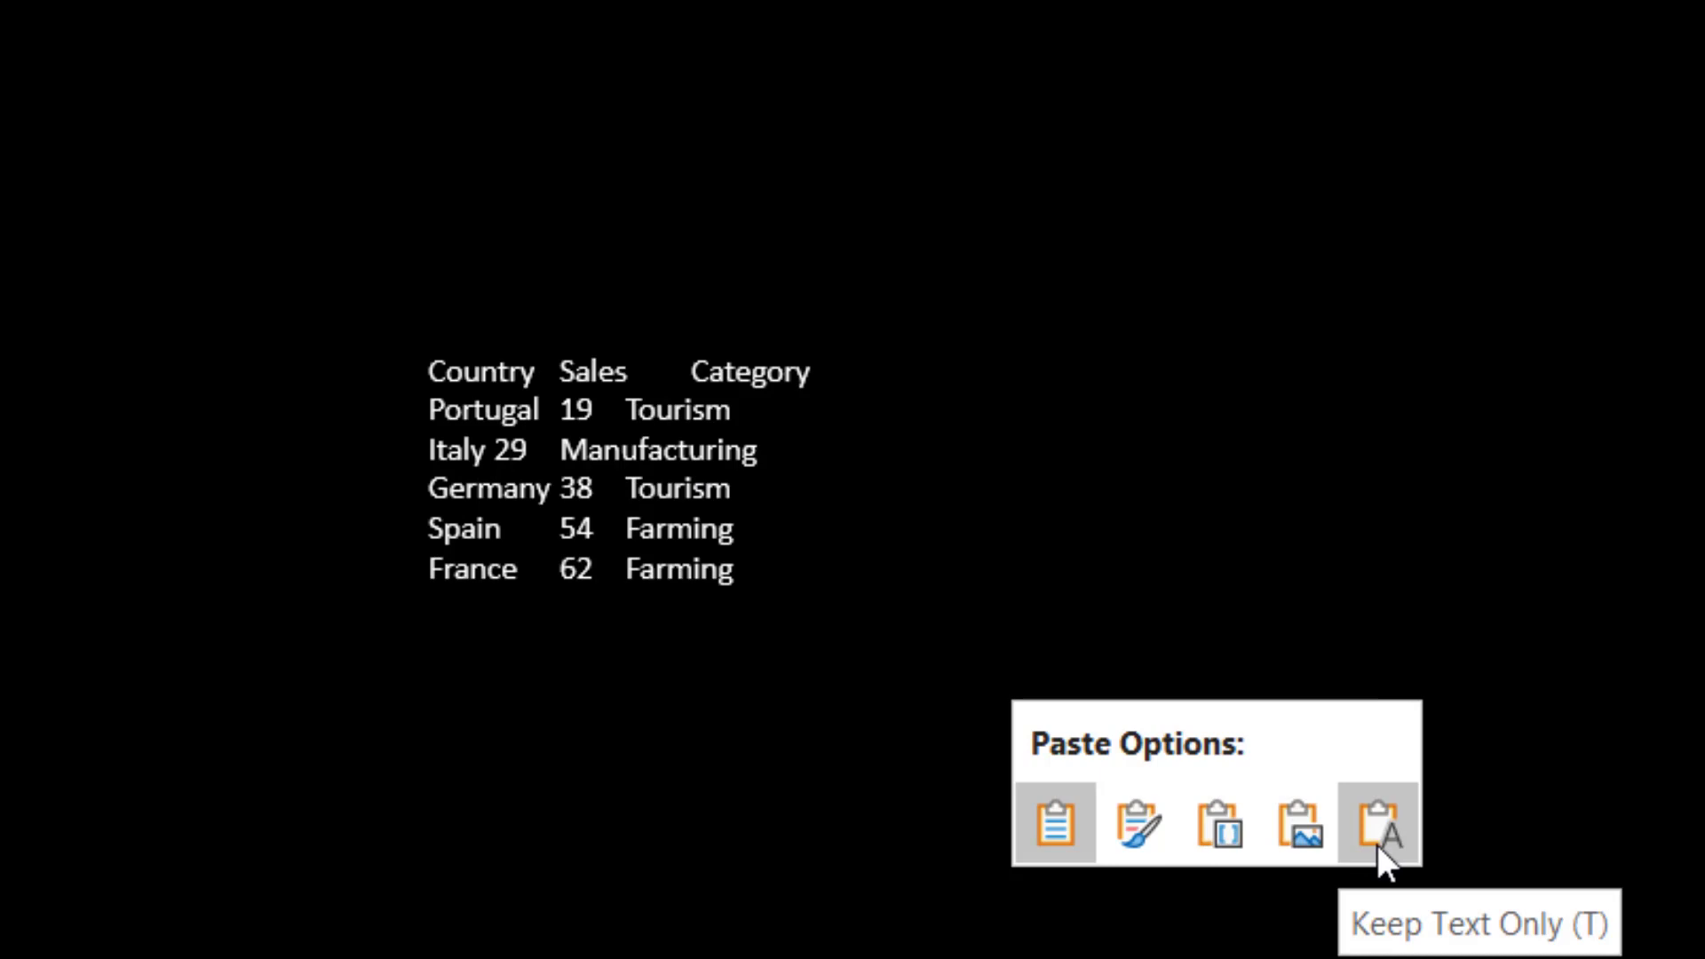
Paste the Excel range as Keep Text Only and reopen the paste options
left_click(1380, 822)
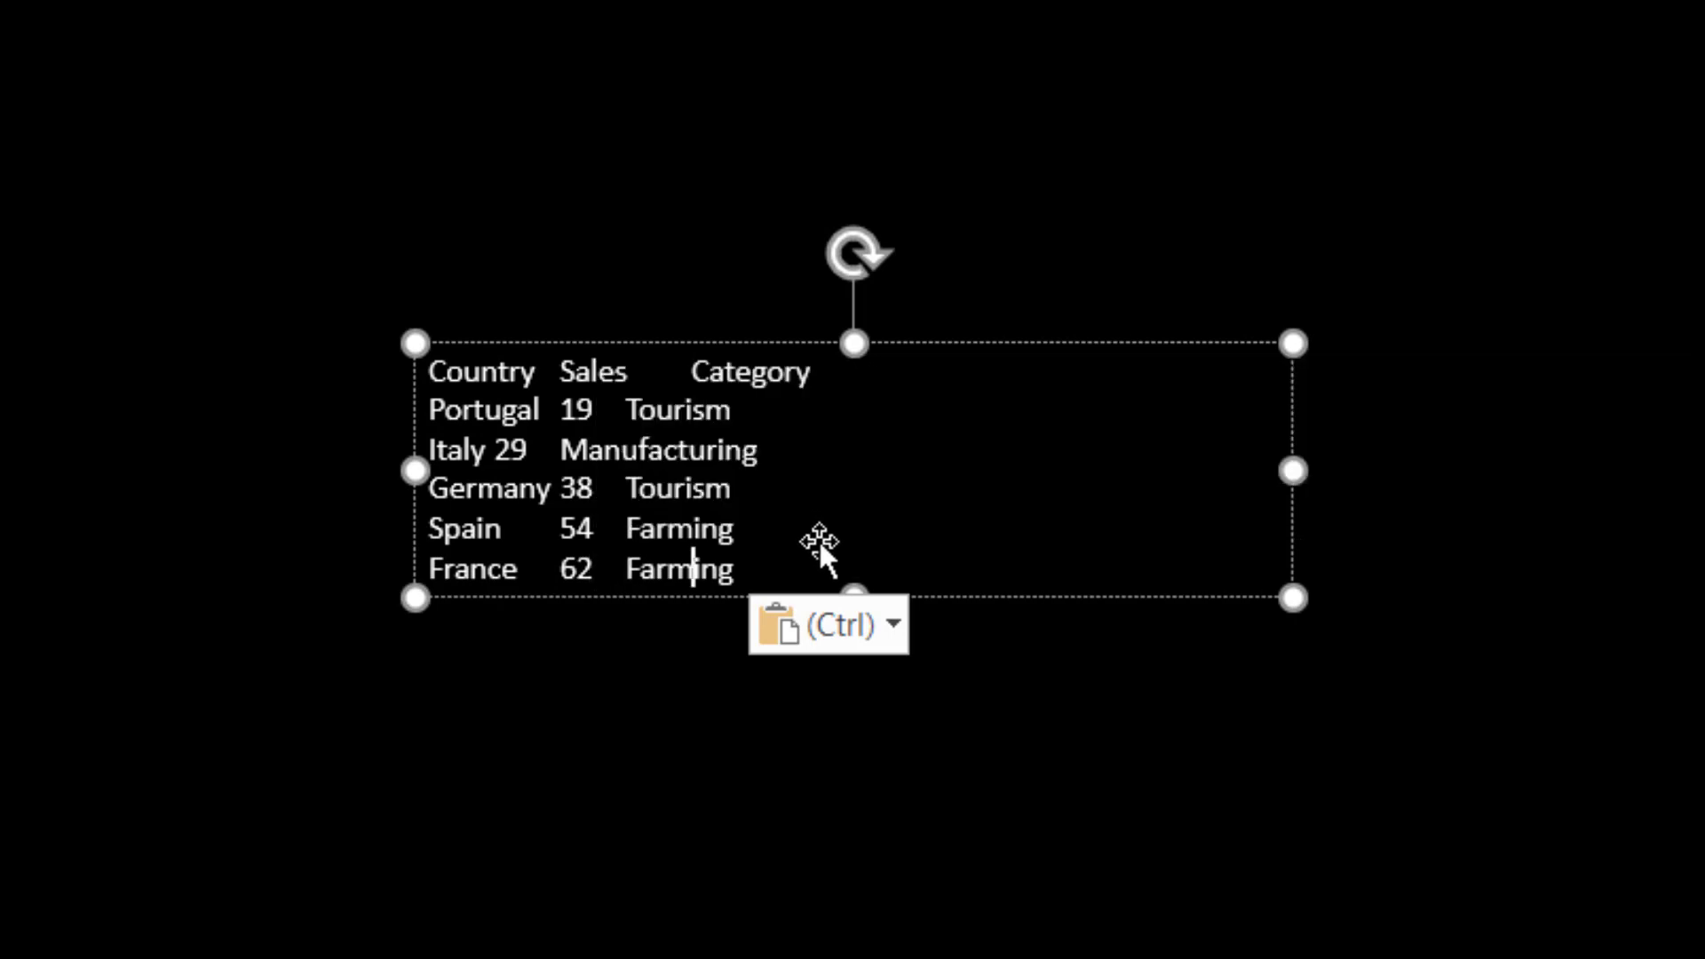
left_click(826, 623)
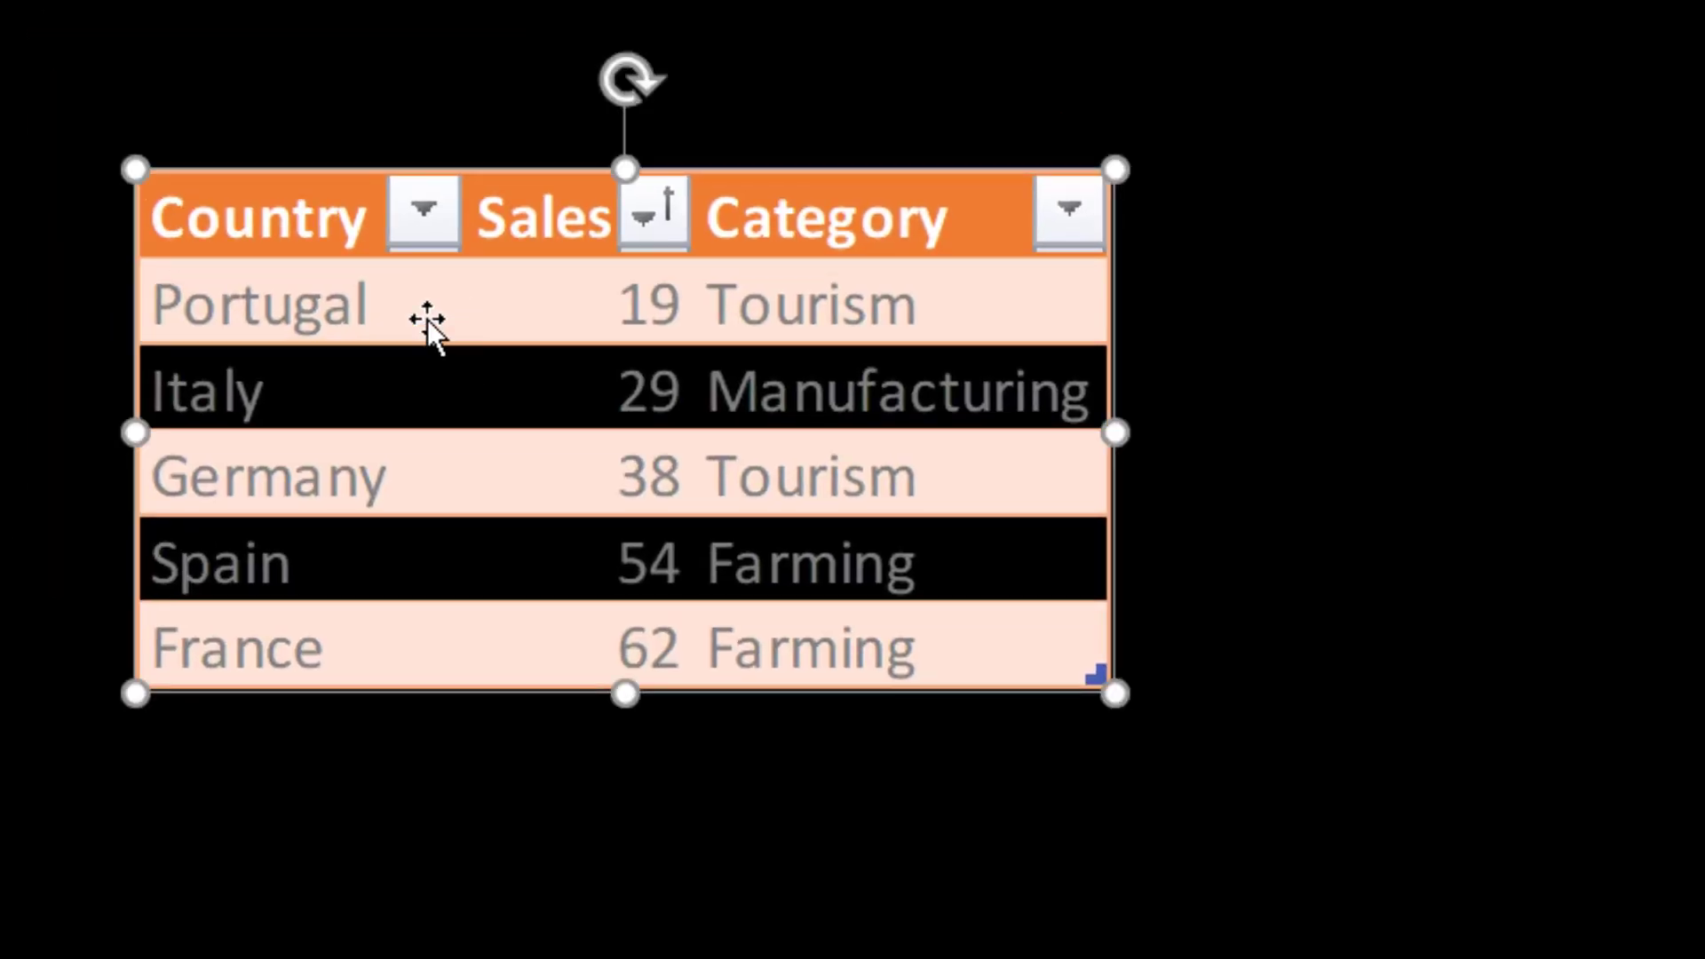
mouse_move(511, 446)
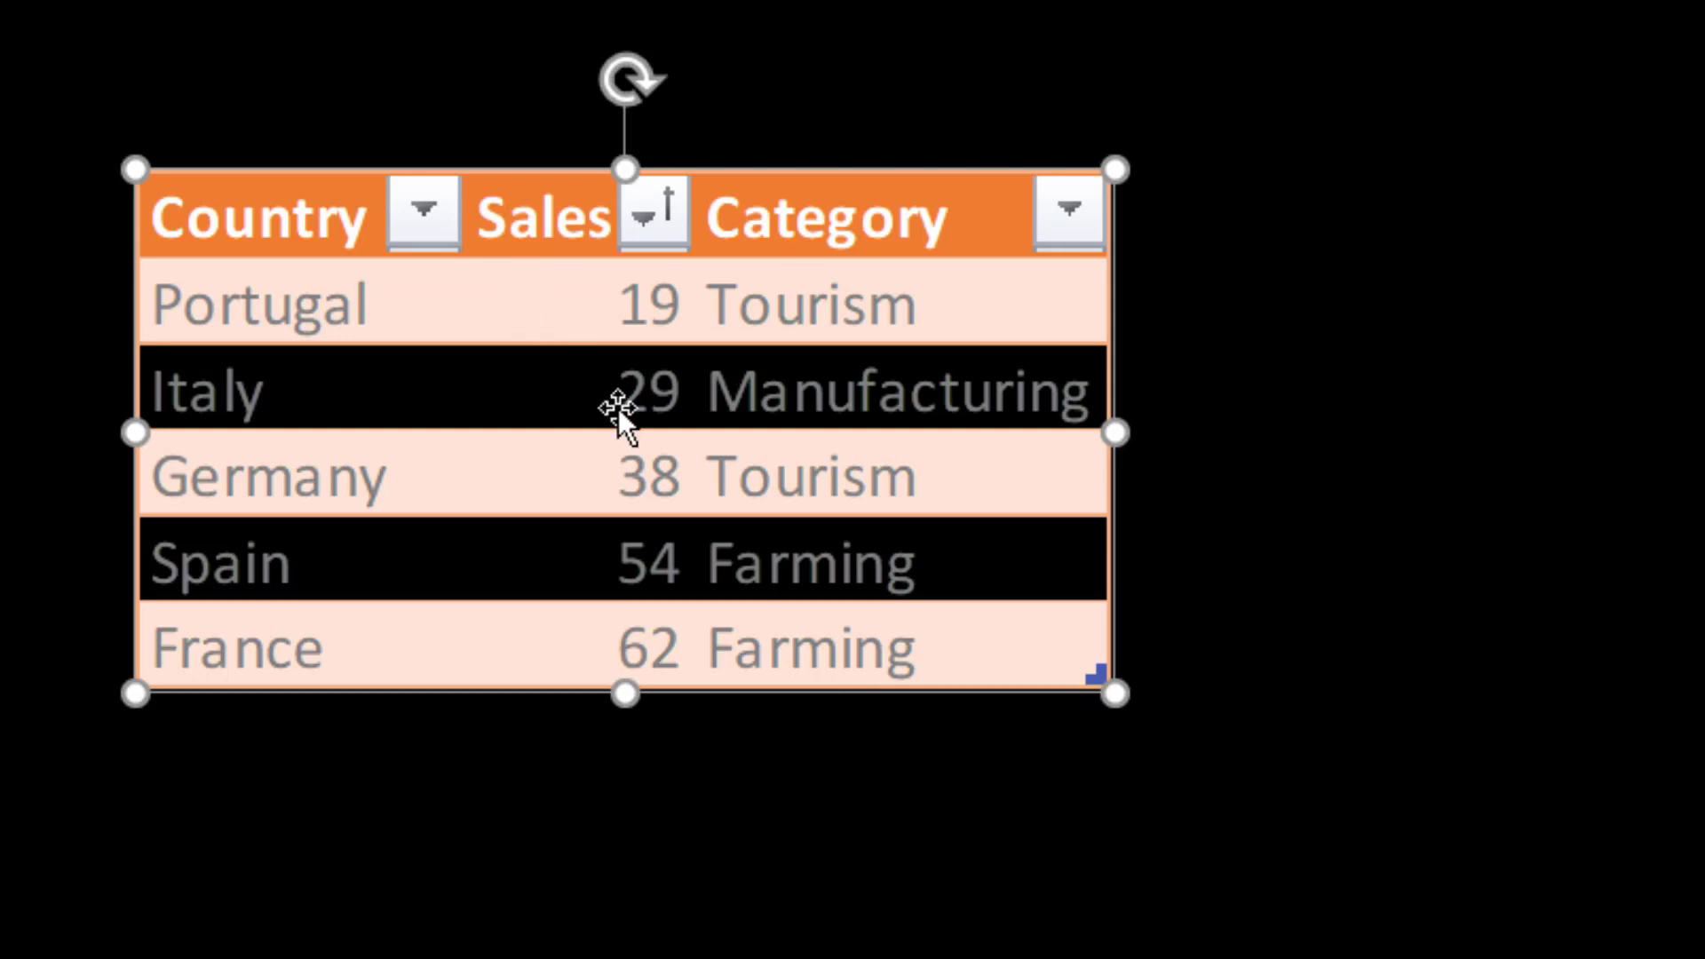
mouse_move(756, 396)
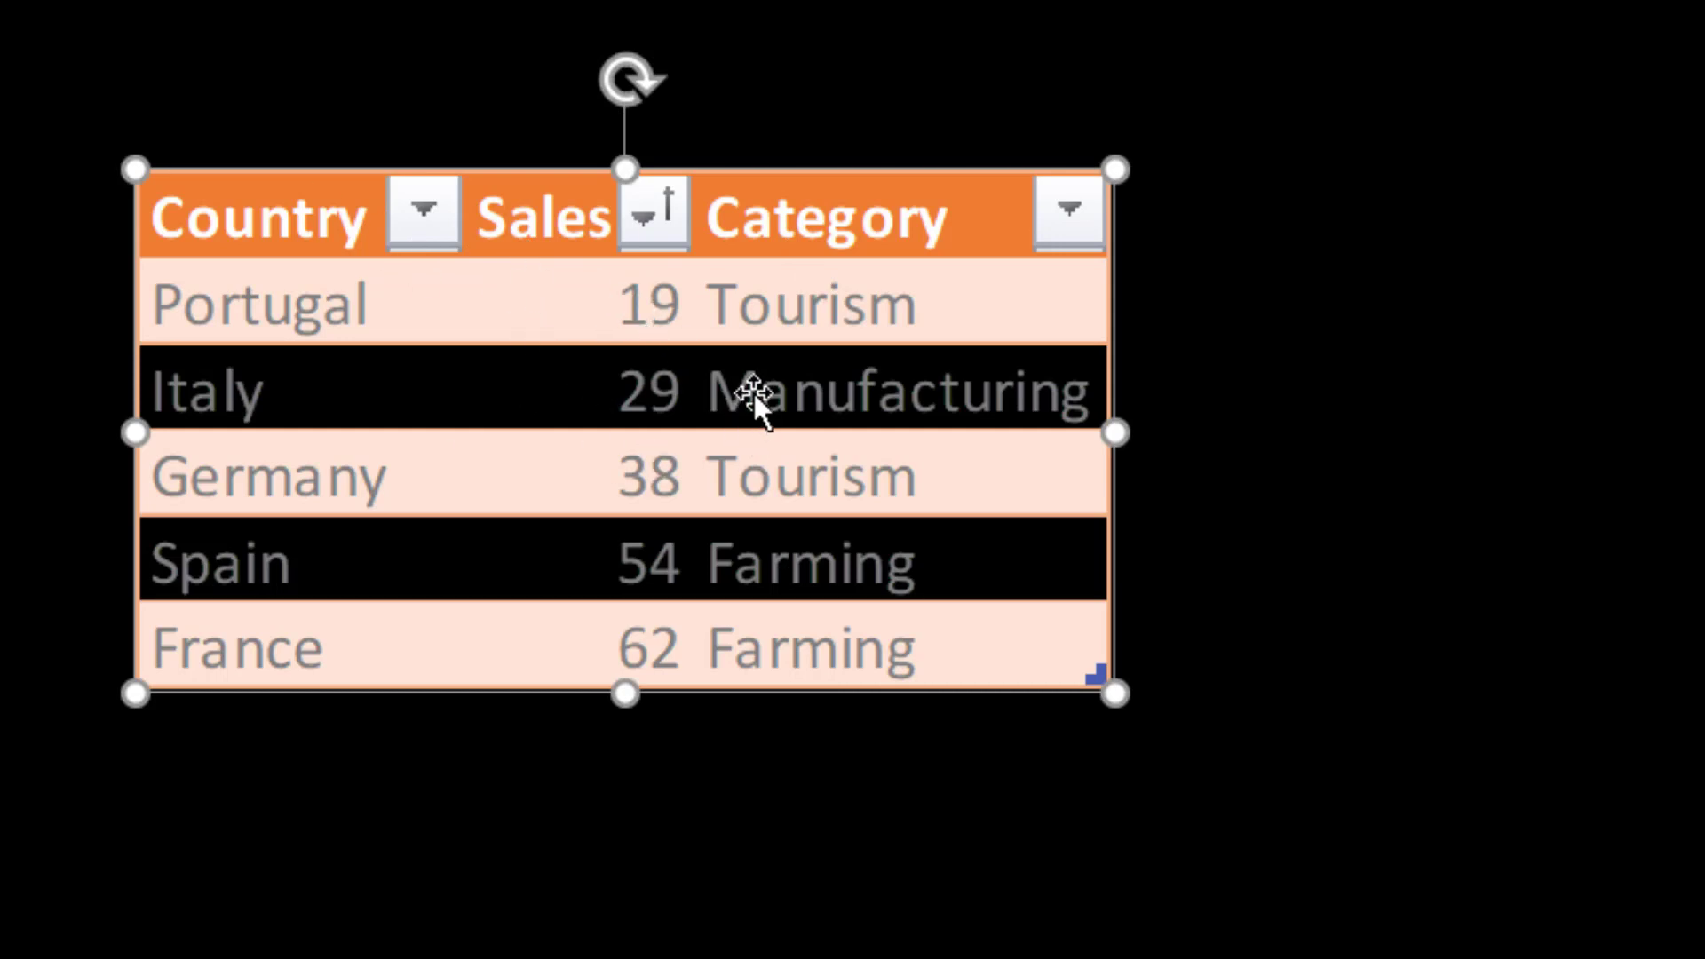
Paste the sales table again and position it toward the centre of the slide
key("ctrl+v")
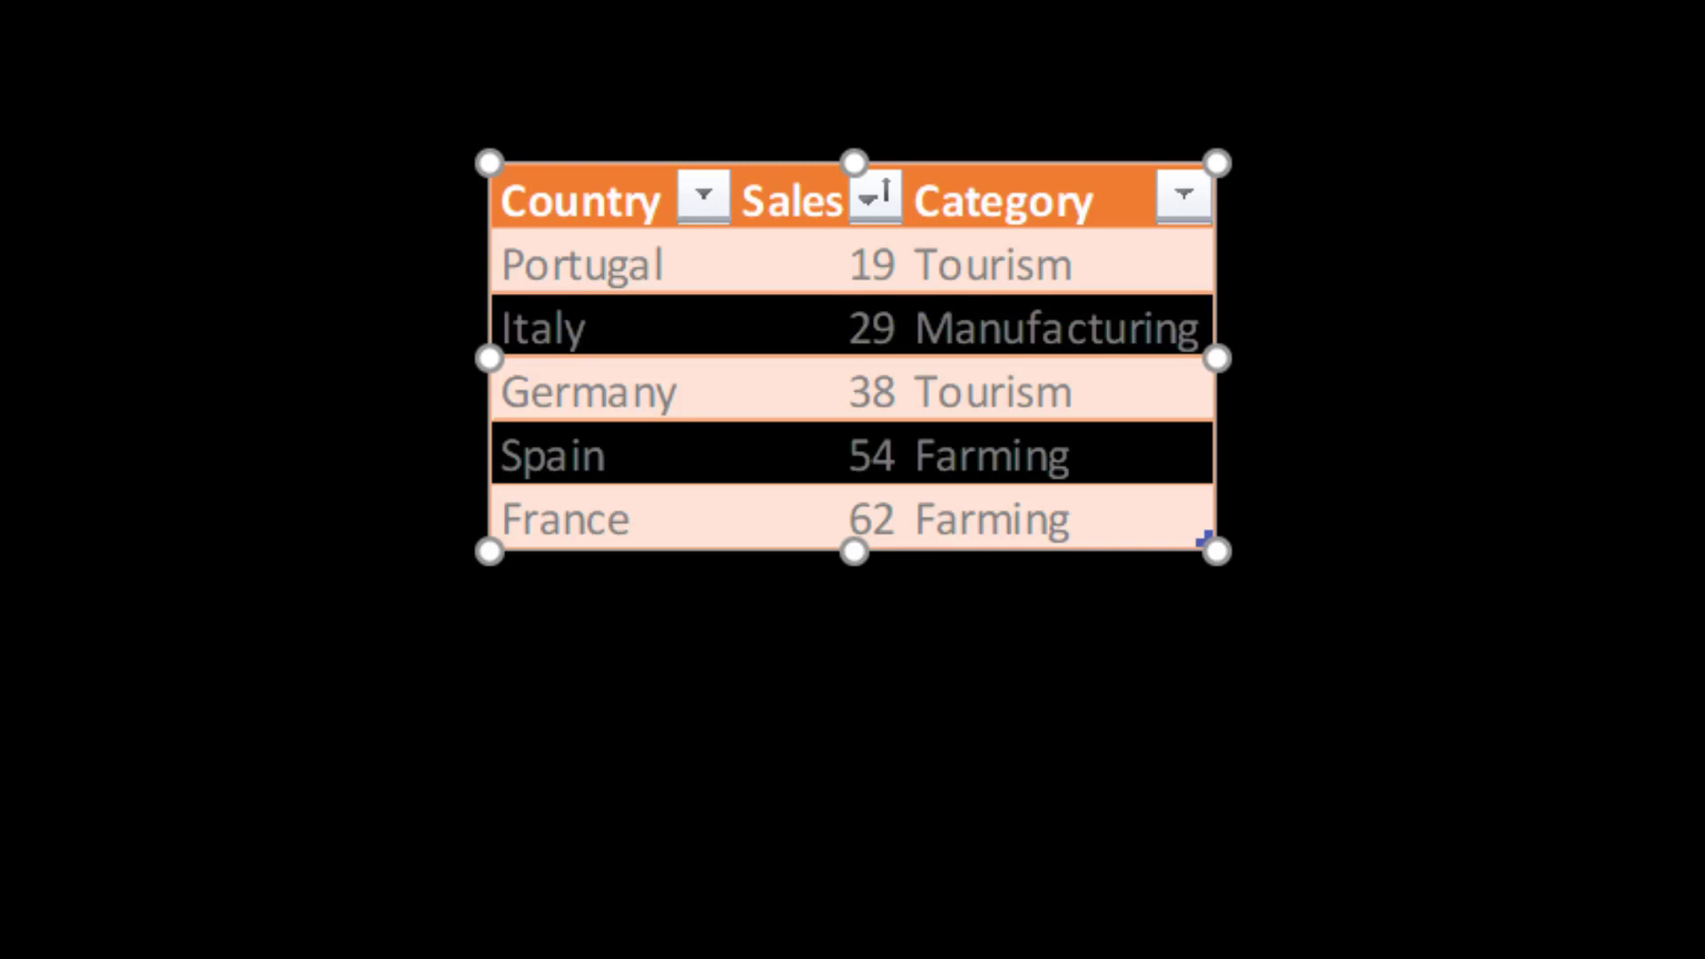
mouse_move(677, 251)
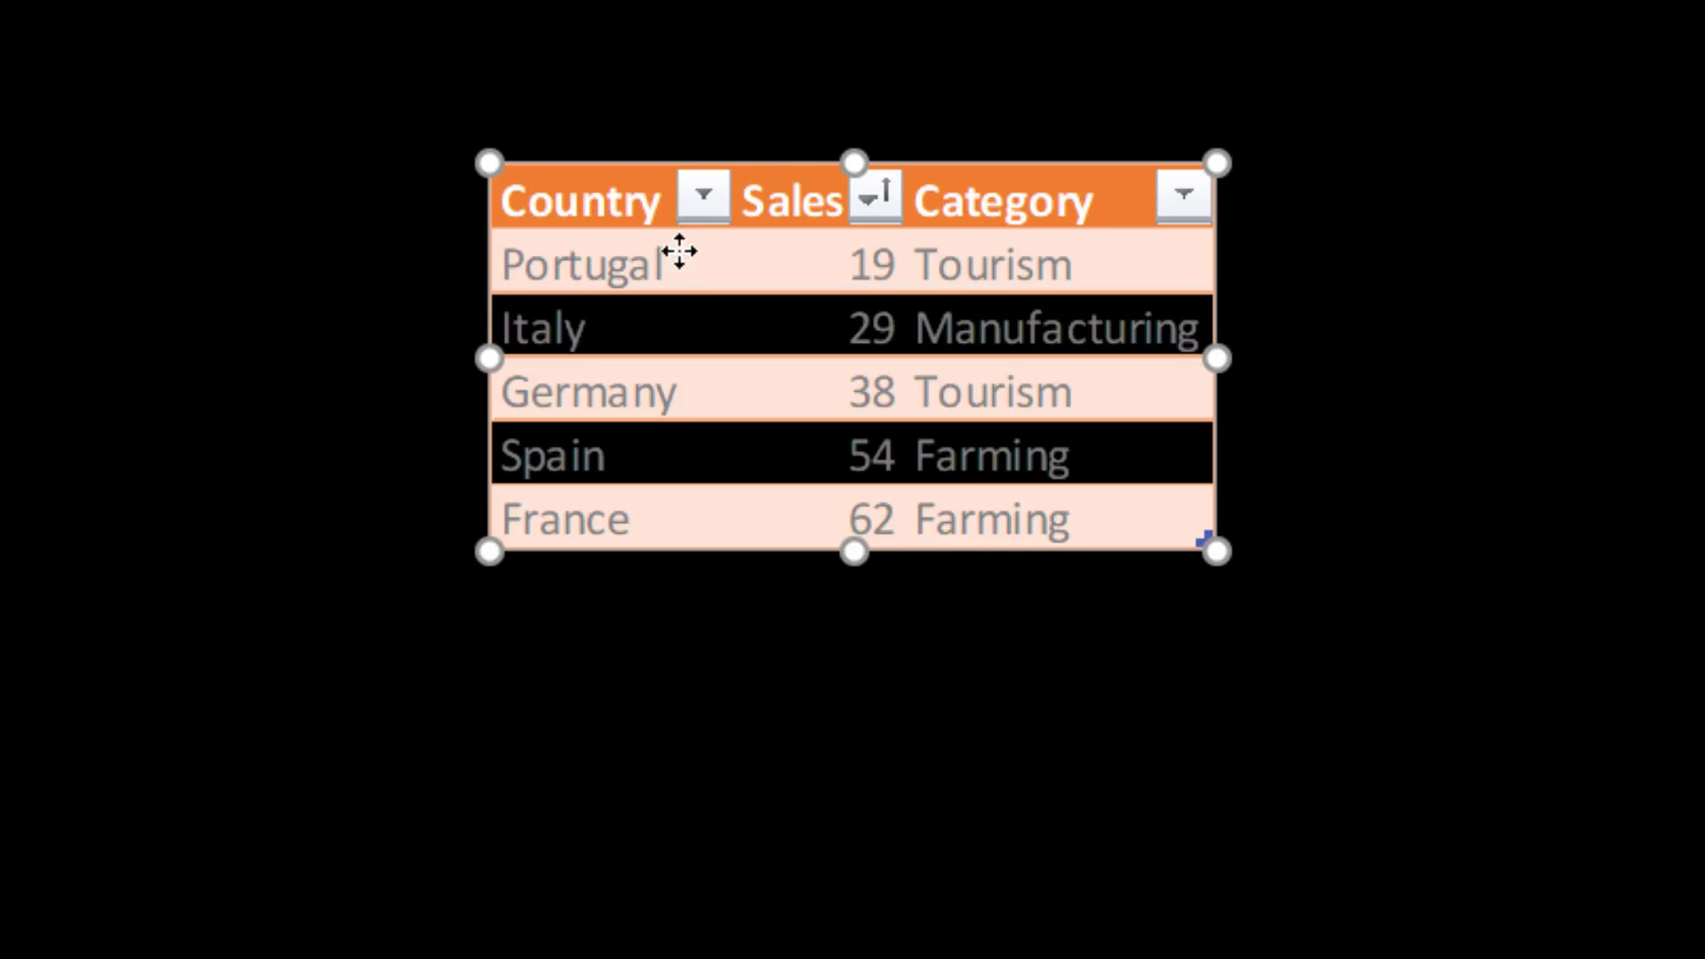
mouse_move(713, 206)
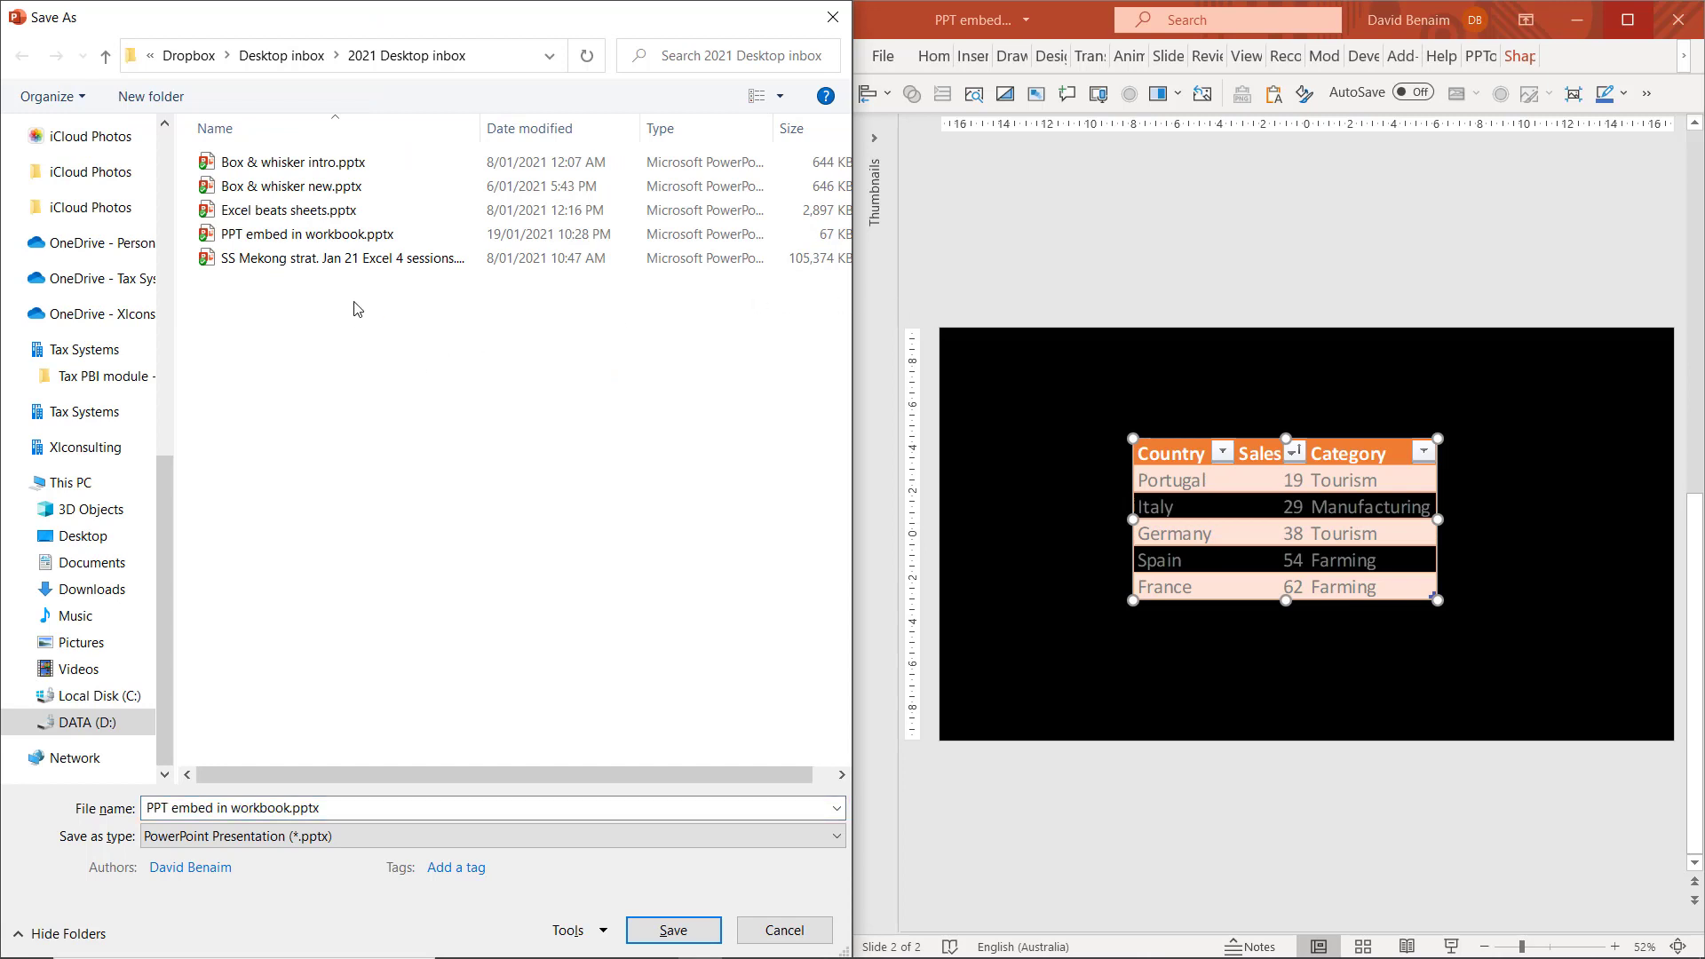
Save as PPT embed in workbook.pptx in the 2021 Desktop inbox folder and reselect it
left_click(308, 234)
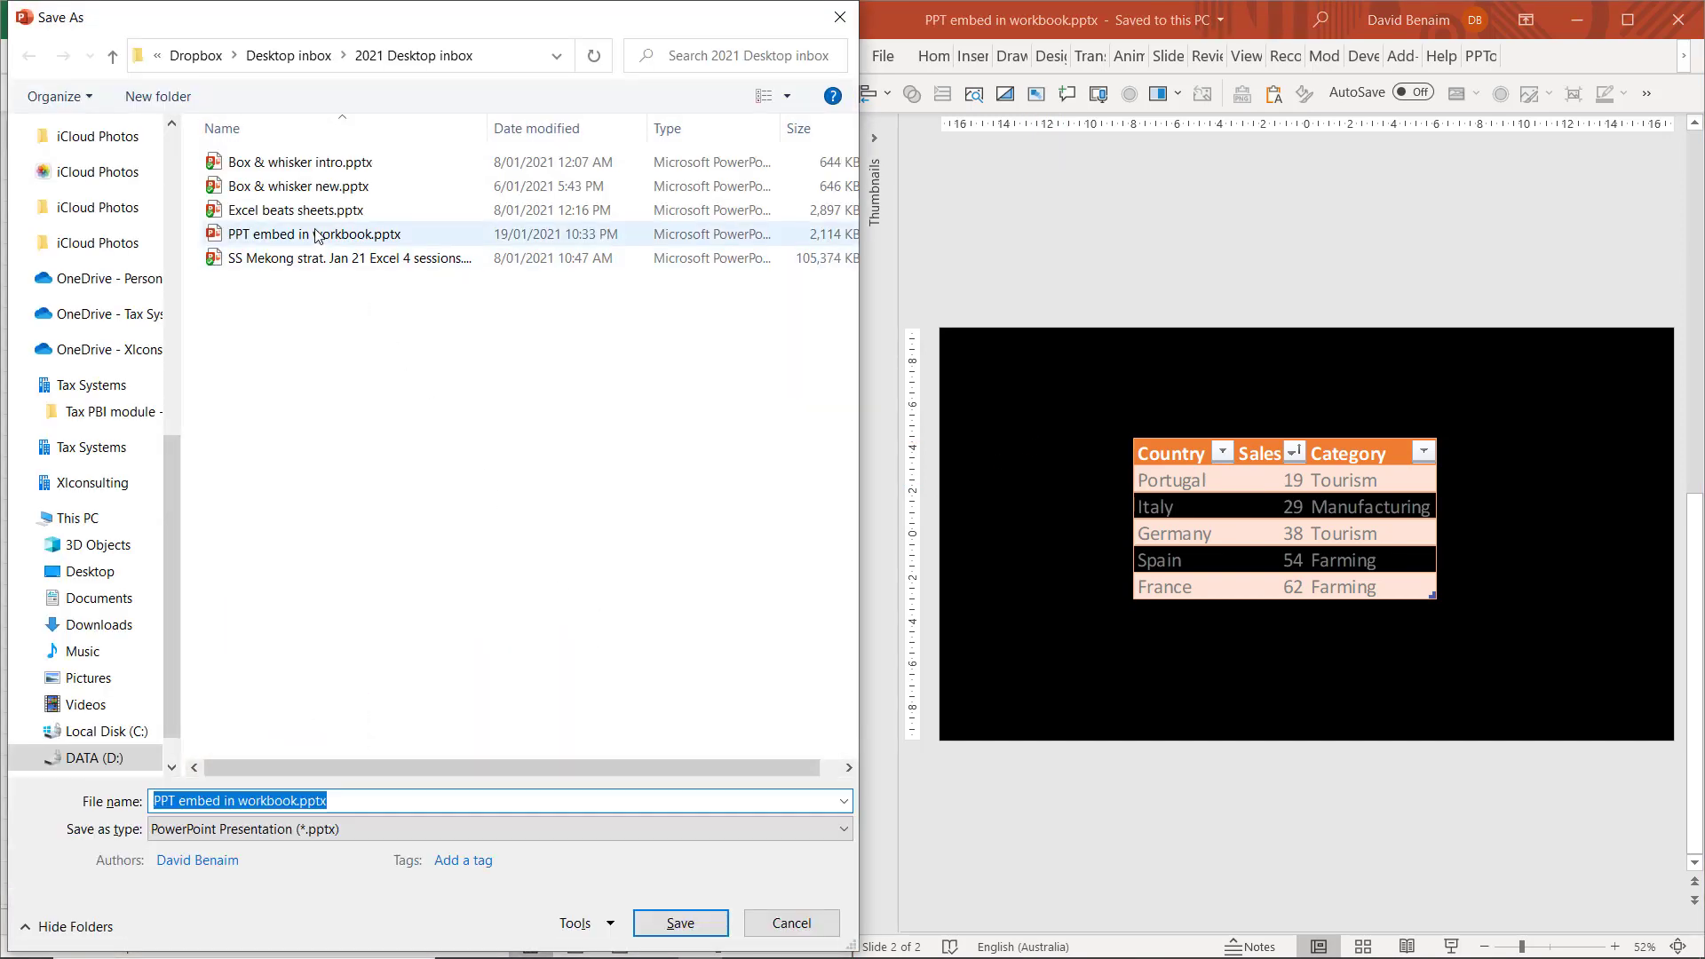
left_click(316, 235)
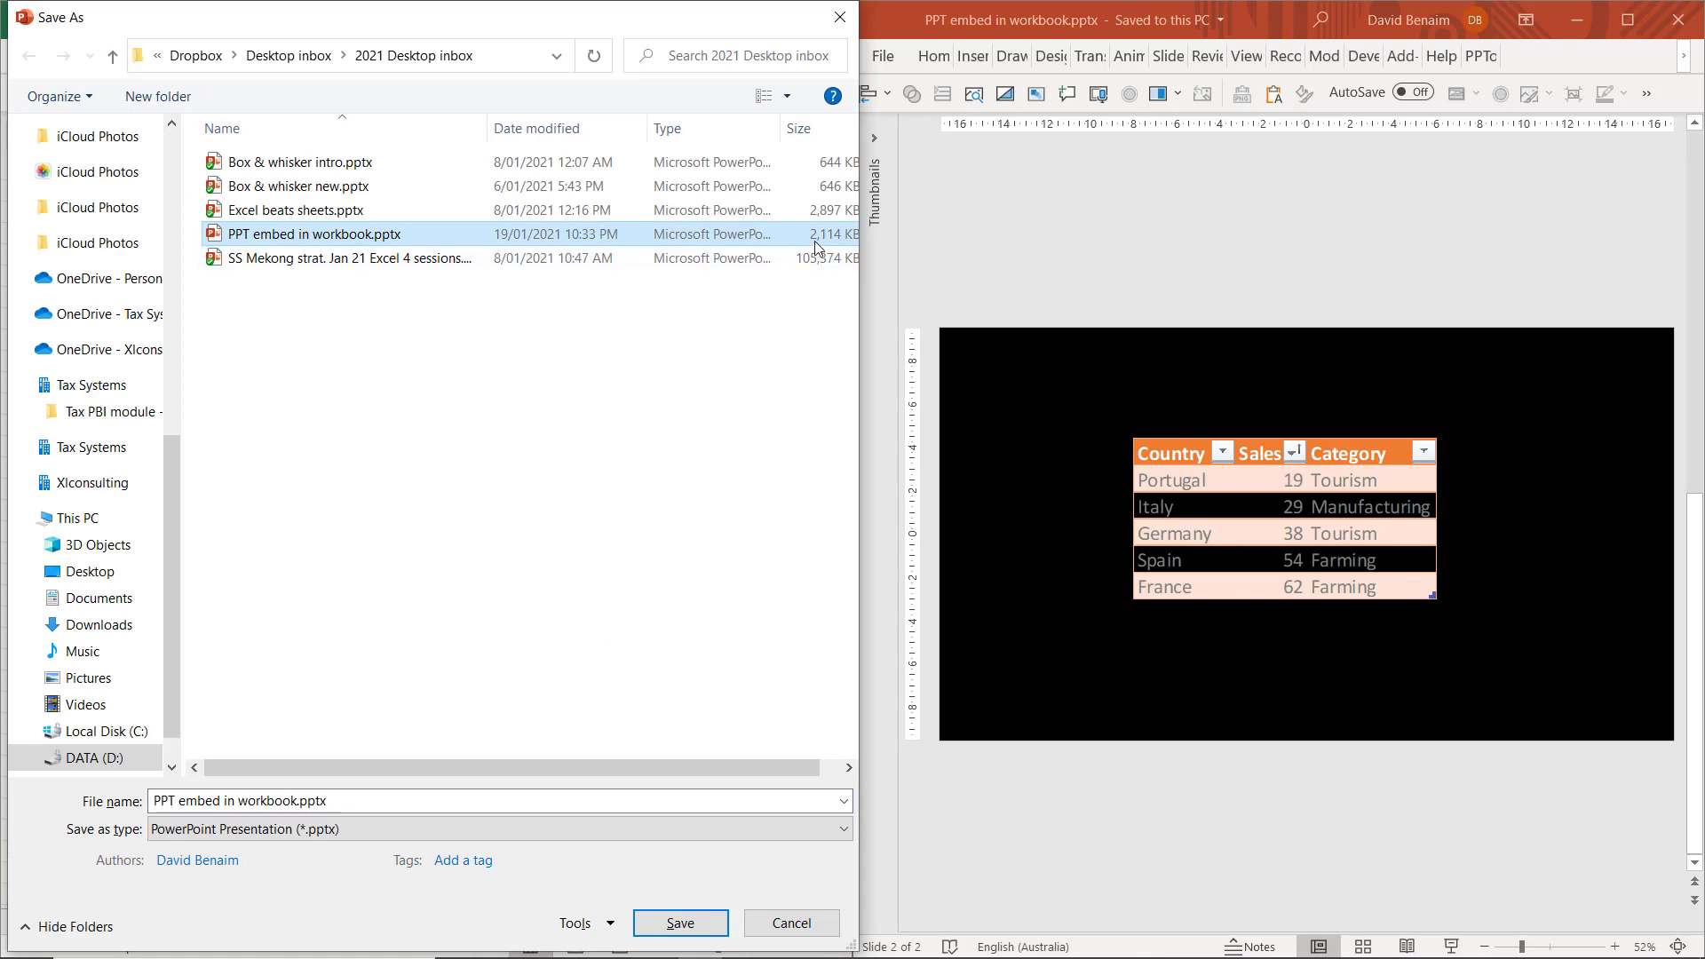
mouse_move(1038, 416)
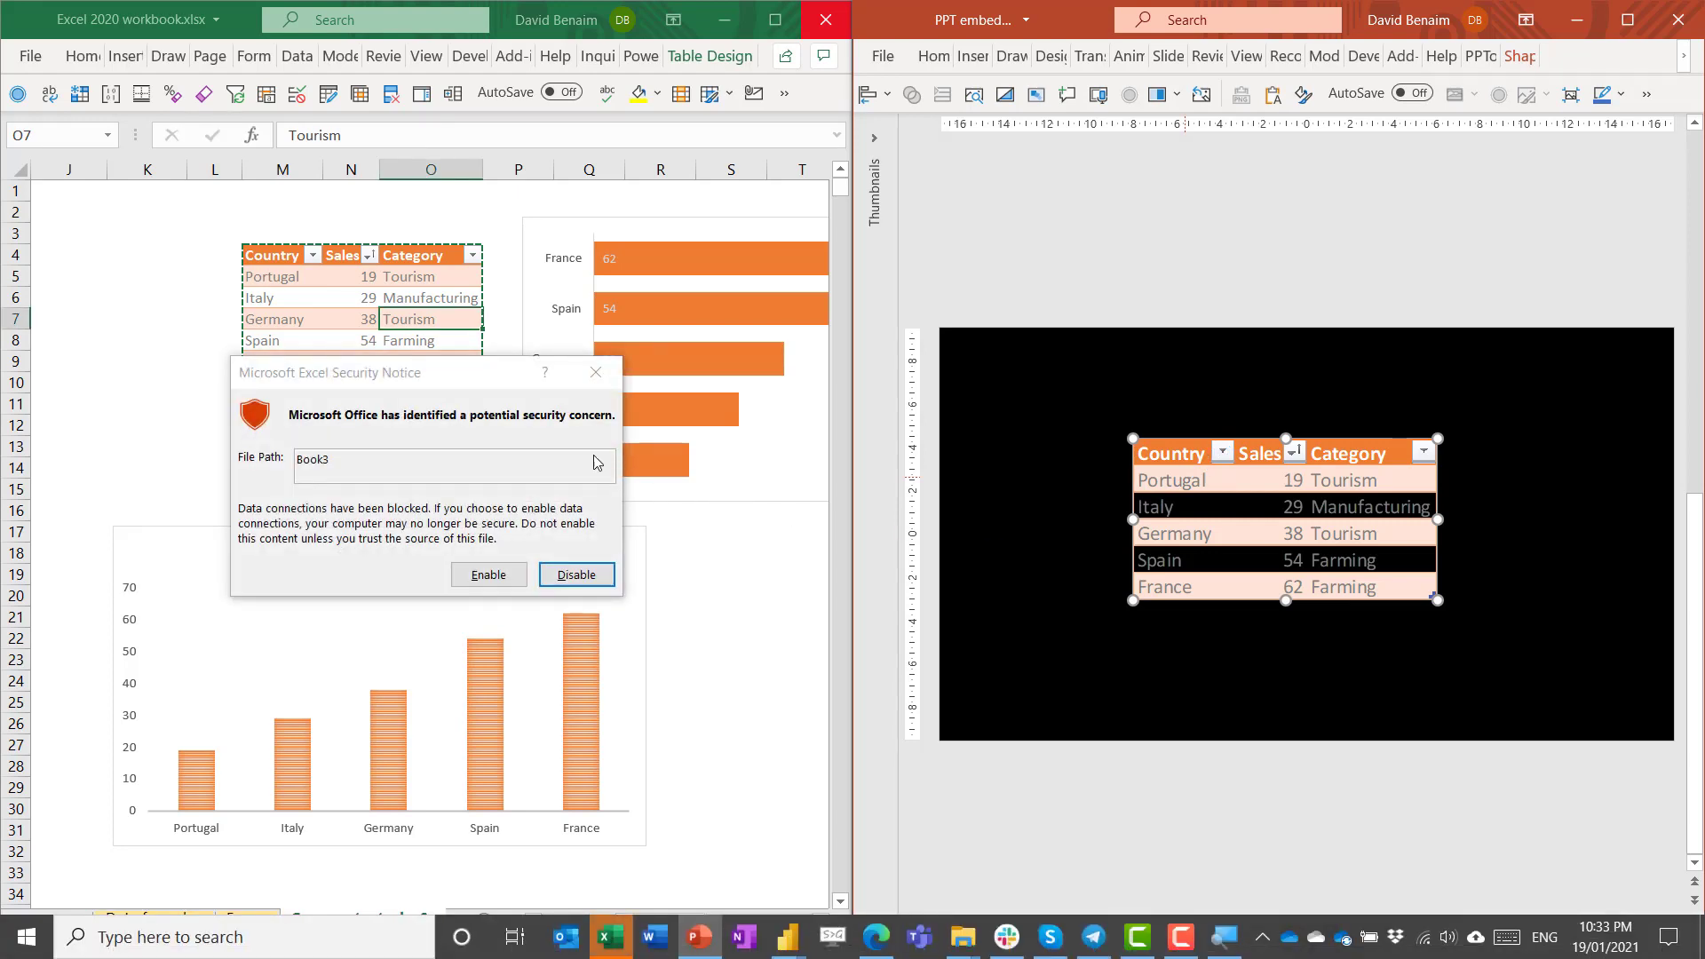
mouse_move(389, 375)
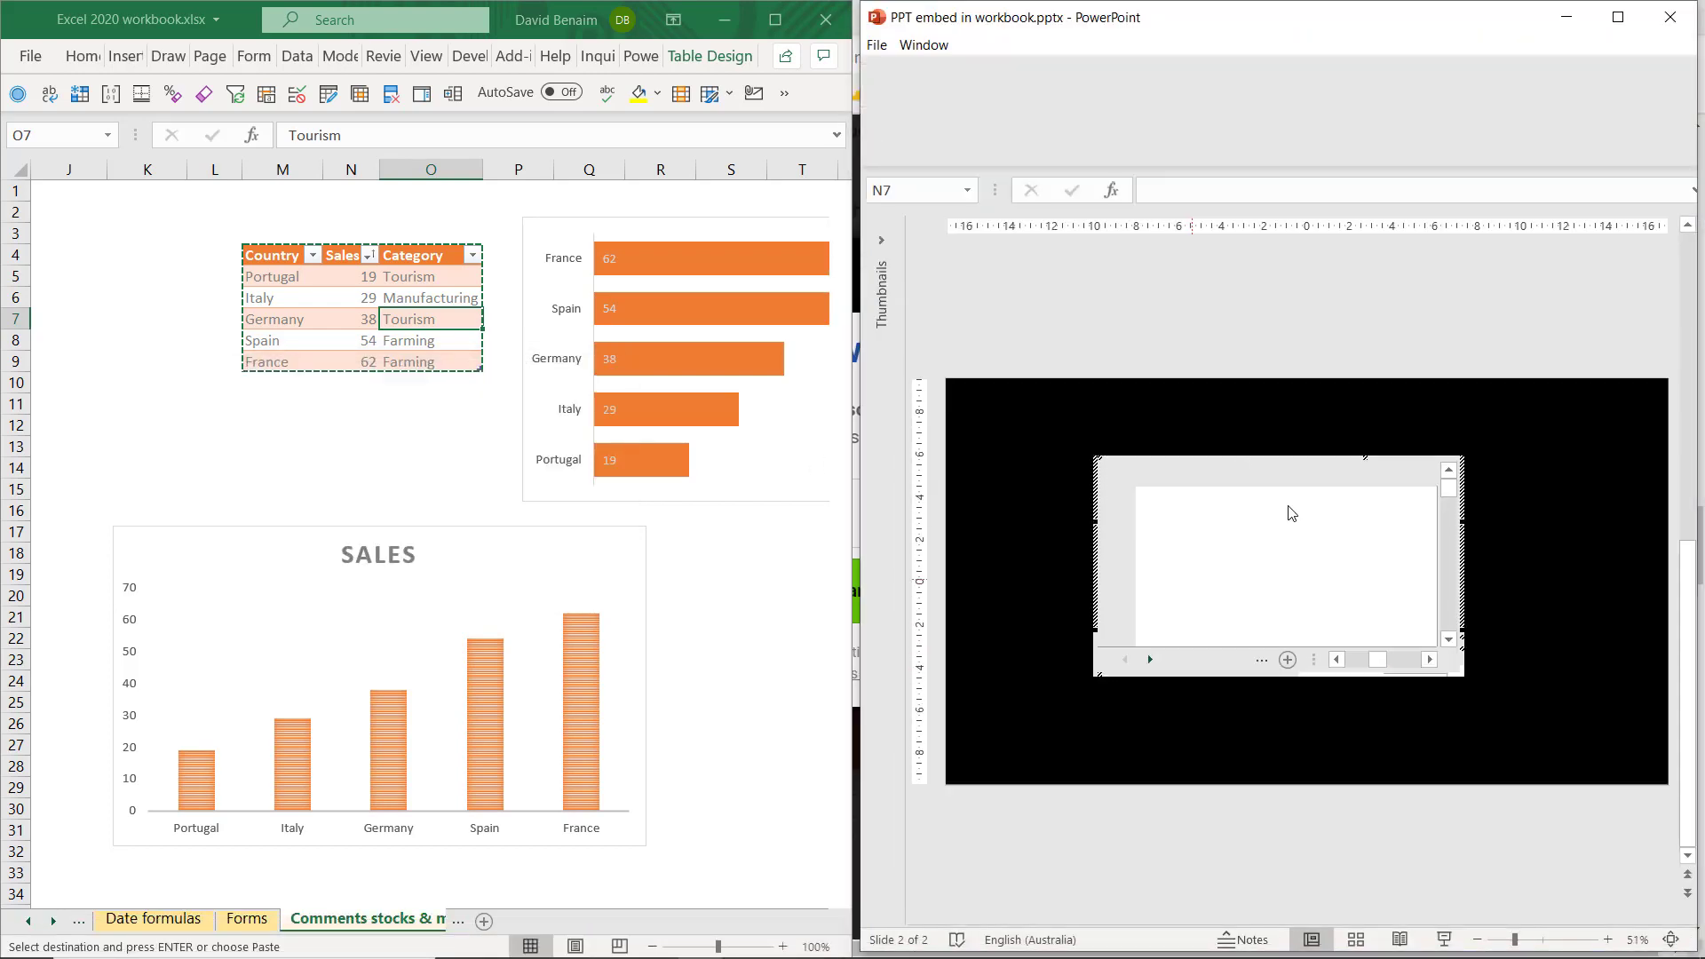
Maximise the window, edit the embedded Excel worksheet in place, browse it, then return to the slide
left_click(1617, 16)
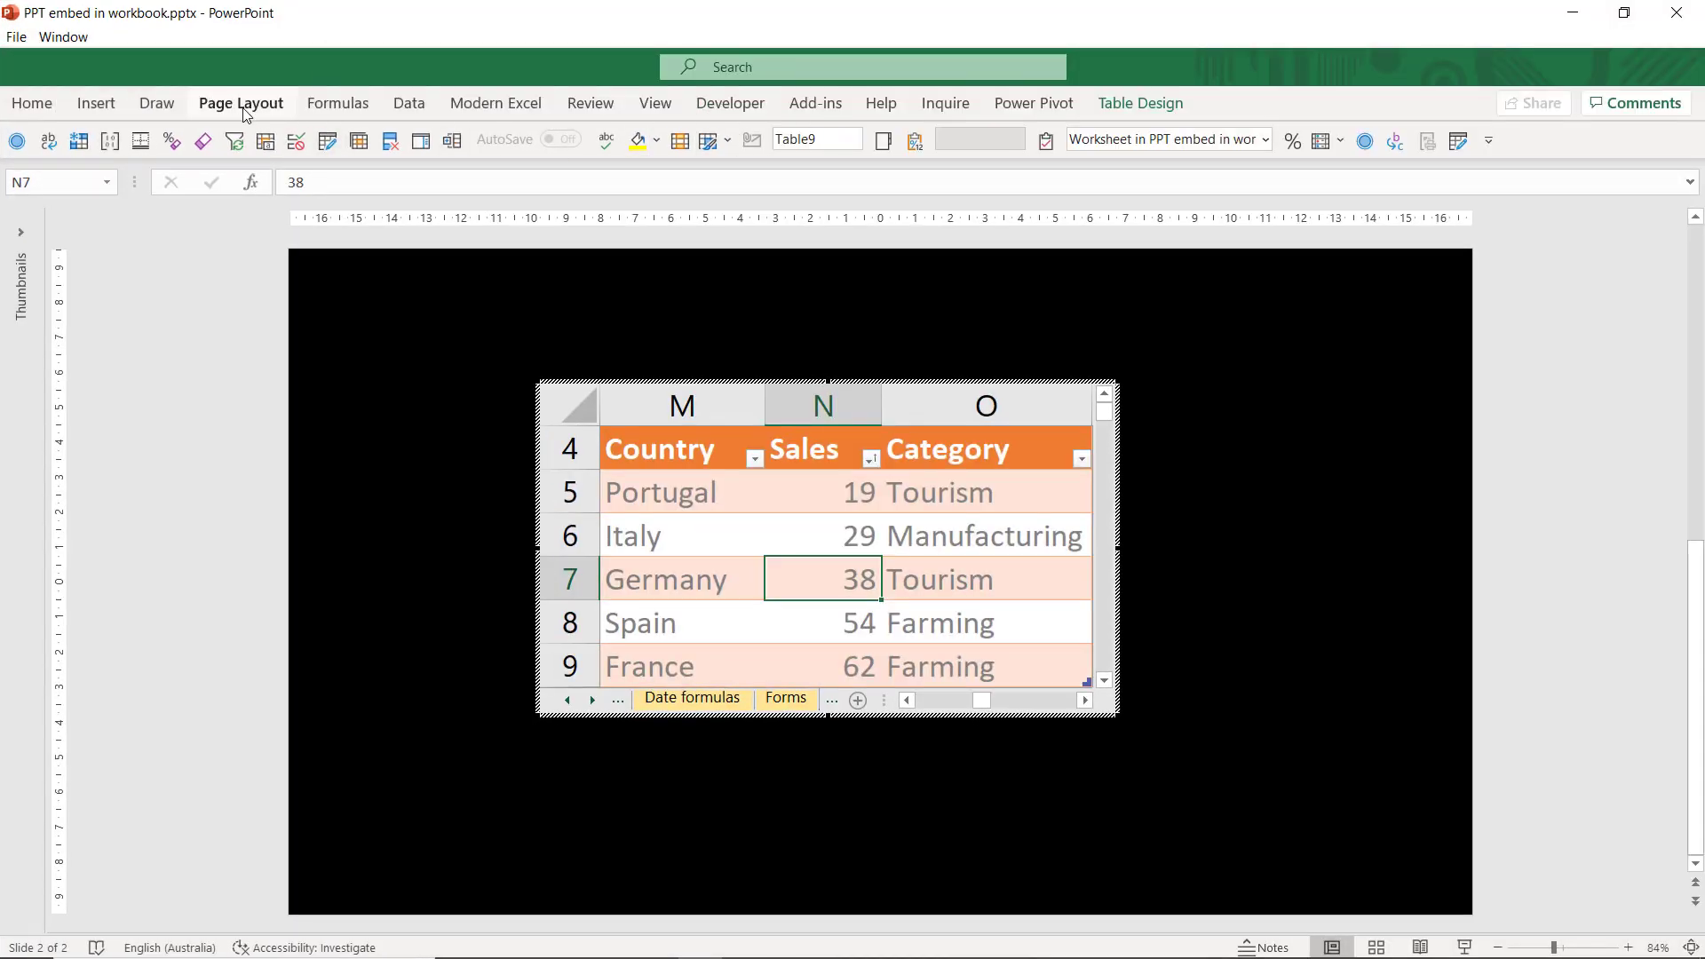
mouse_move(975, 574)
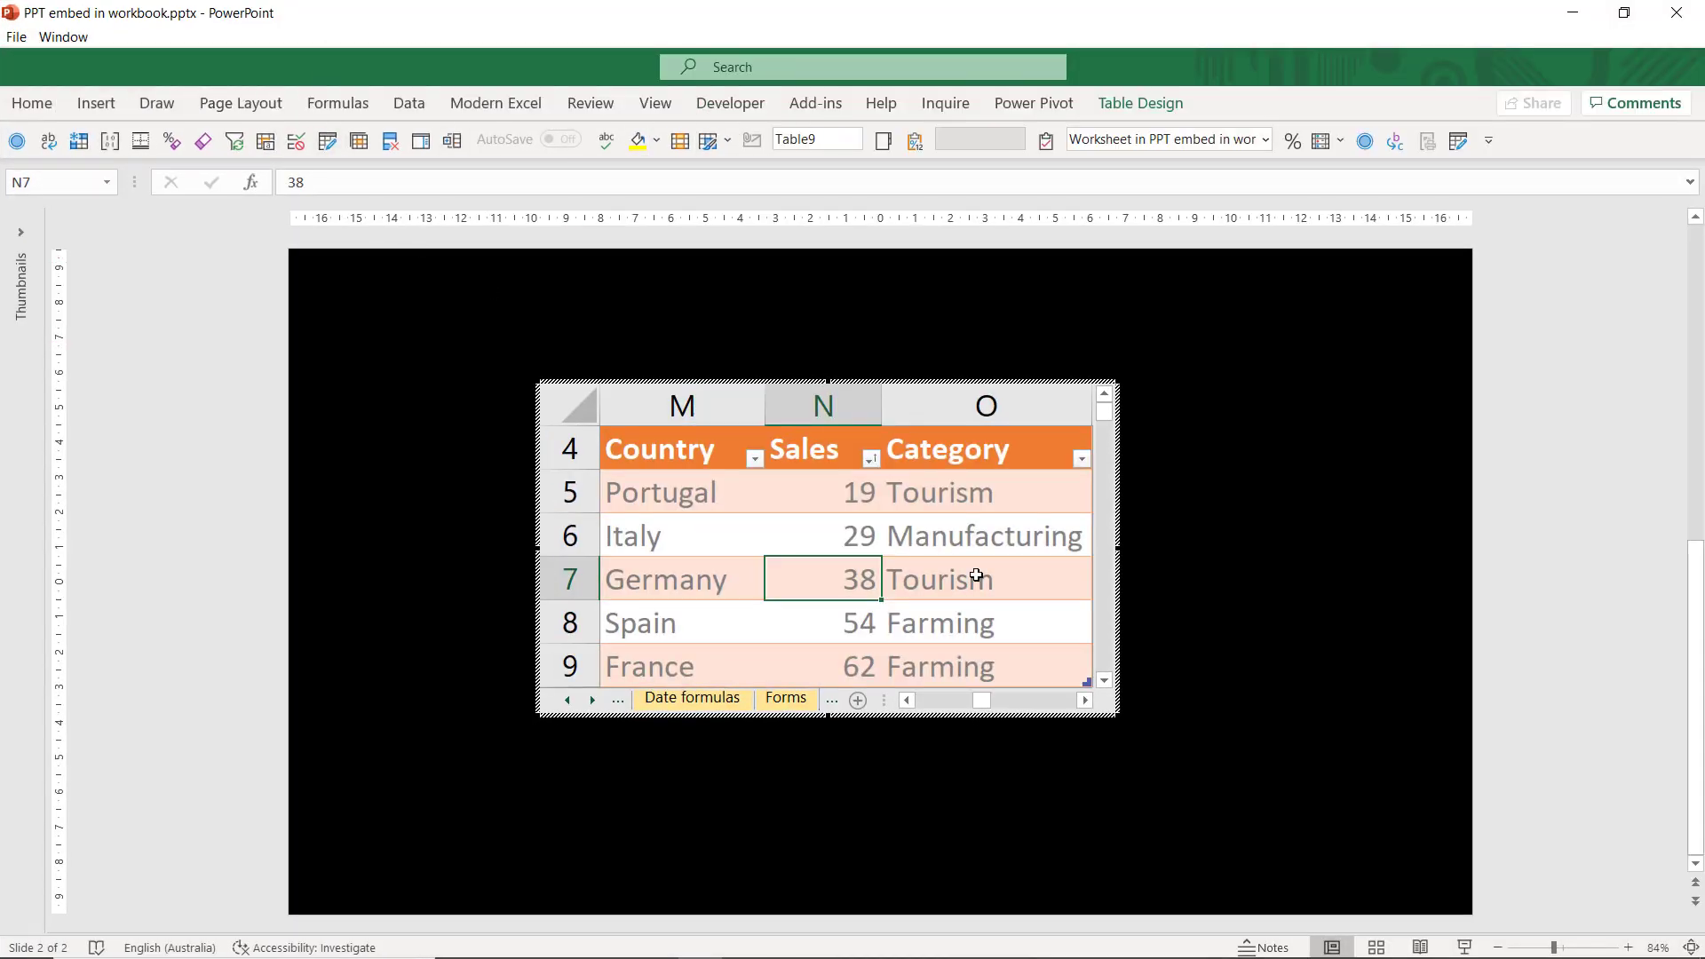
left_click(593, 700)
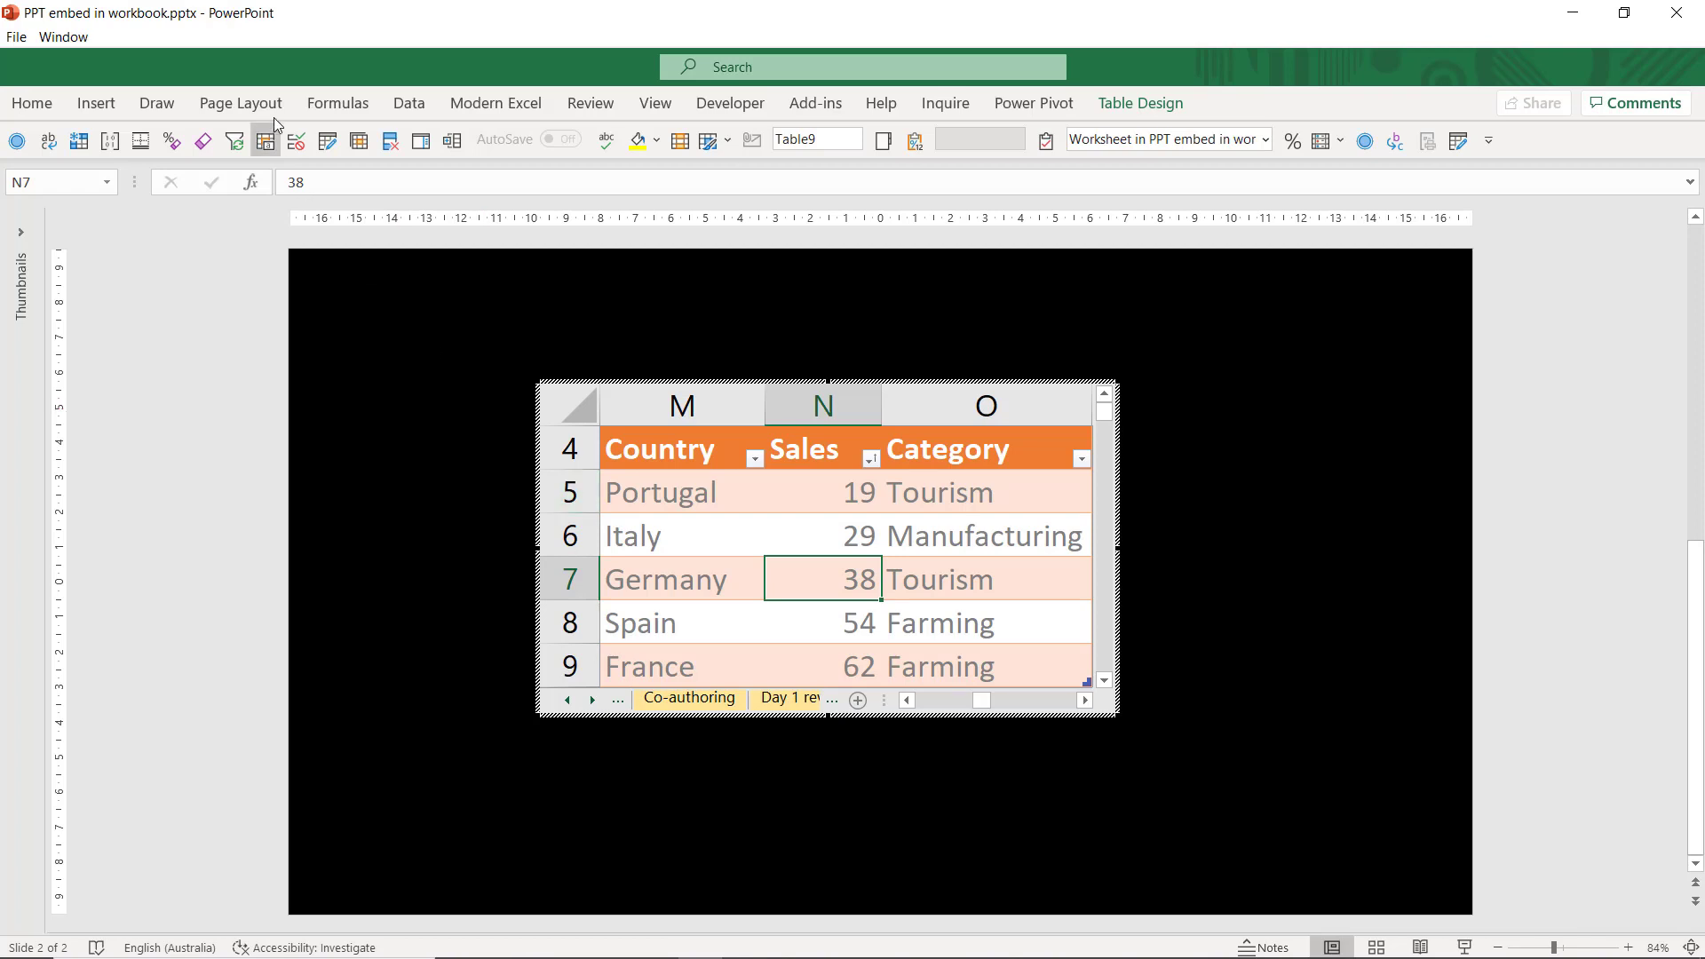
left_click(240, 103)
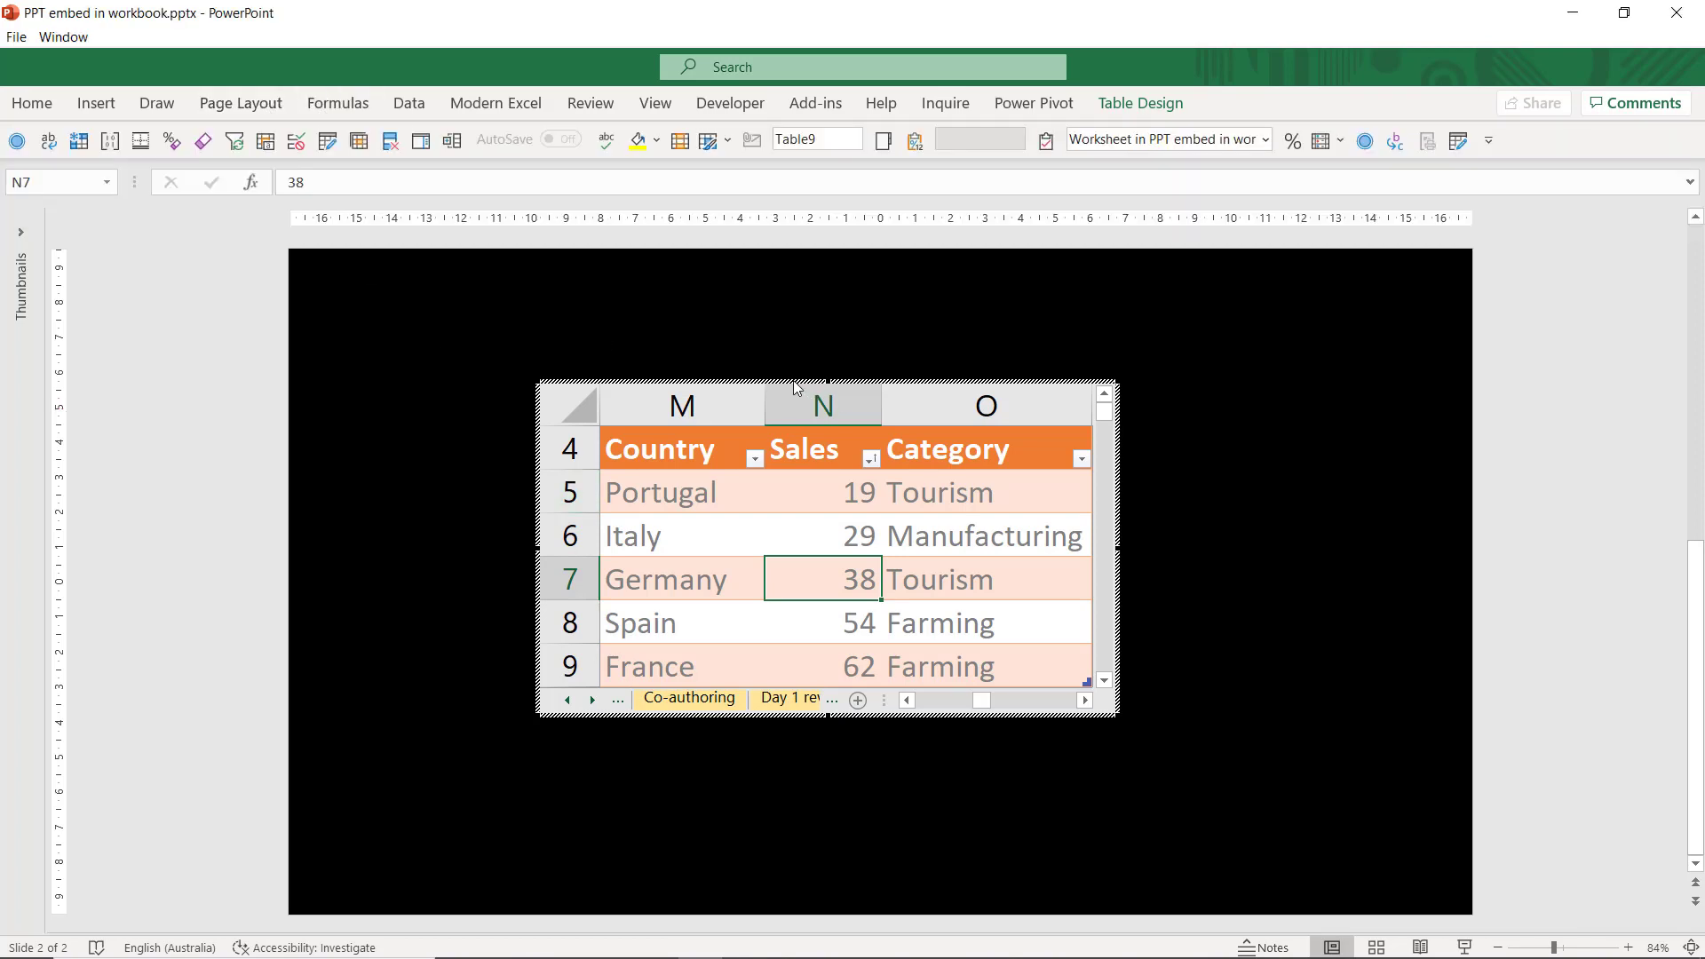
mouse_move(780, 527)
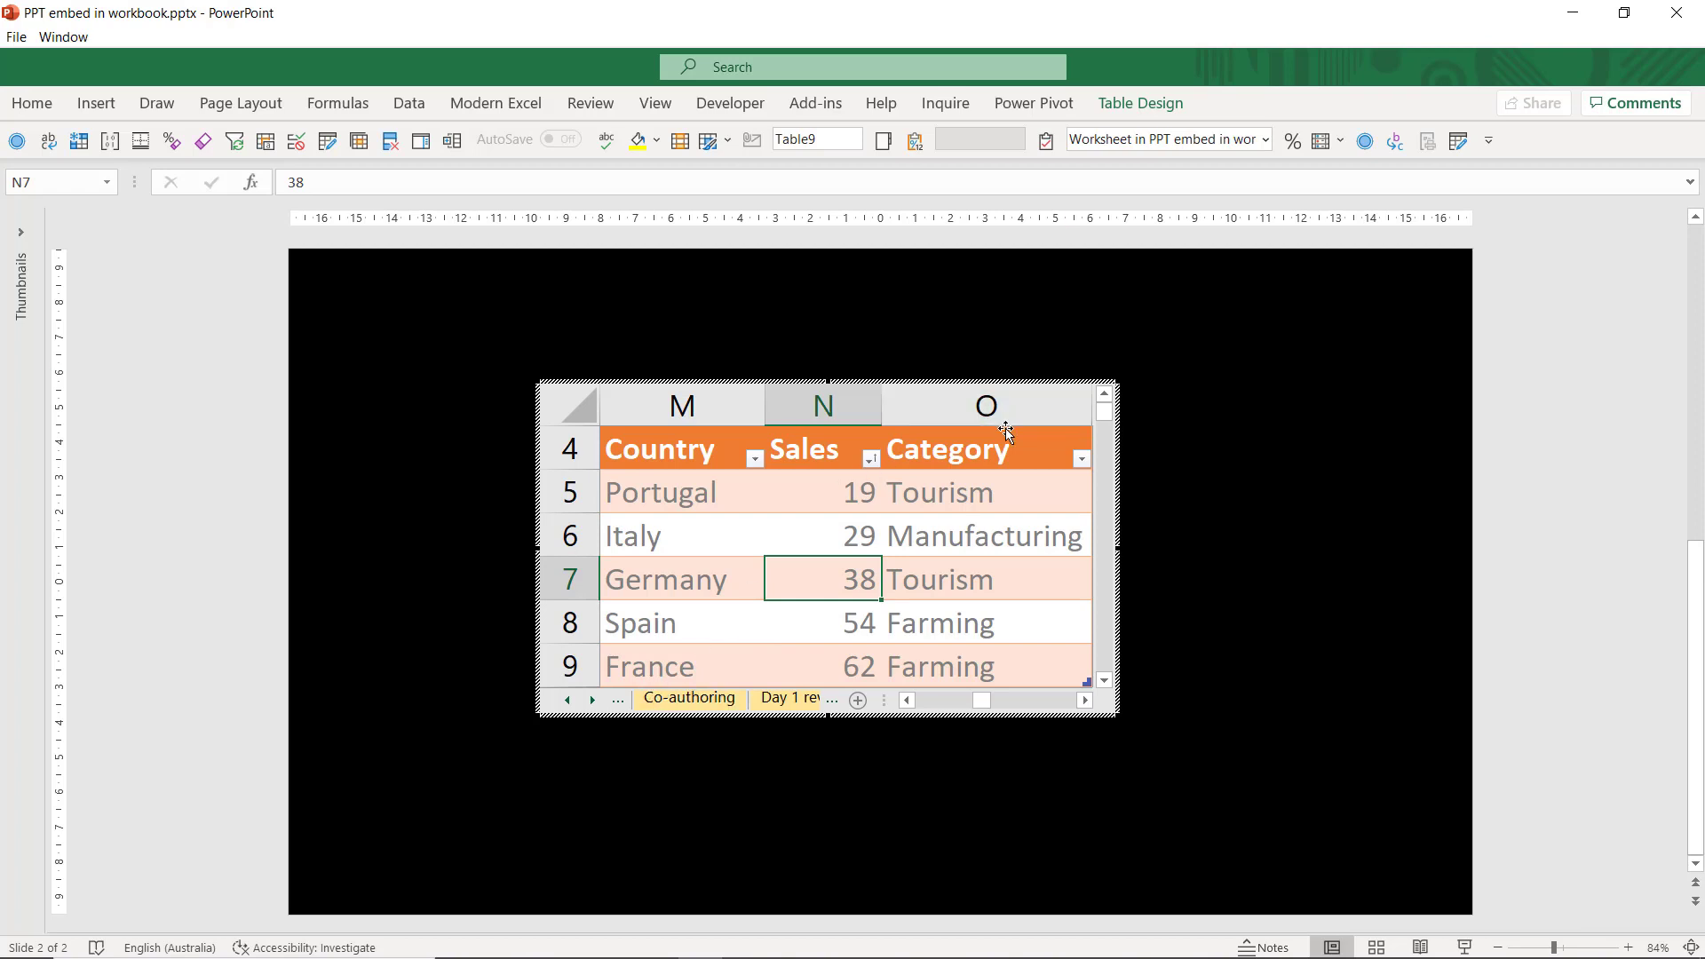
left_click(803, 448)
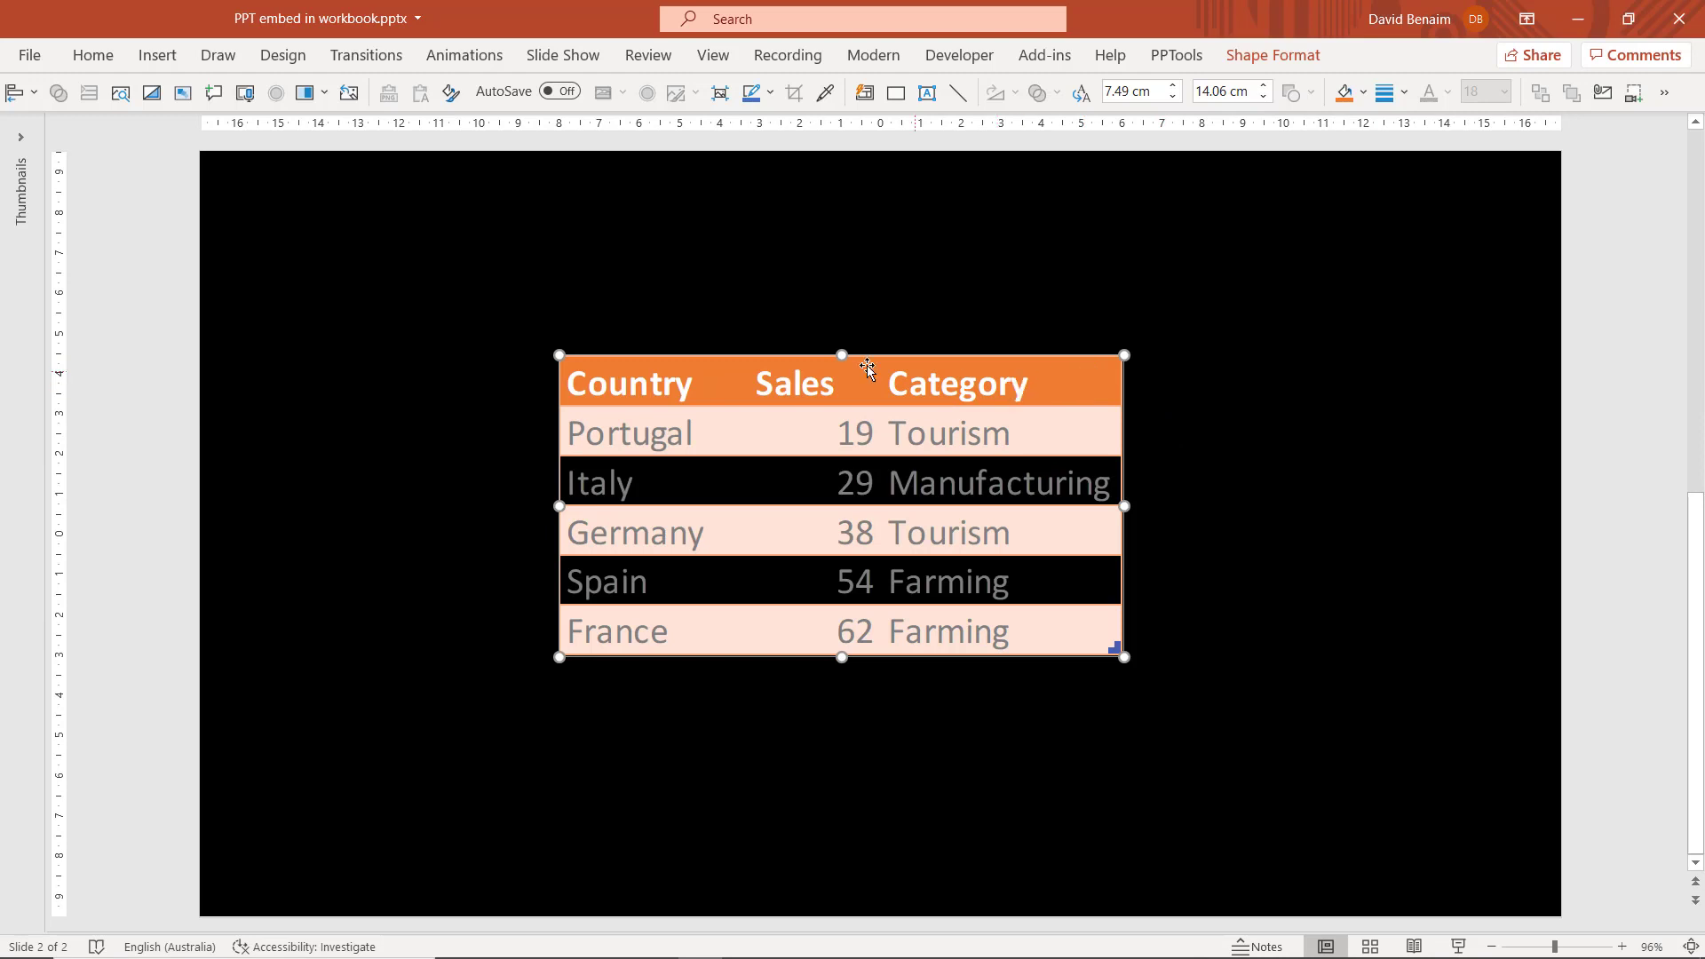
mouse_move(886, 434)
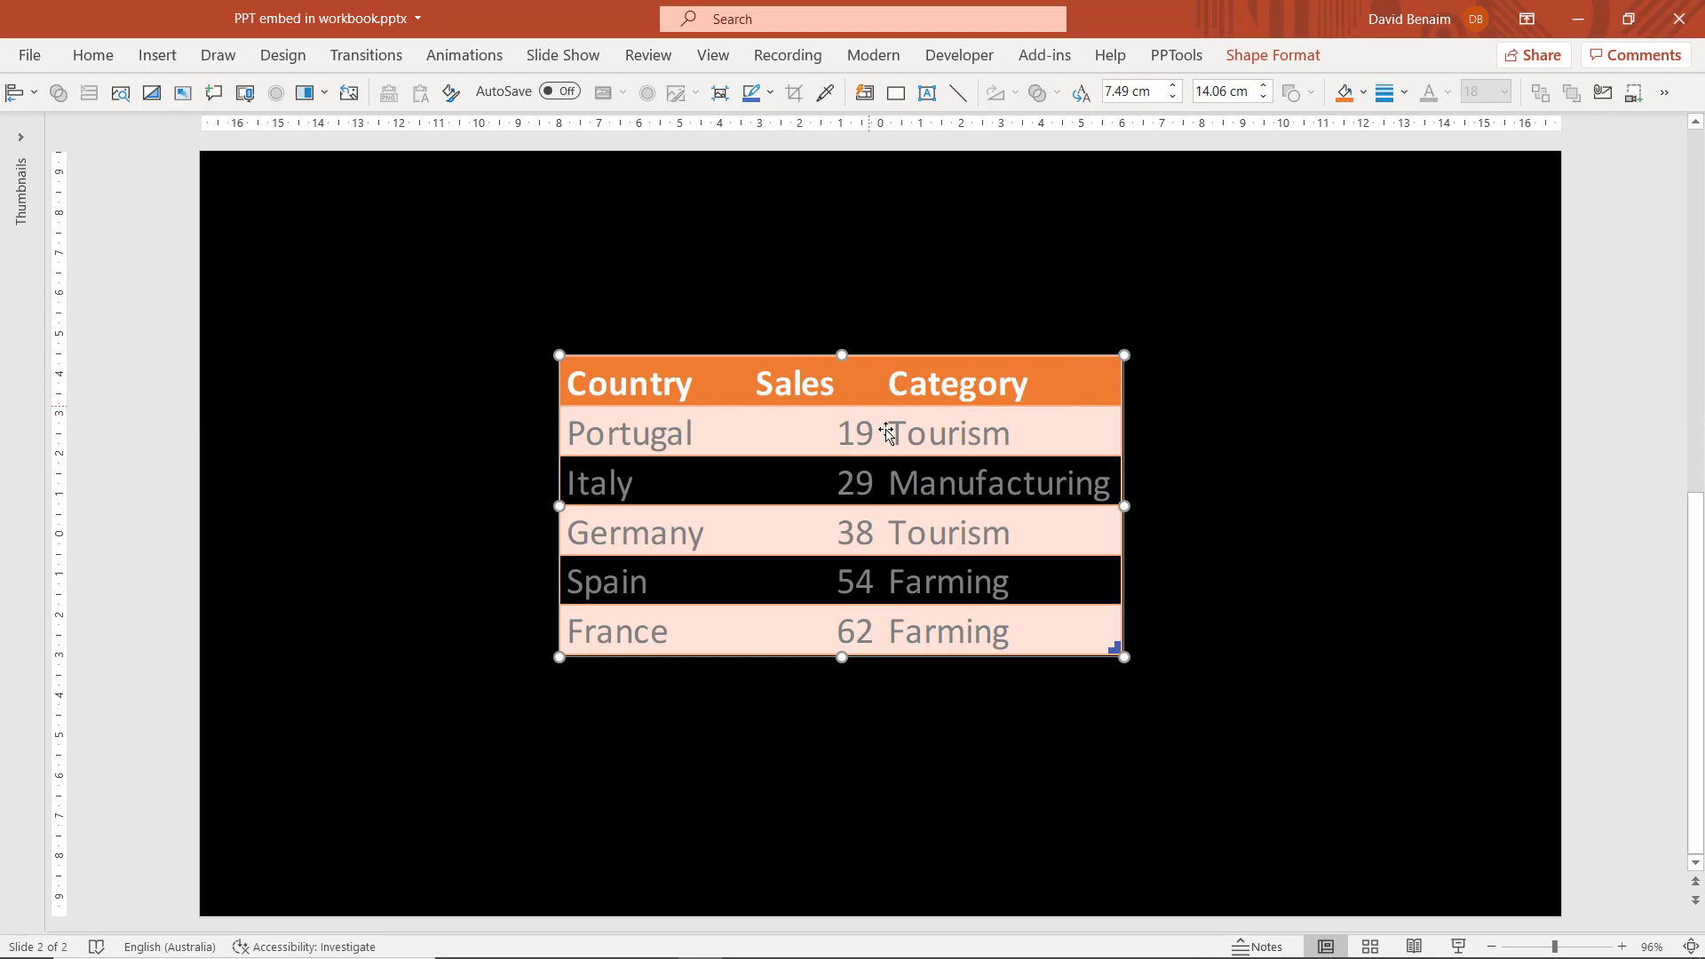
mouse_move(846, 462)
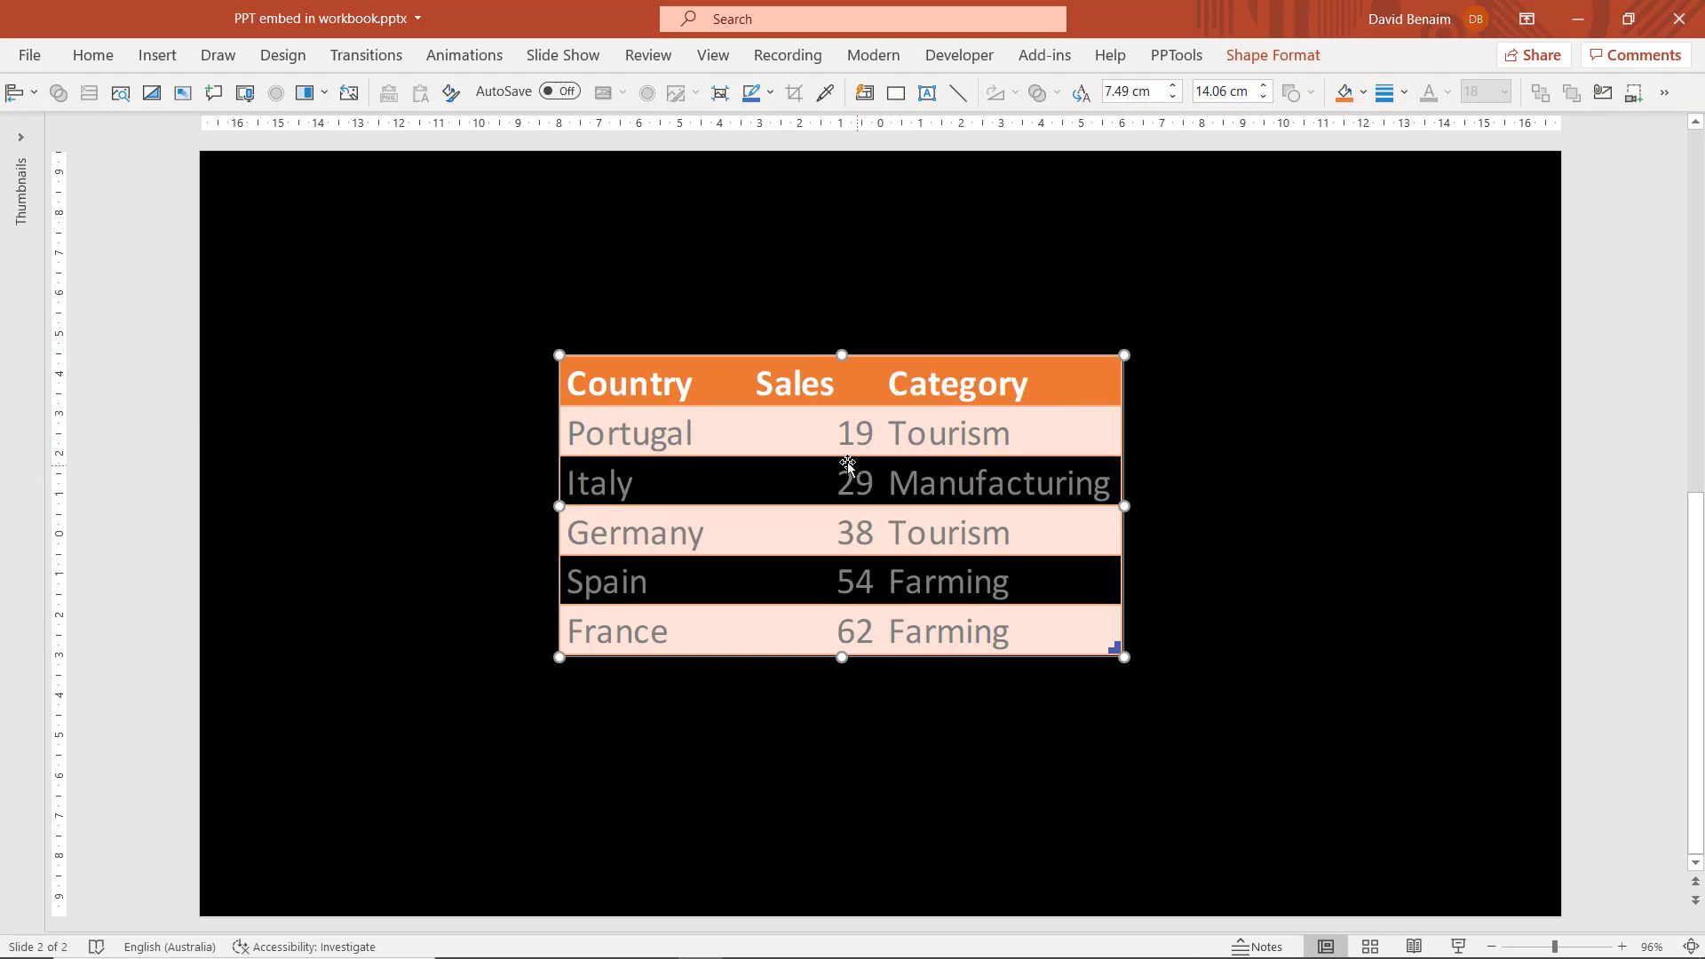
double_click(837, 483)
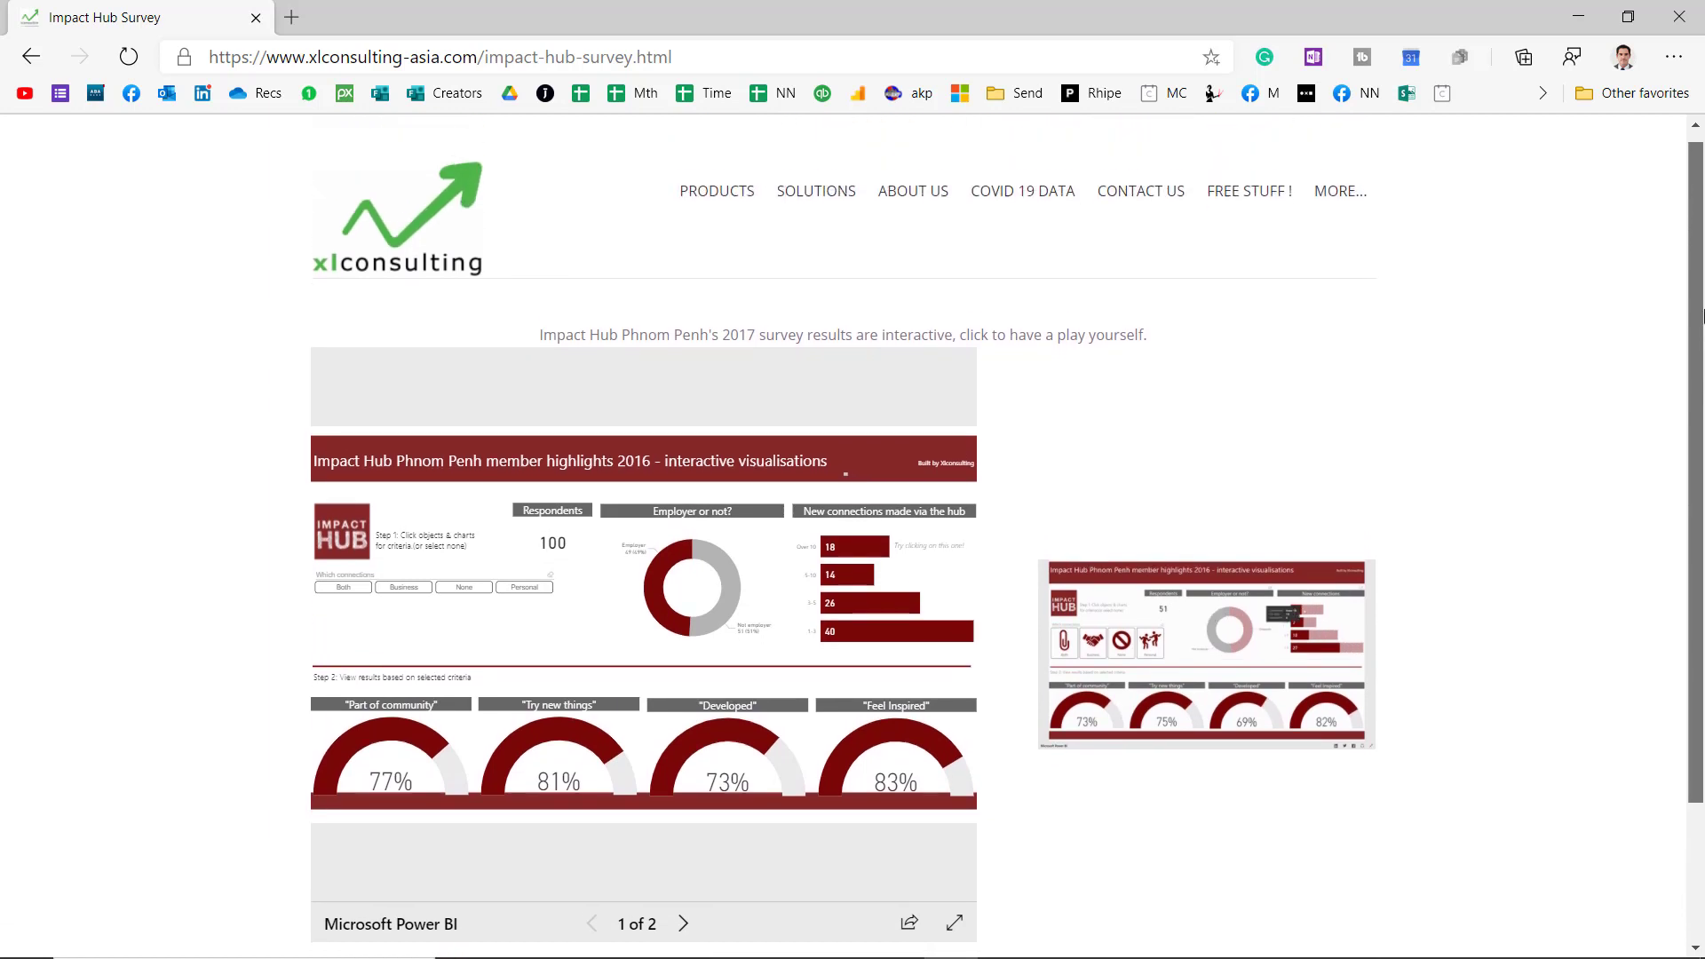
Expand the Impact Hub report full screen and filter it to Personal plus None connections with 1-3 new connections
scroll("down", 3)
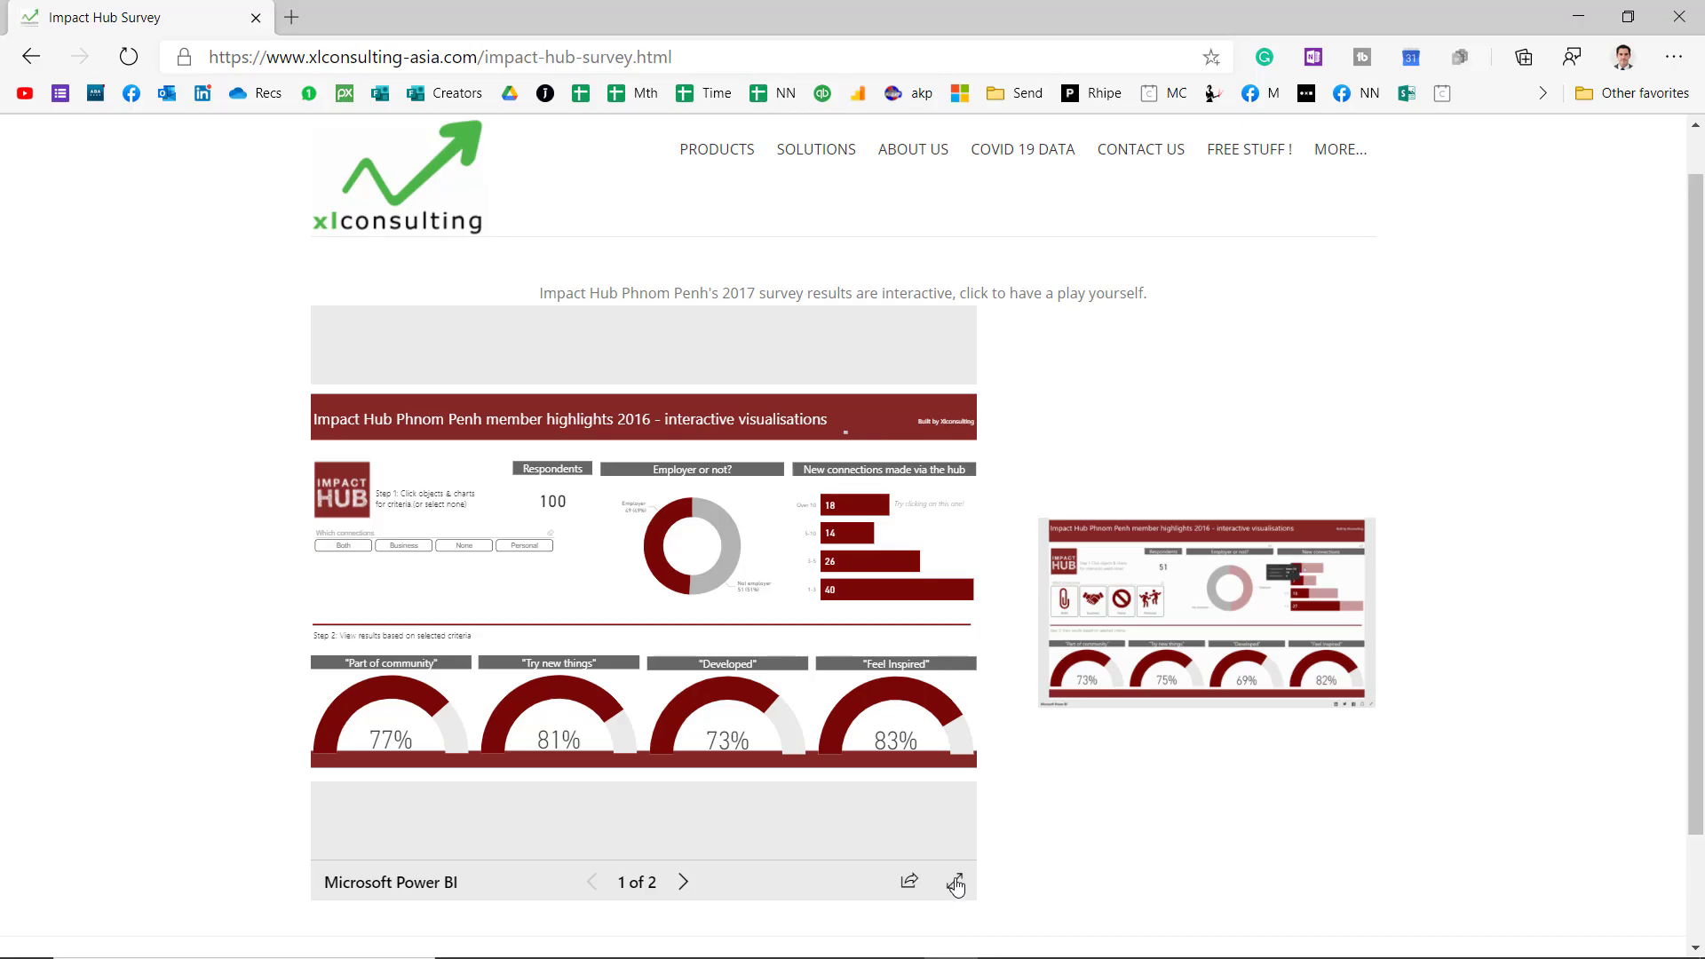
left_click(954, 883)
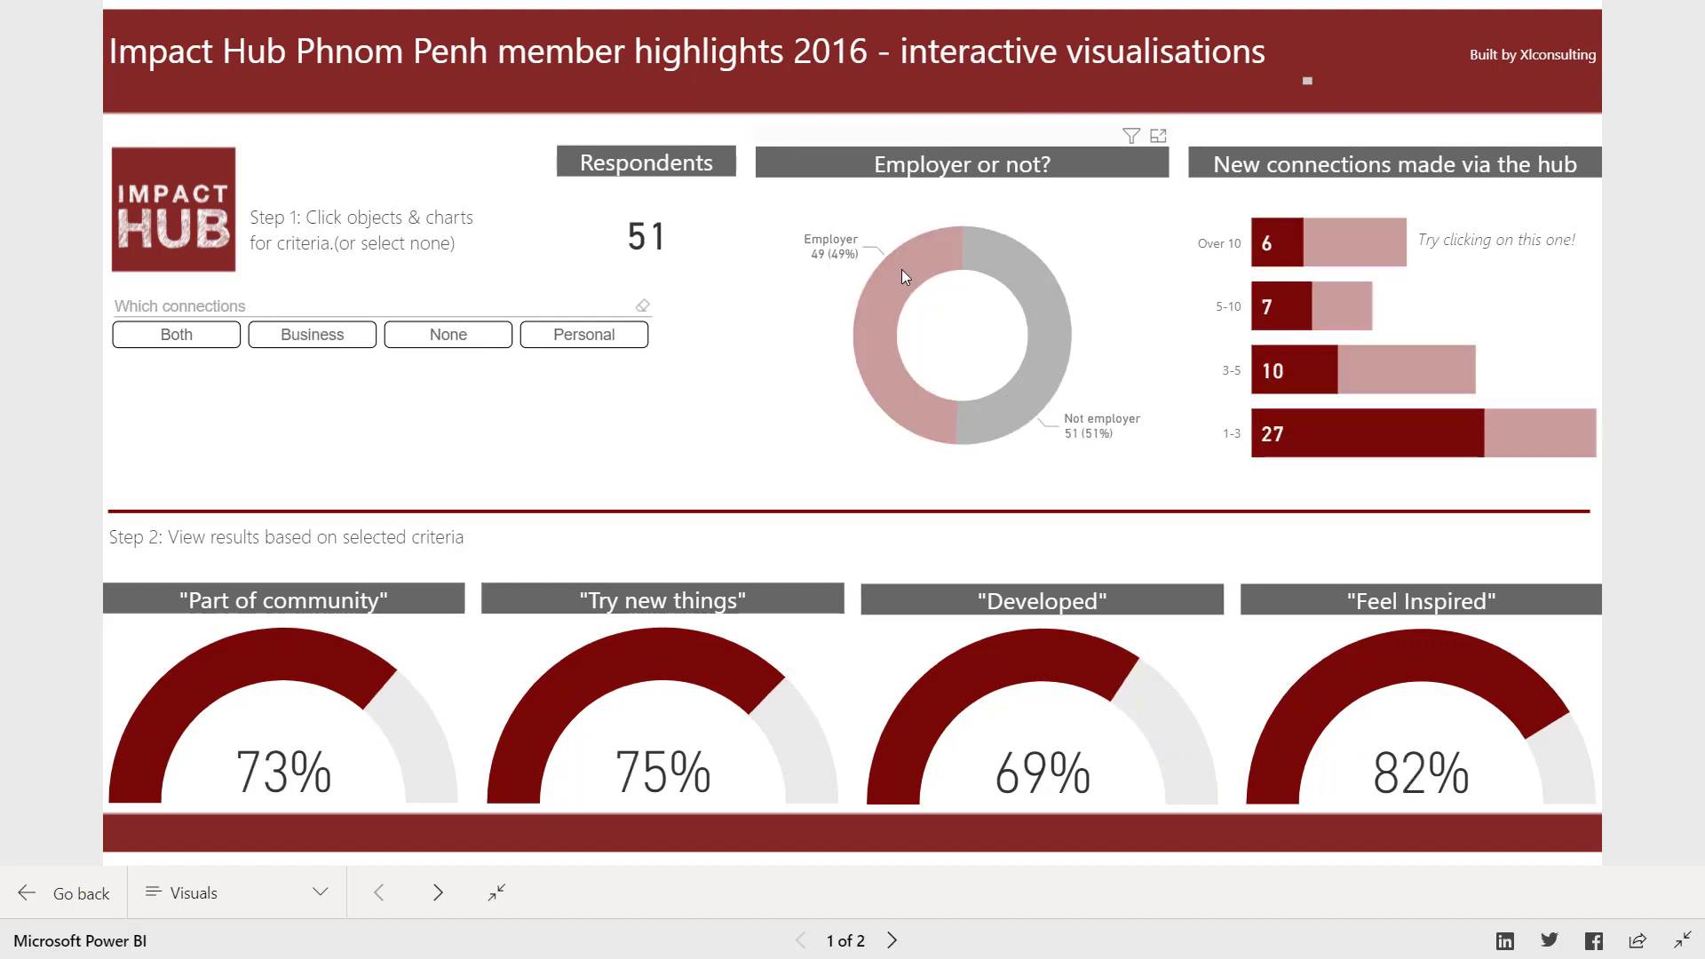
left_click(583, 334)
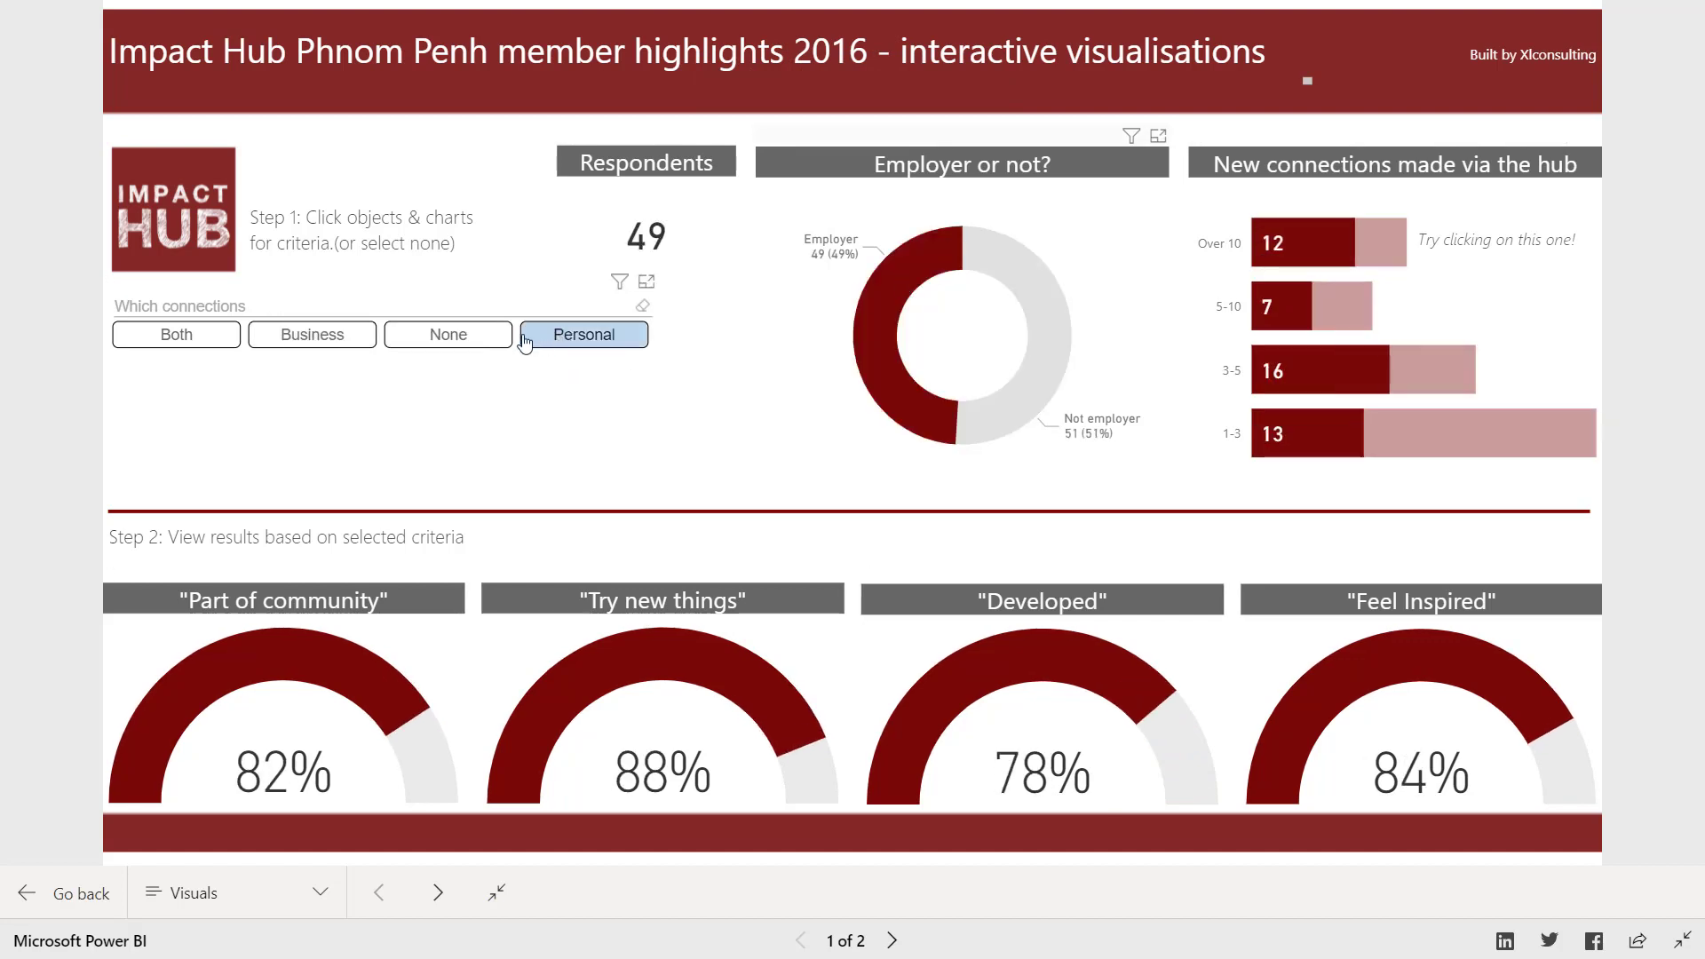
left_click(448, 334)
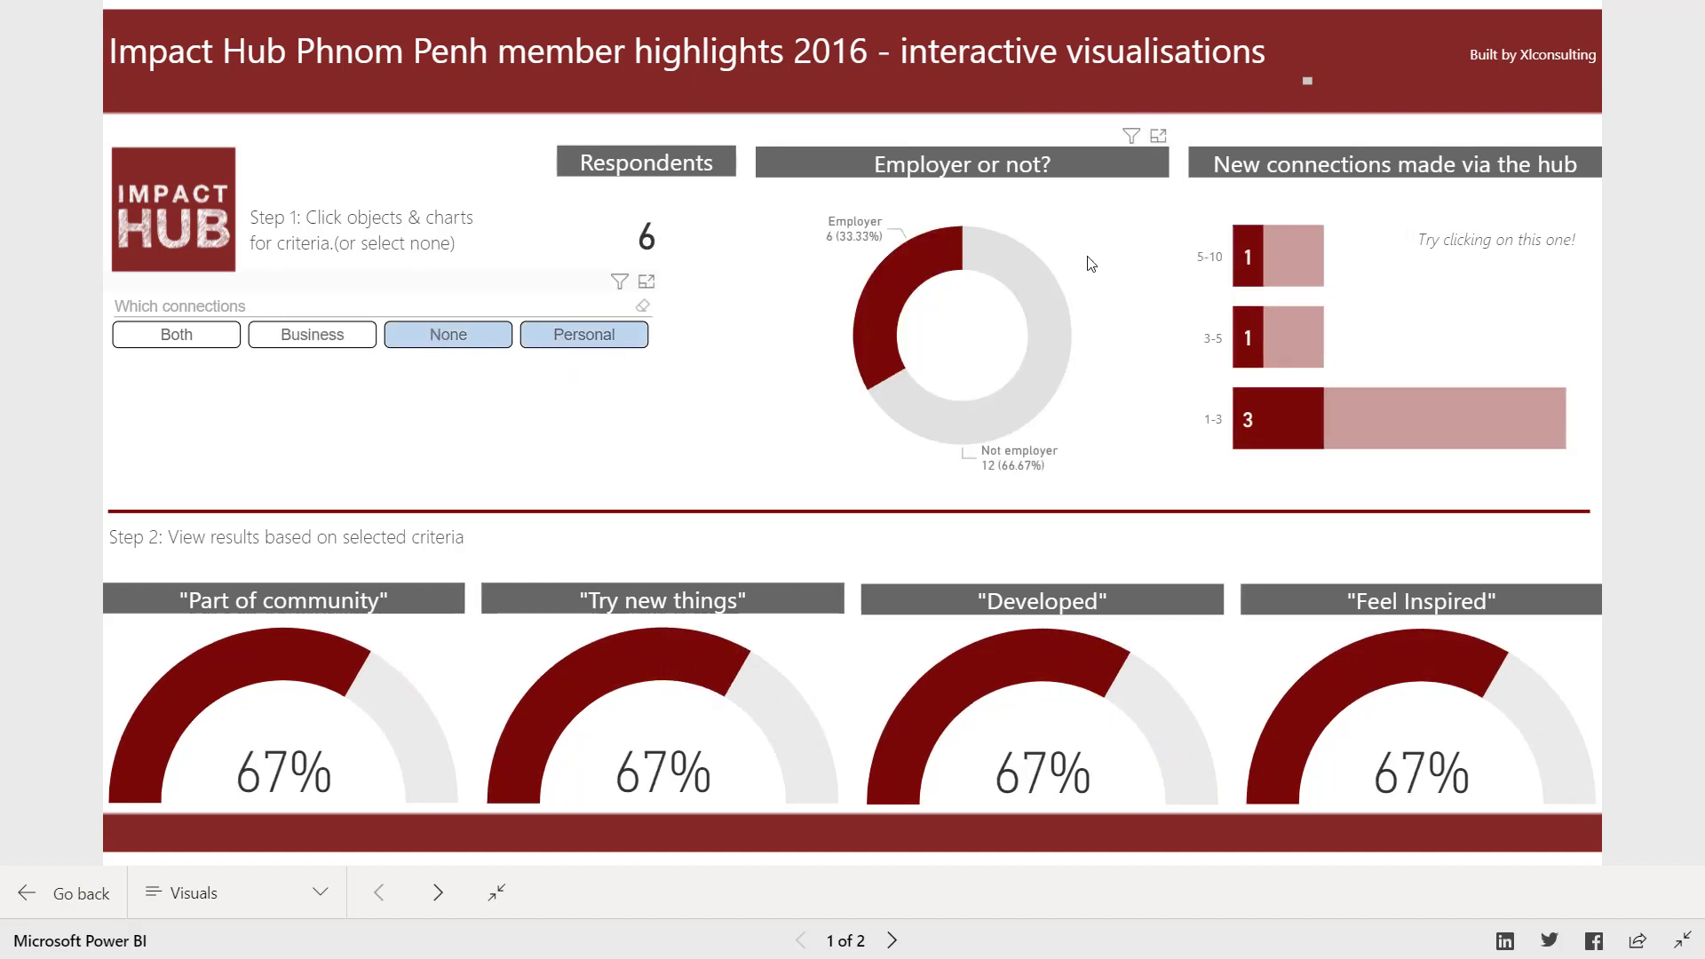
left_click(1398, 419)
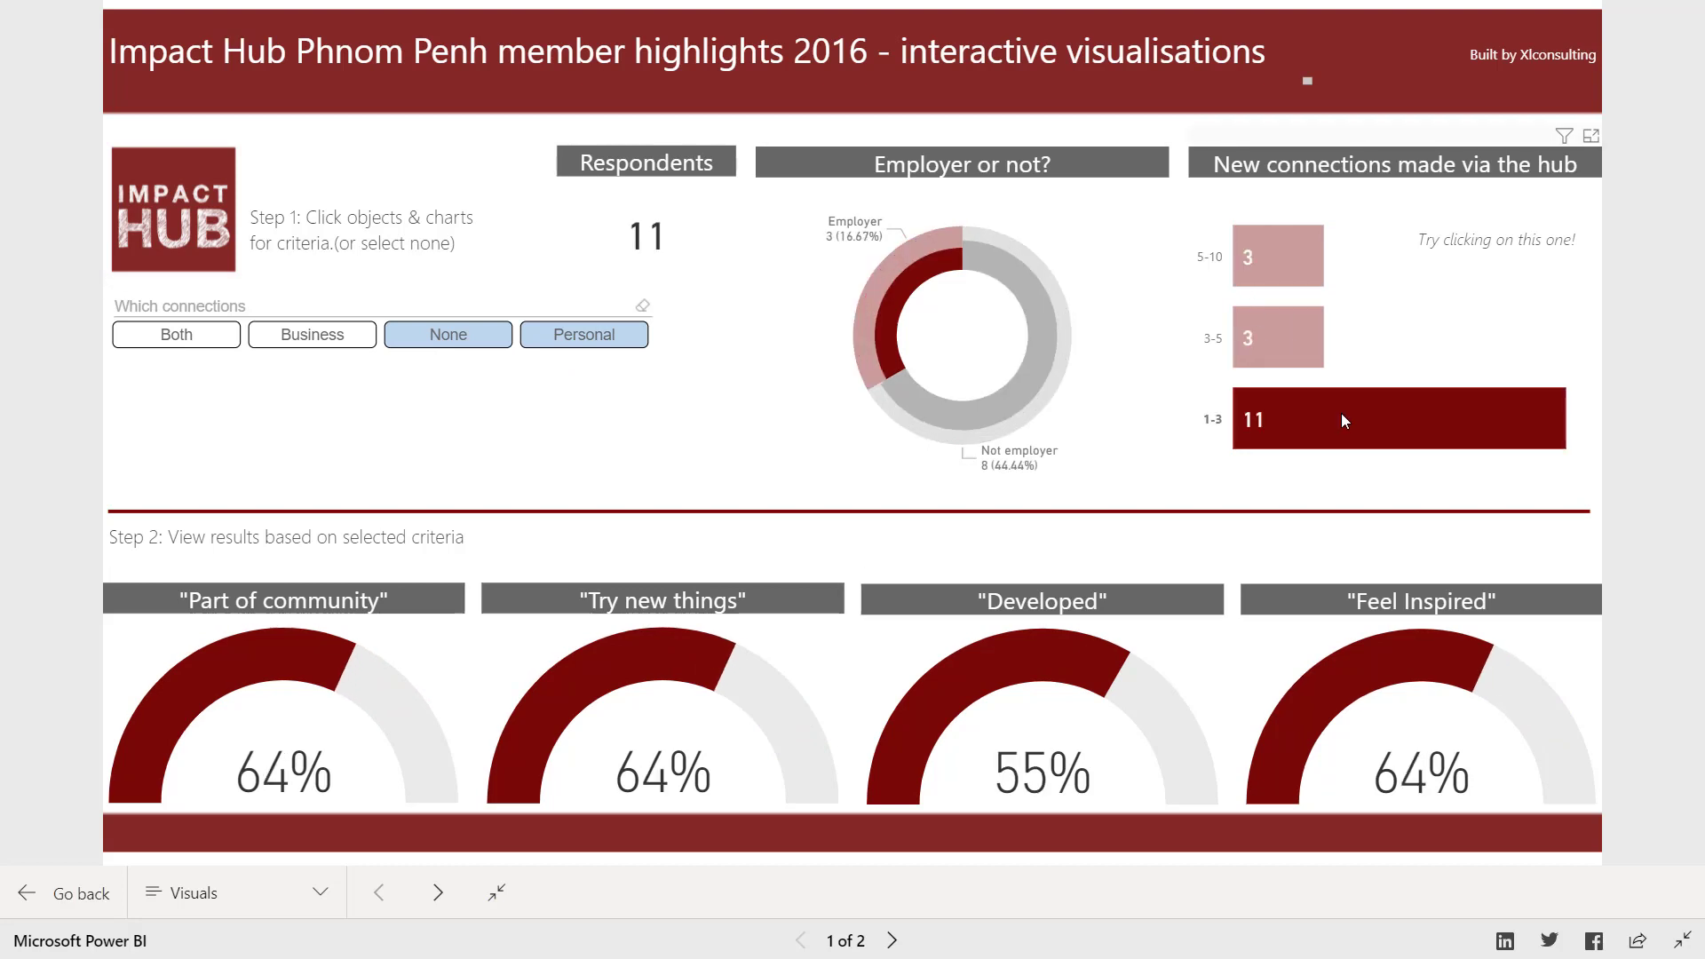
mouse_move(1291, 334)
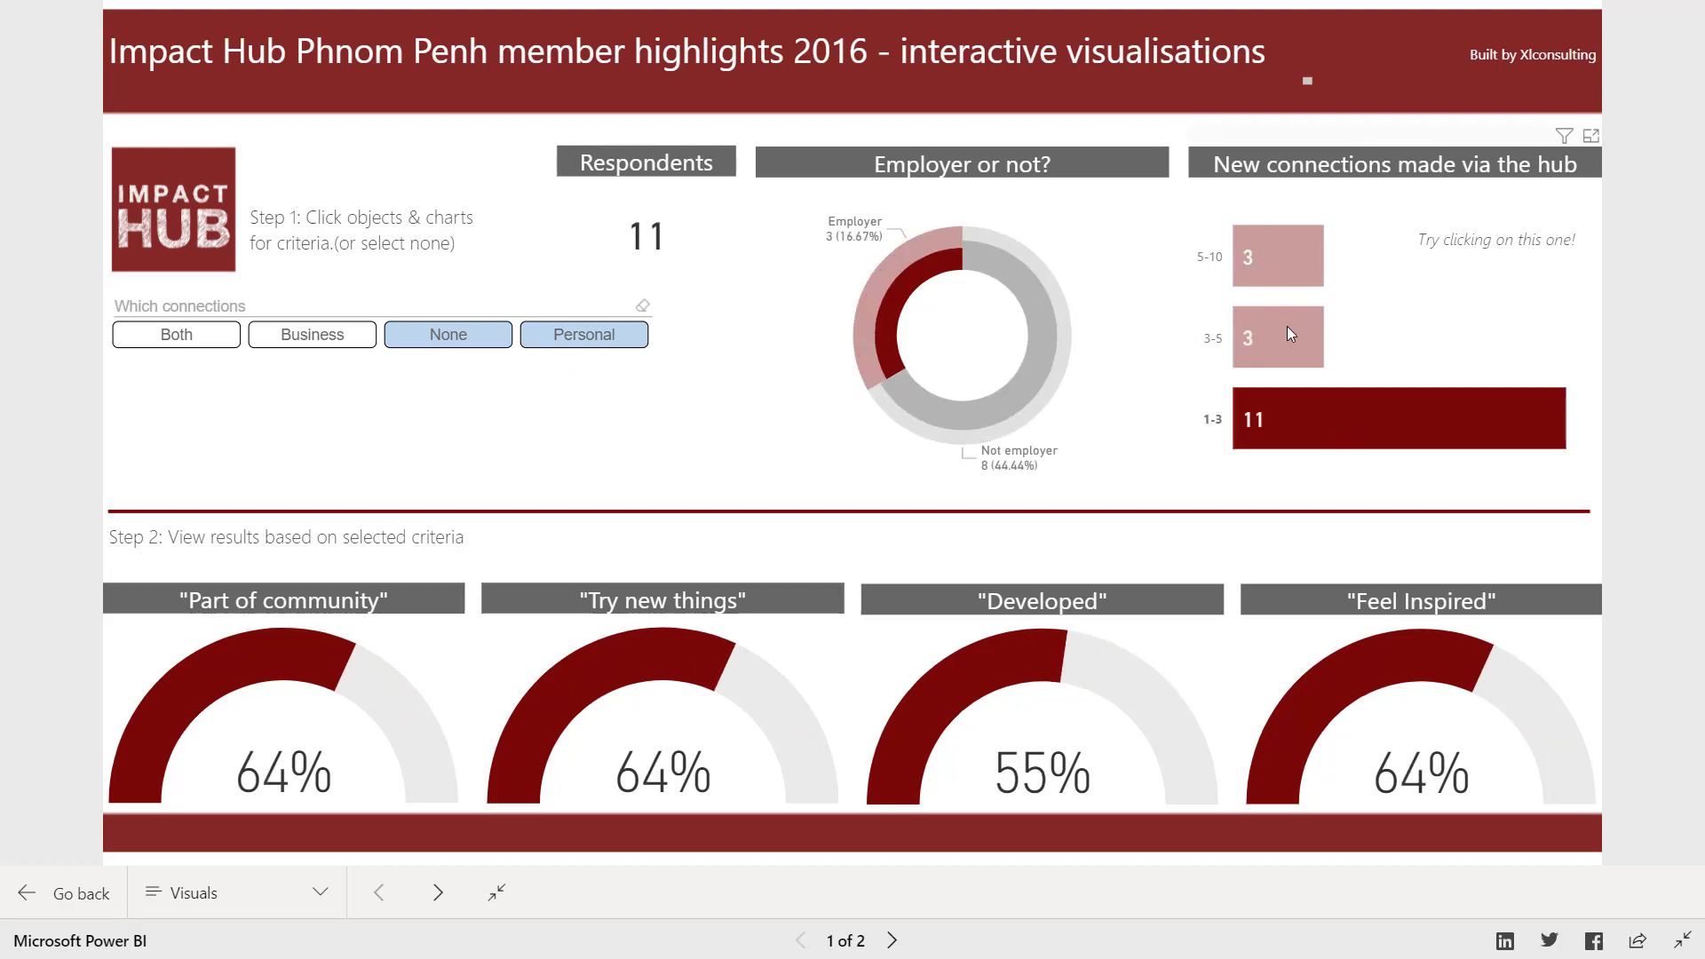